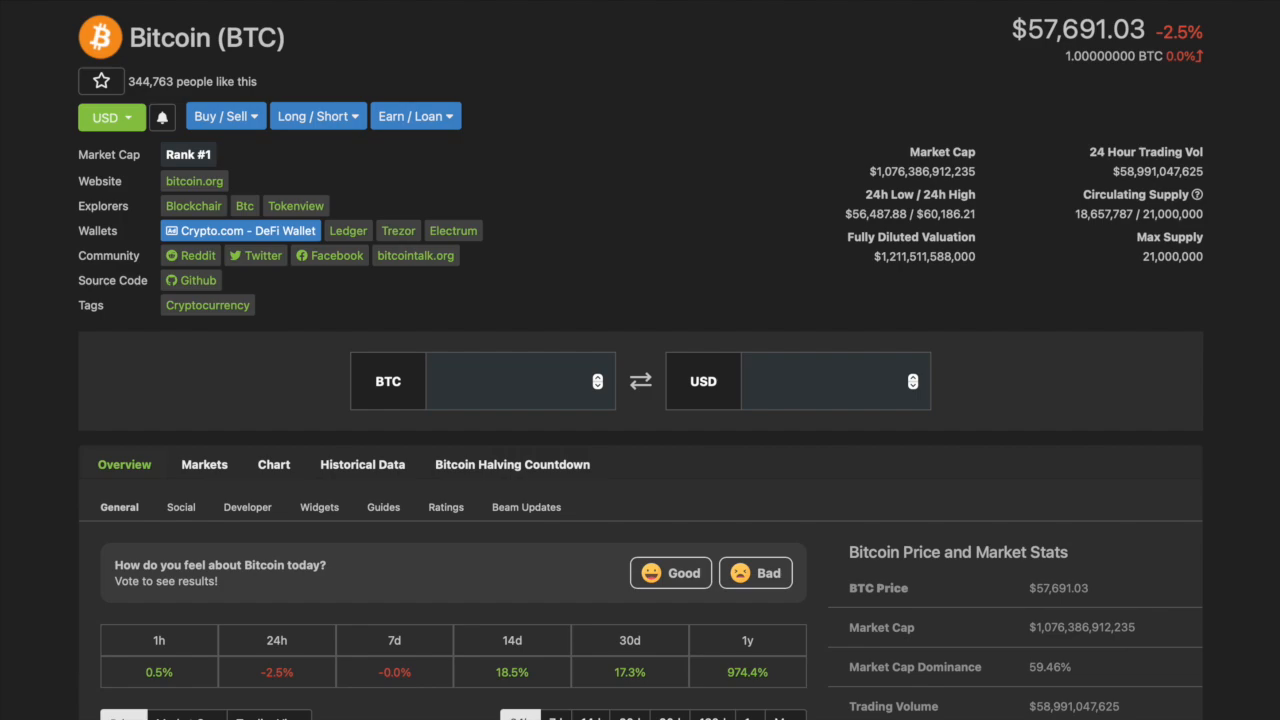
- Scroll the Bitcoin page up and down, ending on the market-cap ranking led by Bitcoin and Ethereum
{"action": "scroll", "scroll_direction": "down", "scroll_amount": 3}
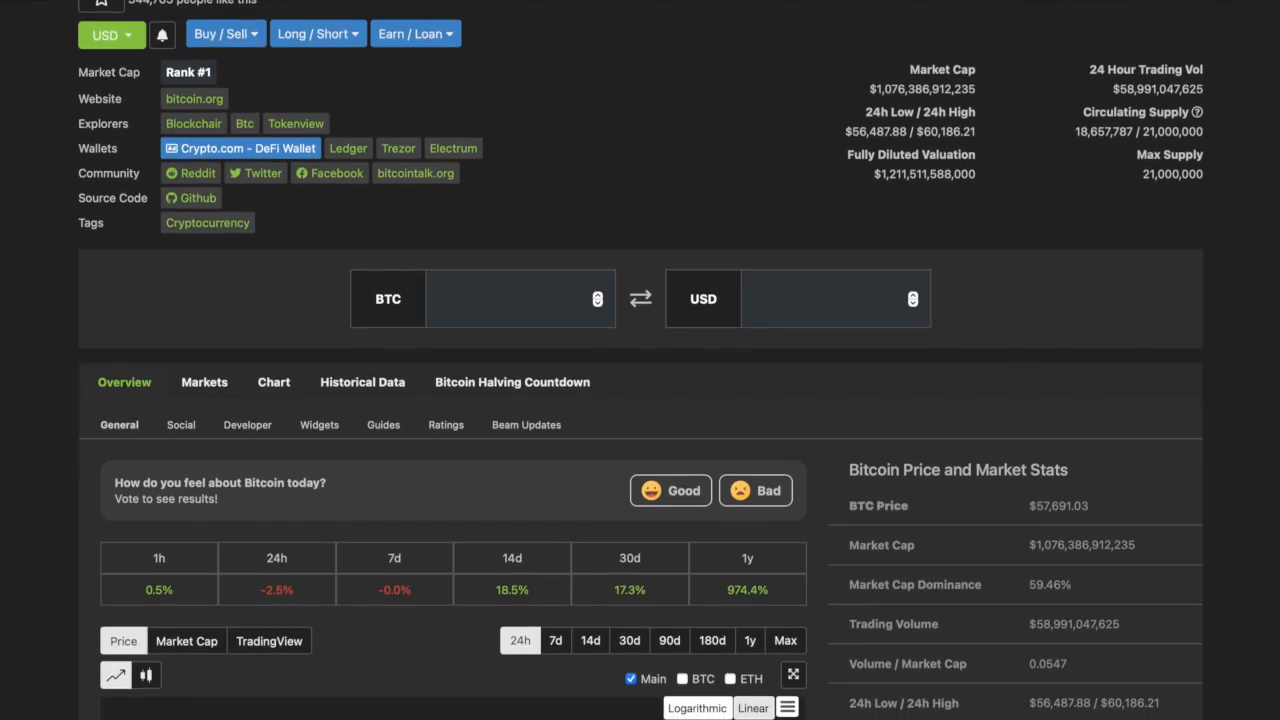
{"action": "scroll", "scroll_direction": "down", "scroll_amount": 3}
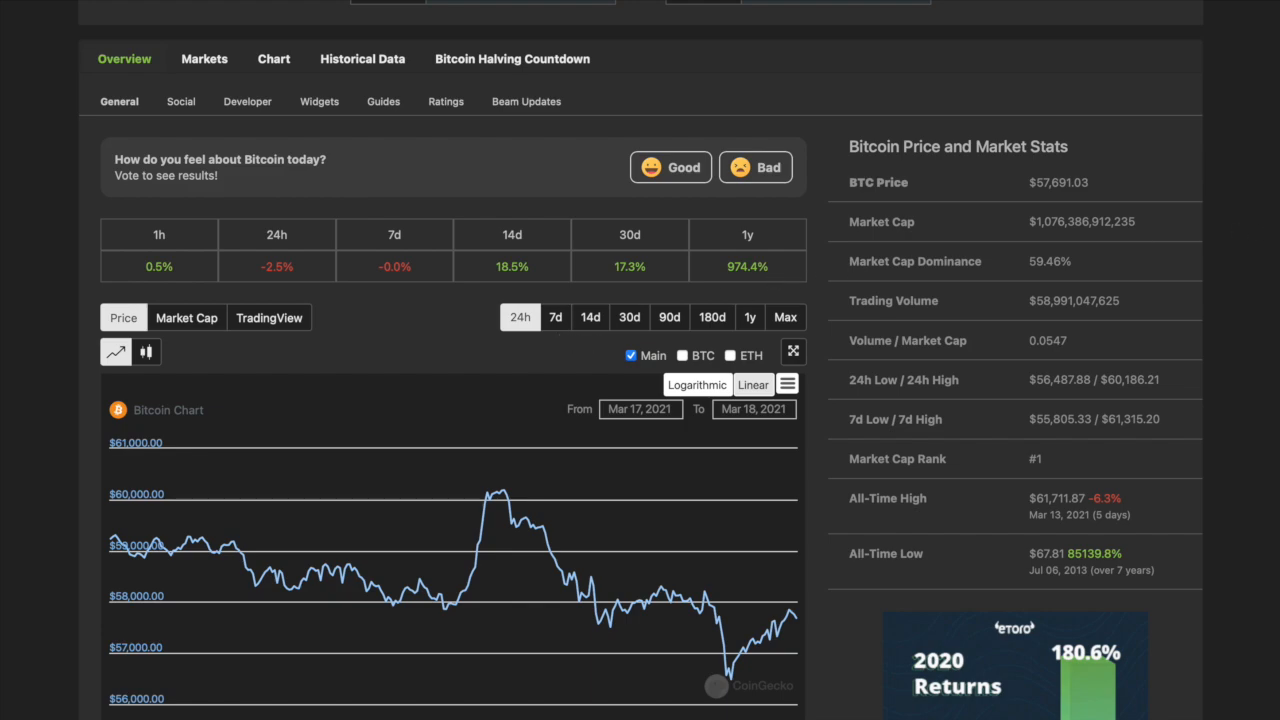
{"action": "scroll", "scroll_direction": "down", "scroll_amount": 3}
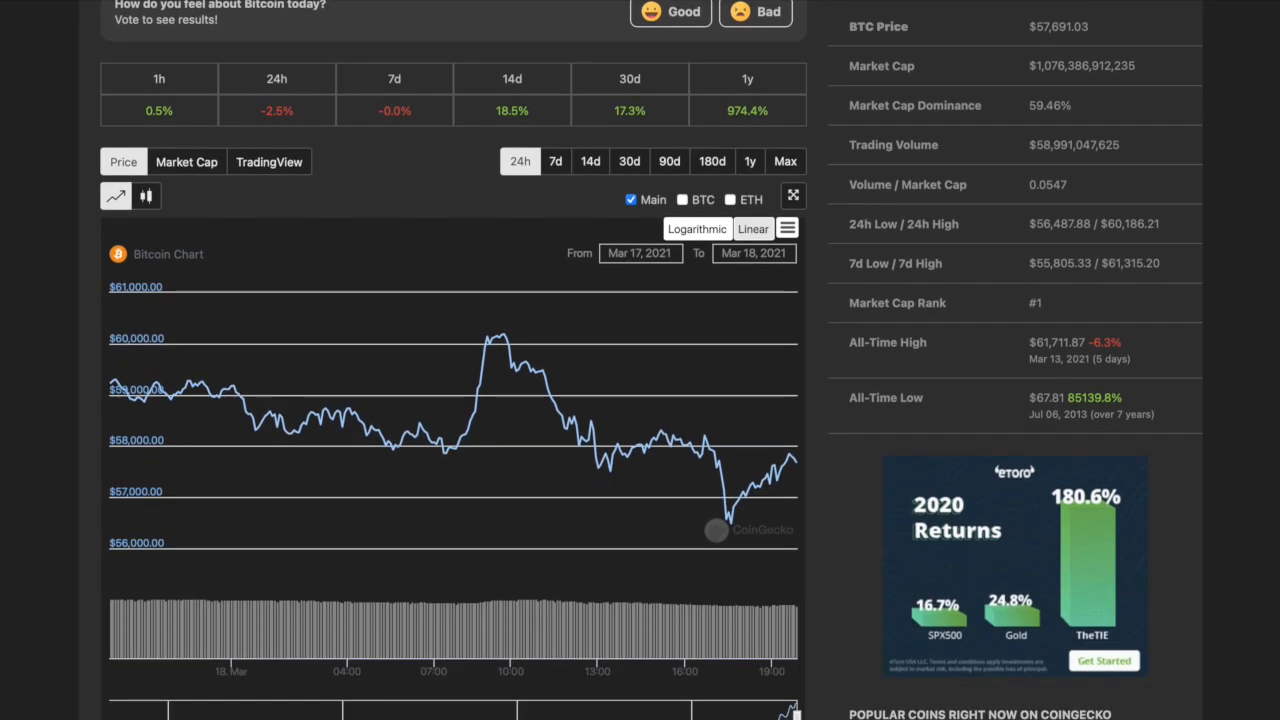
{"action": "scroll", "scroll_direction": "down", "scroll_amount": 3}
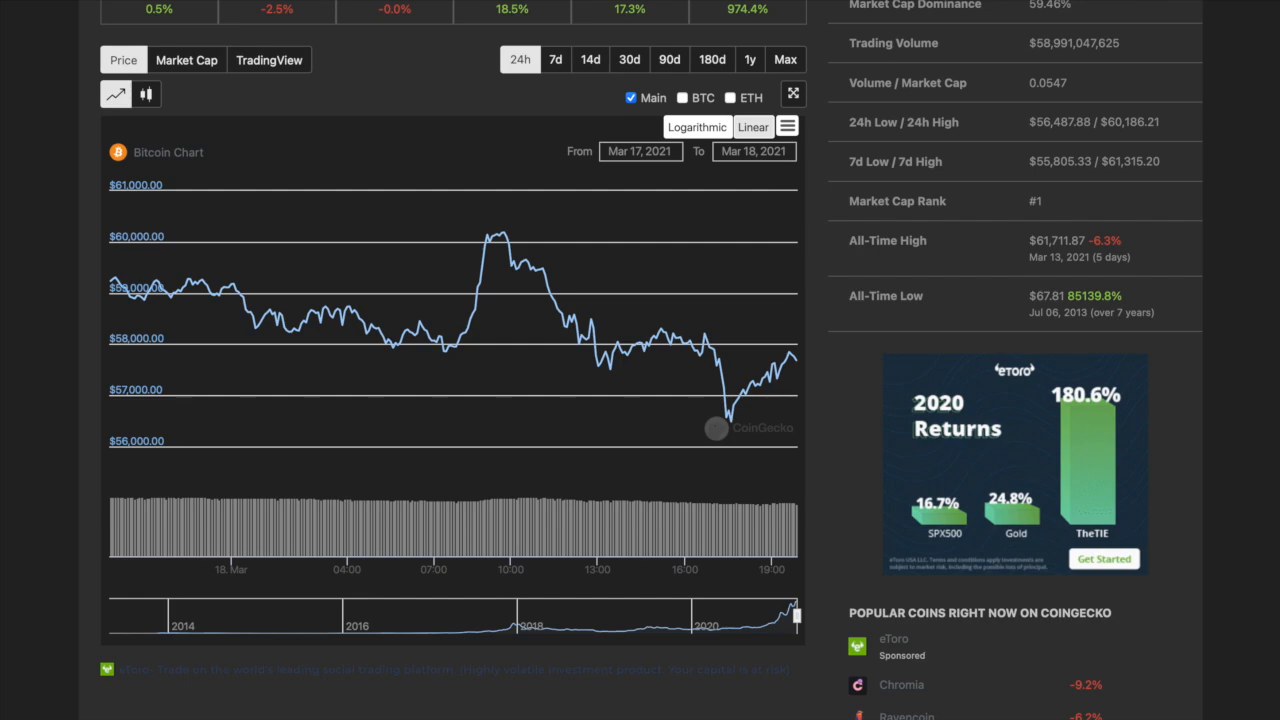
{"action": "mouse_move", "coordinate": [884, 432]}
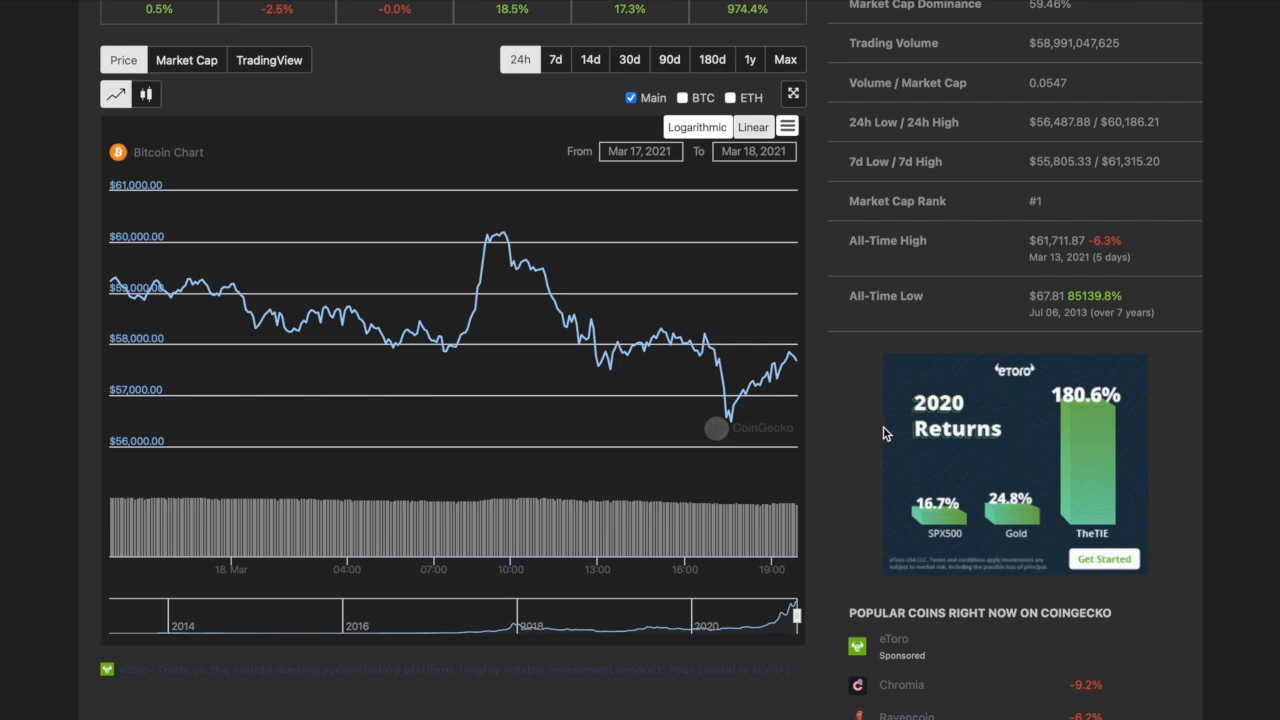
{"action": "scroll", "scroll_direction": "up", "scroll_amount": 3}
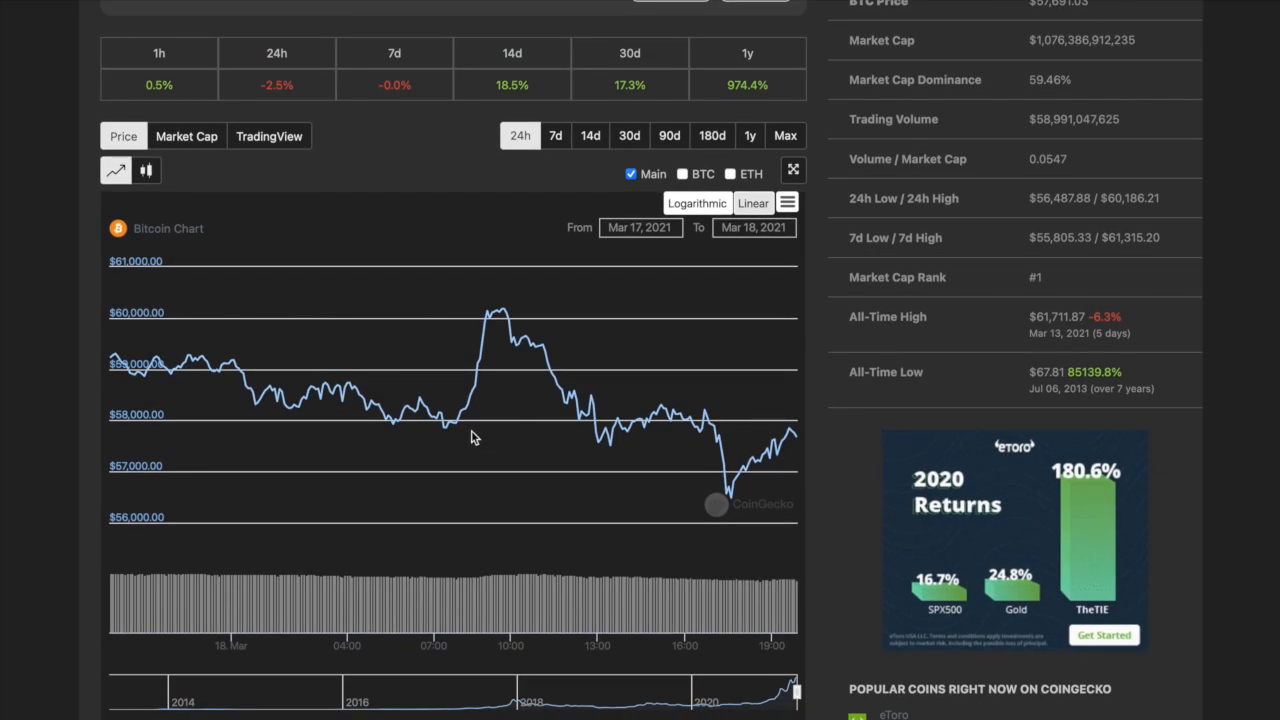
{"action": "mouse_move", "coordinate": [448, 428]}
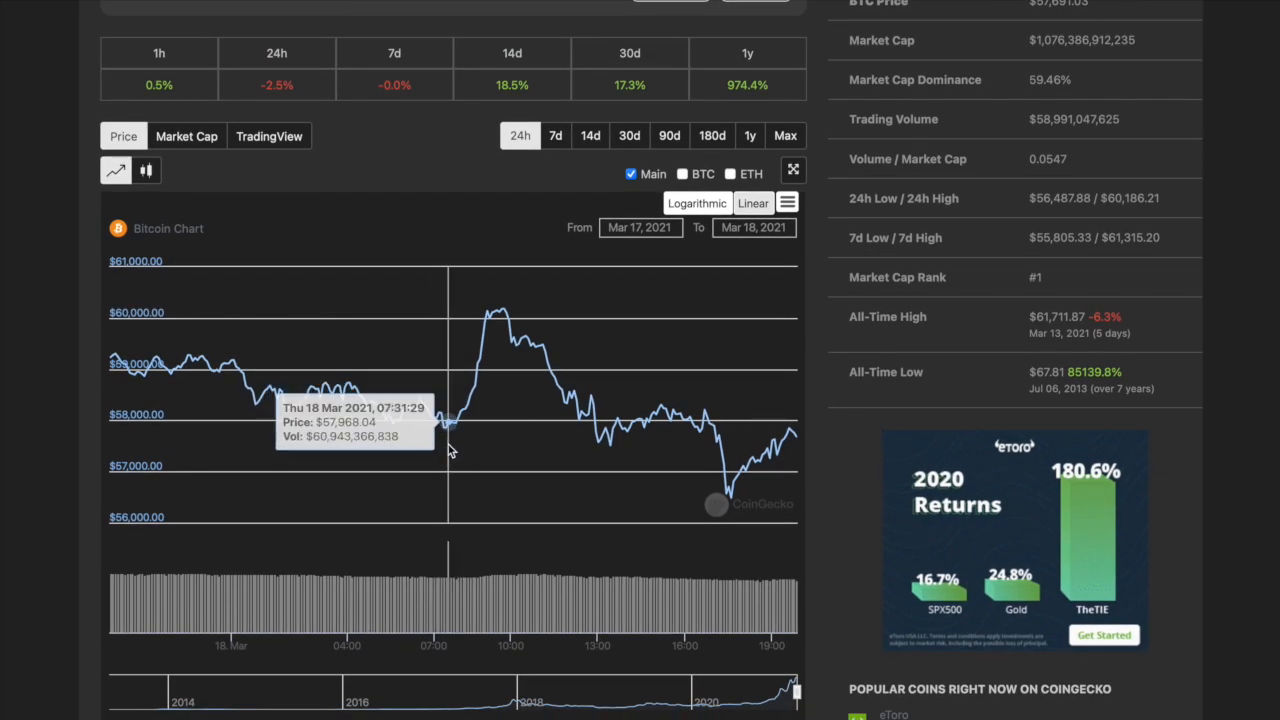
{"action": "mouse_move", "coordinate": [497, 363]}
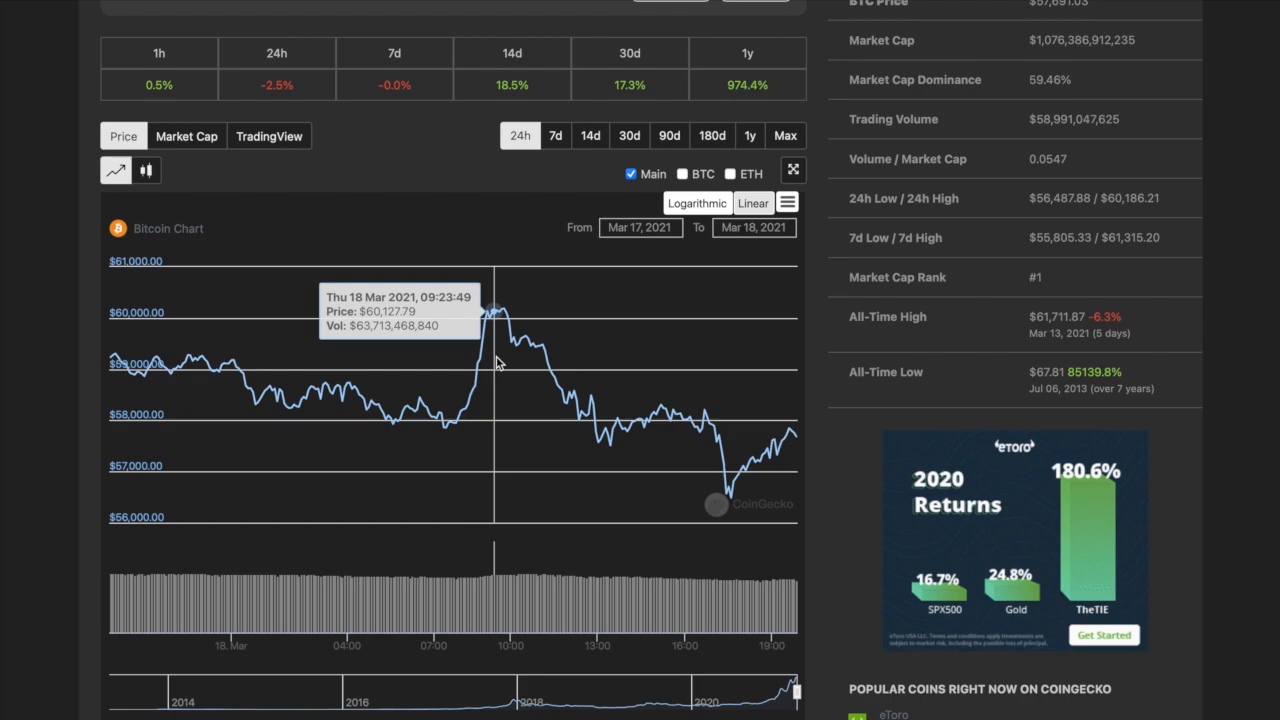
{"action": "mouse_move", "coordinate": [648, 425]}
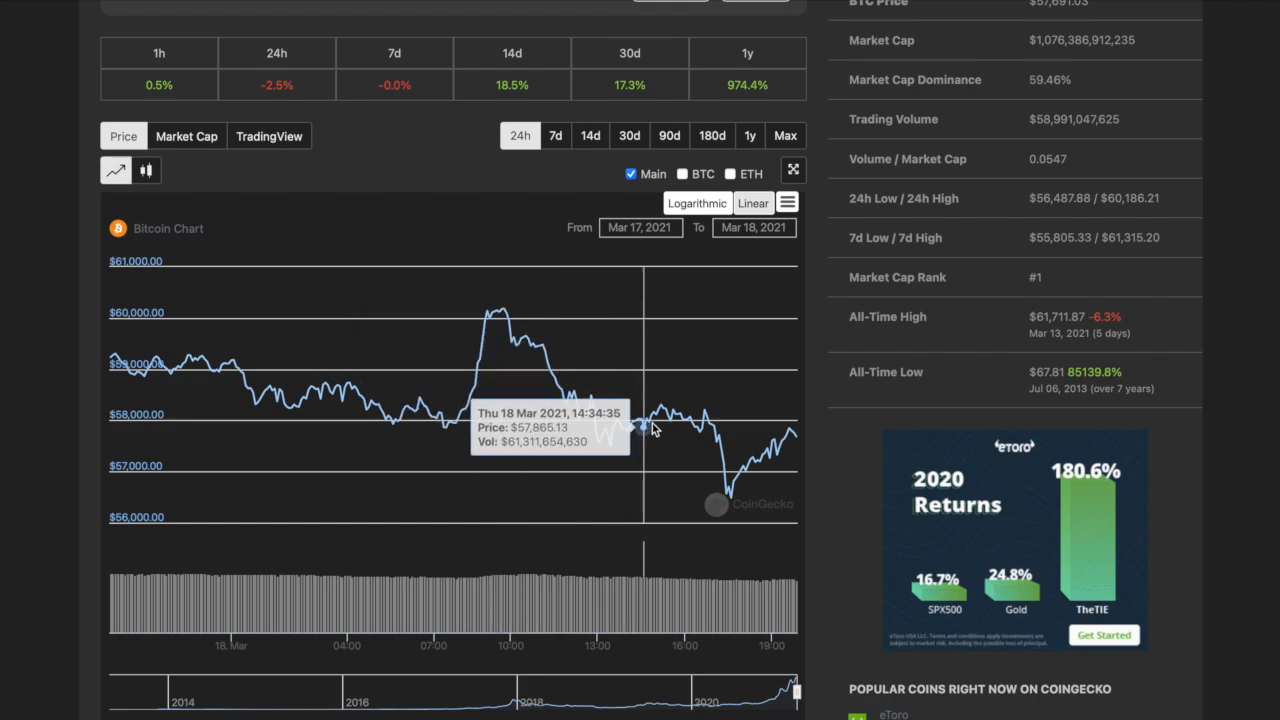
{"action": "mouse_move", "coordinate": [725, 490]}
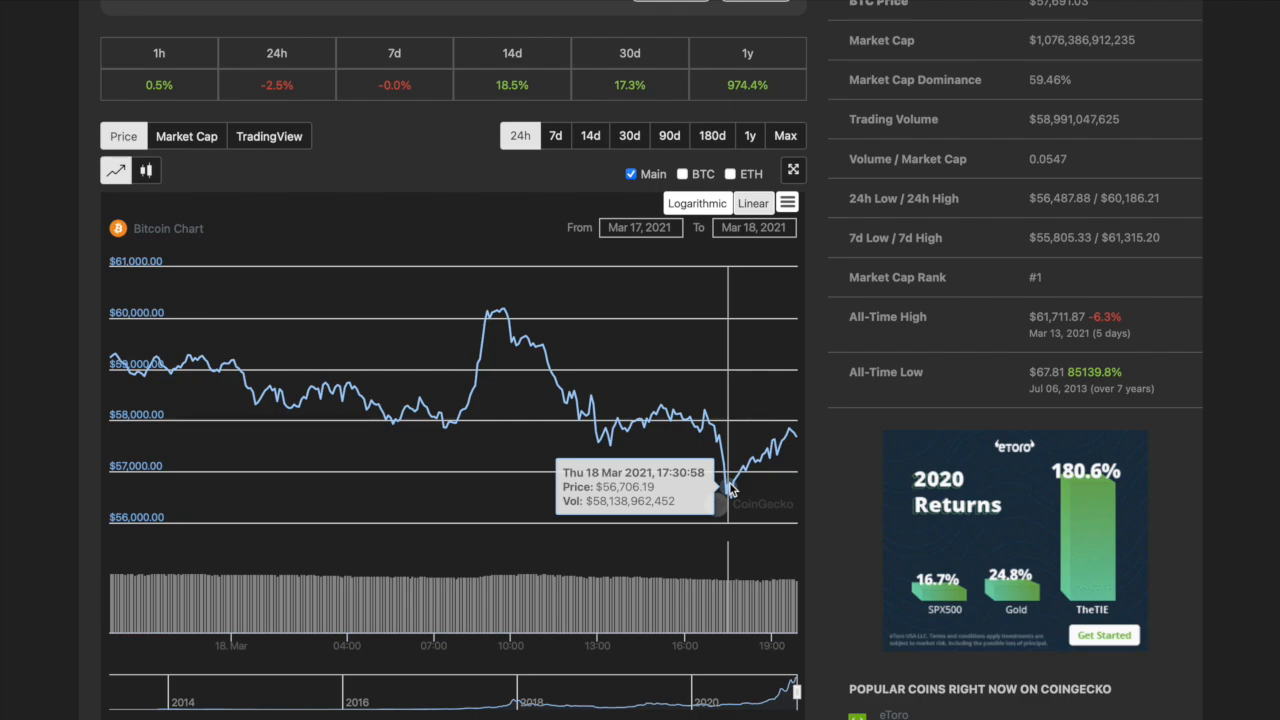
{"action": "mouse_move", "coordinate": [637, 448]}
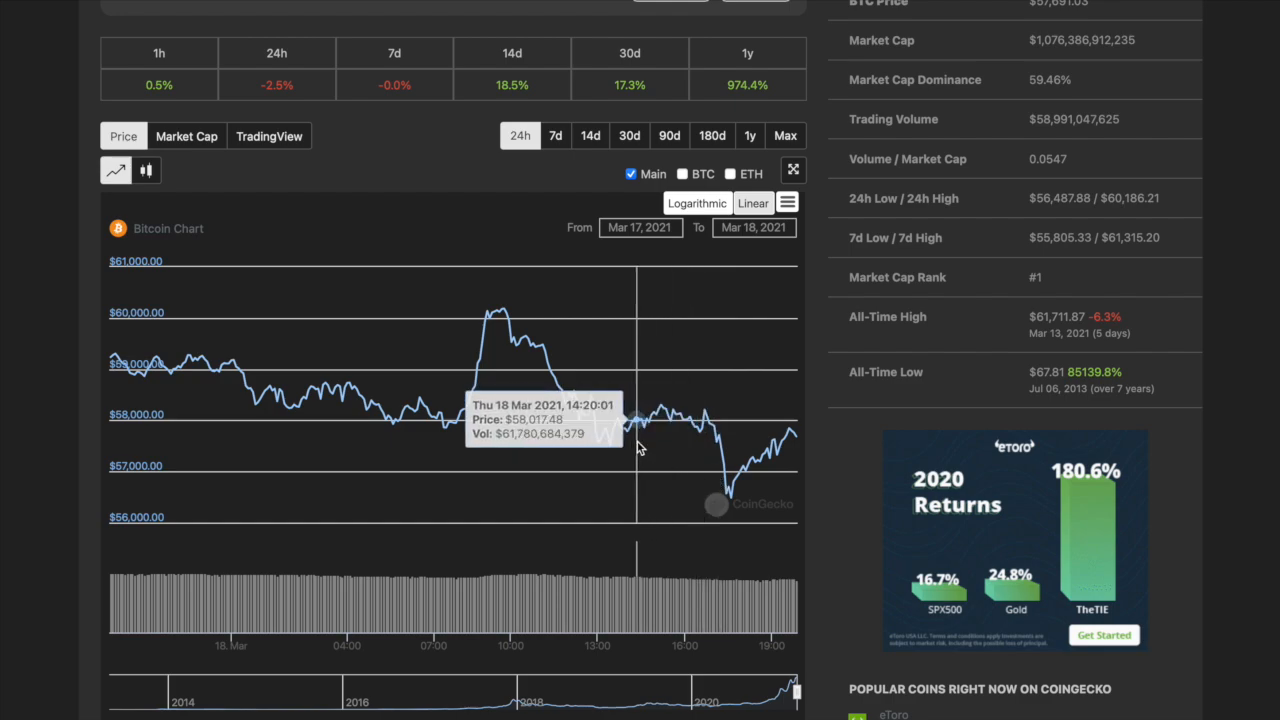
{"action": "mouse_move", "coordinate": [638, 447]}
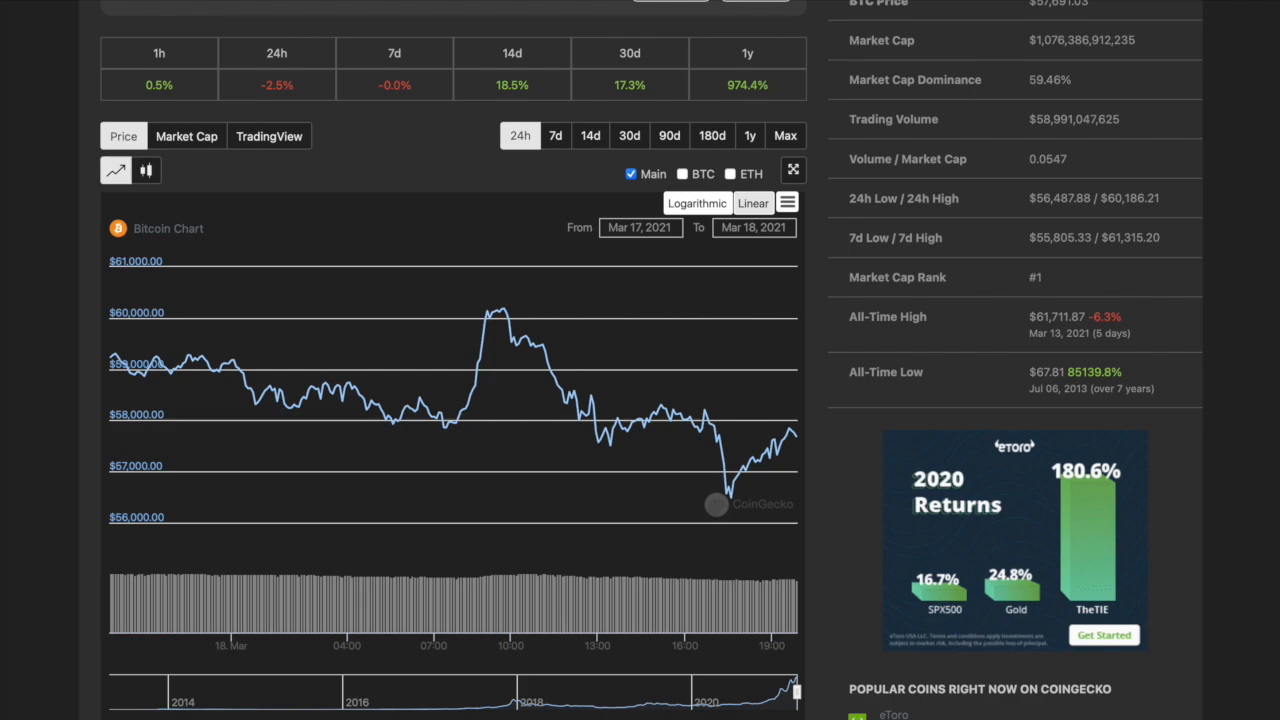
{"action": "scroll", "scroll_direction": "up", "scroll_amount": 3}
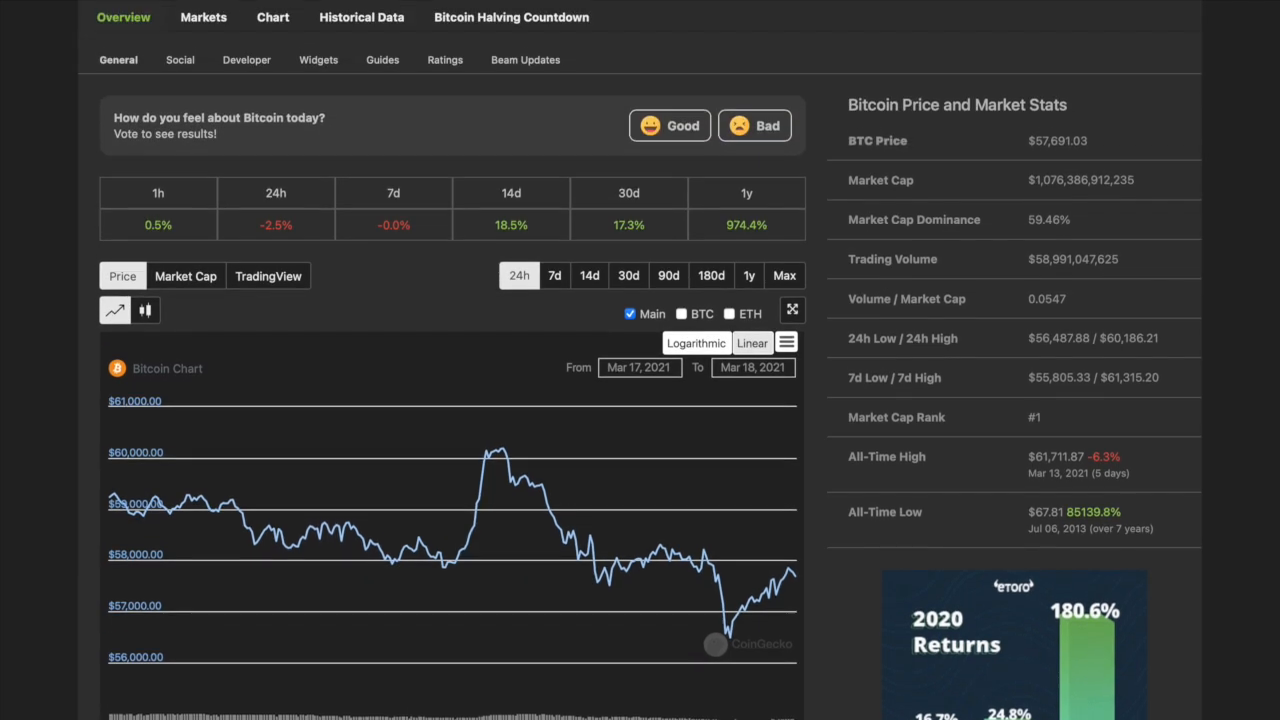
{"action": "scroll", "scroll_direction": "down", "scroll_amount": 3}
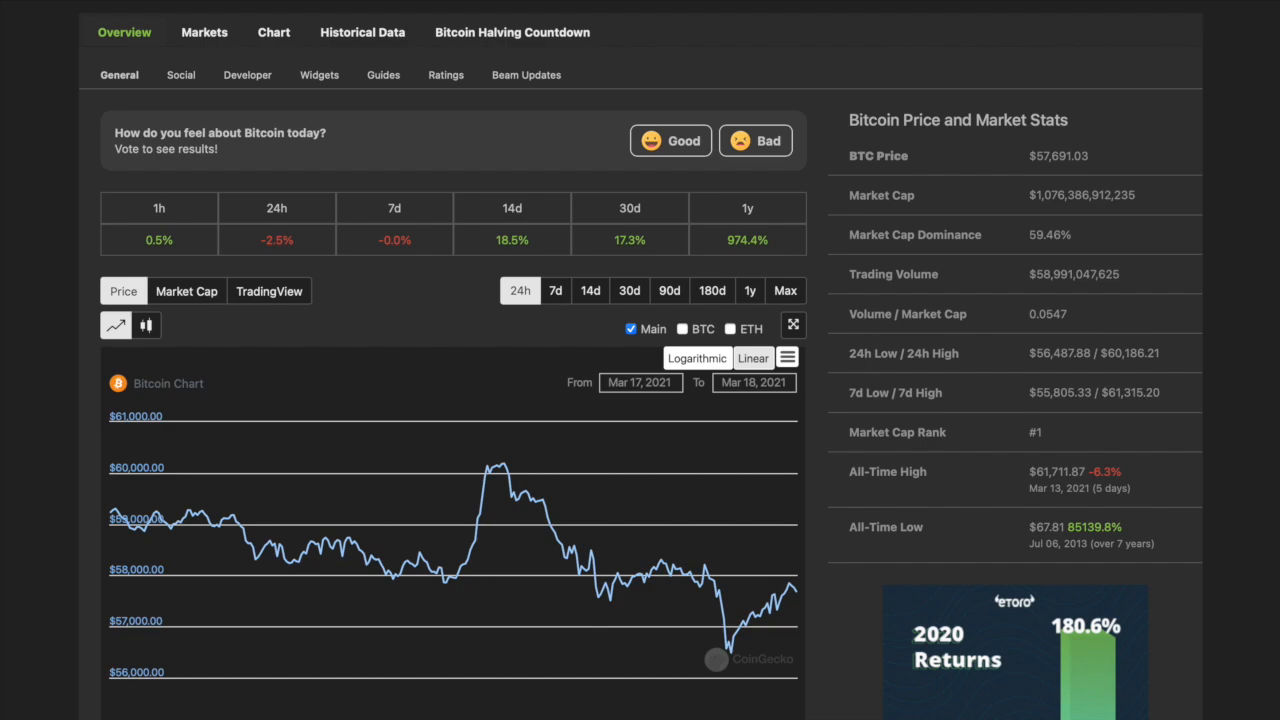
{"action": "scroll", "scroll_direction": "up", "scroll_amount": 3}
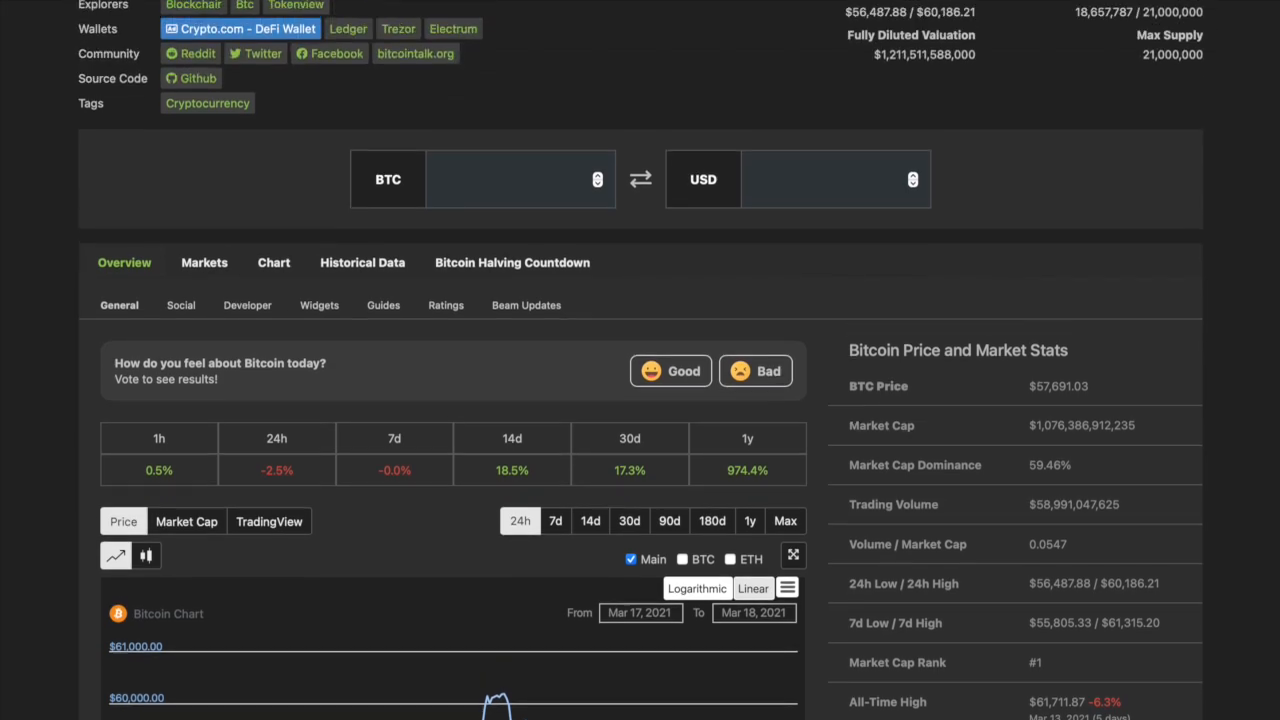
{"action": "scroll", "scroll_direction": "up", "scroll_amount": 3}
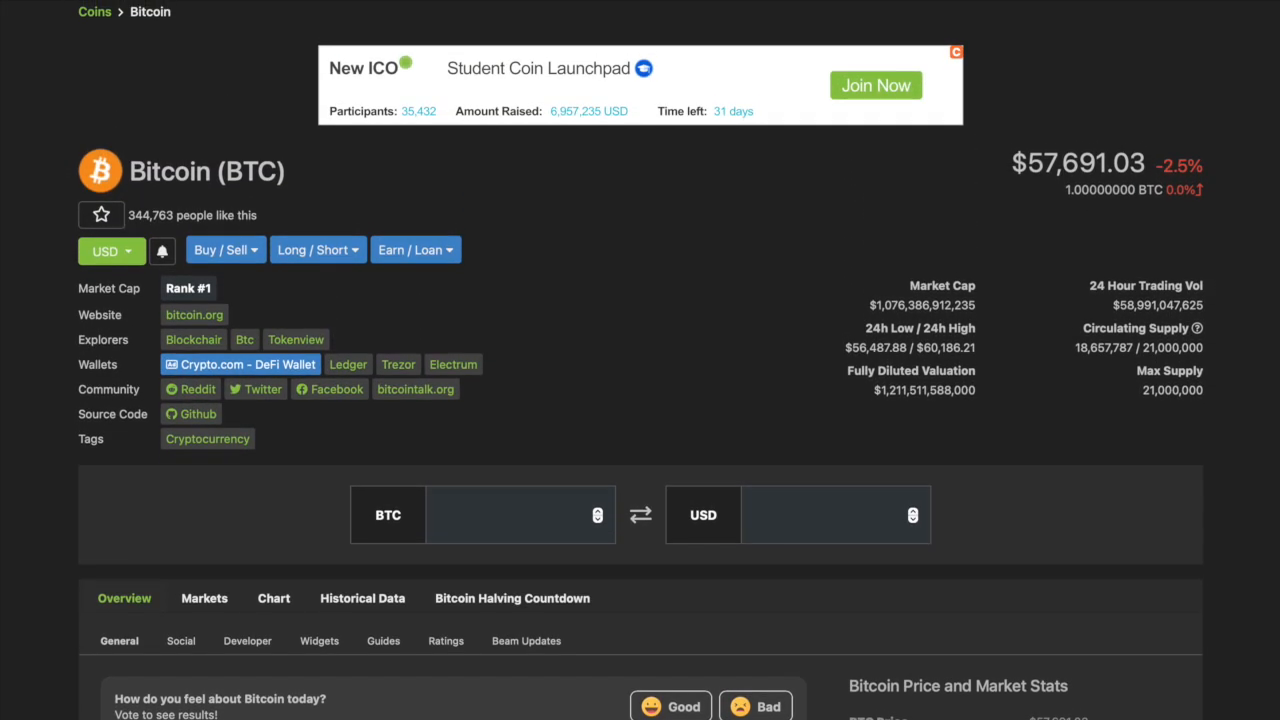
{"action": "scroll", "scroll_direction": "down", "scroll_amount": 3}
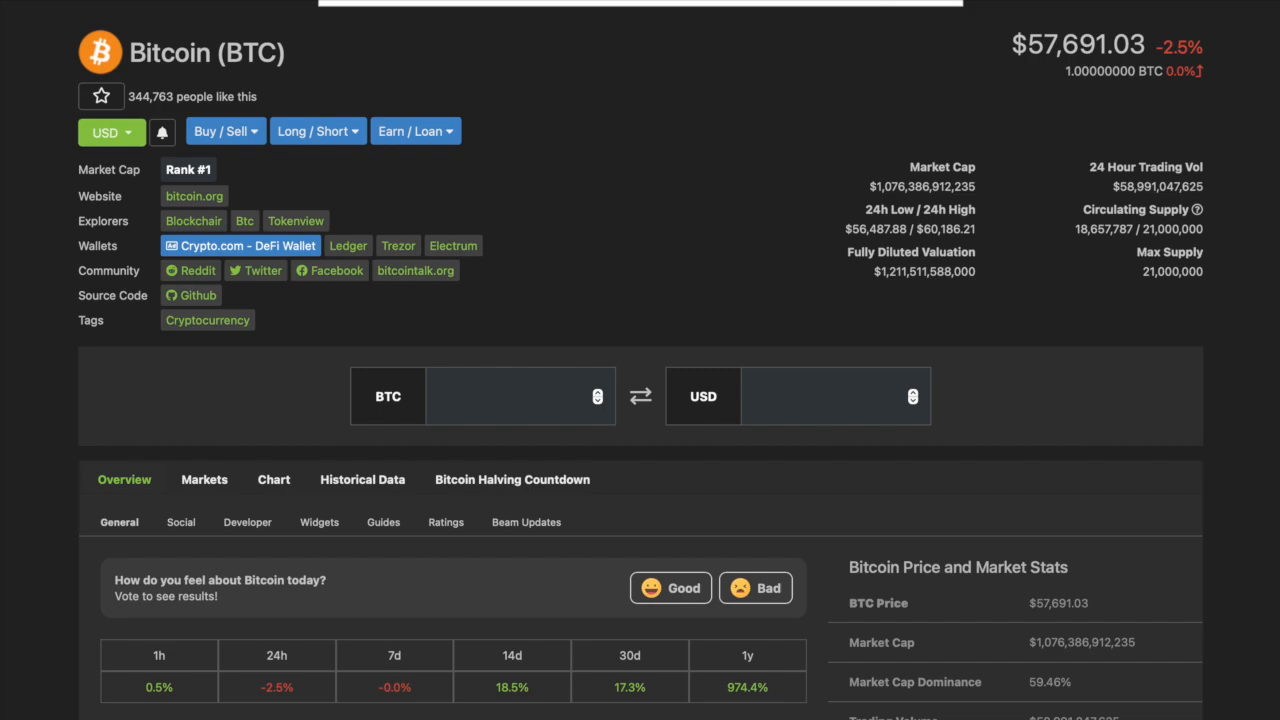
{"action": "scroll", "scroll_direction": "down", "scroll_amount": 3}
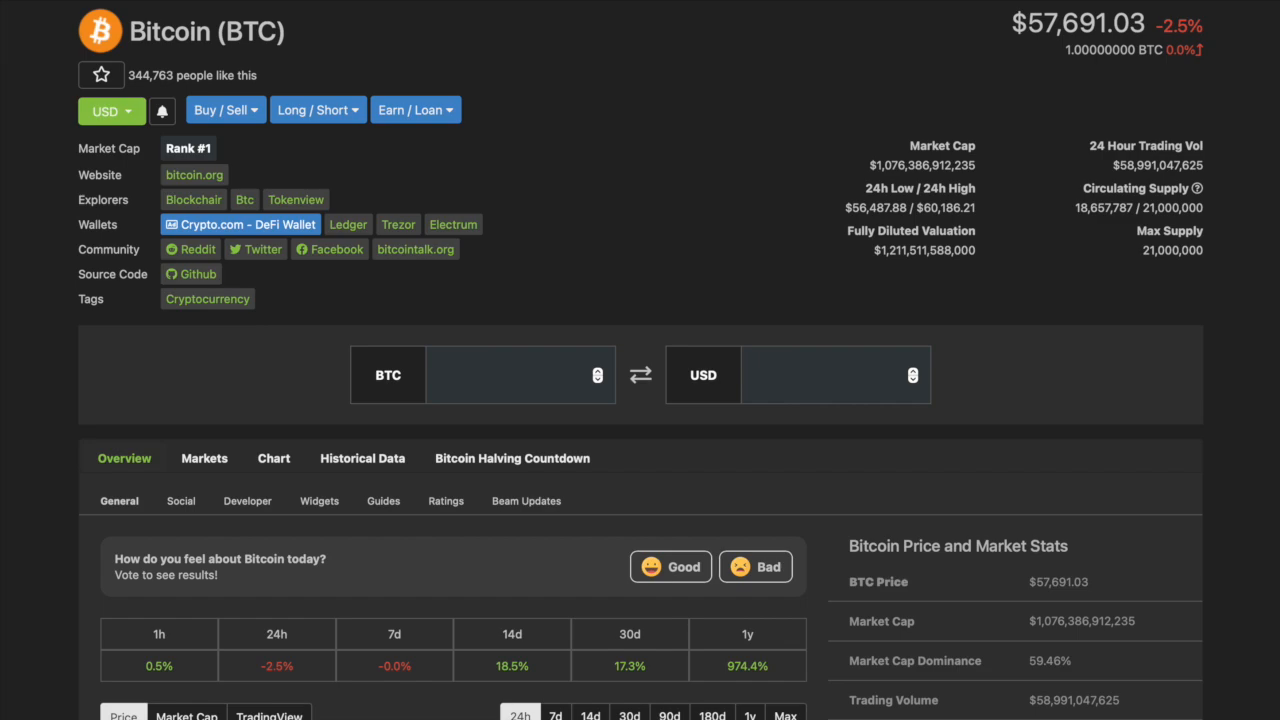
{"action": "mouse_move", "coordinate": [1135, 123]}
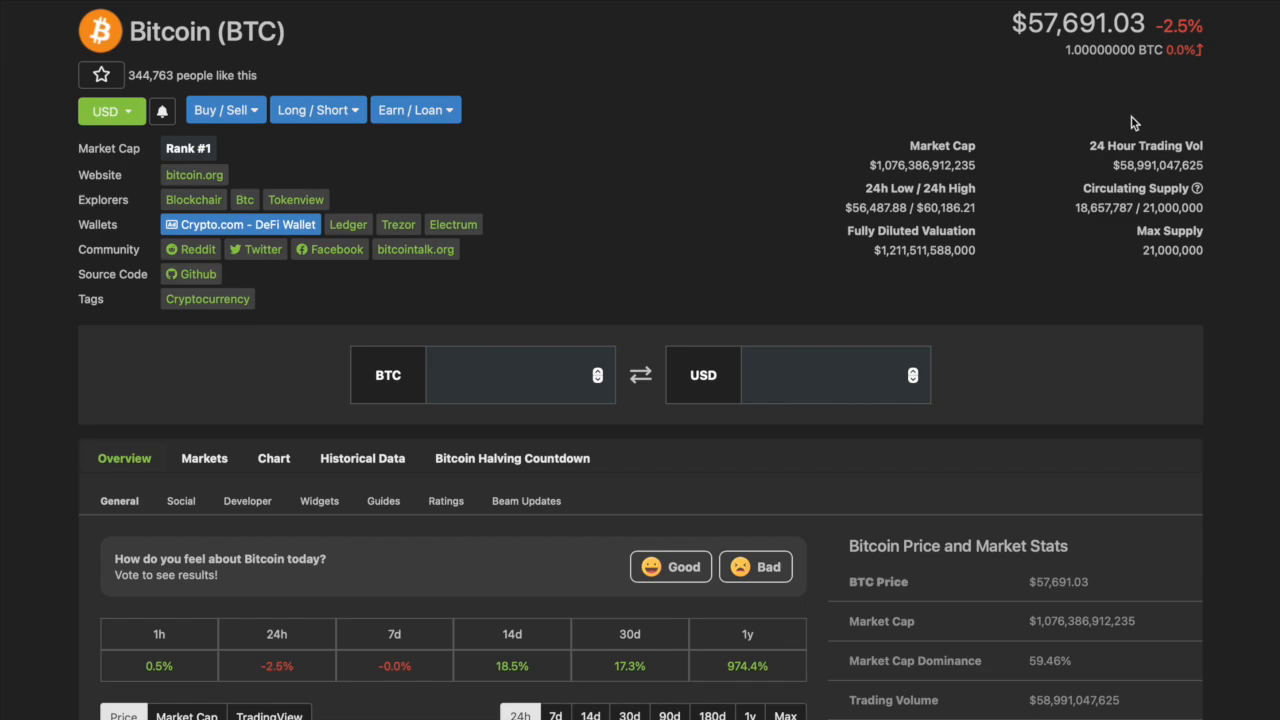
{"action": "mouse_move", "coordinate": [1198, 145]}
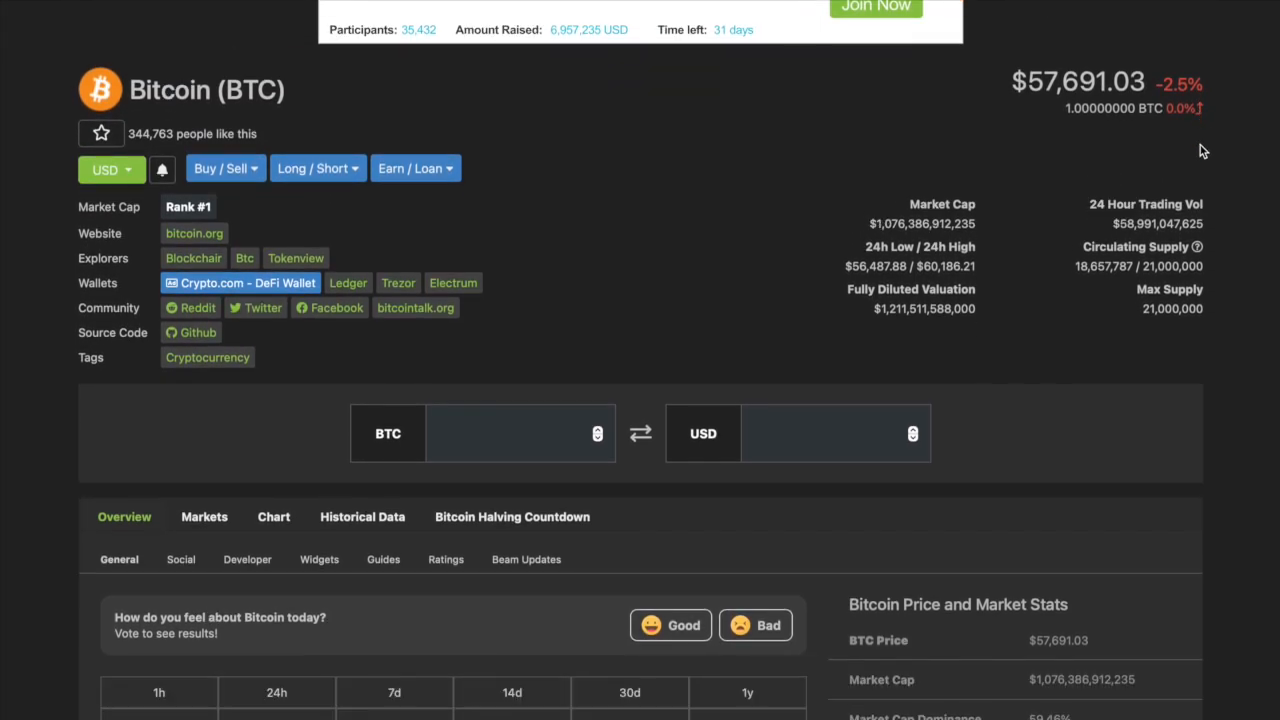
{"action": "scroll", "scroll_direction": "down", "scroll_amount": 3}
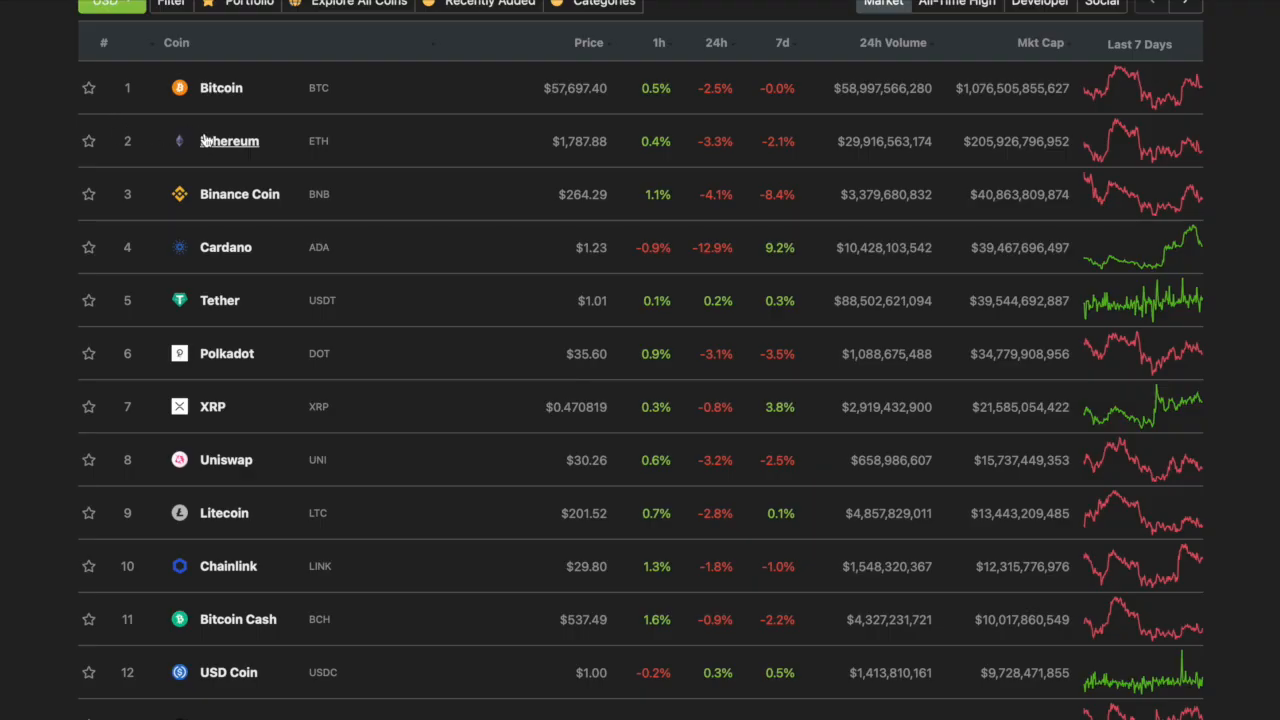
{"action": "left_click", "coordinate": [229, 141]}
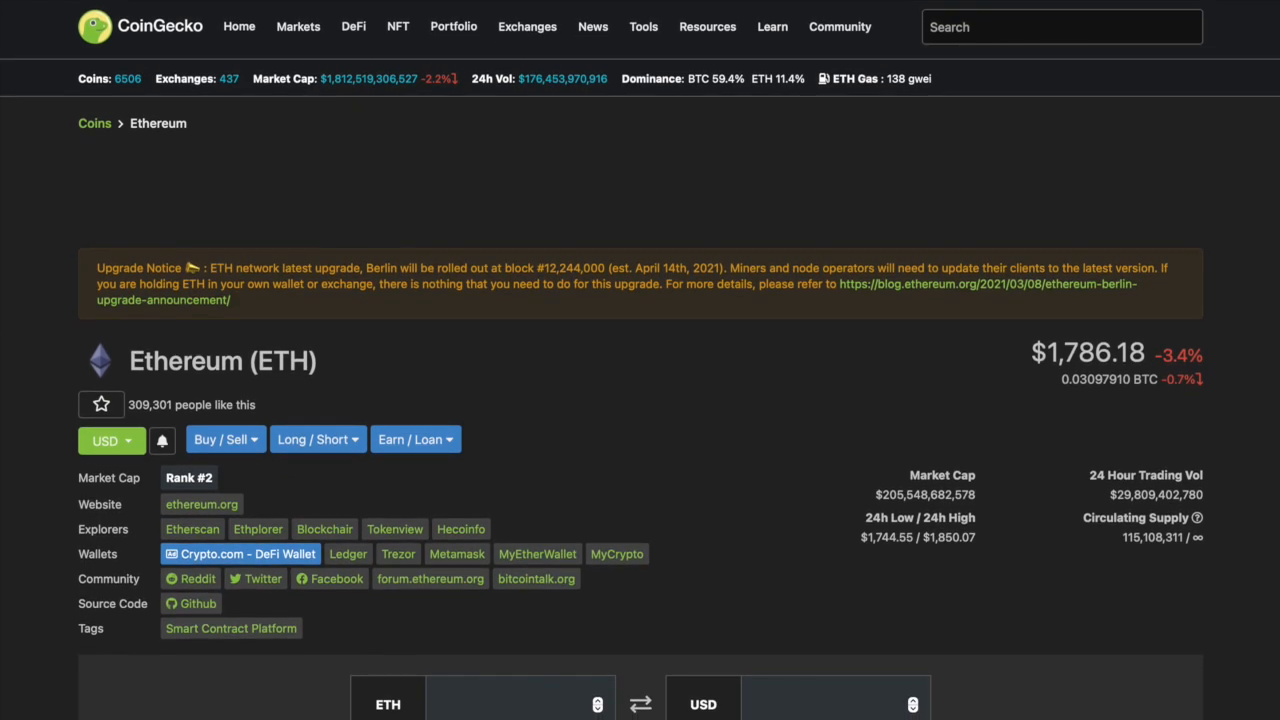
{"action": "scroll", "scroll_direction": "down", "scroll_amount": 3}
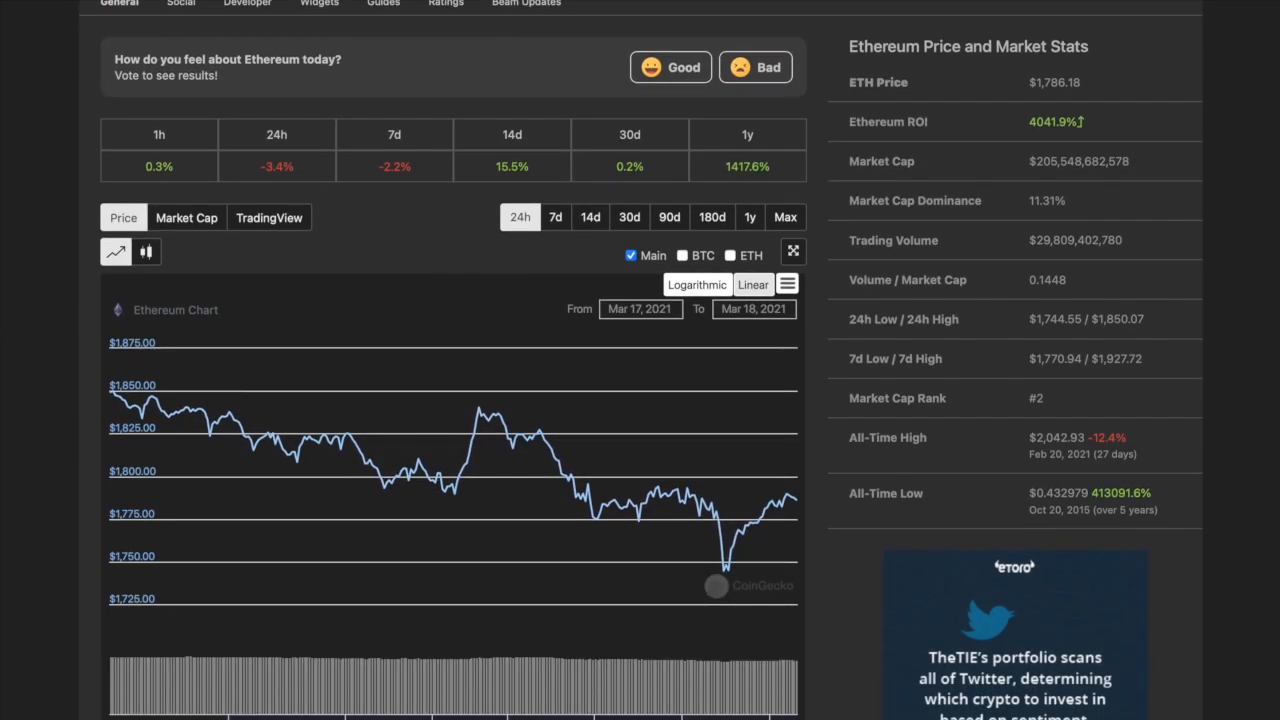
{"action": "left_click", "coordinate": [629, 217]}
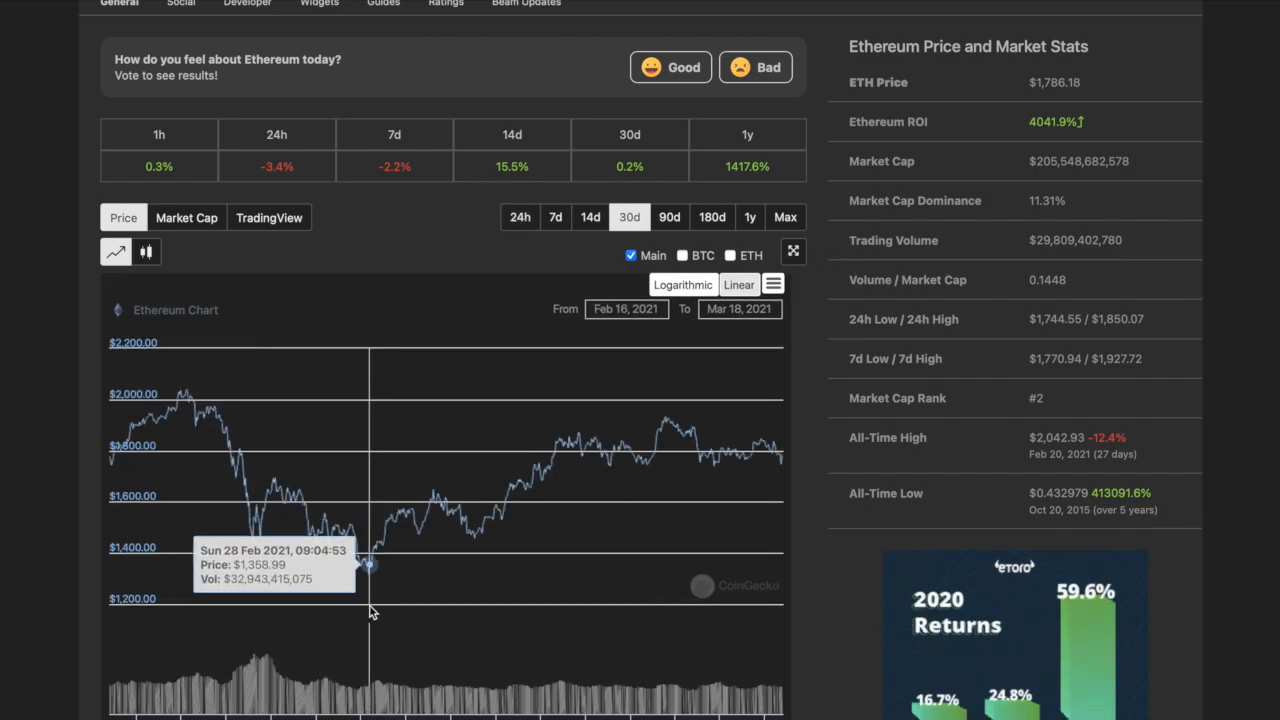
{"action": "scroll", "scroll_direction": "up", "scroll_amount": 3}
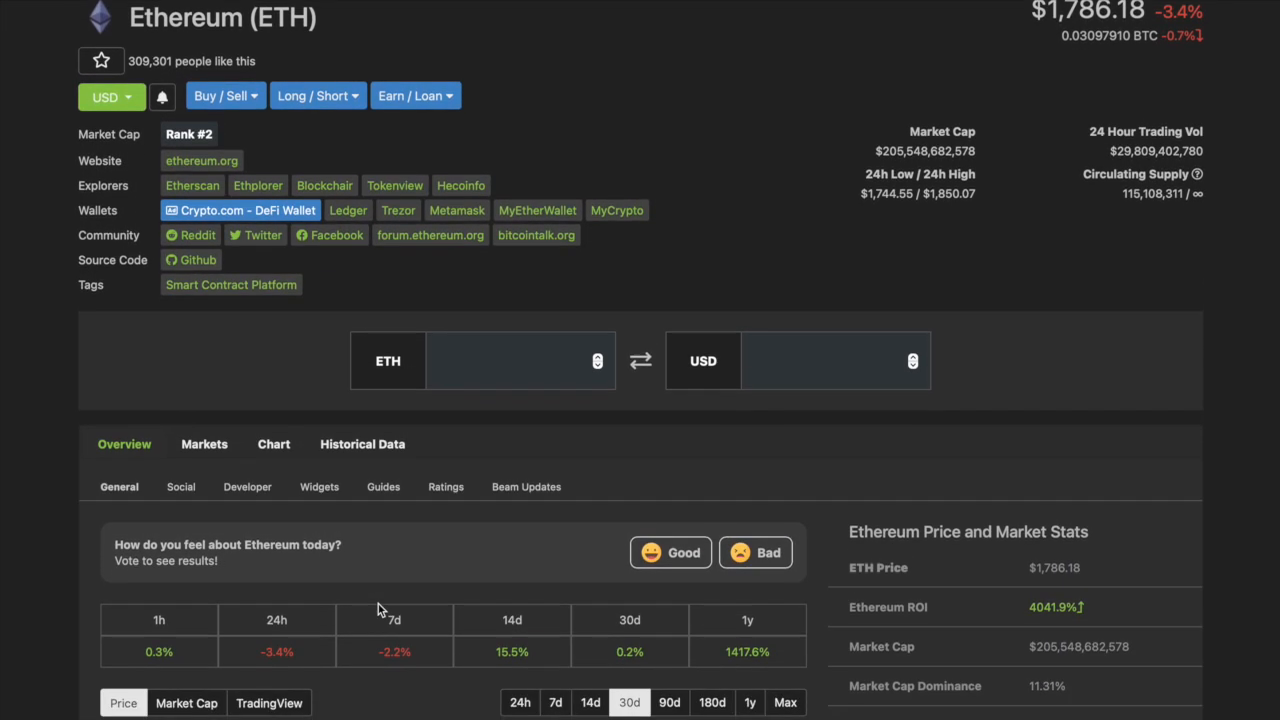
{"action": "scroll", "scroll_direction": "down", "scroll_amount": 3}
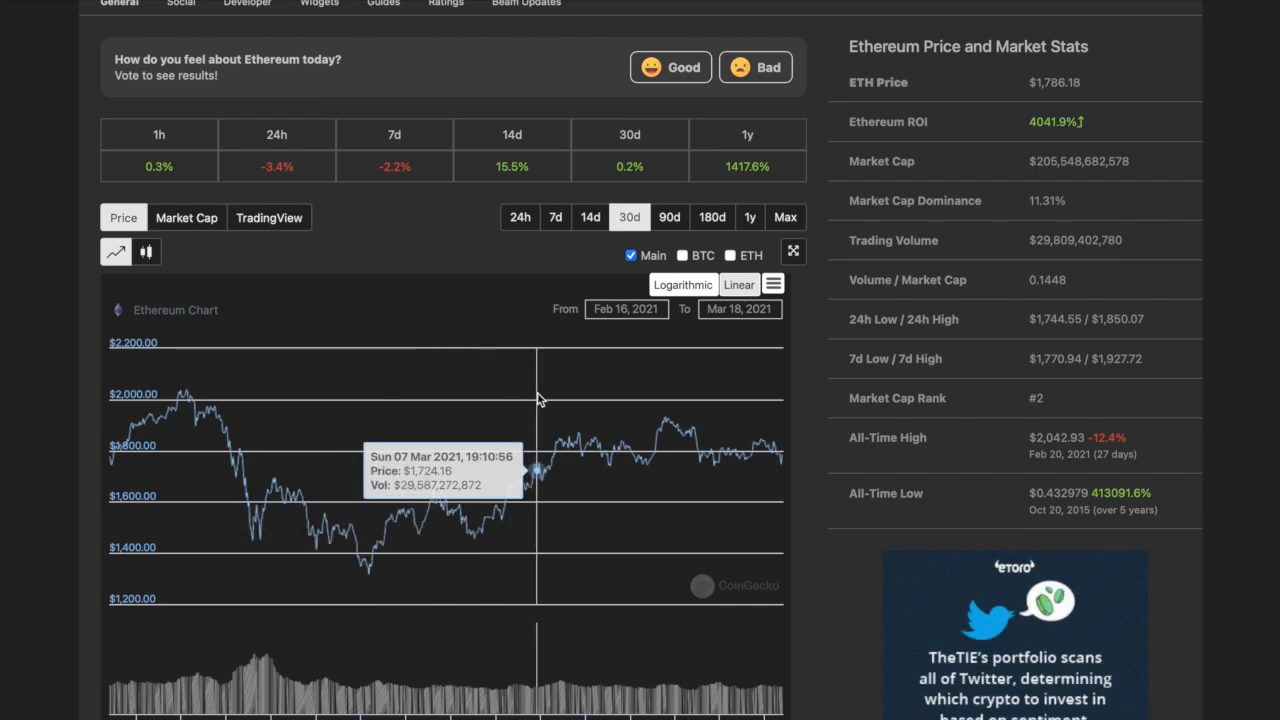
{"action": "mouse_move", "coordinate": [528, 440]}
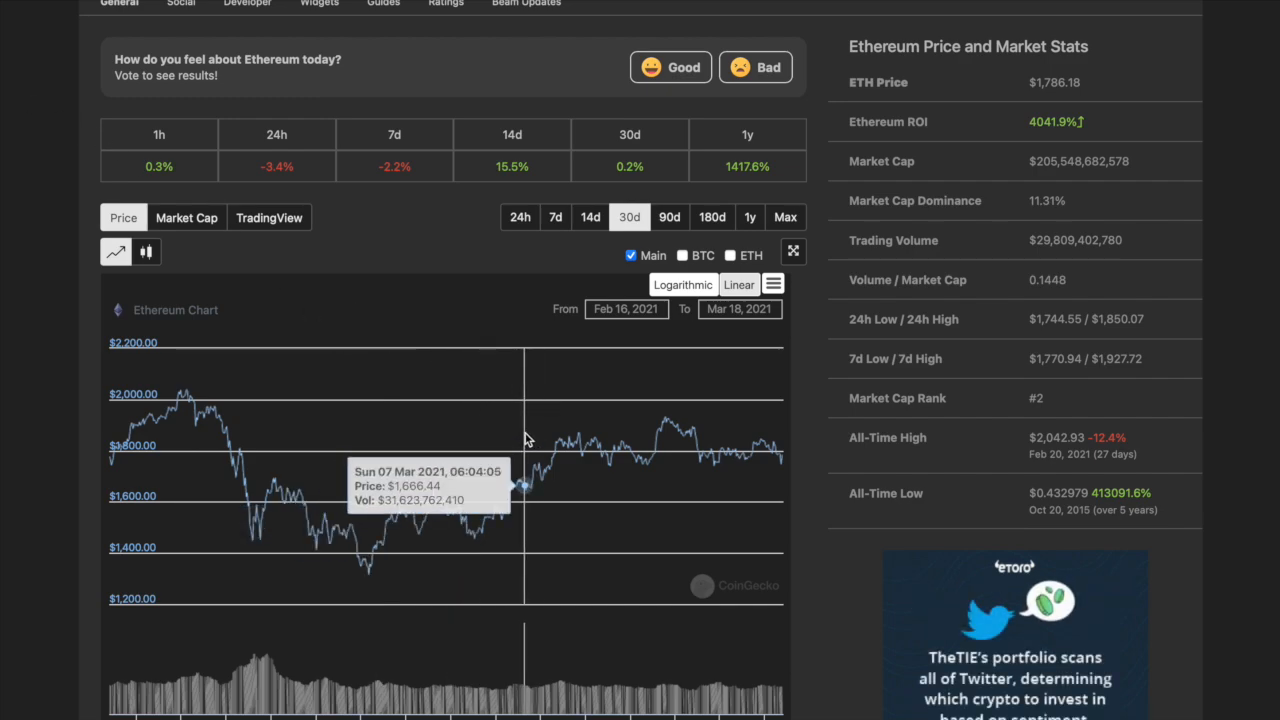
{"action": "scroll", "scroll_direction": "up", "scroll_amount": 3}
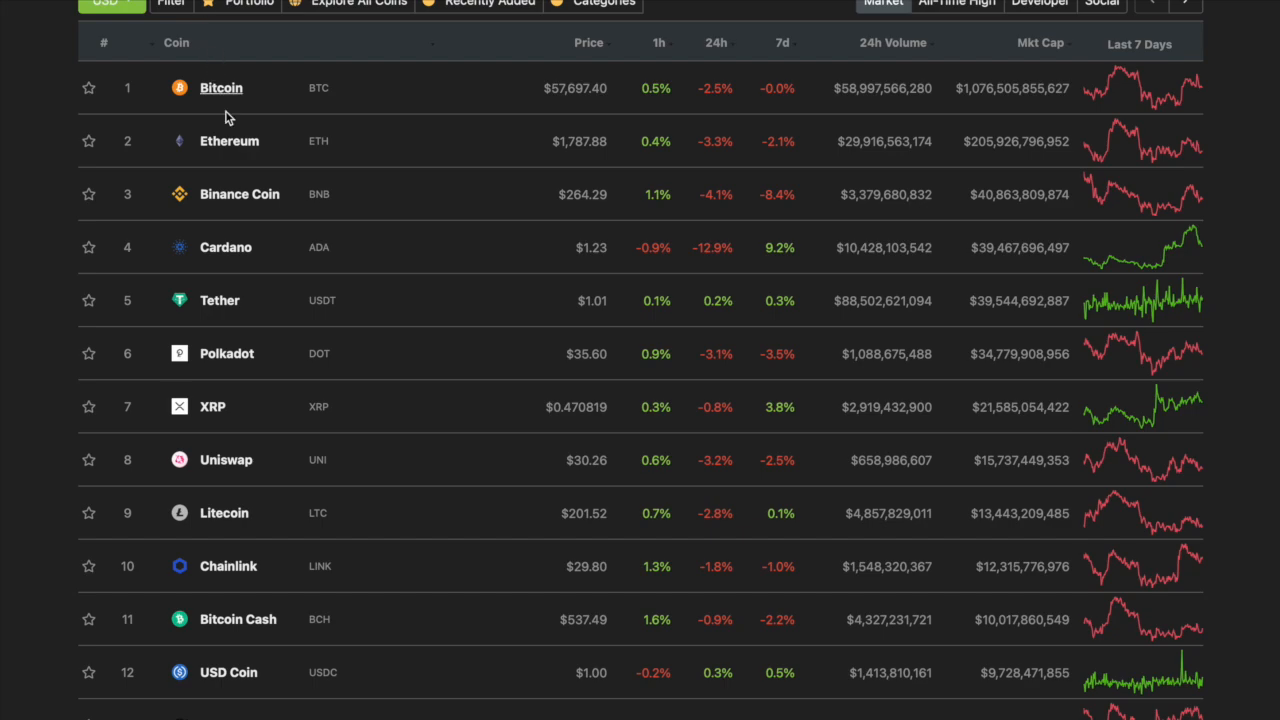
- Open Cardano's coin page and scroll down to its price chart
{"action": "left_click", "coordinate": [225, 247]}
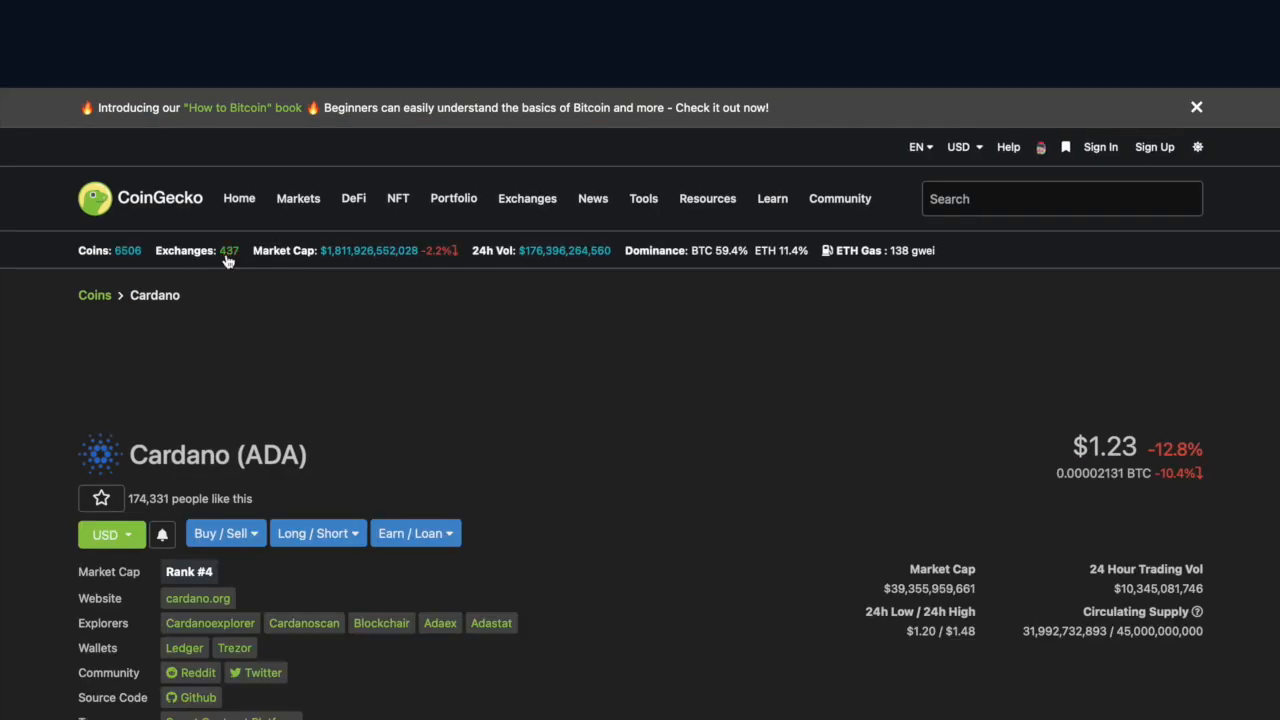
{"action": "scroll", "scroll_direction": "down", "scroll_amount": 3}
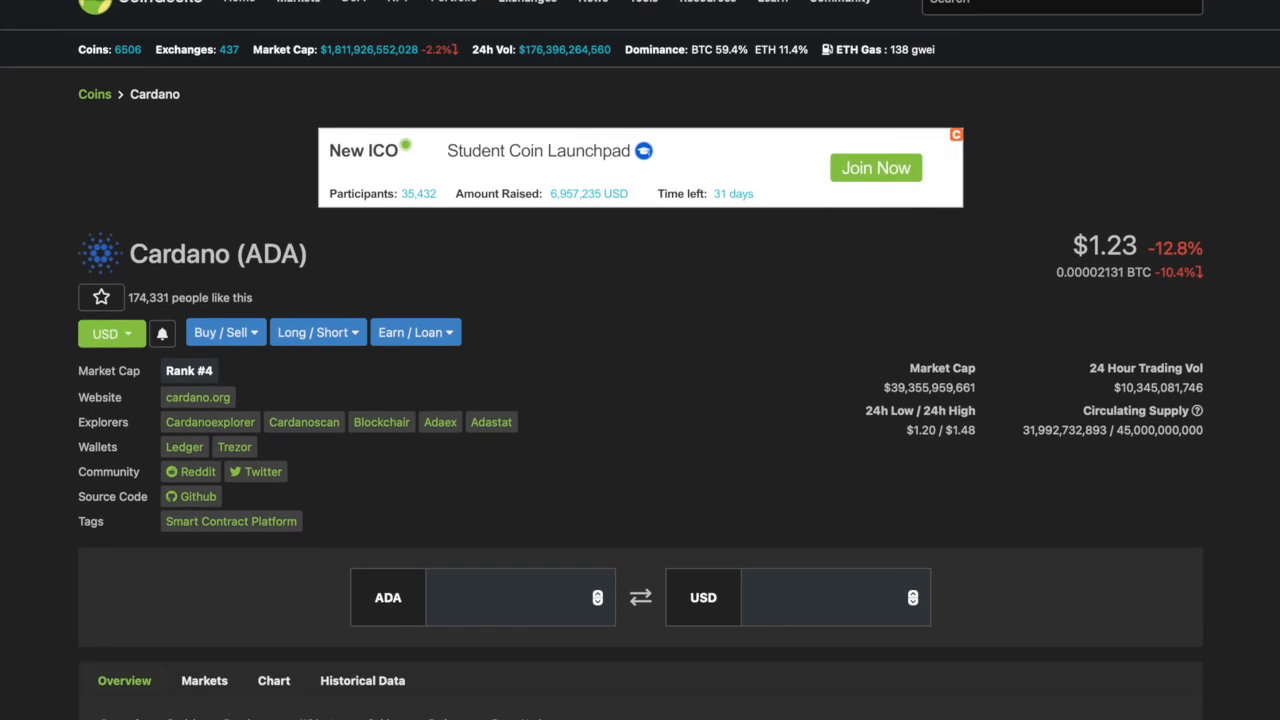
{"action": "scroll", "scroll_direction": "down", "scroll_amount": 3}
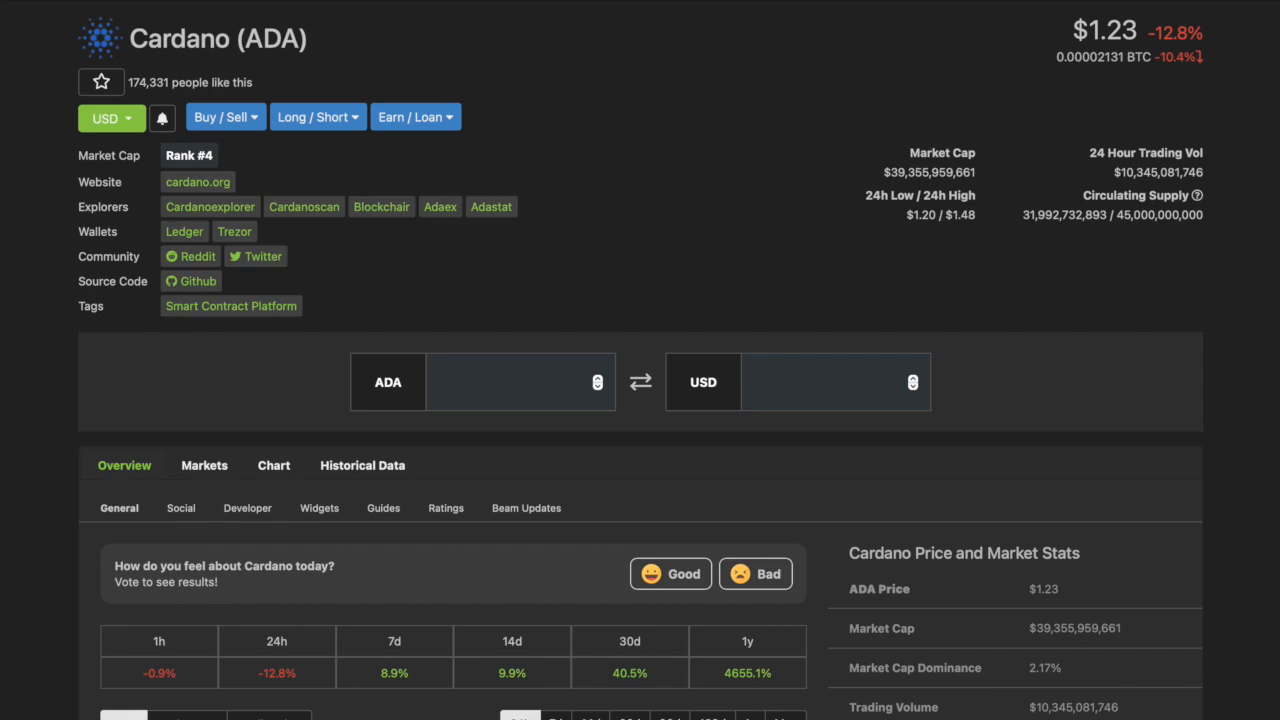
{"action": "scroll", "scroll_direction": "down", "scroll_amount": 3}
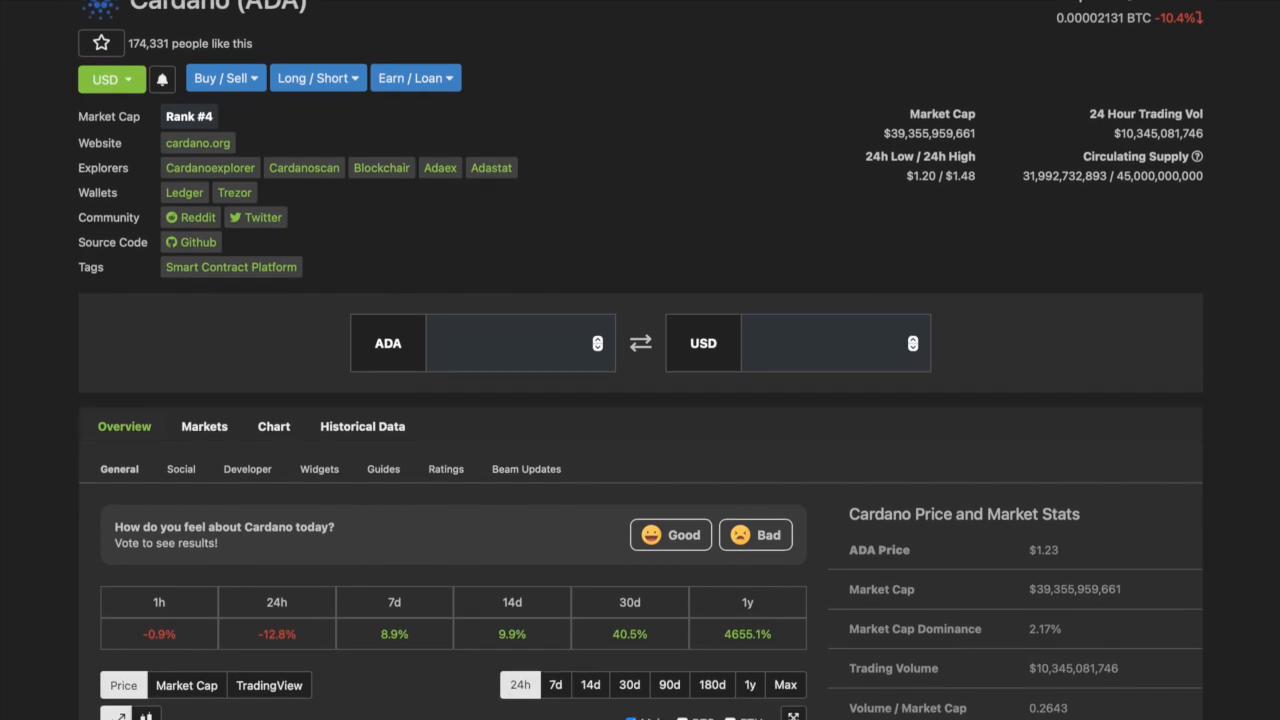
{"action": "scroll", "scroll_direction": "down", "scroll_amount": 3}
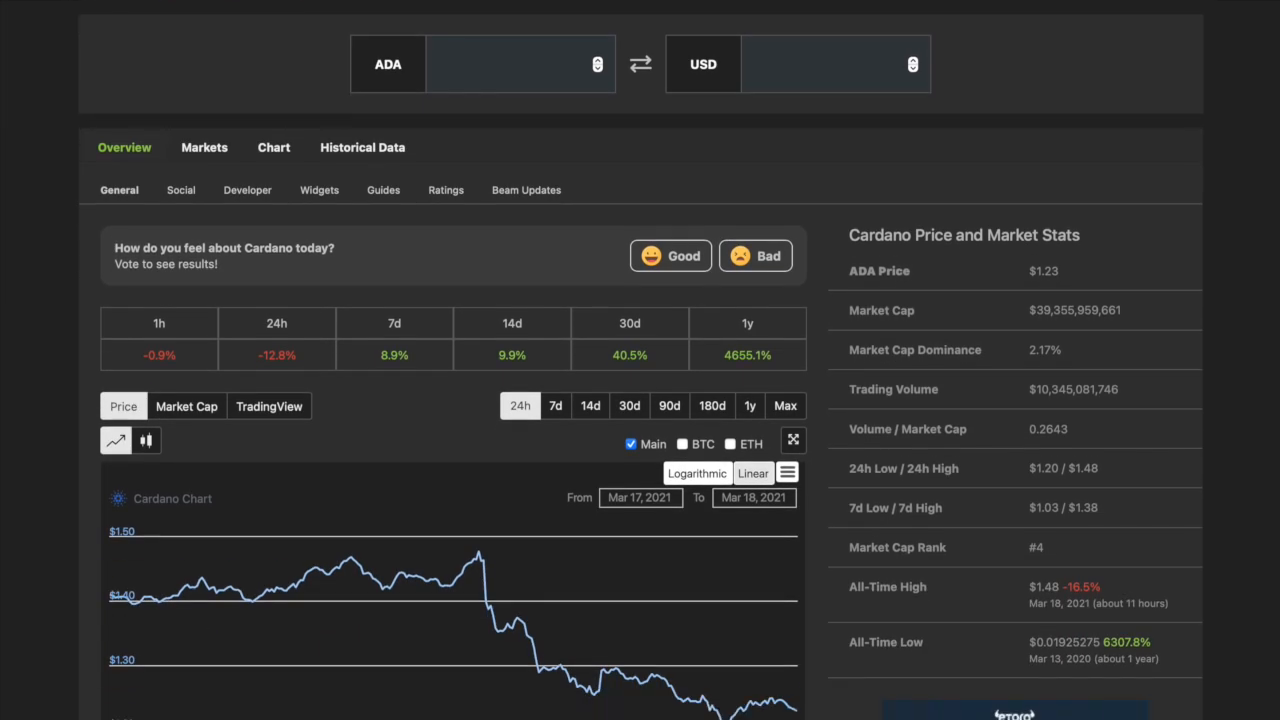
{"action": "scroll", "scroll_direction": "down", "scroll_amount": 3}
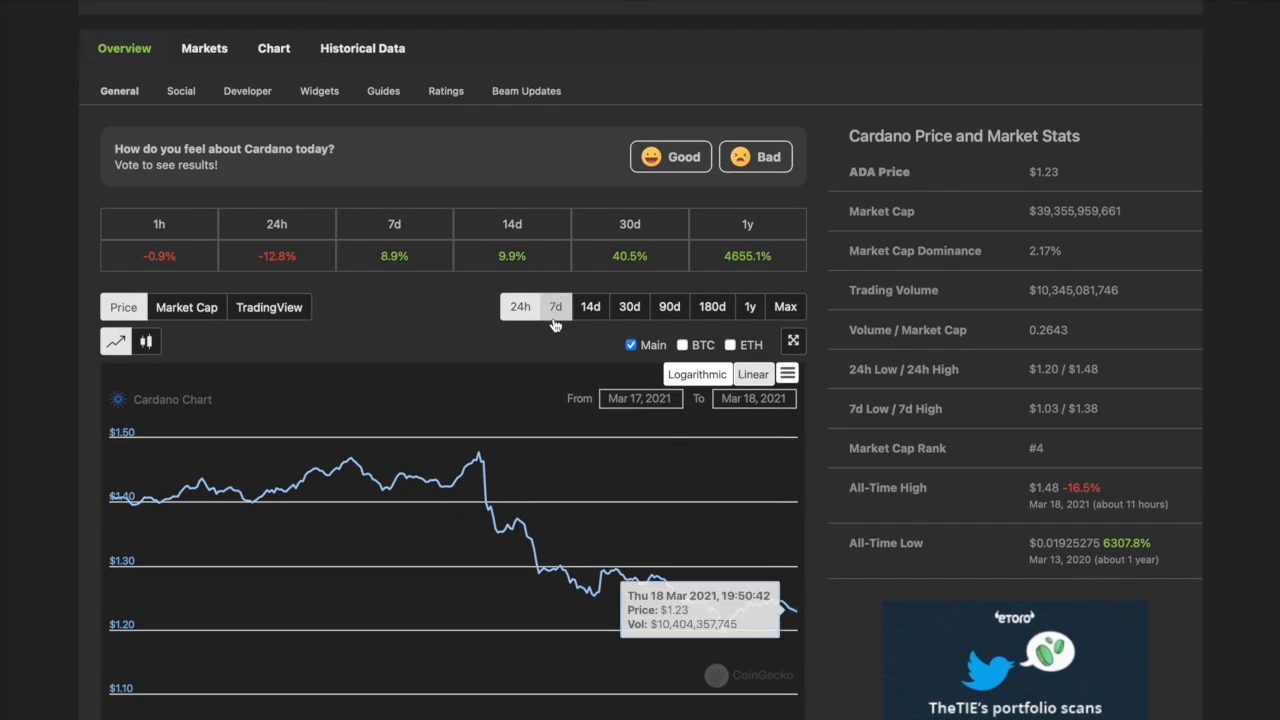
- Switch Cardano's price chart to the 7-day range, then to 30 days
{"action": "left_click", "coordinate": [555, 306]}
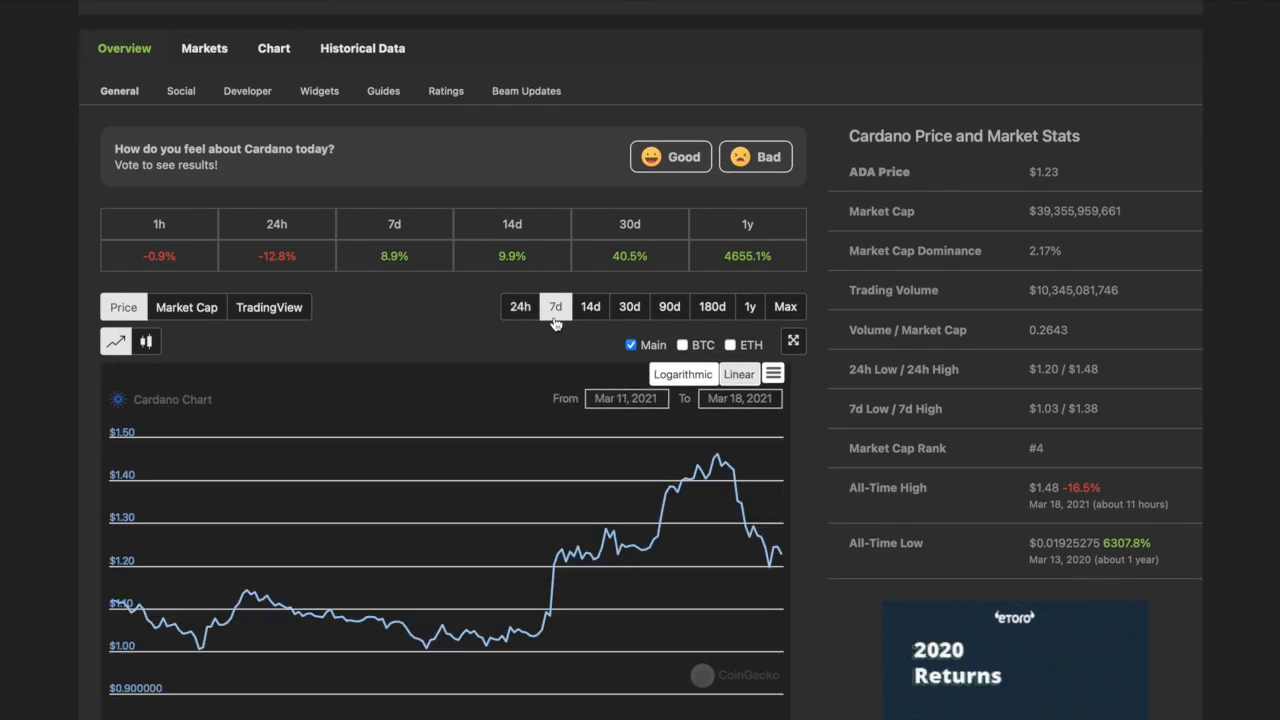
{"action": "left_click", "coordinate": [629, 306]}
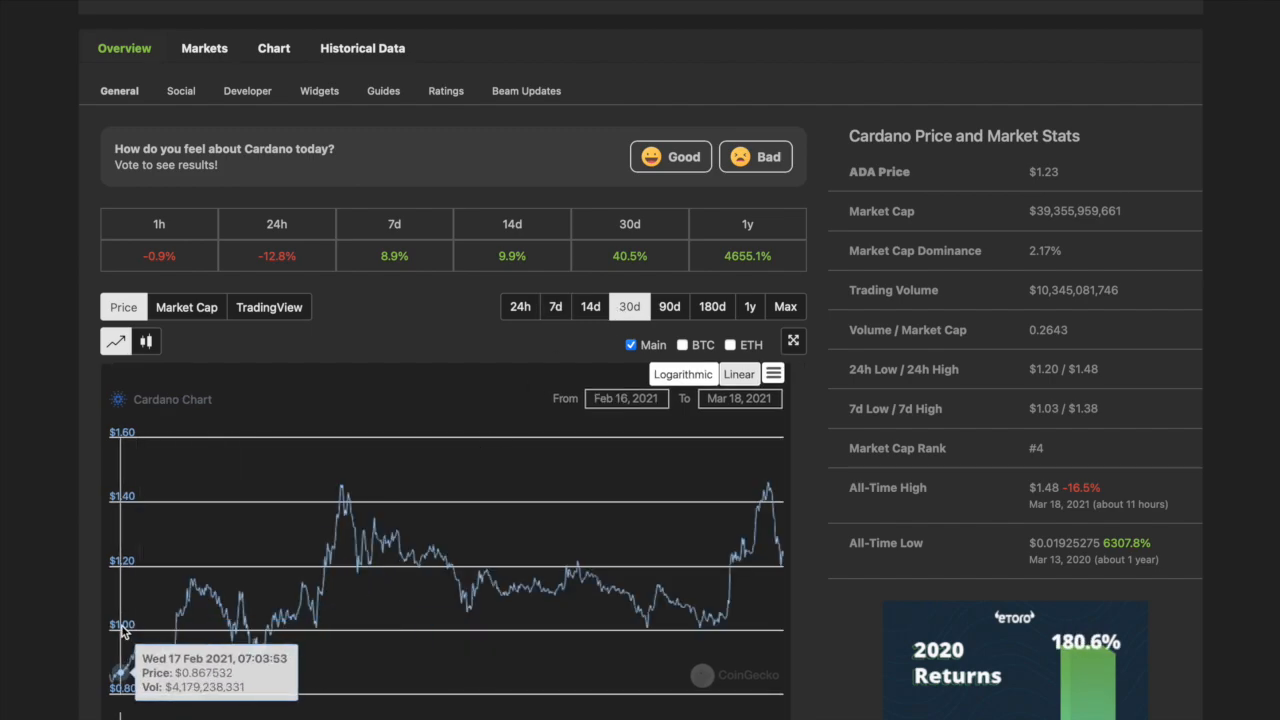
{"action": "scroll", "scroll_direction": "up", "scroll_amount": 3}
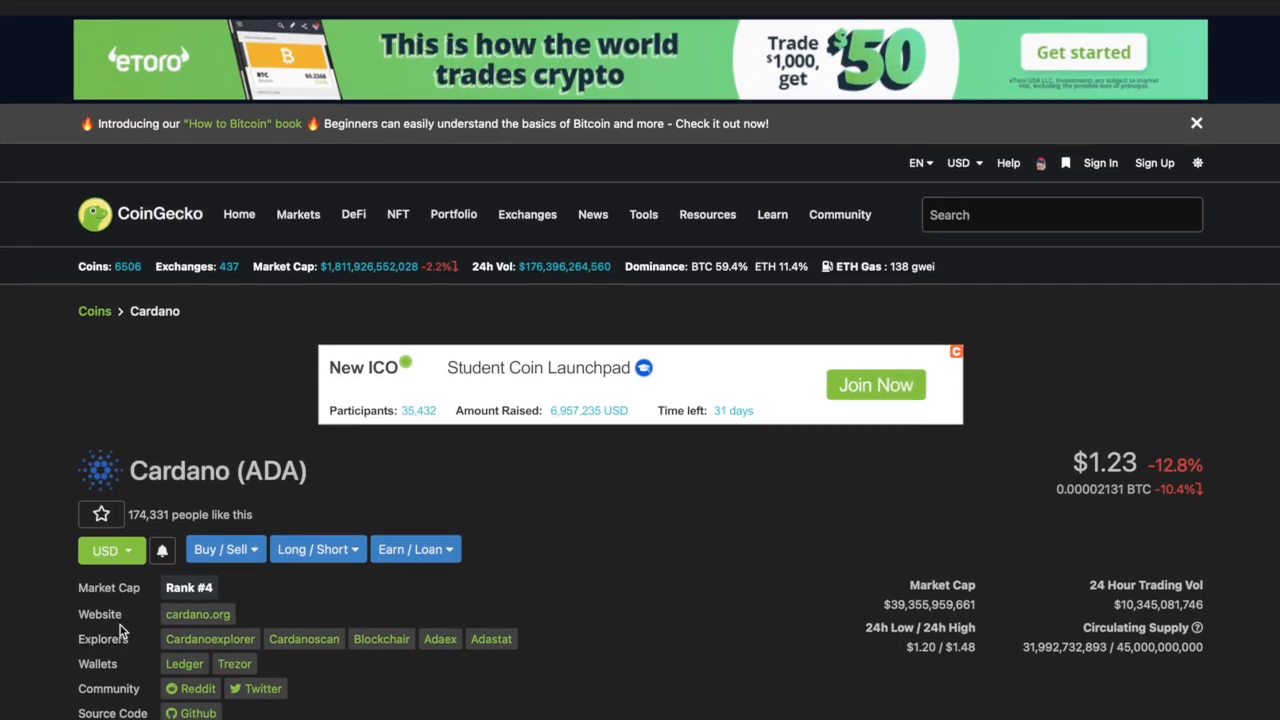
{"action": "scroll", "scroll_direction": "down", "scroll_amount": 3}
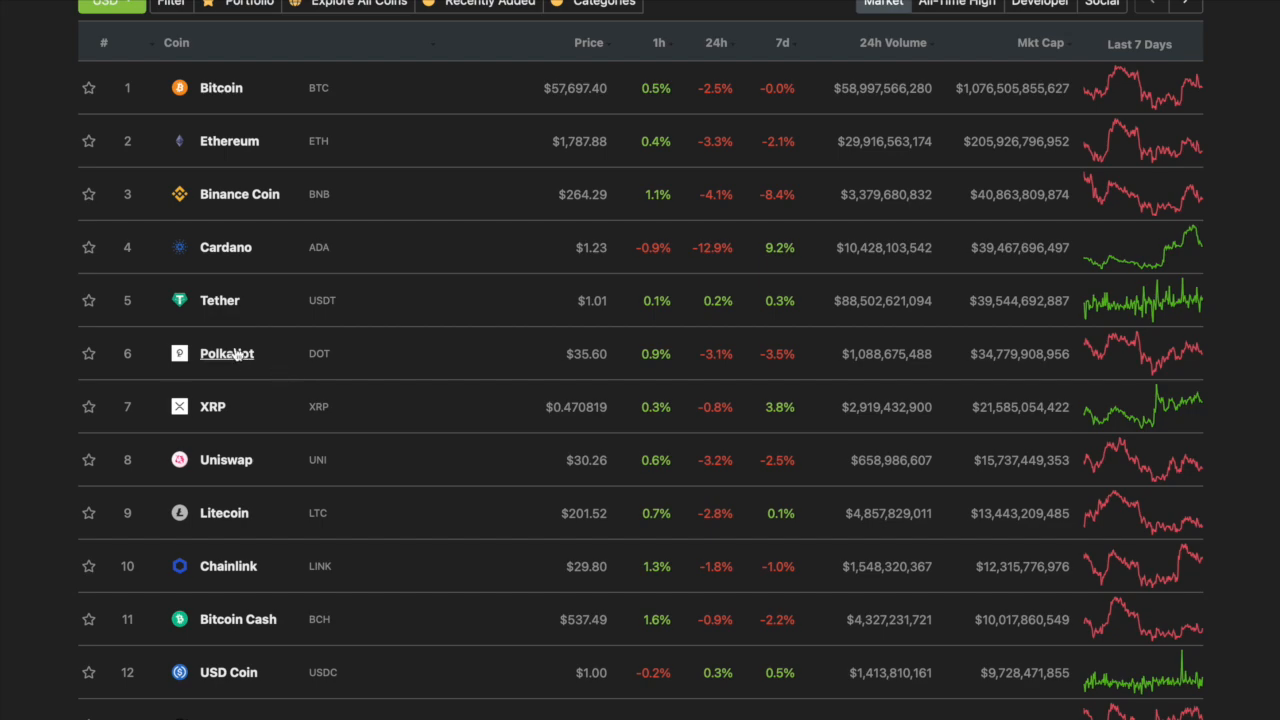
{"action": "mouse_move", "coordinate": [232, 375]}
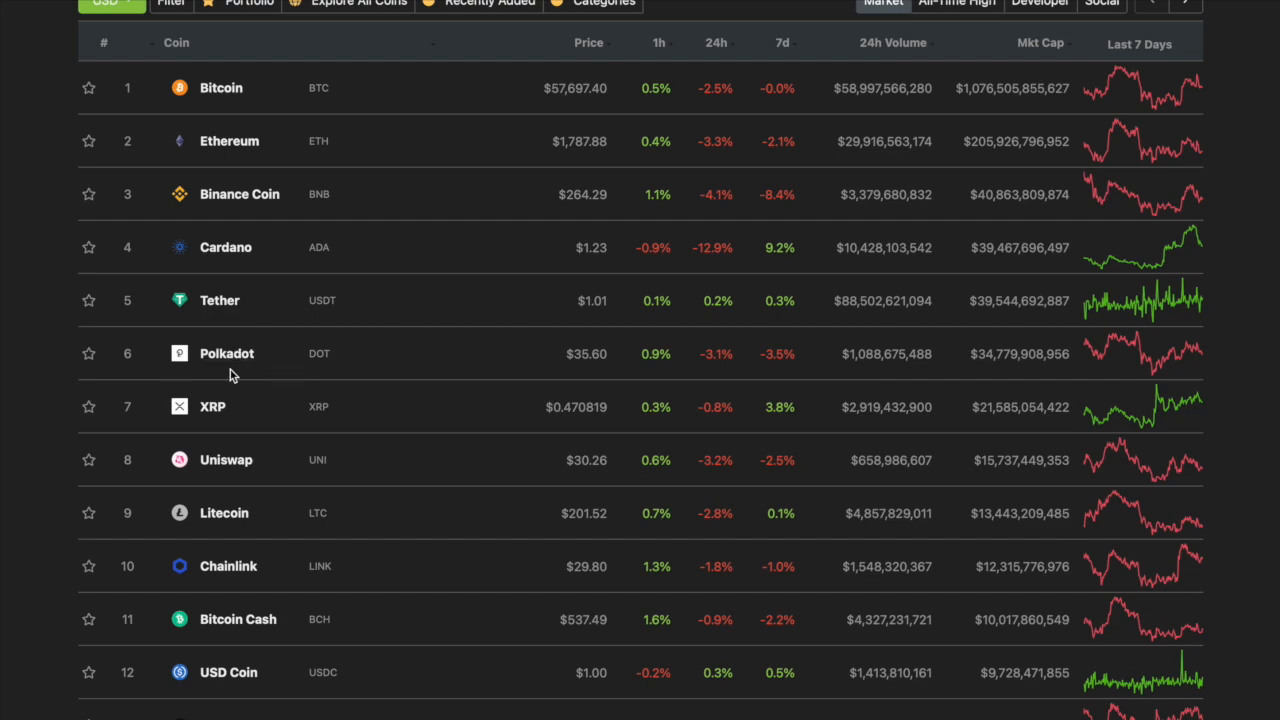
{"action": "mouse_move", "coordinate": [227, 353]}
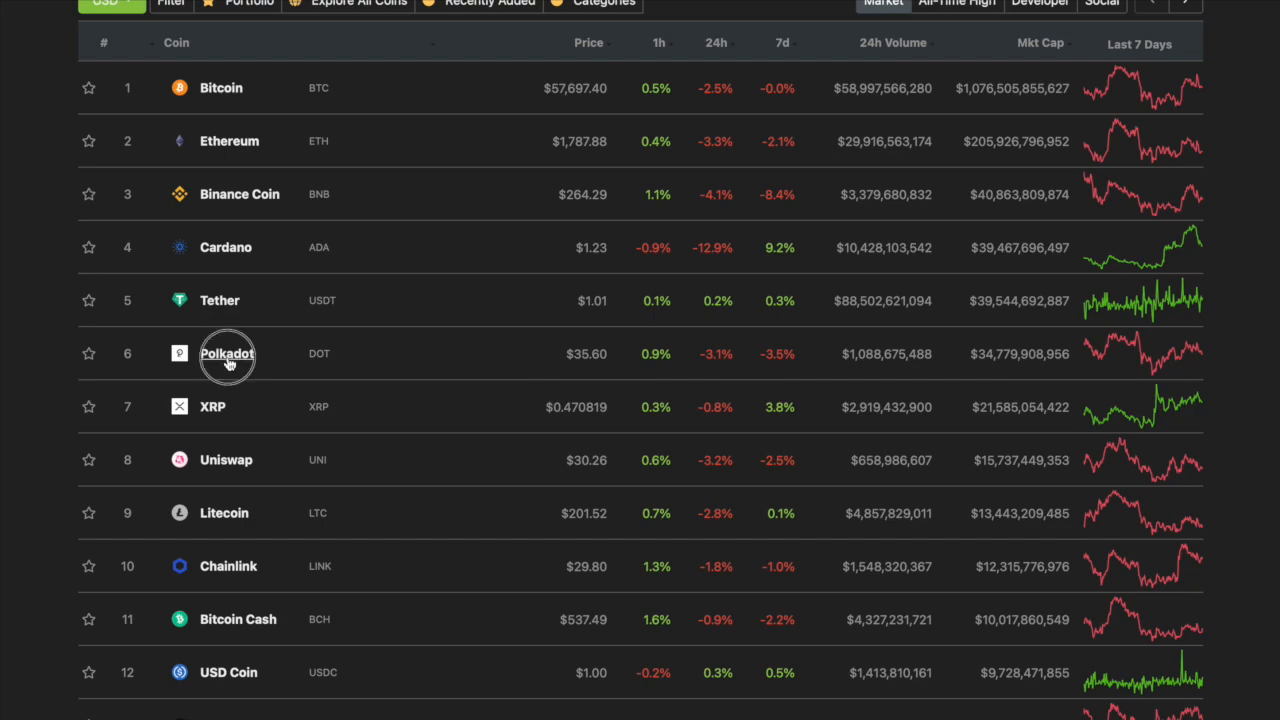
{"action": "left_click", "coordinate": [227, 353]}
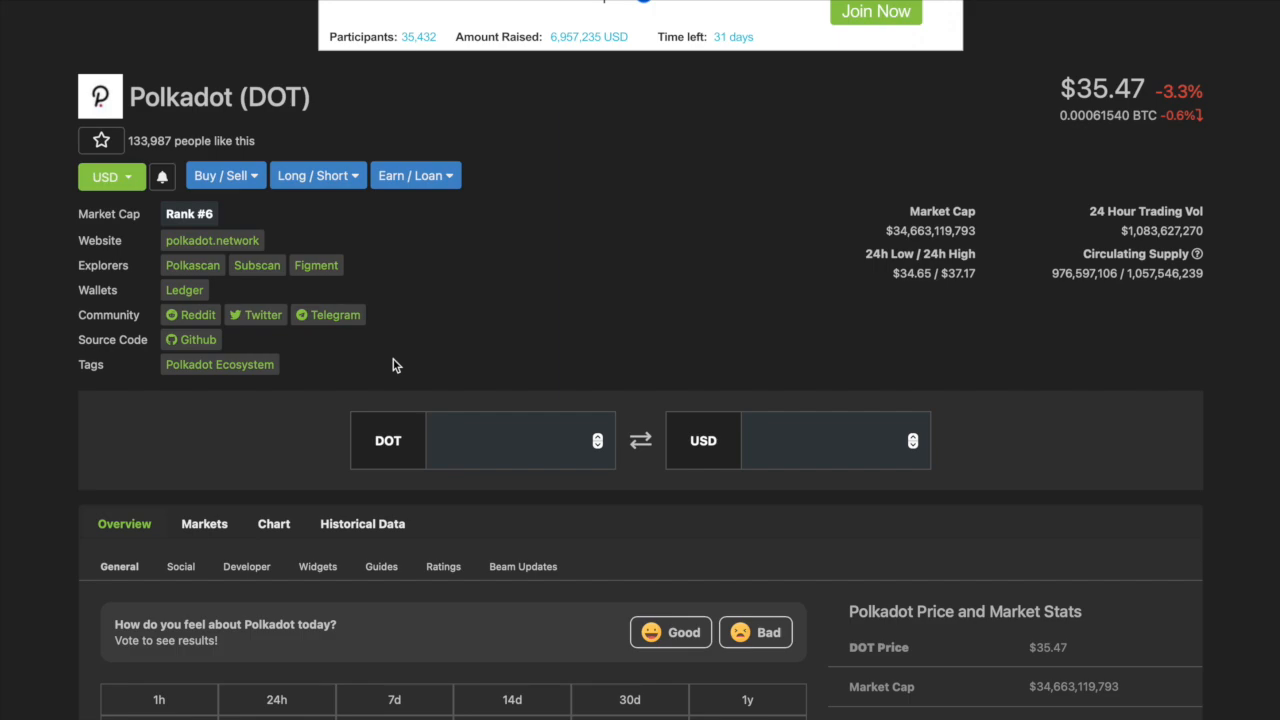
{"action": "scroll", "scroll_direction": "down", "scroll_amount": 3}
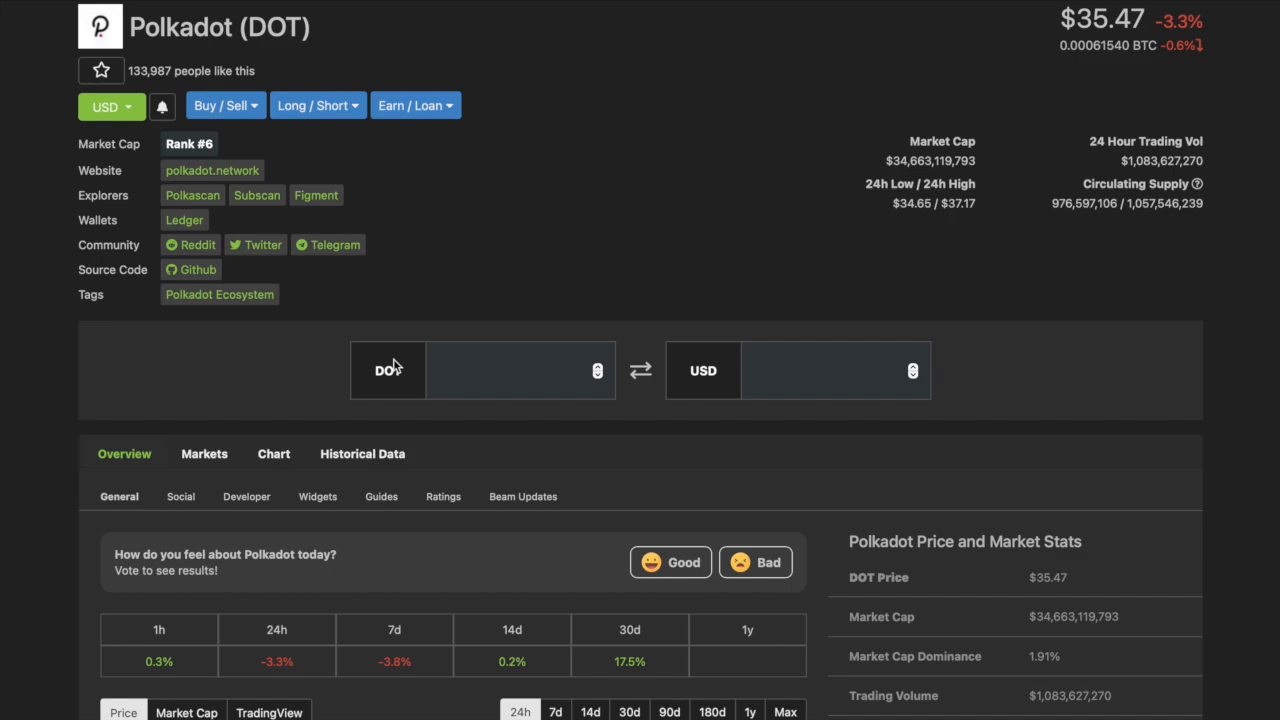
{"action": "mouse_move", "coordinate": [393, 367]}
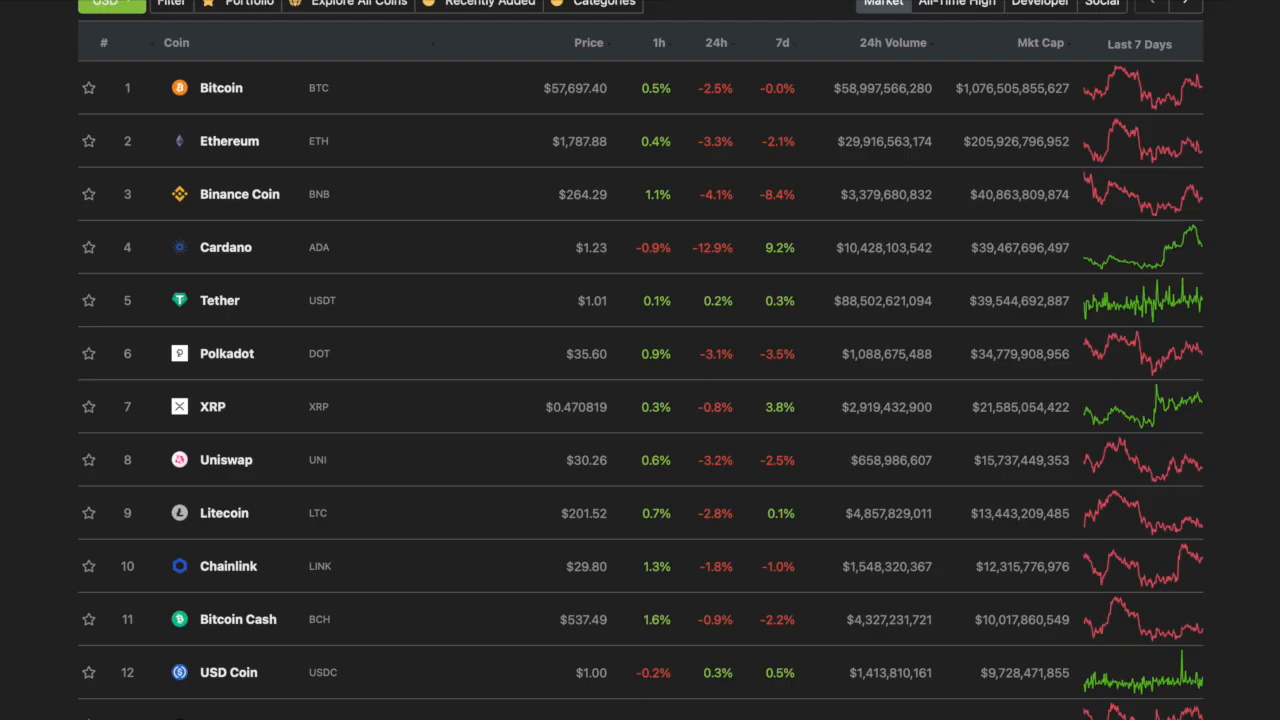
- Scroll down through the DeFi market cap chart and the Top 100 DeFi coin table
{"action": "scroll", "scroll_direction": "up", "scroll_amount": 3}
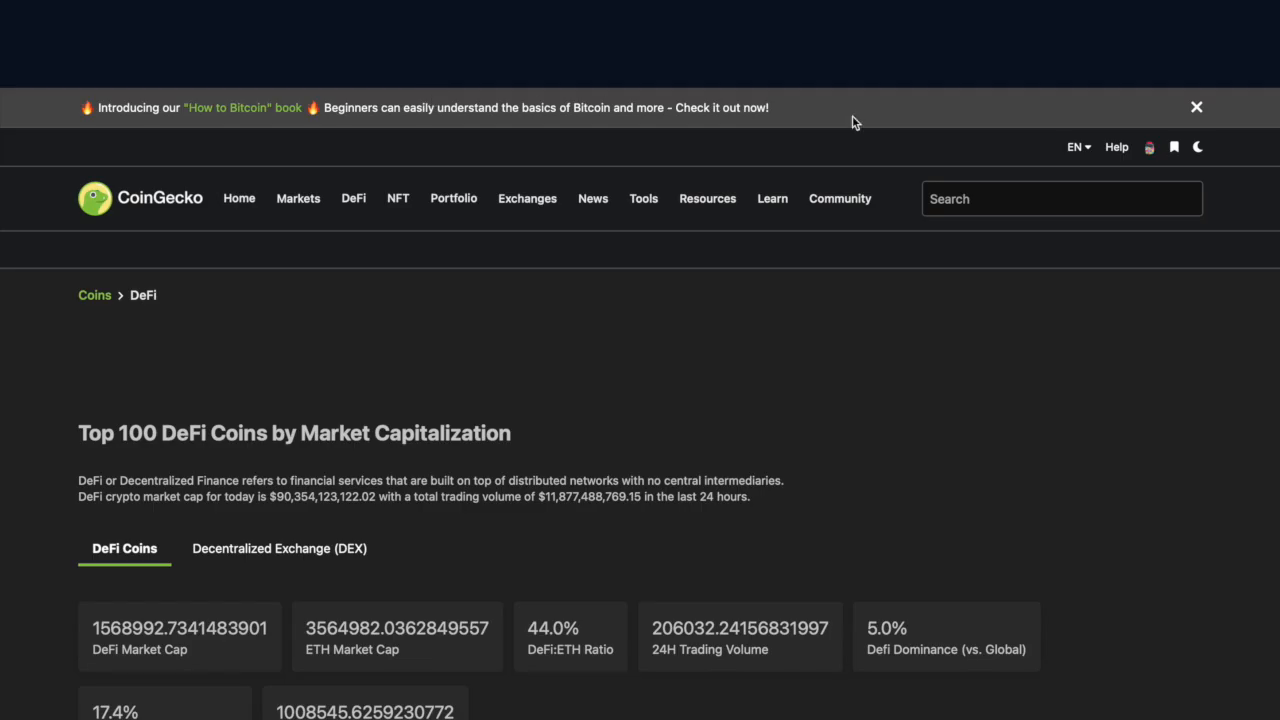
{"action": "scroll", "scroll_direction": "down", "scroll_amount": 3}
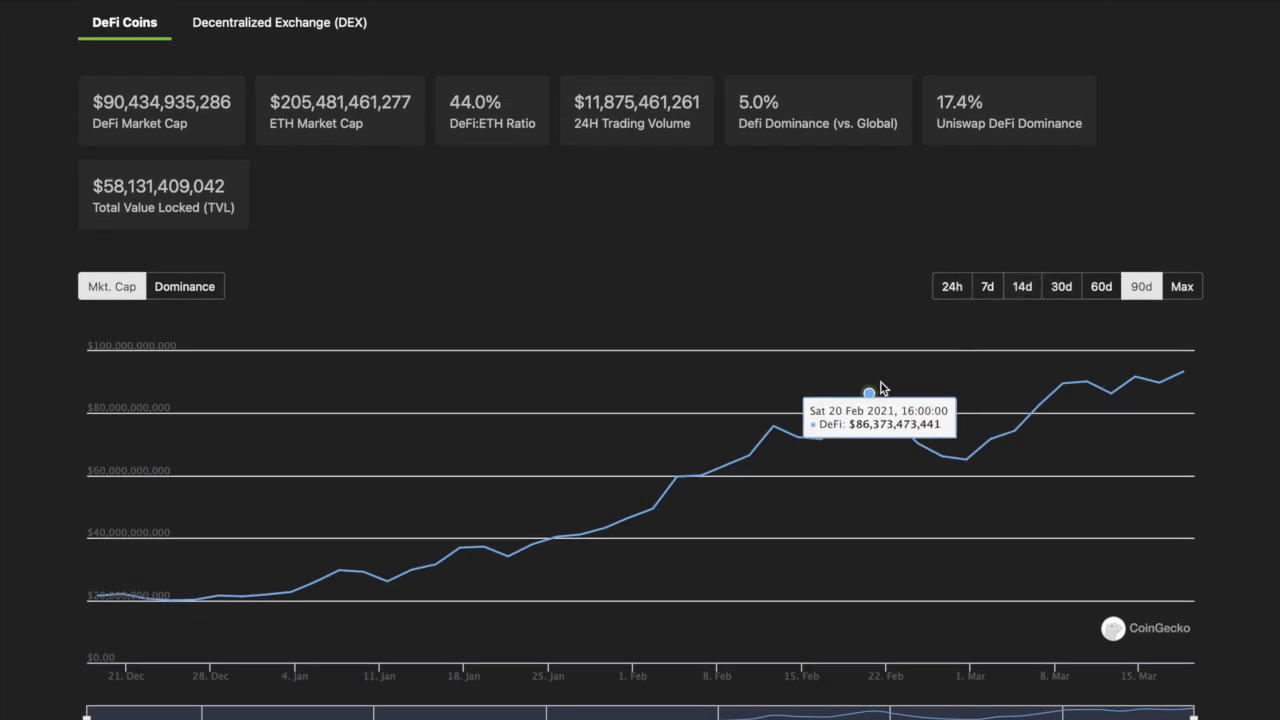
{"action": "mouse_move", "coordinate": [1183, 372]}
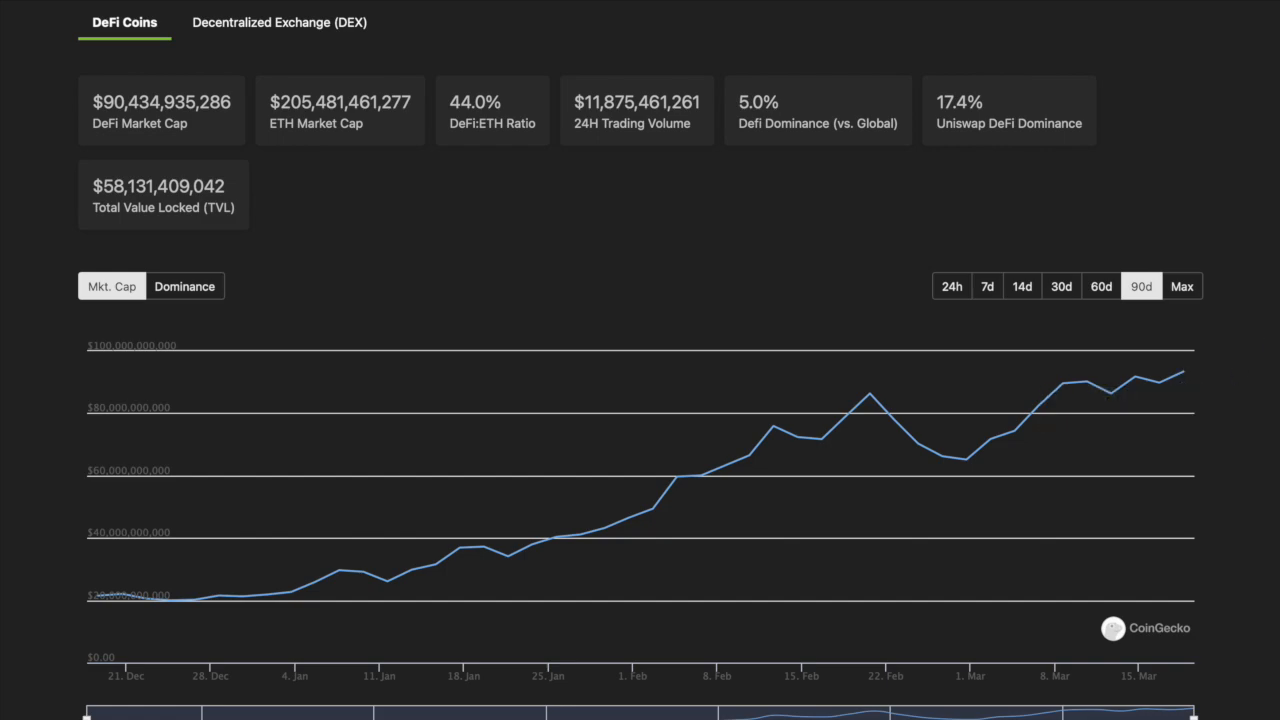
{"action": "scroll", "scroll_direction": "down", "scroll_amount": 3}
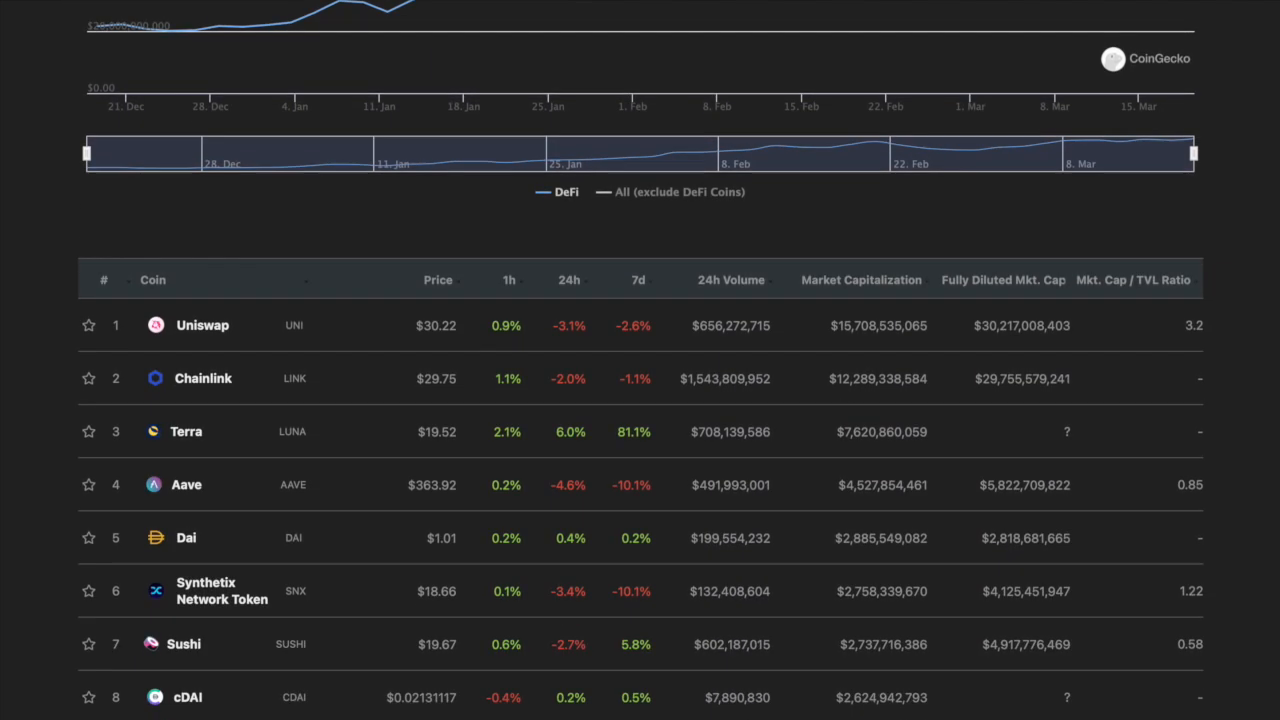
{"action": "scroll", "scroll_direction": "down", "scroll_amount": 3}
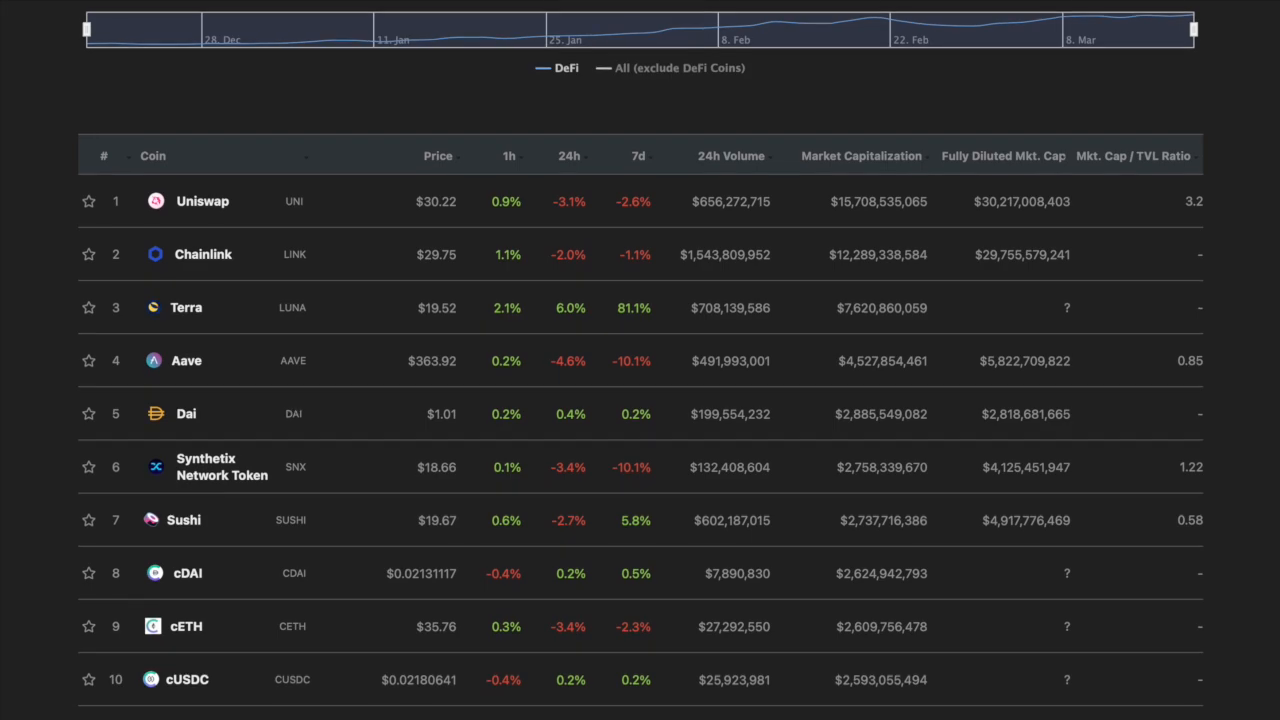
{"action": "scroll", "scroll_direction": "down", "scroll_amount": 3}
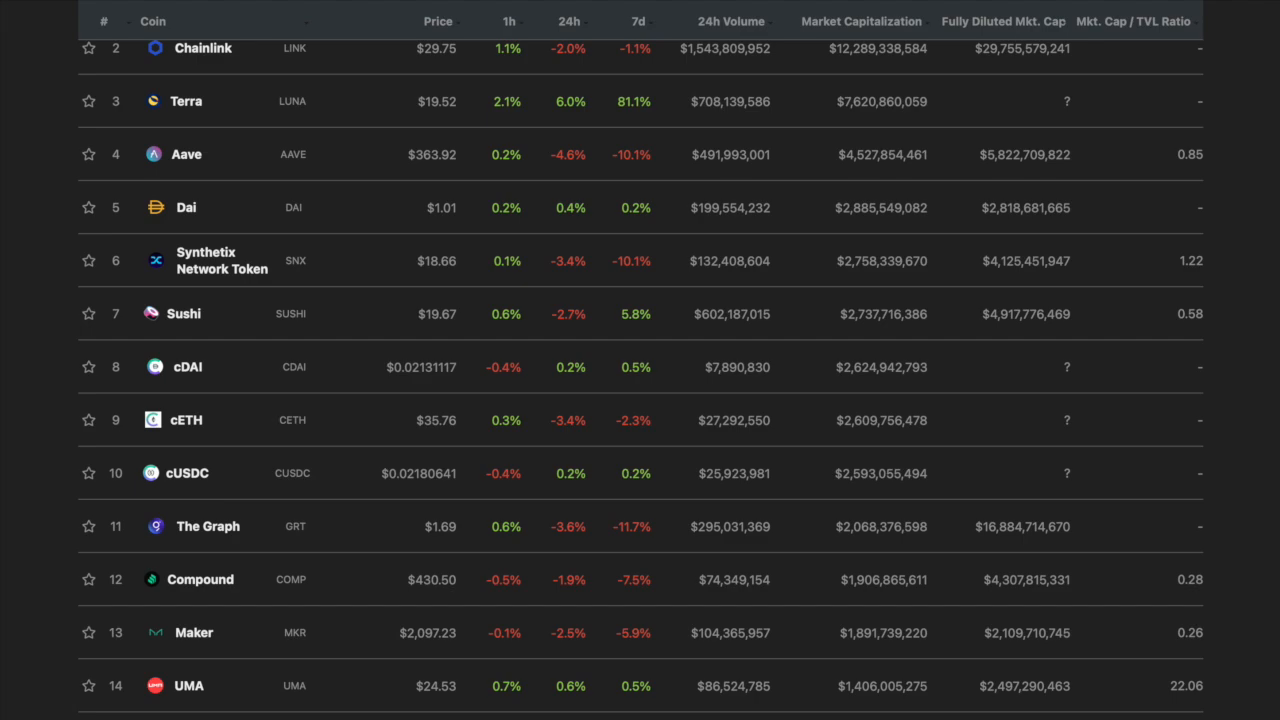
{"action": "scroll", "scroll_direction": "down", "scroll_amount": 3}
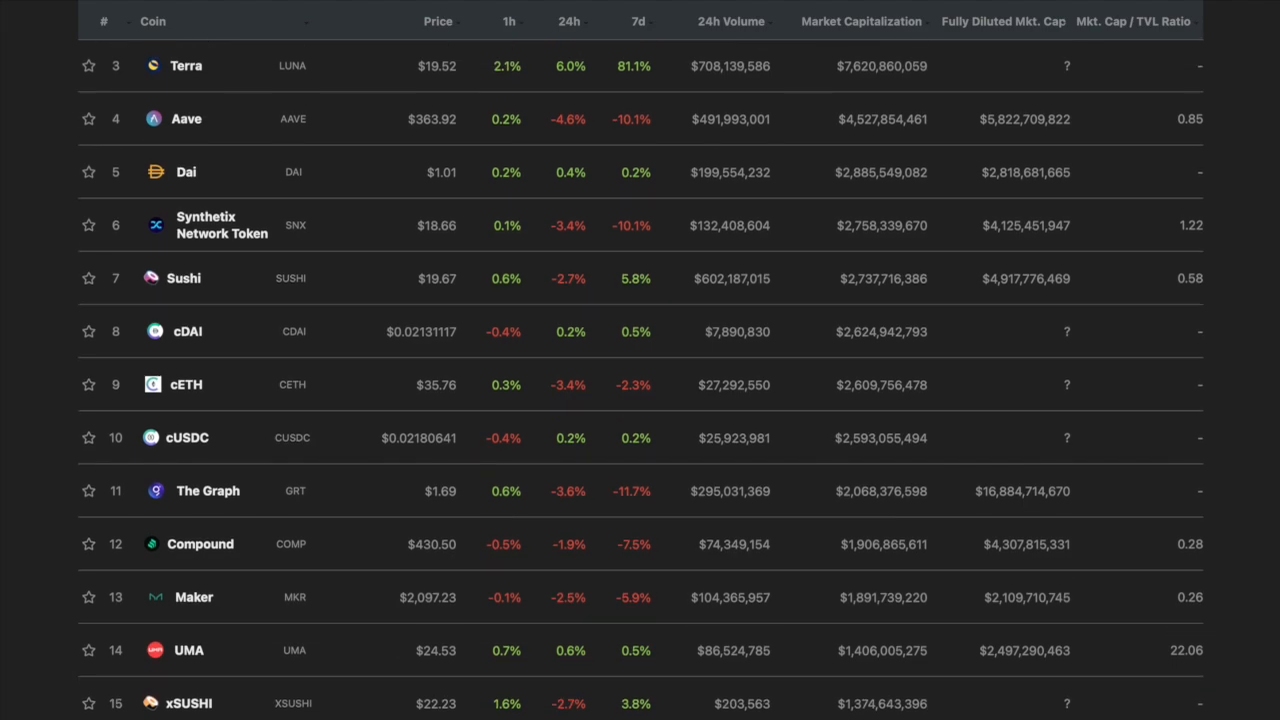
{"action": "scroll", "scroll_direction": "down", "scroll_amount": 3}
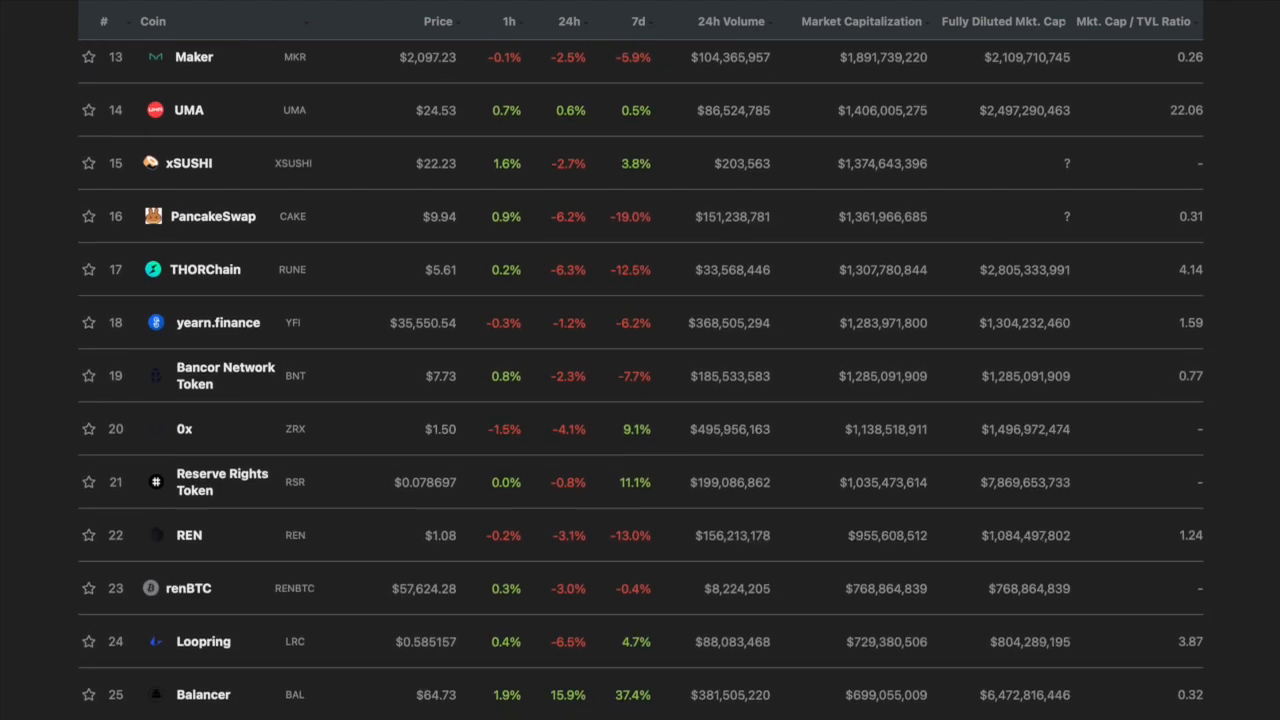
{"action": "scroll", "scroll_direction": "down", "scroll_amount": 3}
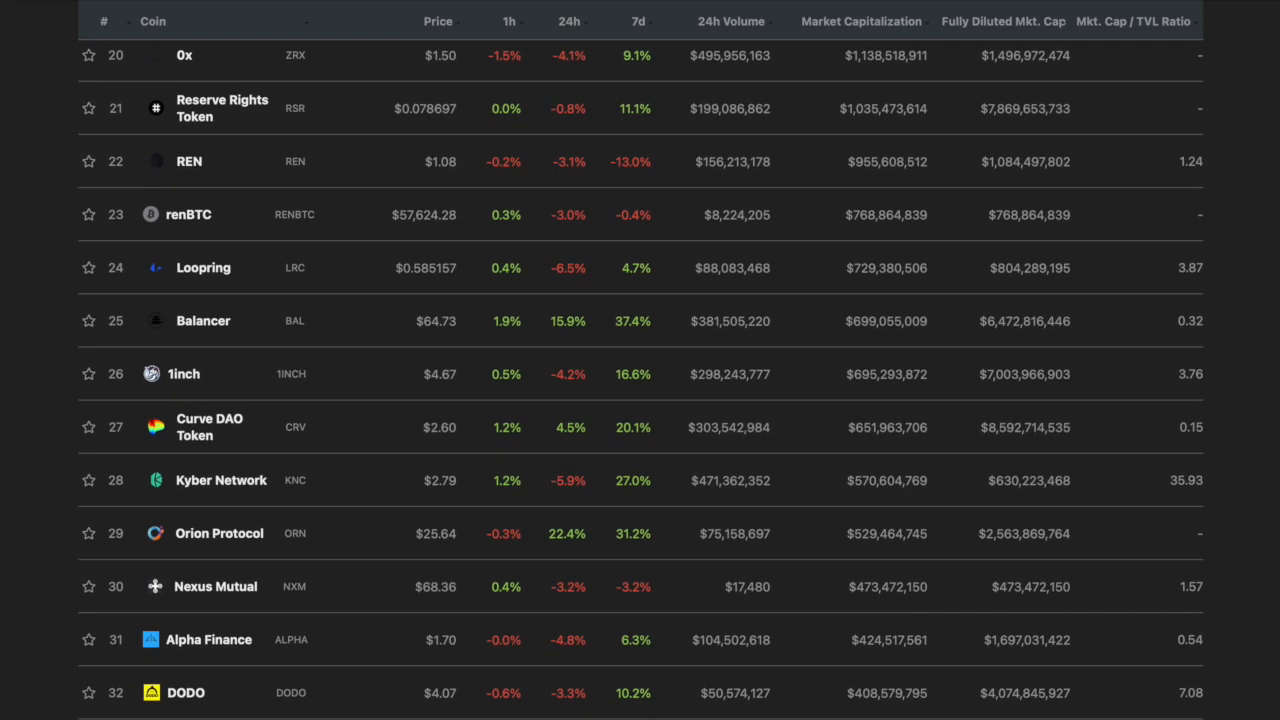
{"action": "scroll", "scroll_direction": "down", "scroll_amount": 3}
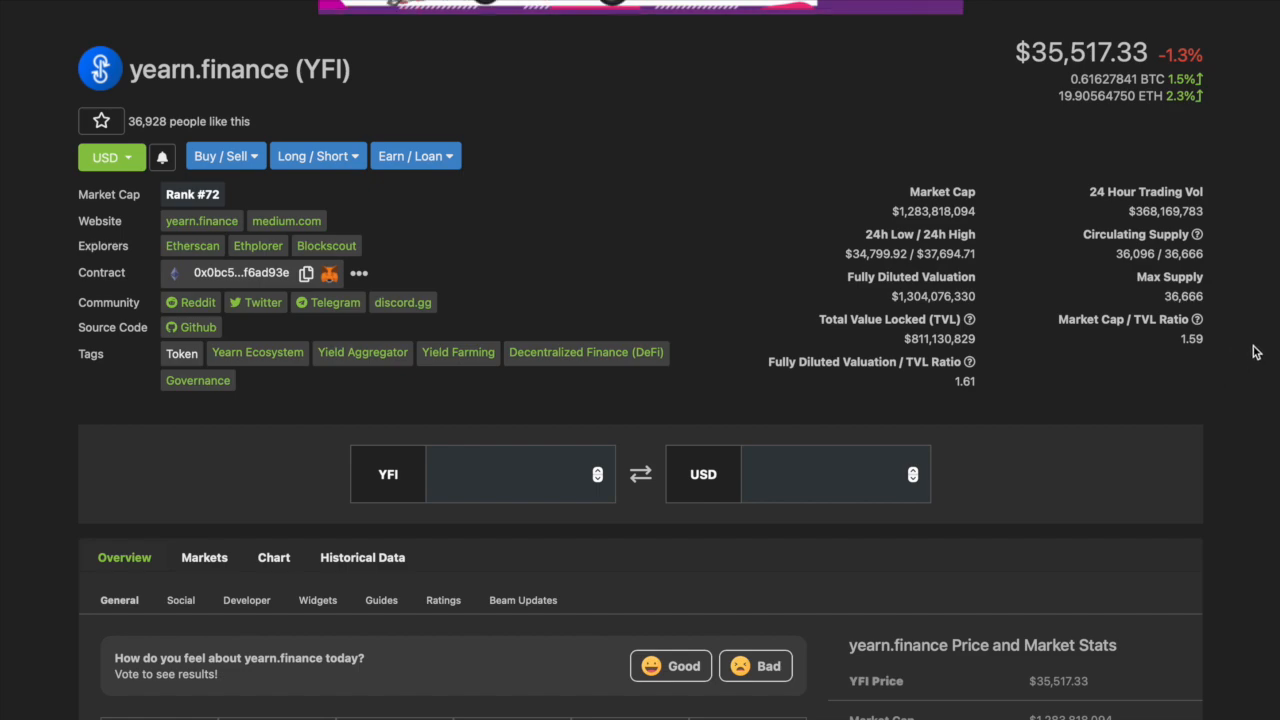
{"action": "mouse_move", "coordinate": [1278, 224]}
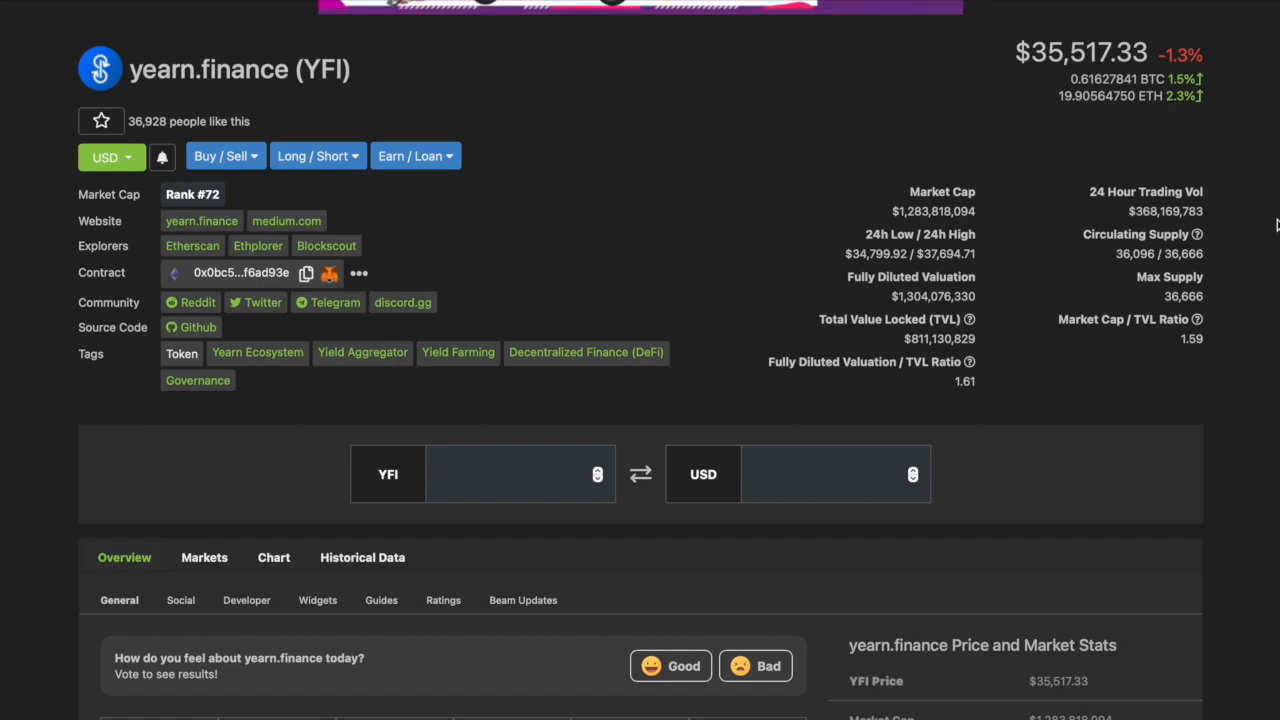
- Follow the Twitter link under Community on yearn.finance's coin page
{"action": "scroll", "scroll_direction": "down", "scroll_amount": 3}
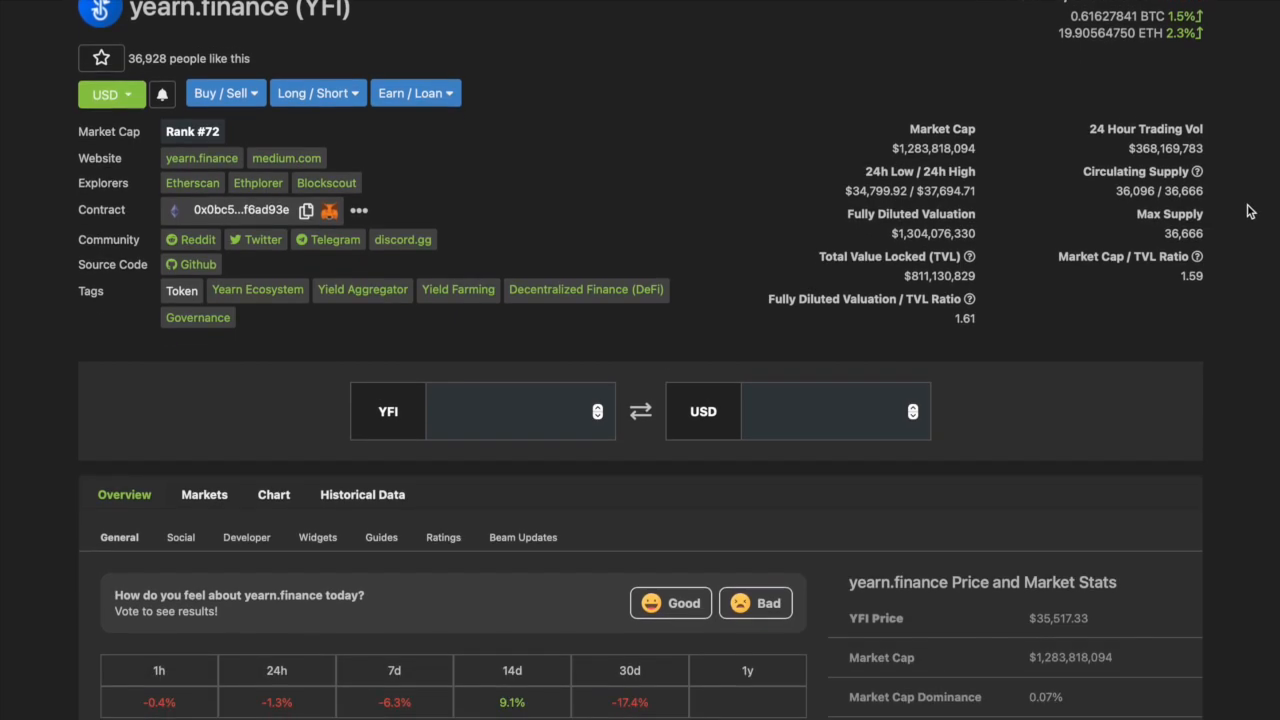
{"action": "left_click", "coordinate": [263, 239]}
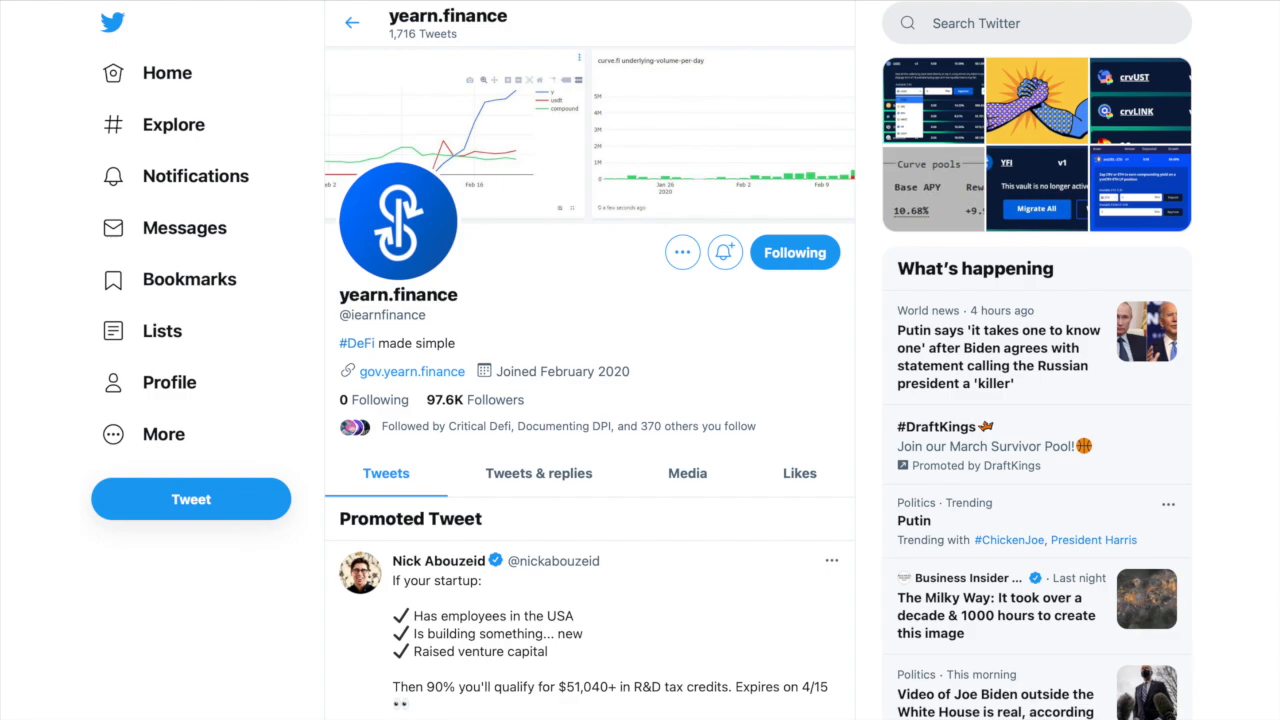
- Scroll through yearn.finance's Twitter profile and its one-click yield farming Zapper thread
{"action": "scroll", "scroll_direction": "down", "scroll_amount": 3}
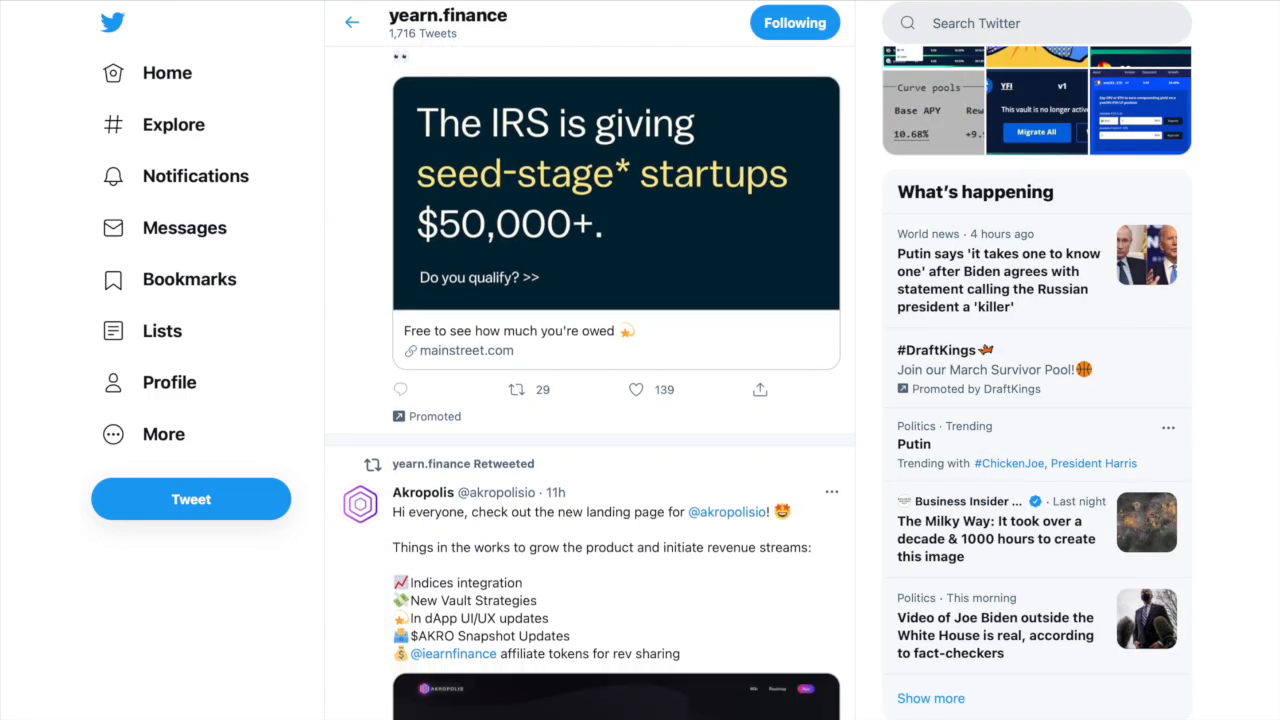
{"action": "scroll", "scroll_direction": "down", "scroll_amount": 3}
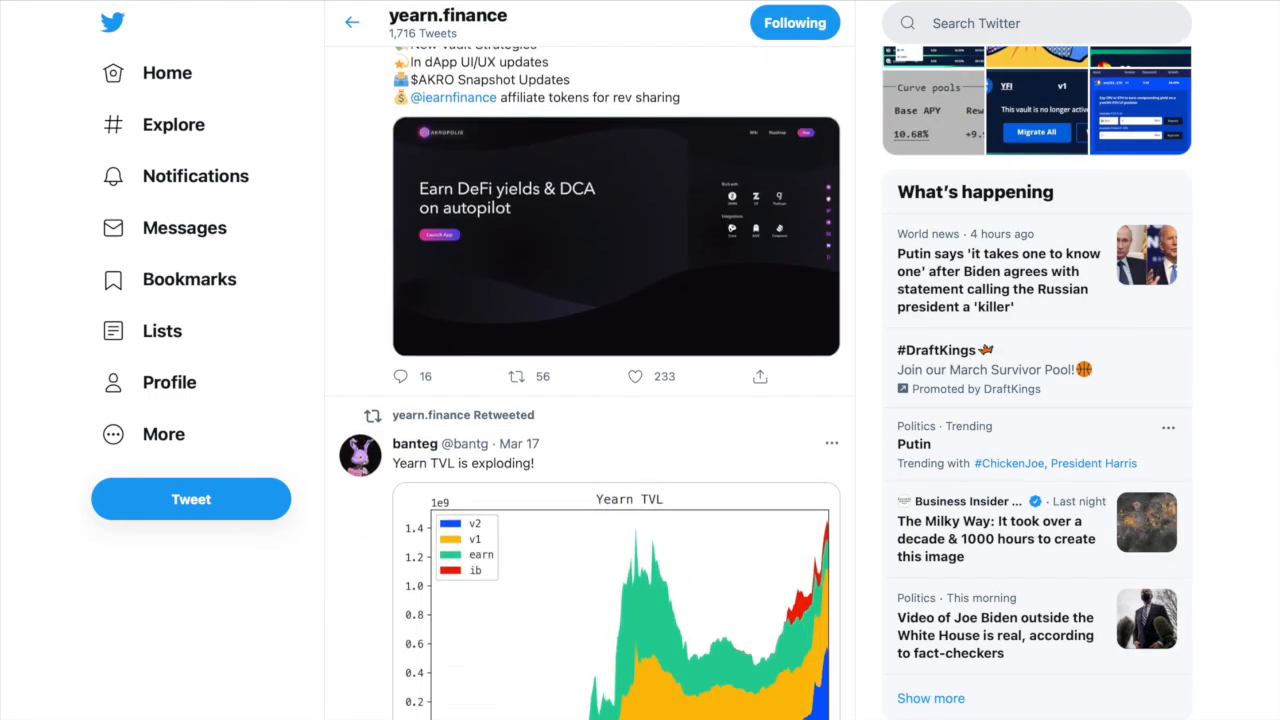
{"action": "scroll", "scroll_direction": "down", "scroll_amount": 3}
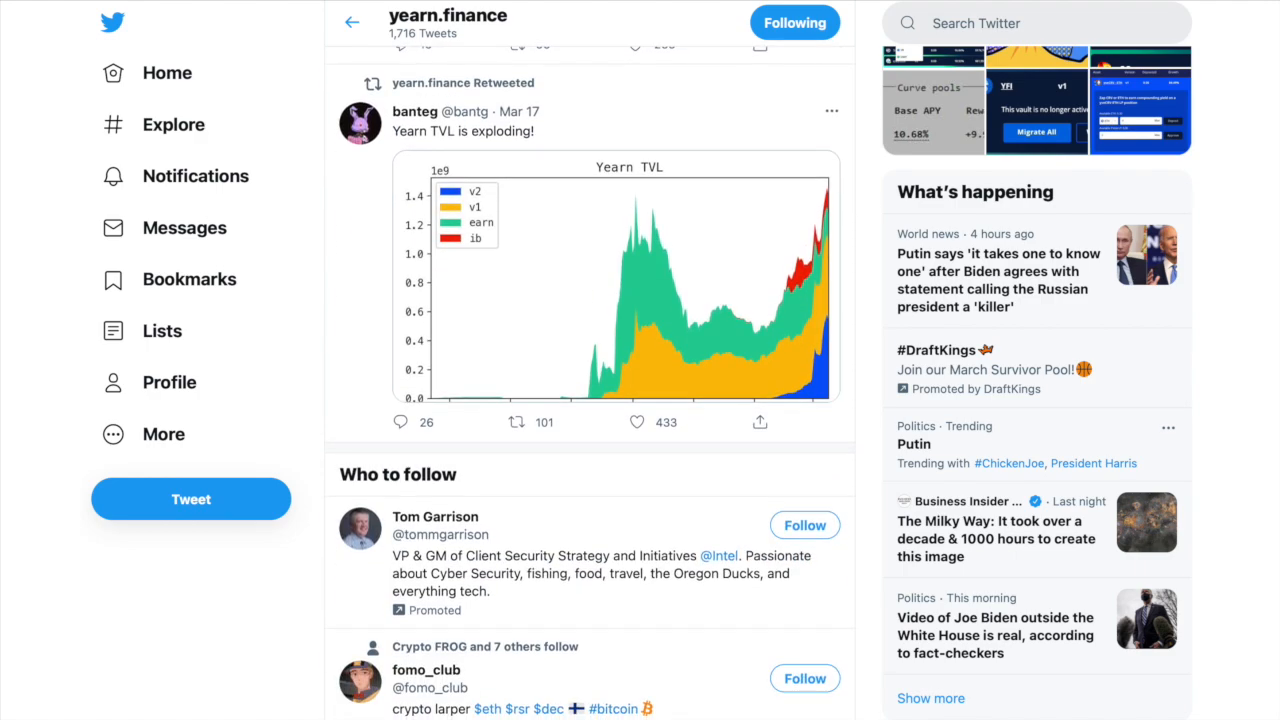
{"action": "mouse_move", "coordinate": [465, 135]}
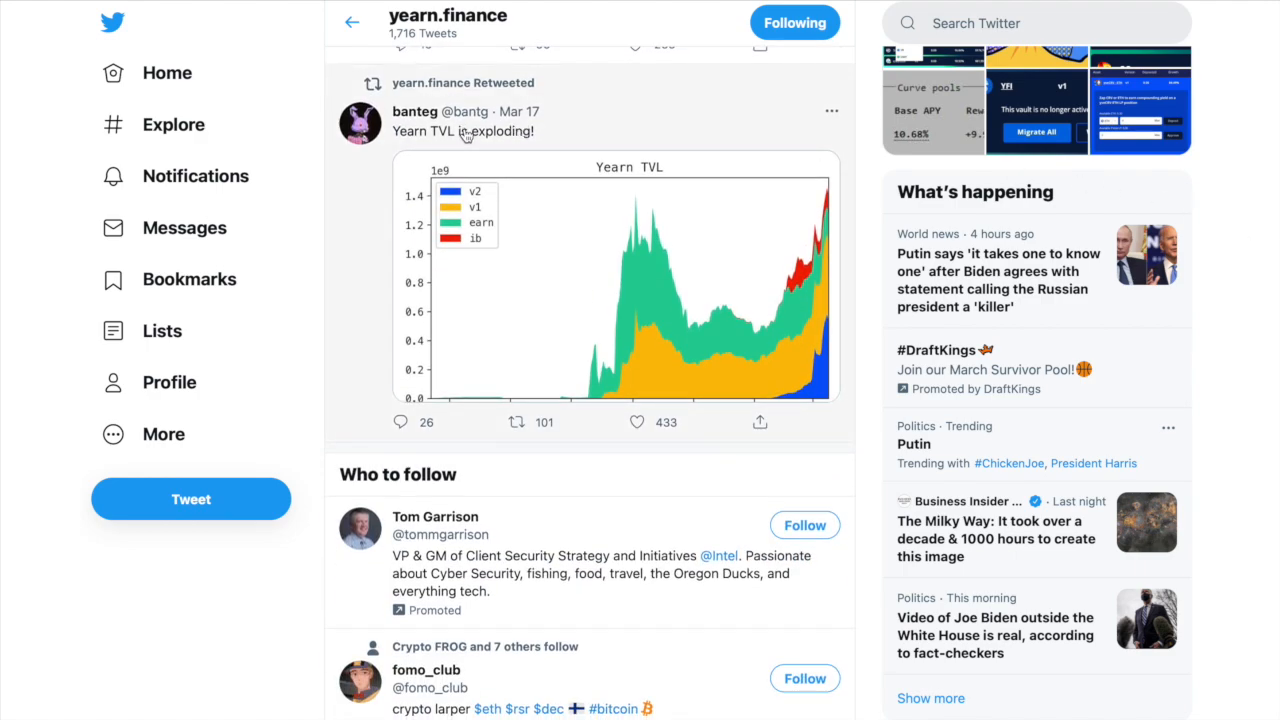
{"action": "mouse_move", "coordinate": [665, 277]}
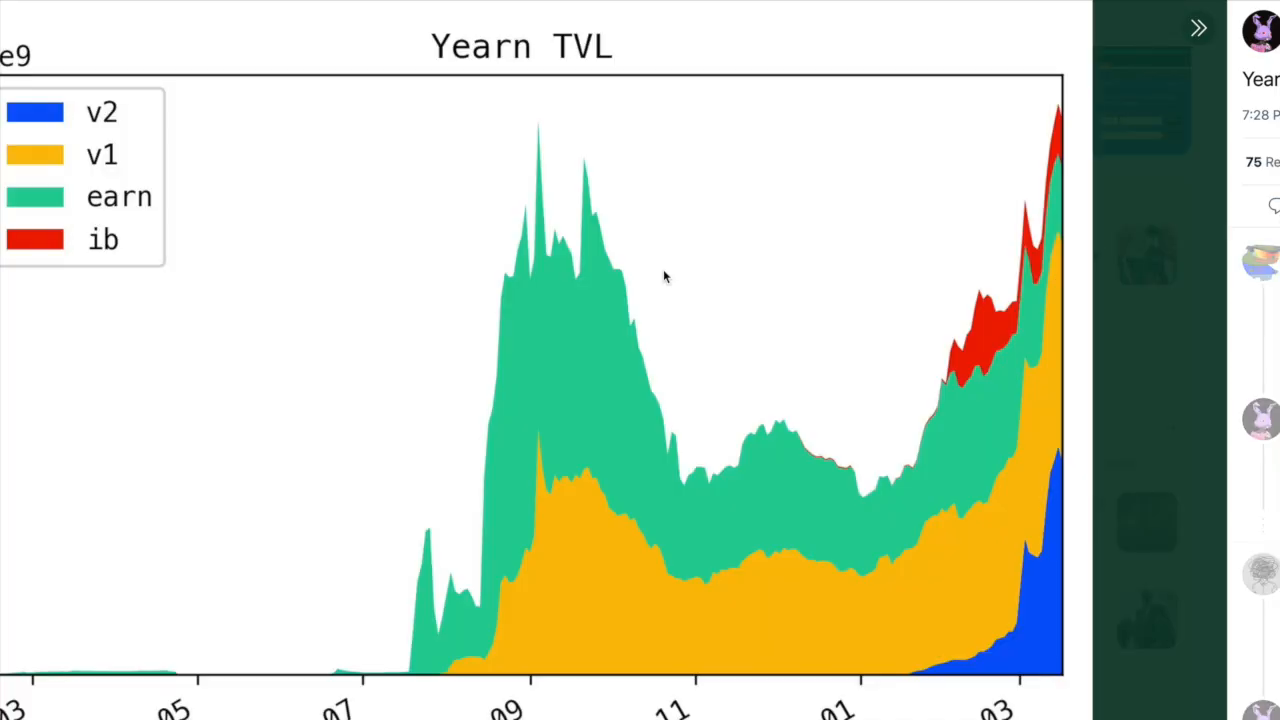
{"action": "mouse_move", "coordinate": [892, 499]}
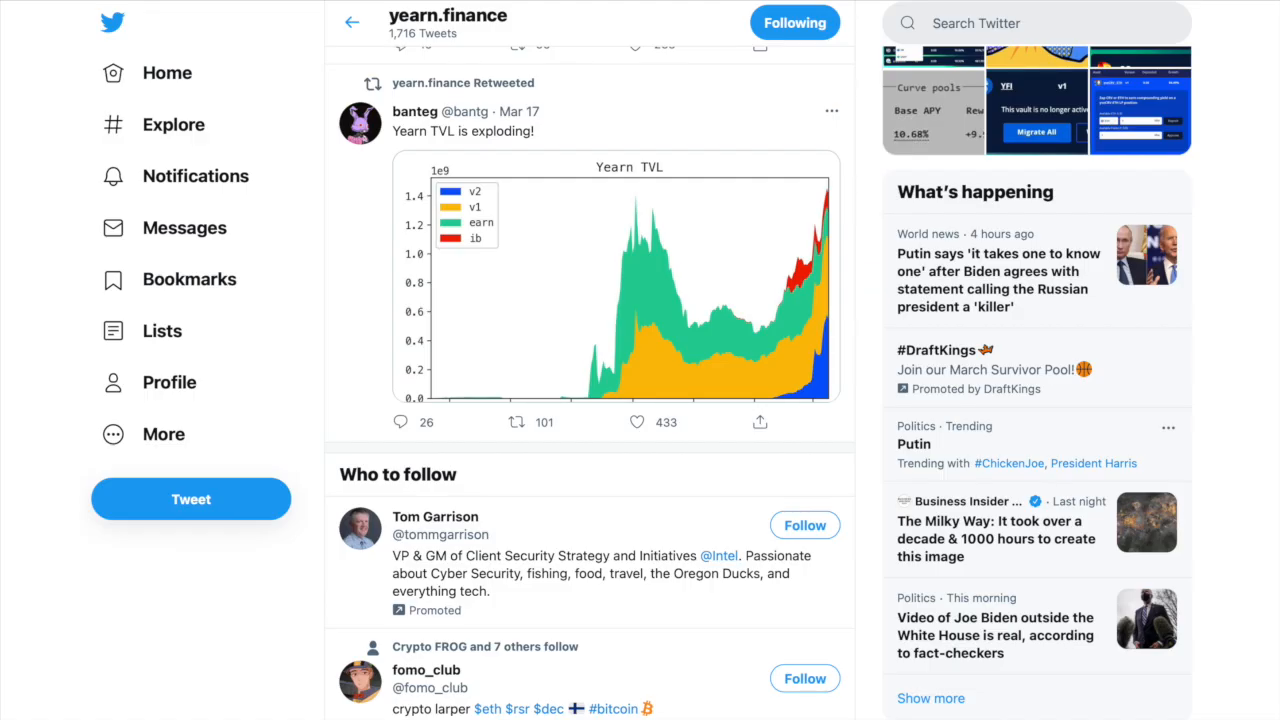
{"action": "scroll", "scroll_direction": "down", "scroll_amount": 3}
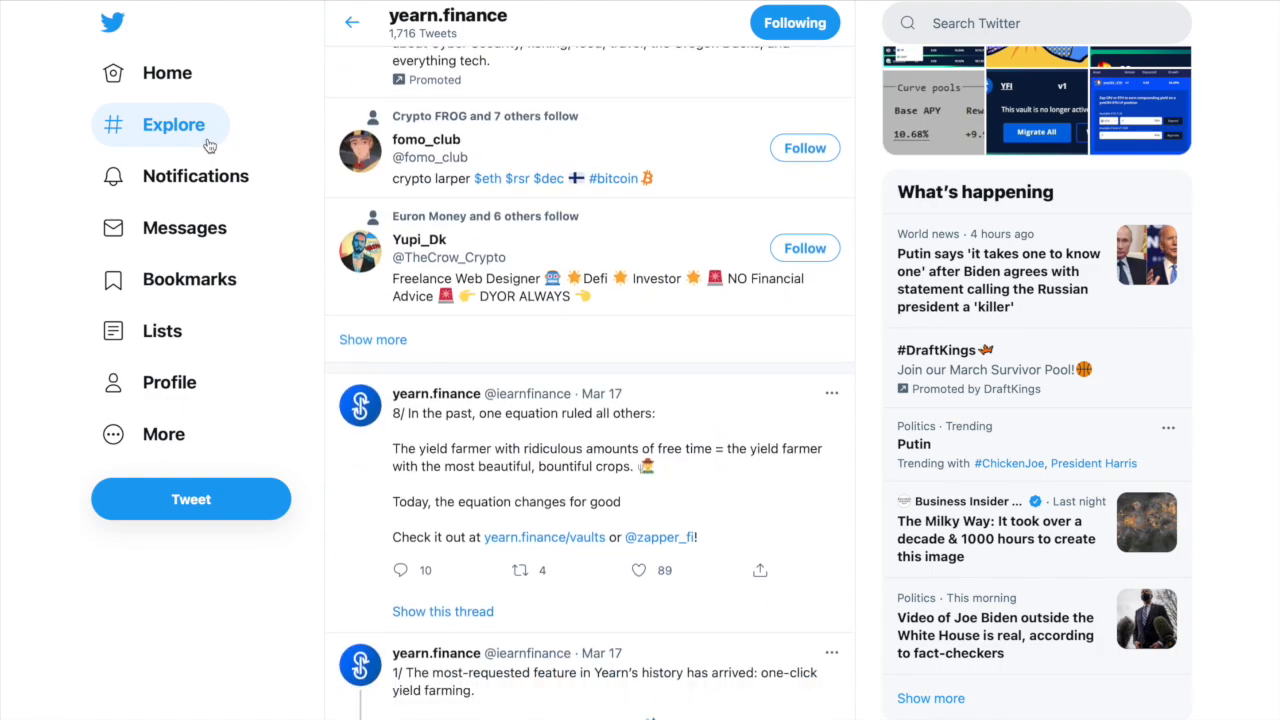
{"action": "scroll", "scroll_direction": "down", "scroll_amount": 3}
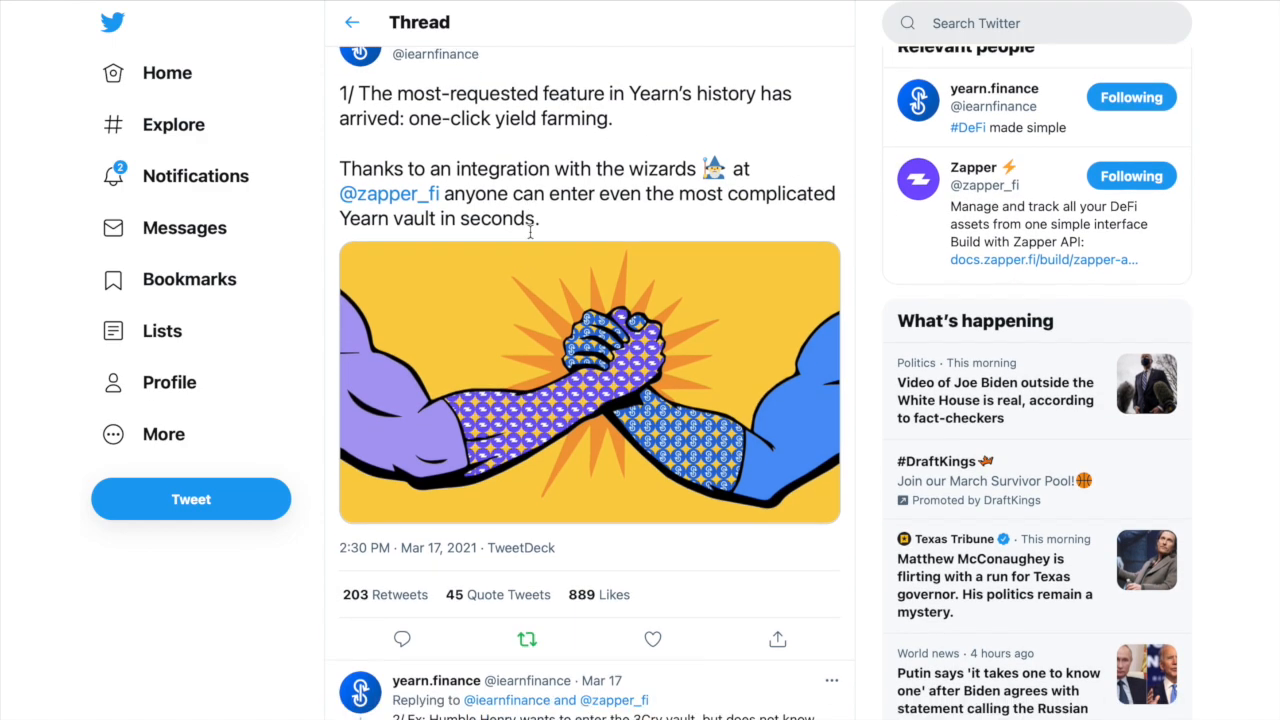
{"action": "scroll", "scroll_direction": "down", "scroll_amount": 3}
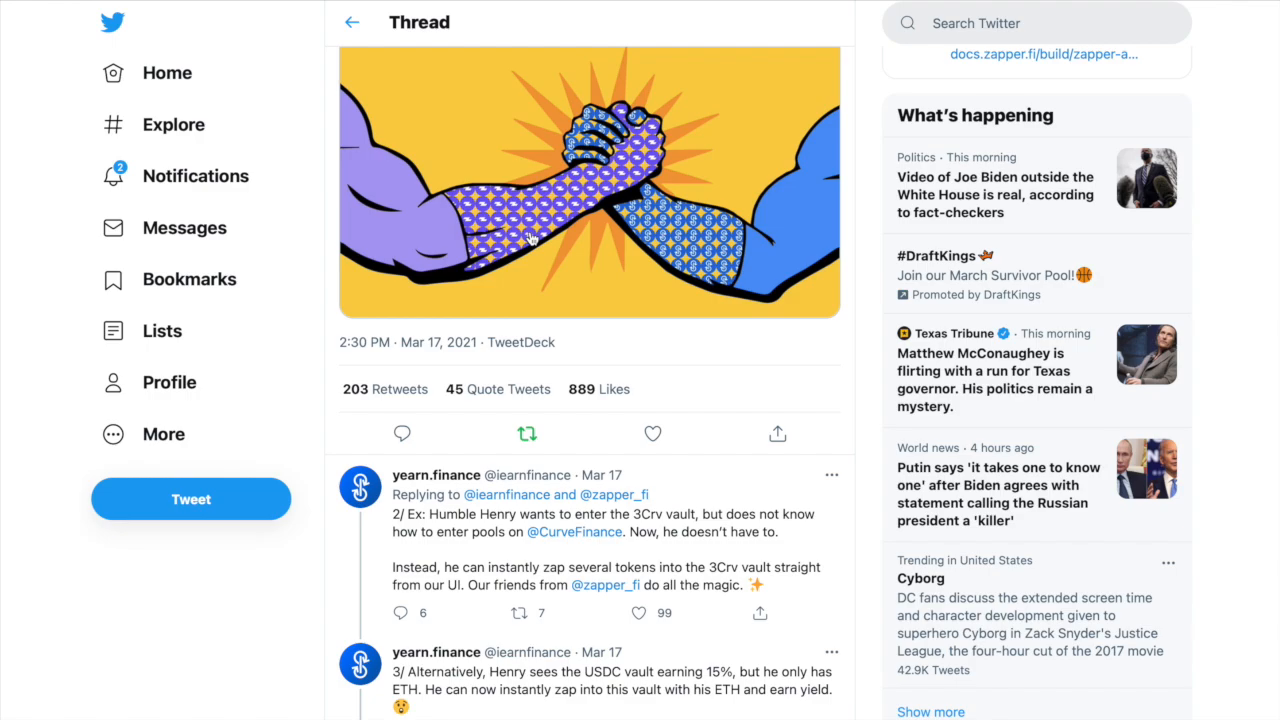
{"action": "scroll", "scroll_direction": "down", "scroll_amount": 3}
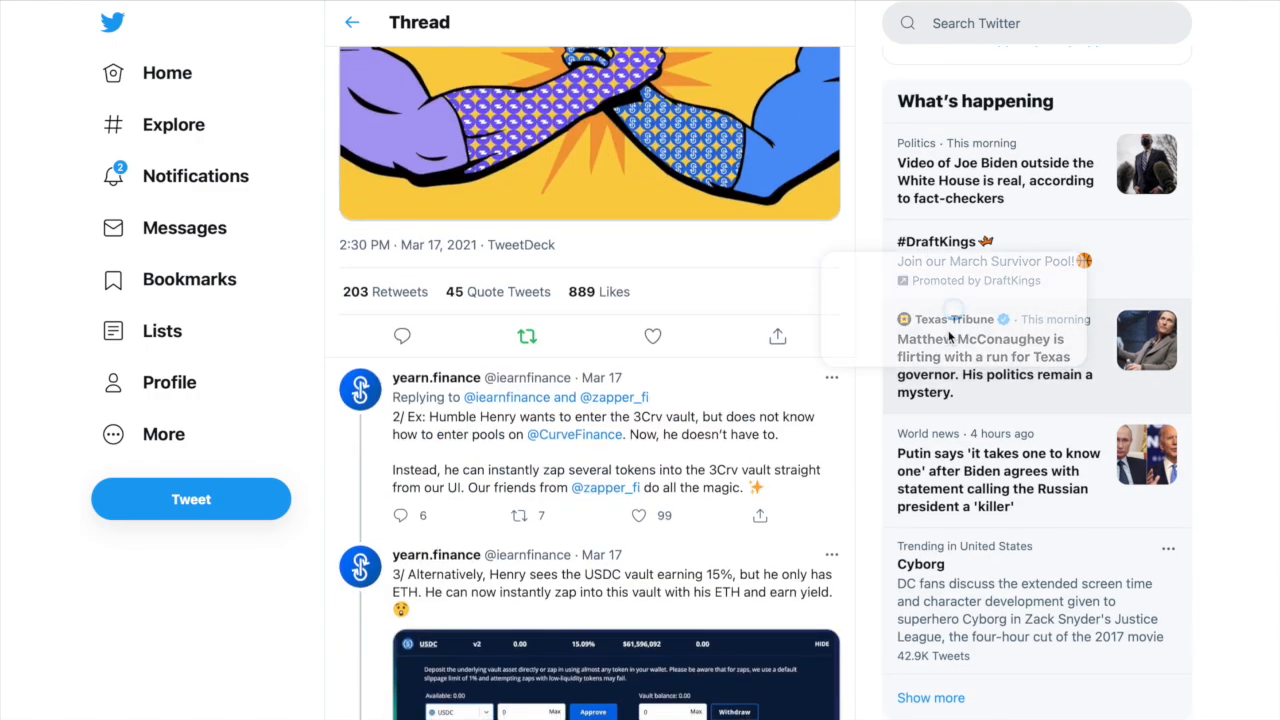
{"action": "scroll", "scroll_direction": "down", "scroll_amount": 3}
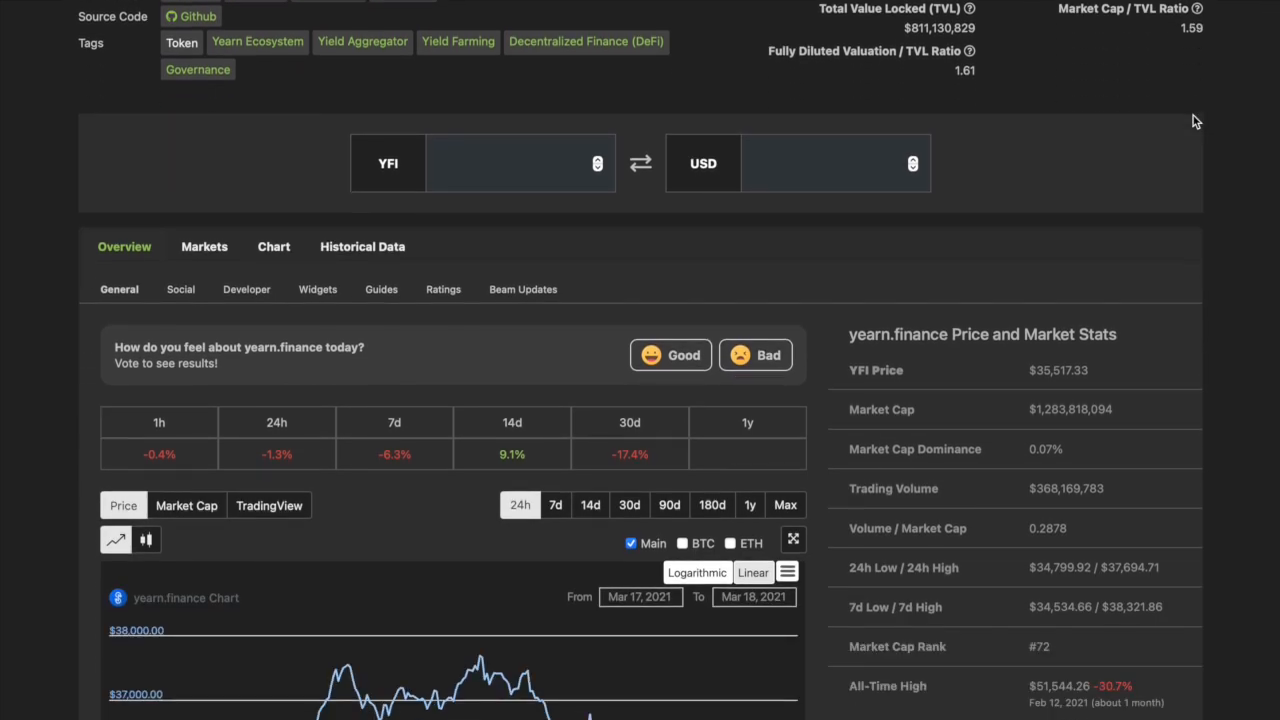
- Set yearn.finance's price chart to the 7d range and scroll back up the page
{"action": "scroll", "scroll_direction": "down", "scroll_amount": 3}
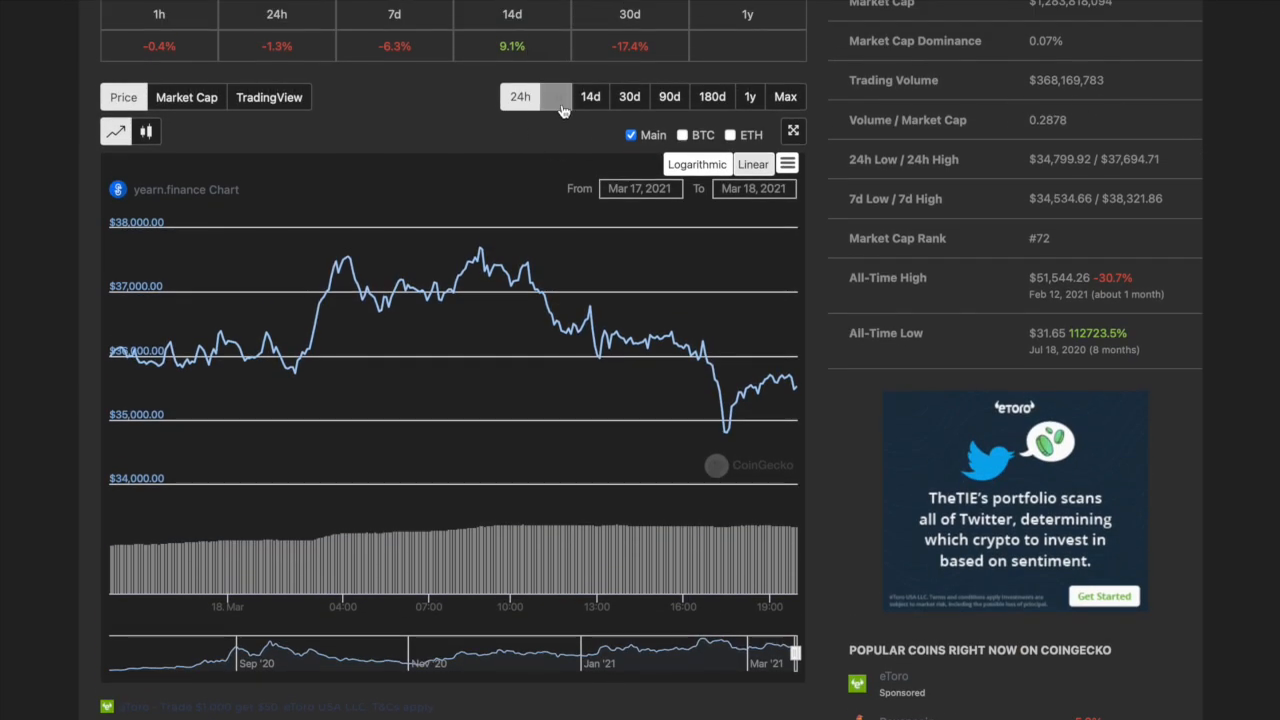
{"action": "left_click", "coordinate": [555, 96]}
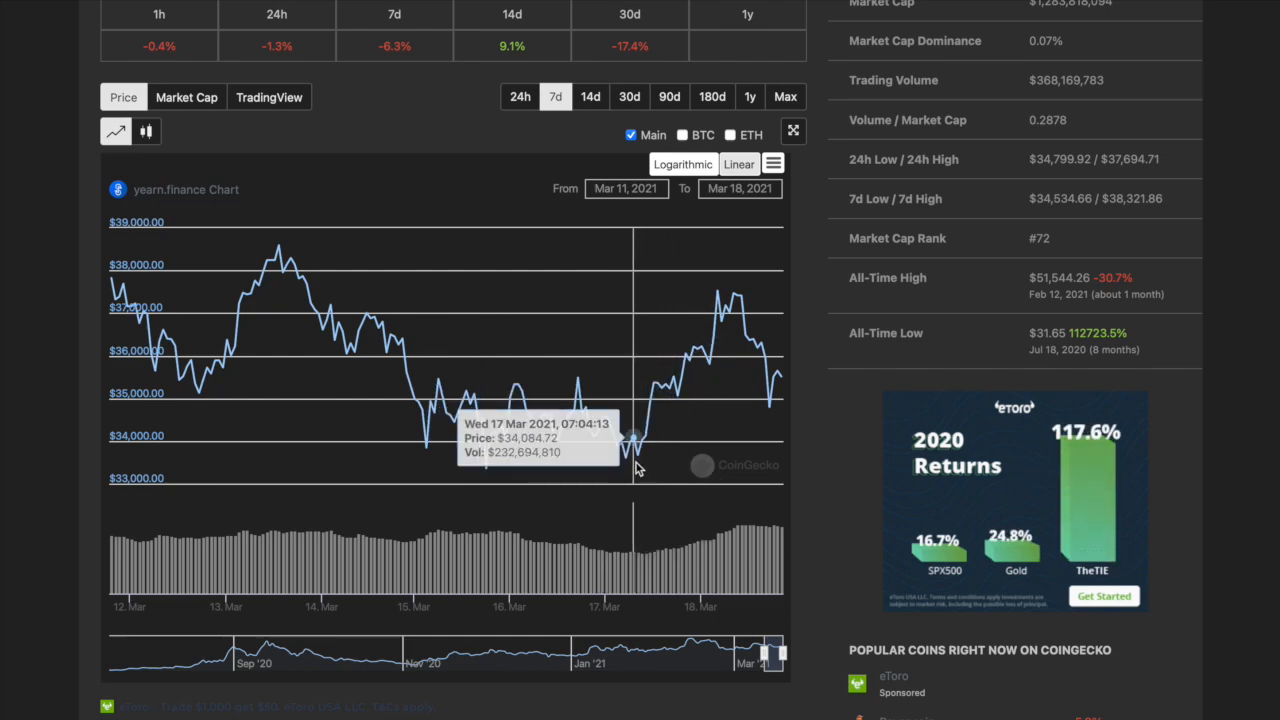
{"action": "mouse_move", "coordinate": [730, 315]}
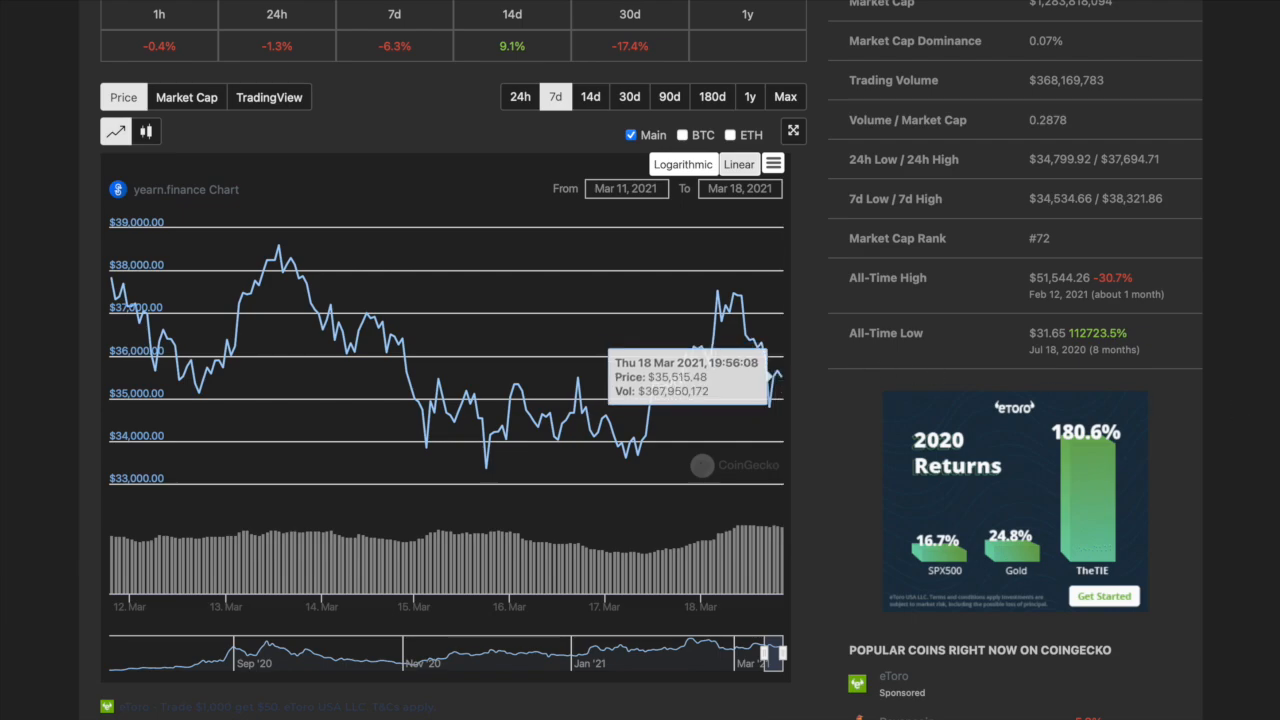
{"action": "scroll", "scroll_direction": "up", "scroll_amount": 3}
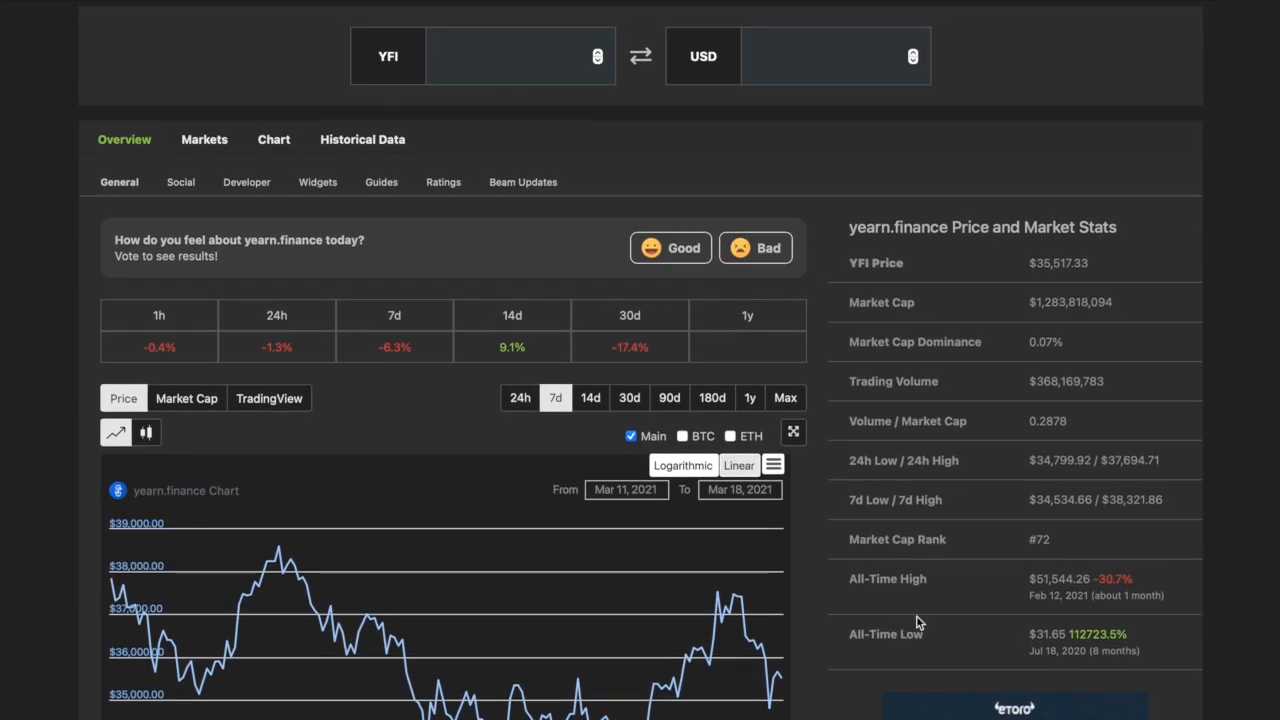
{"action": "scroll", "scroll_direction": "up", "scroll_amount": 3}
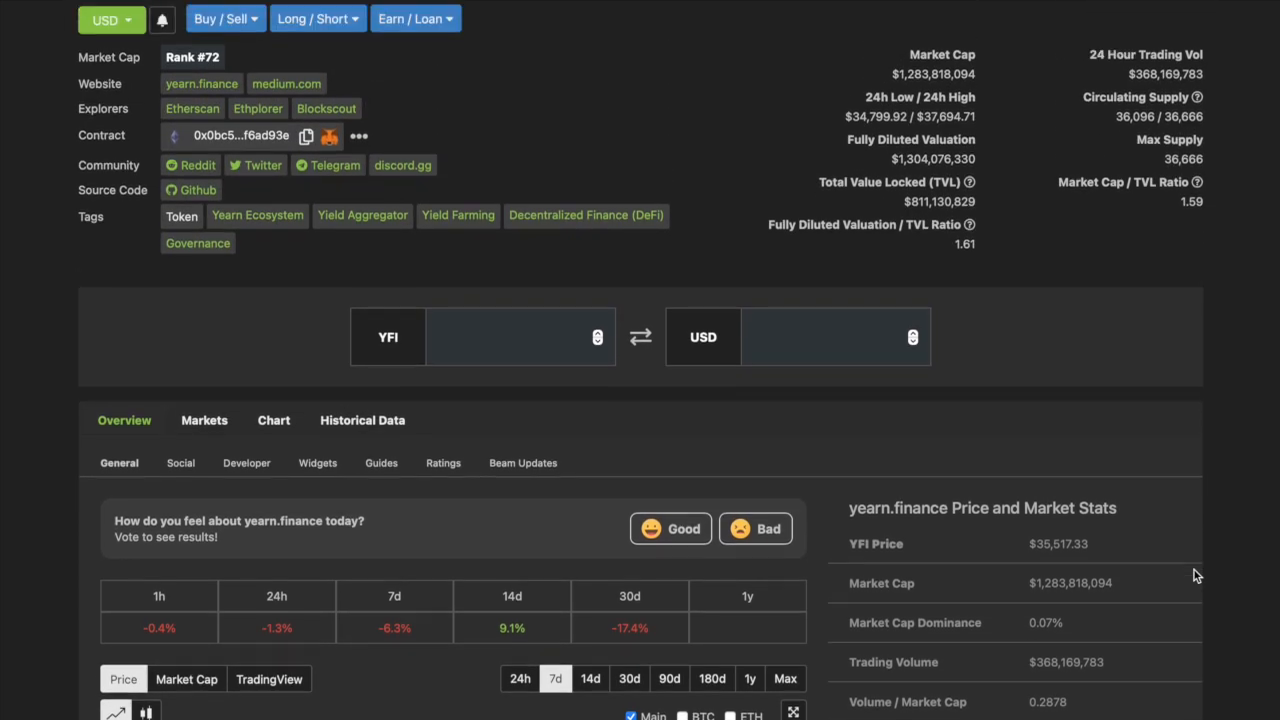
{"action": "scroll", "scroll_direction": "up", "scroll_amount": 3}
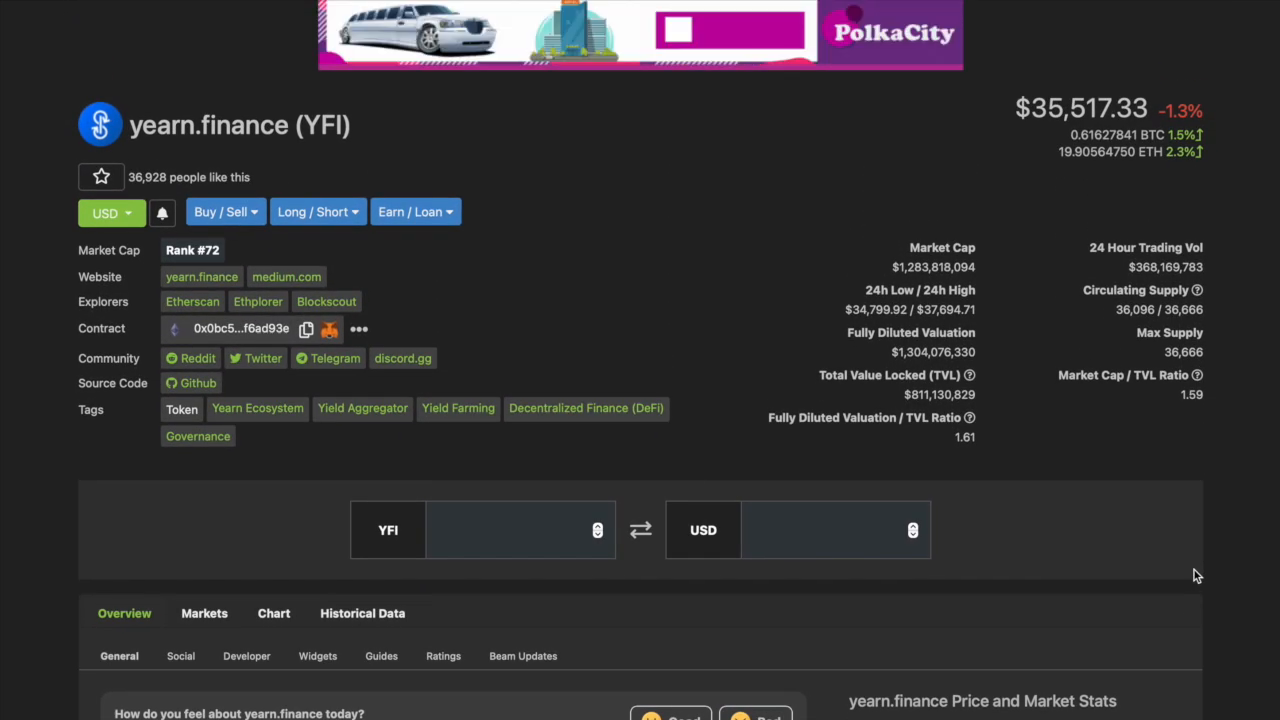
{"action": "mouse_move", "coordinate": [1182, 531]}
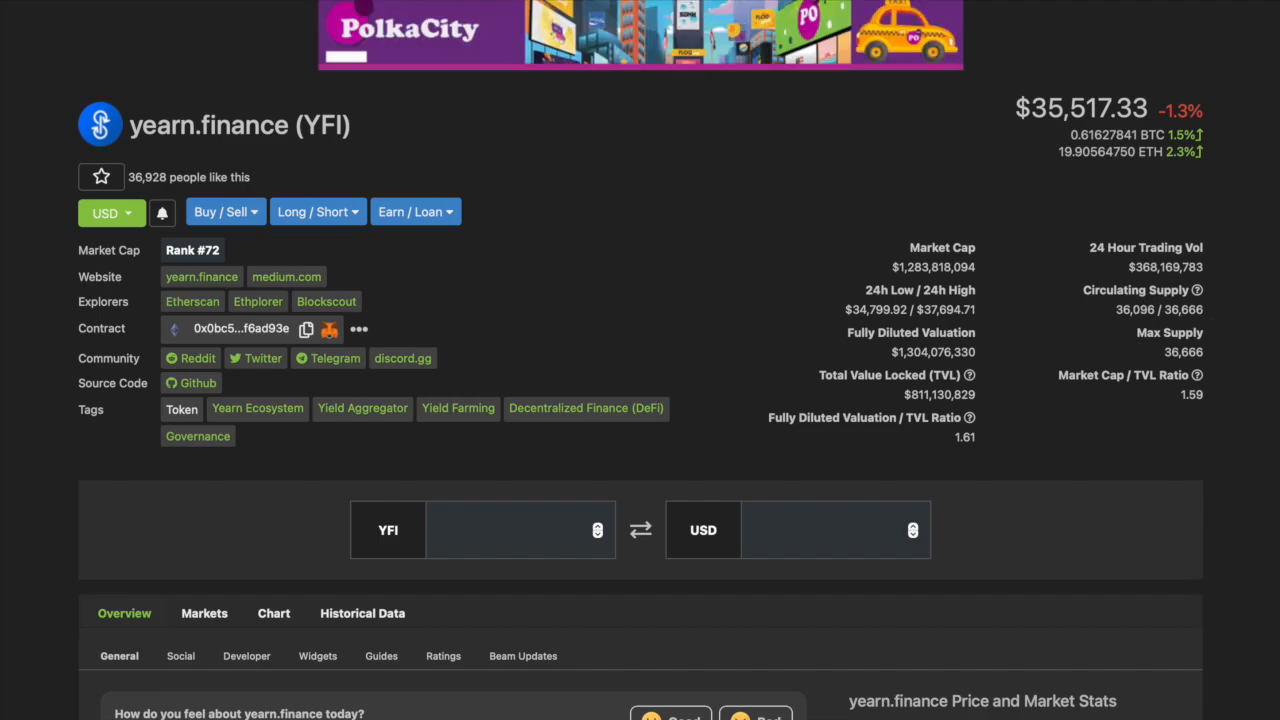
{"action": "scroll", "scroll_direction": "down", "scroll_amount": 3}
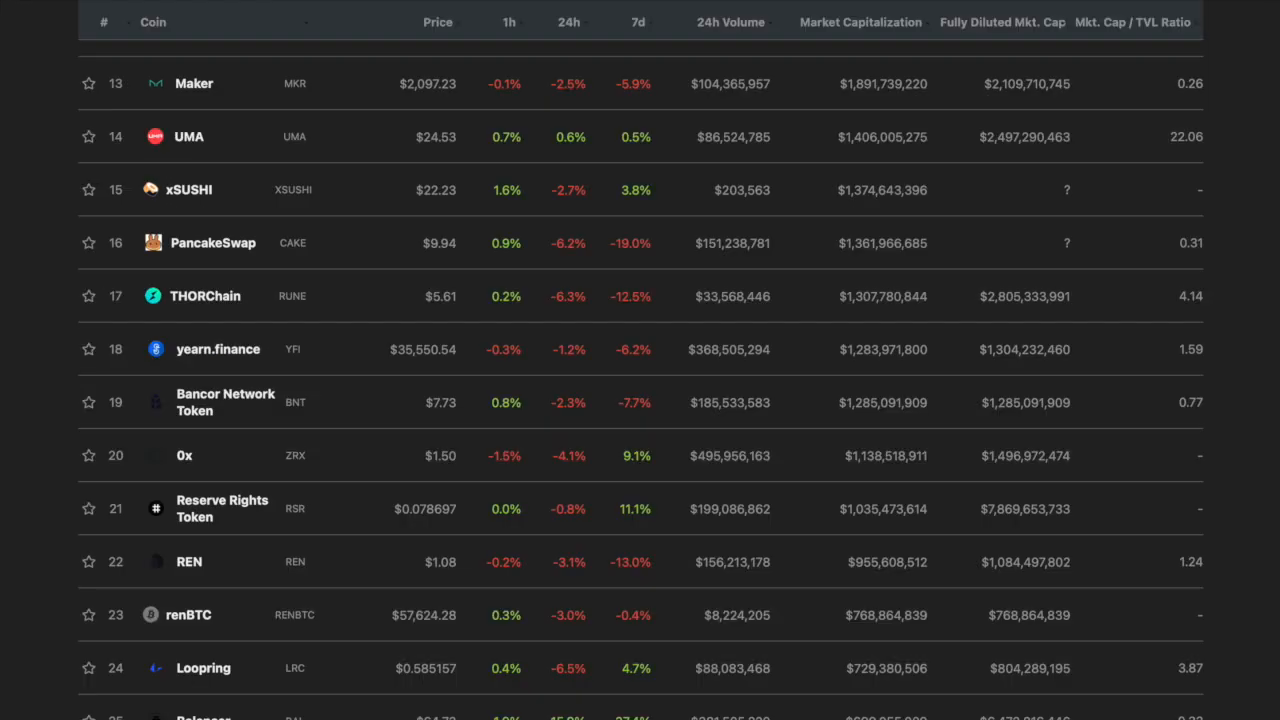
{"action": "mouse_move", "coordinate": [347, 197]}
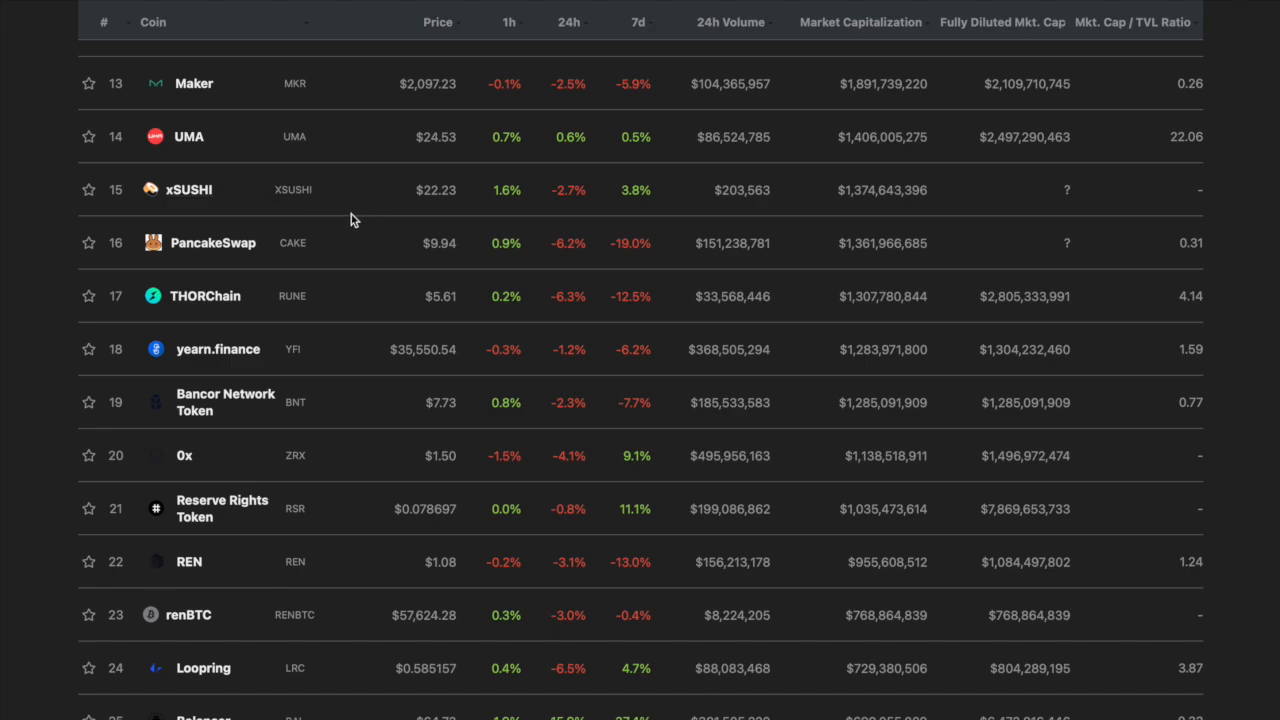
{"action": "mouse_move", "coordinate": [212, 243]}
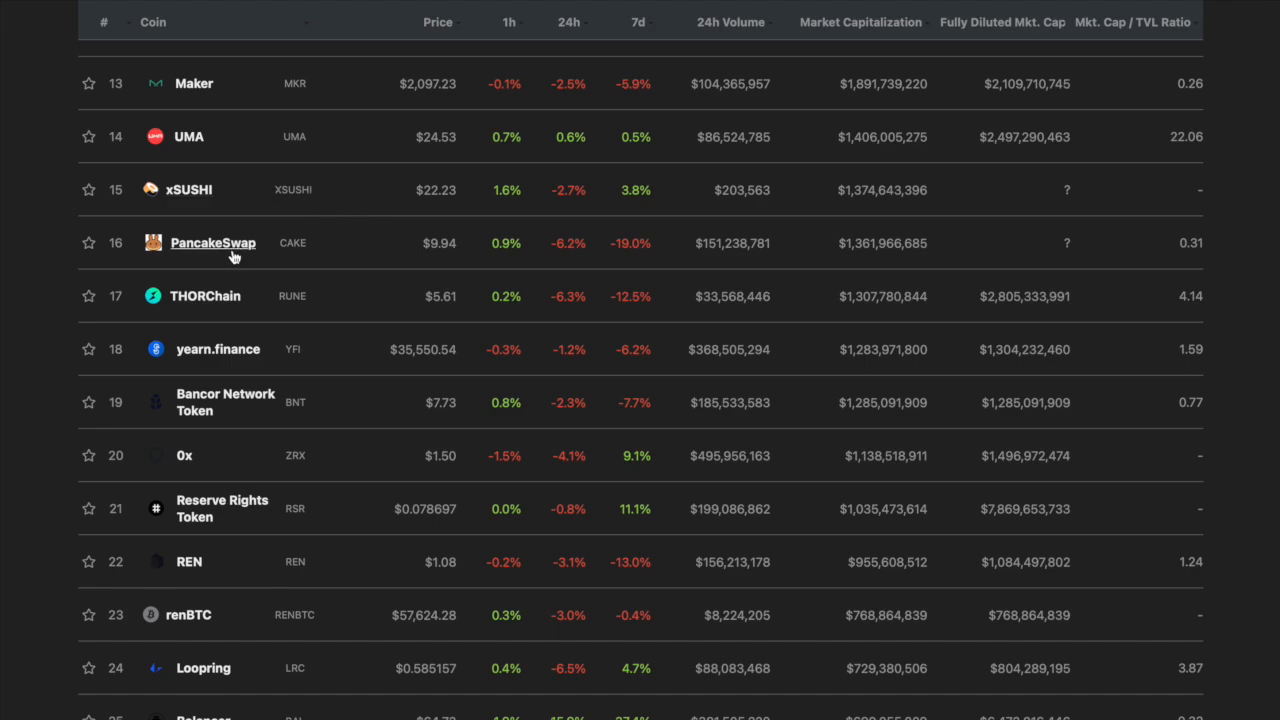
{"action": "left_click", "coordinate": [212, 242]}
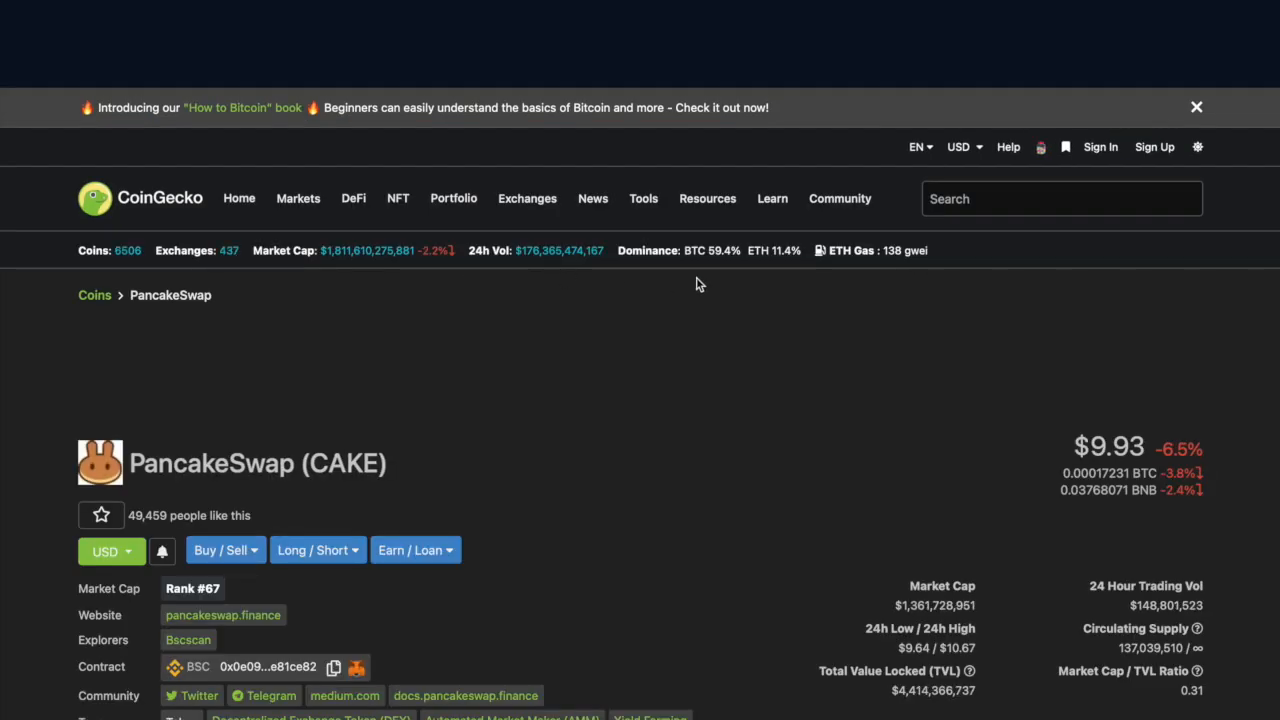
{"action": "scroll", "scroll_direction": "down", "scroll_amount": 3}
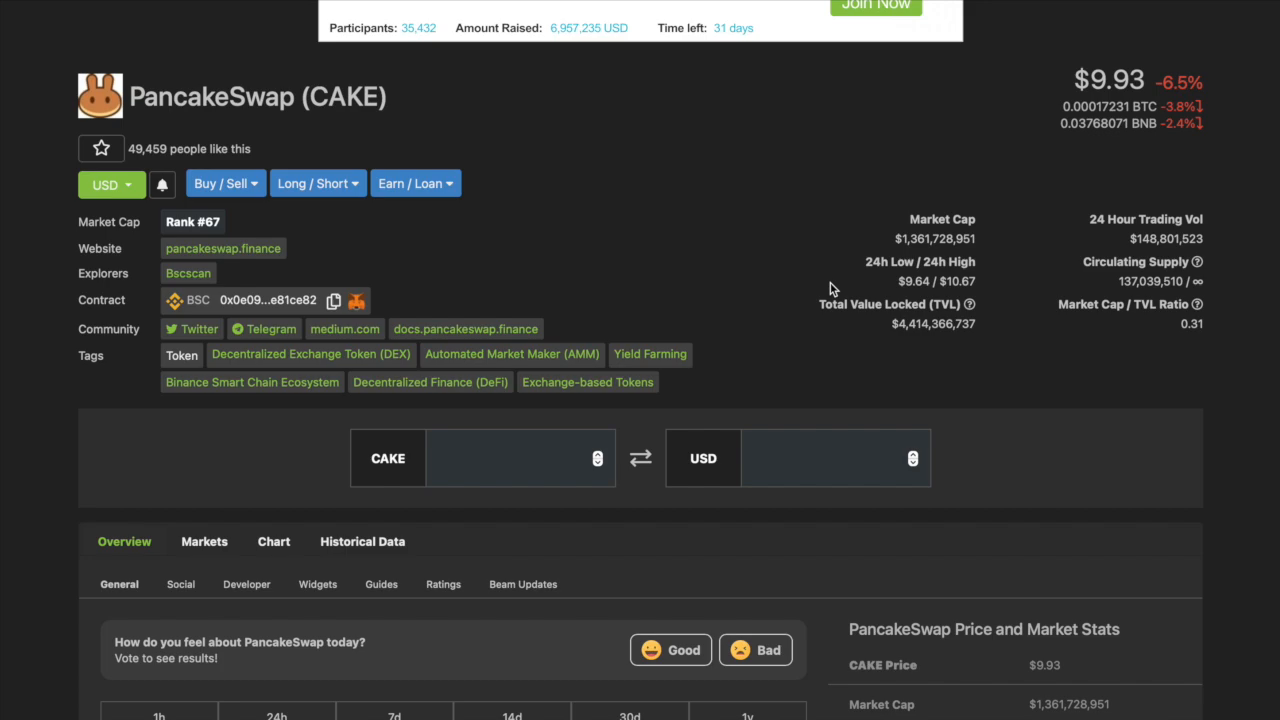
{"action": "mouse_move", "coordinate": [487, 75]}
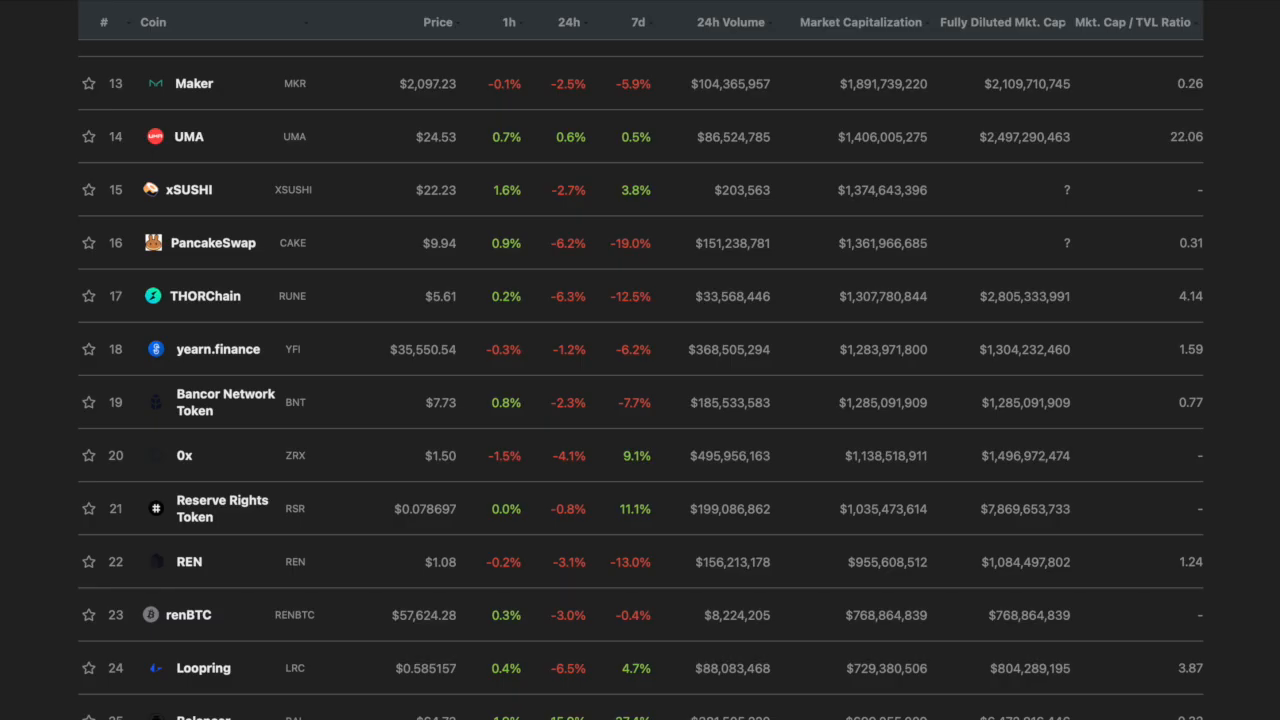
{"action": "scroll", "scroll_direction": "down", "scroll_amount": 3}
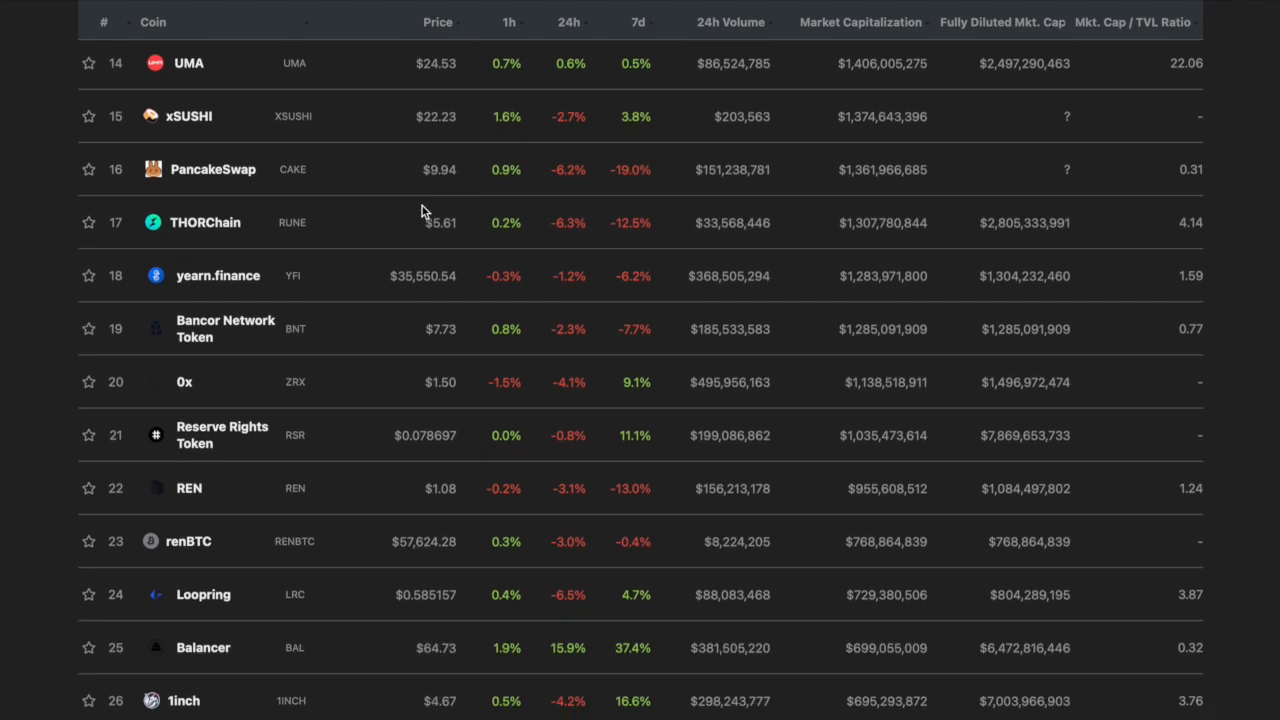
{"action": "scroll", "scroll_direction": "down", "scroll_amount": 3}
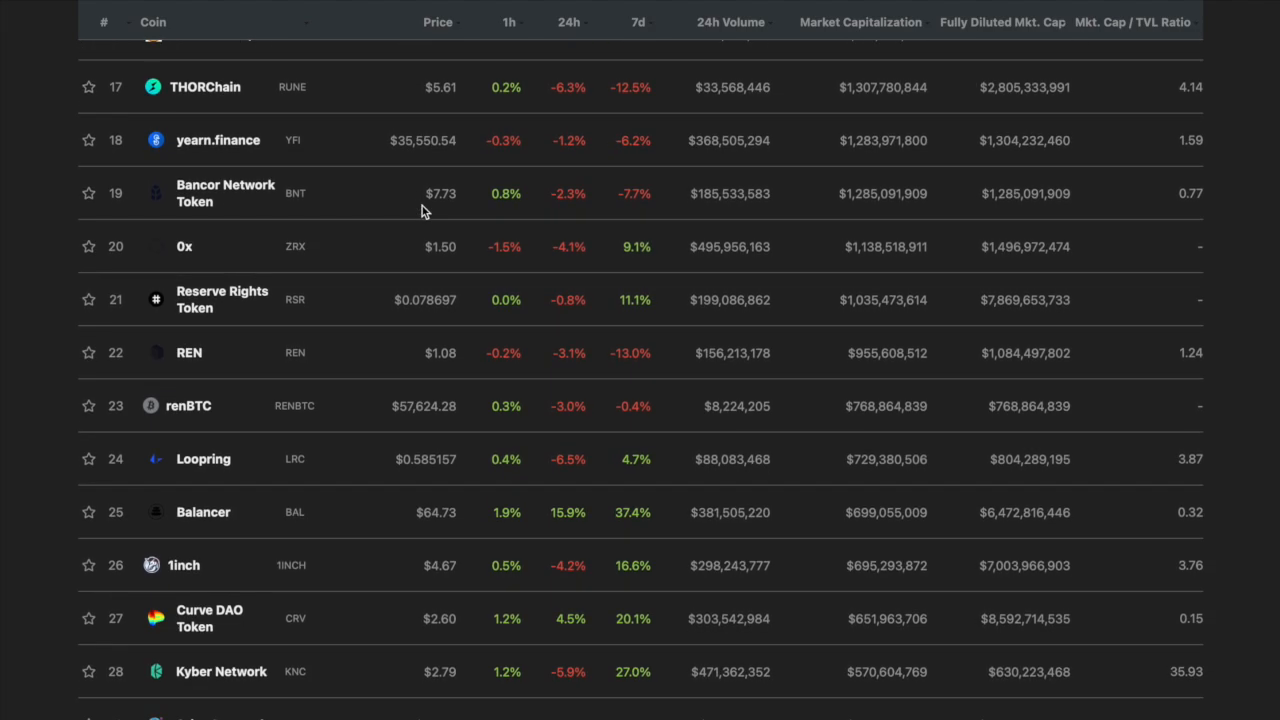
- Open Bancor Network Token's coin page and set its price chart to 180 days
{"action": "left_click", "coordinate": [225, 193]}
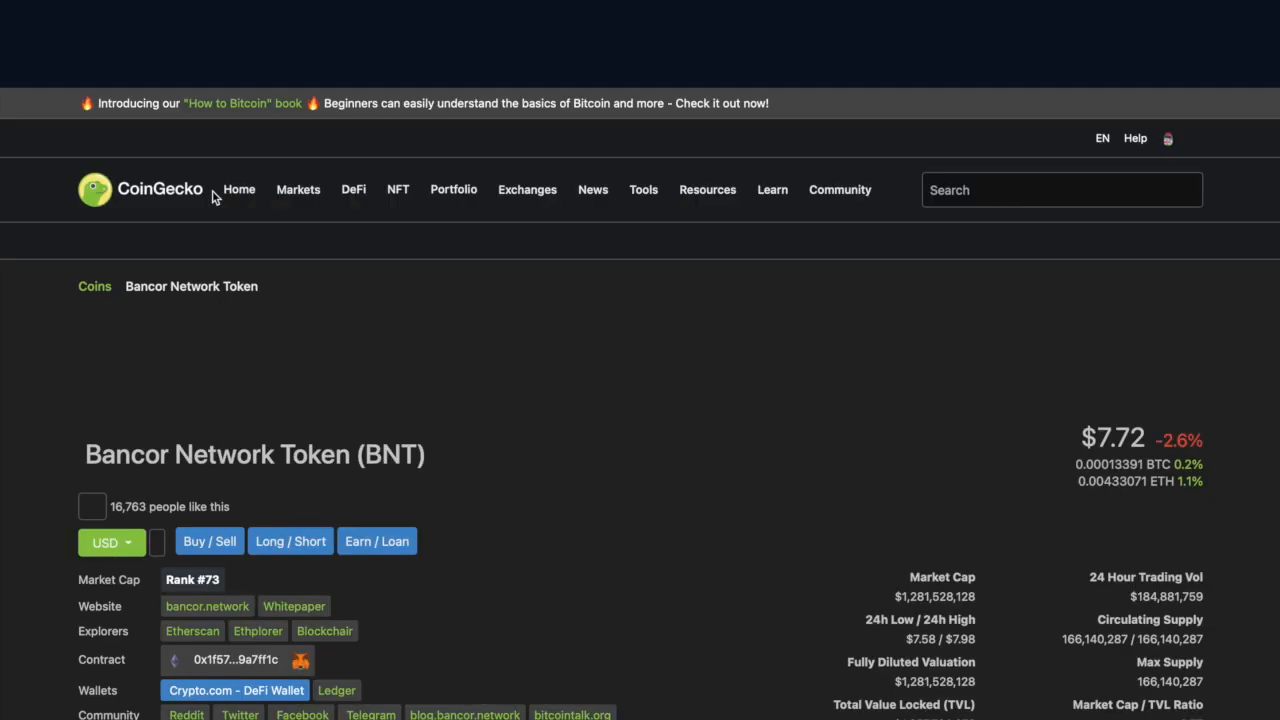
{"action": "scroll", "scroll_direction": "down", "scroll_amount": 3}
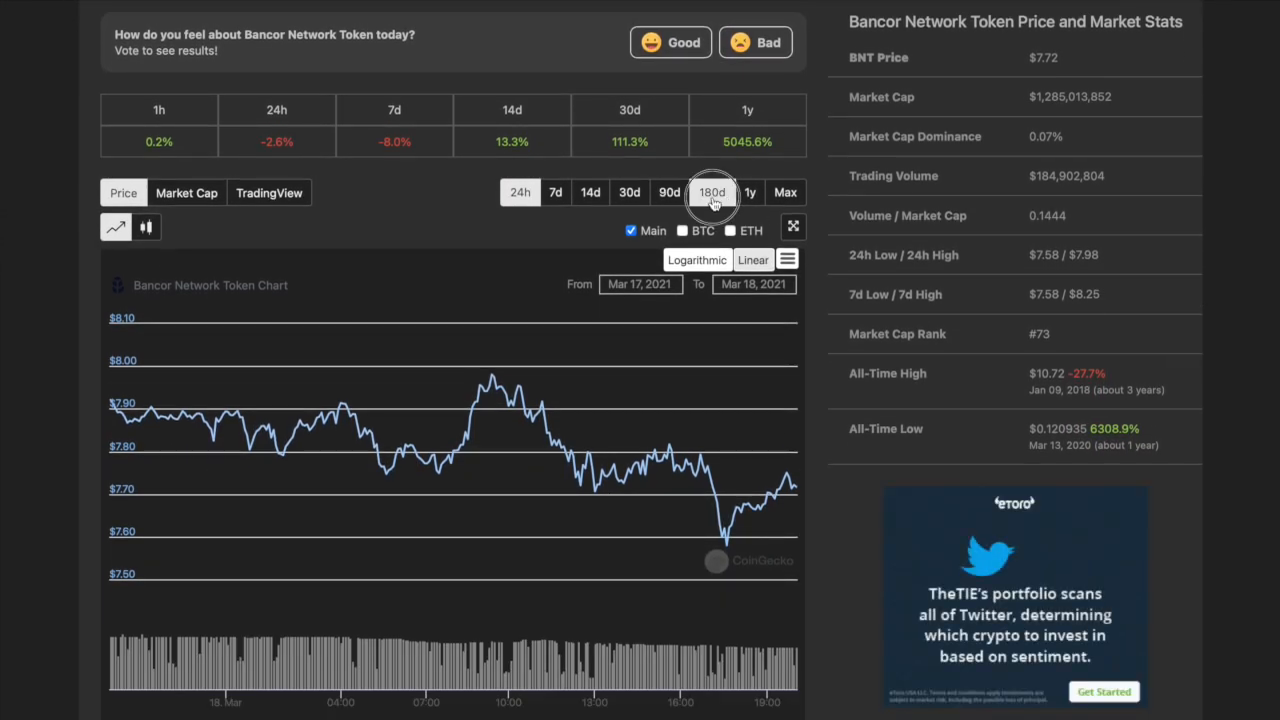
{"action": "left_click", "coordinate": [712, 192]}
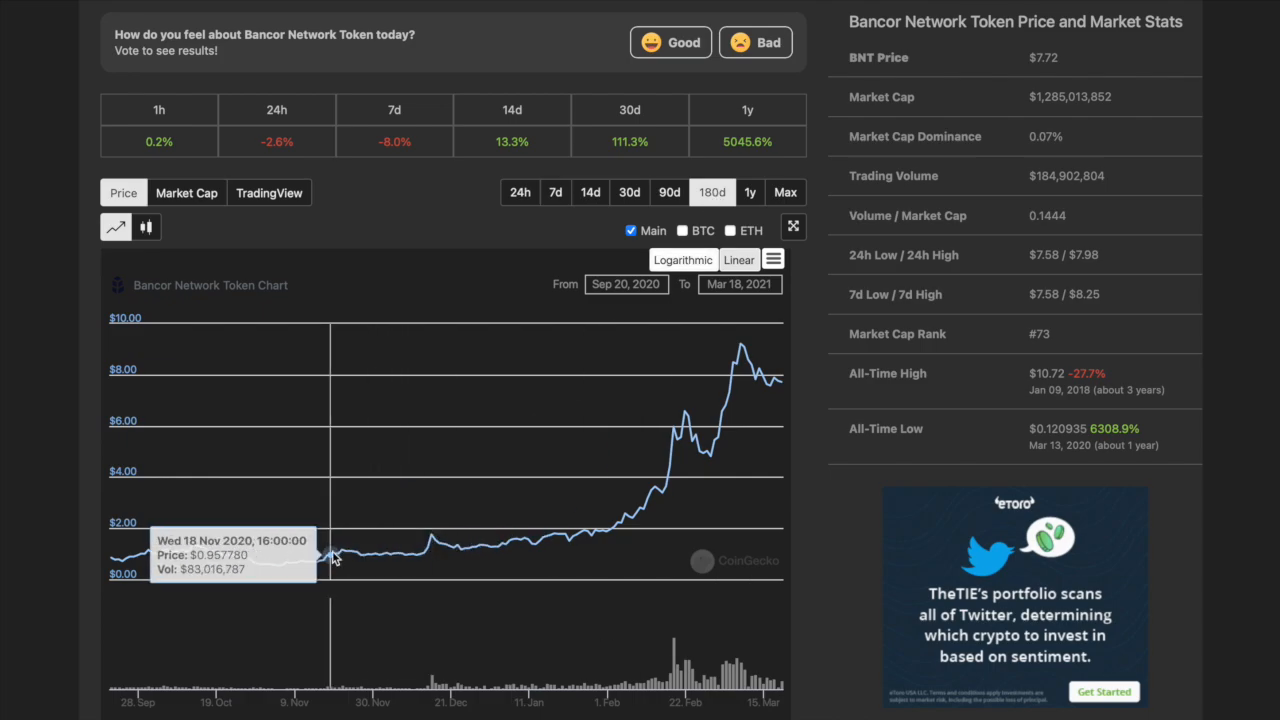
{"action": "mouse_move", "coordinate": [279, 557]}
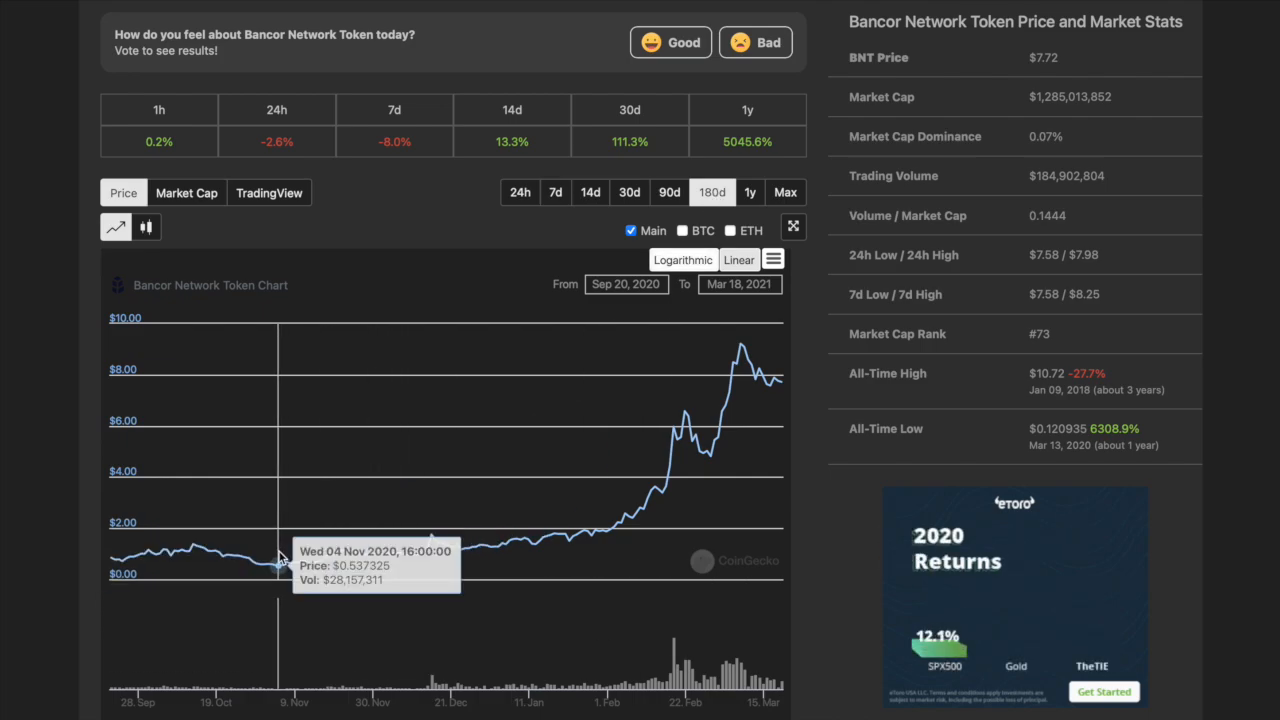
- Open the bancor.network project website from the coin page
{"action": "scroll", "scroll_direction": "up", "scroll_amount": 3}
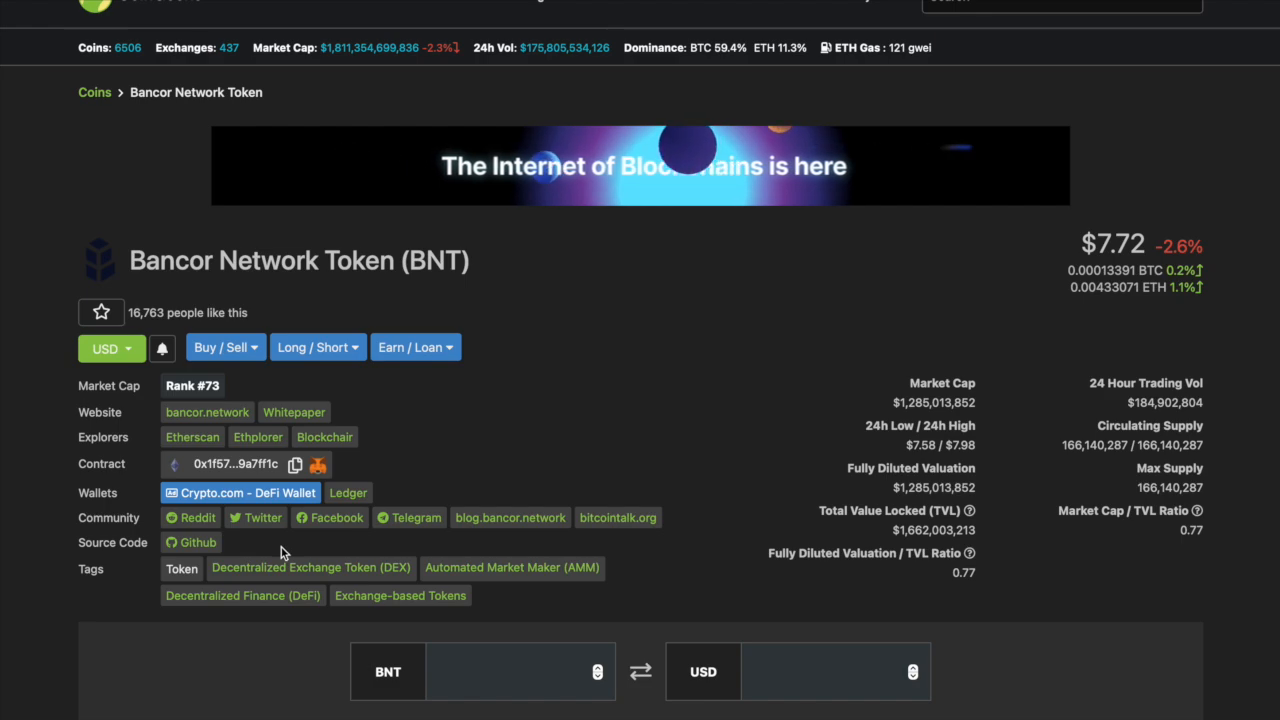
{"action": "scroll", "scroll_direction": "down", "scroll_amount": 3}
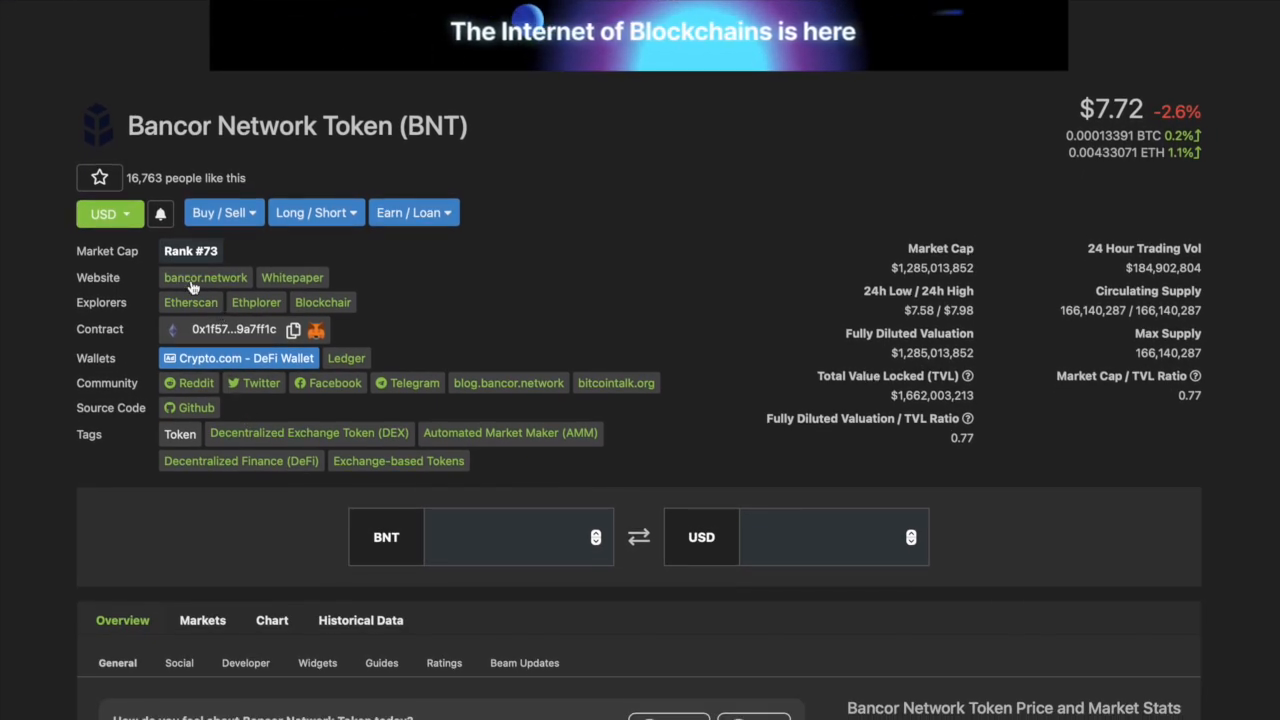
{"action": "left_click", "coordinate": [204, 277]}
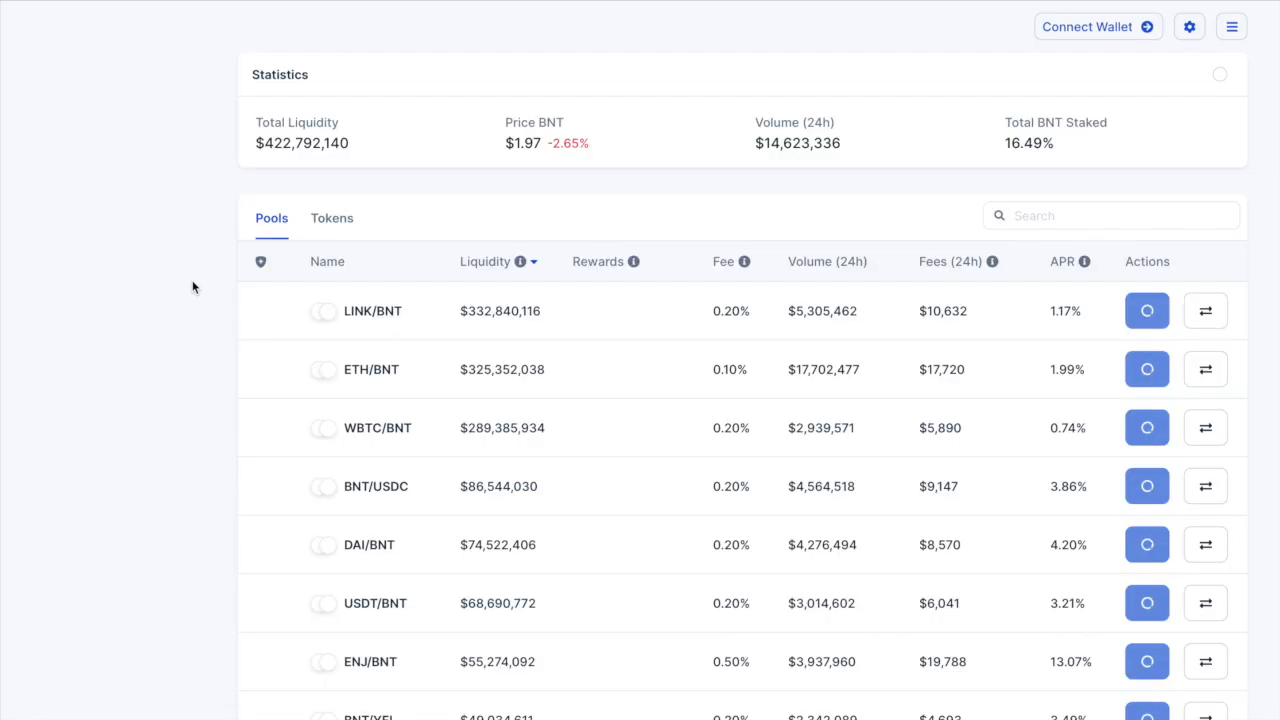
{"action": "scroll", "scroll_direction": "down", "scroll_amount": 3}
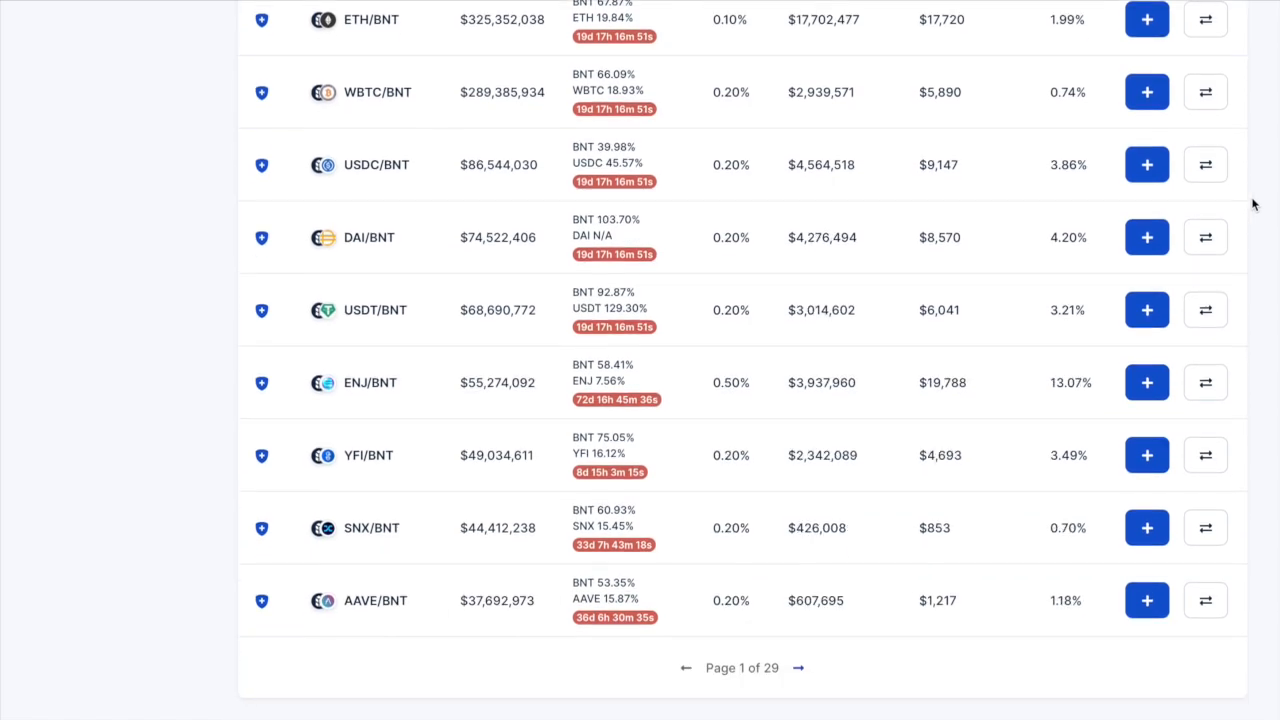
{"action": "scroll", "scroll_direction": "up", "scroll_amount": 3}
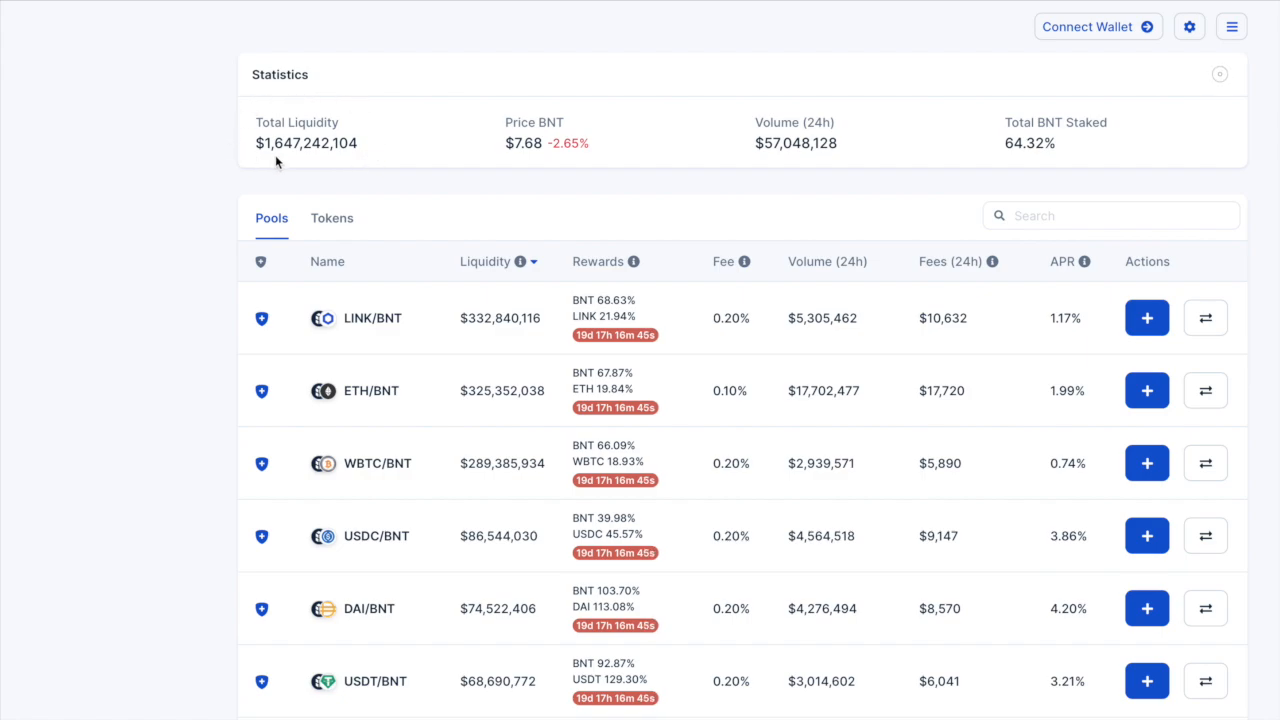
{"action": "mouse_move", "coordinate": [291, 161]}
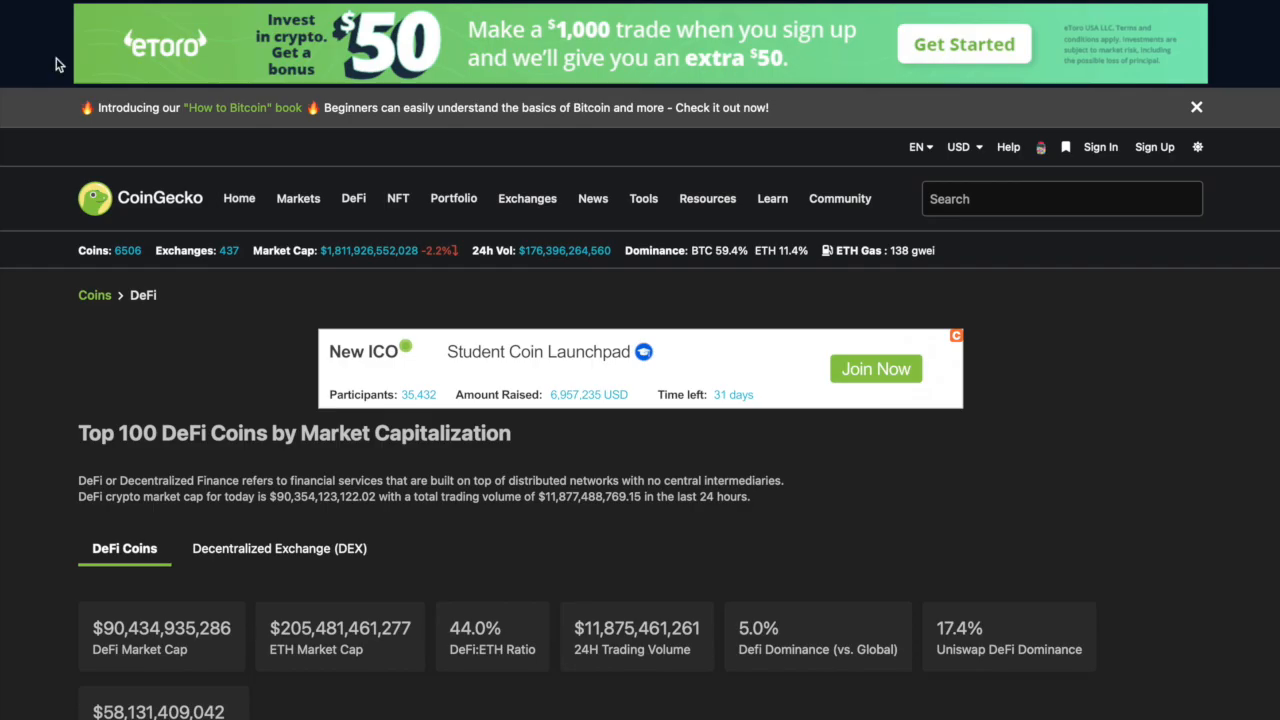
- Scroll past the DeFi market cap chart to the coin table led by Uniswap and Chainlink
{"action": "scroll", "scroll_direction": "down", "scroll_amount": 3}
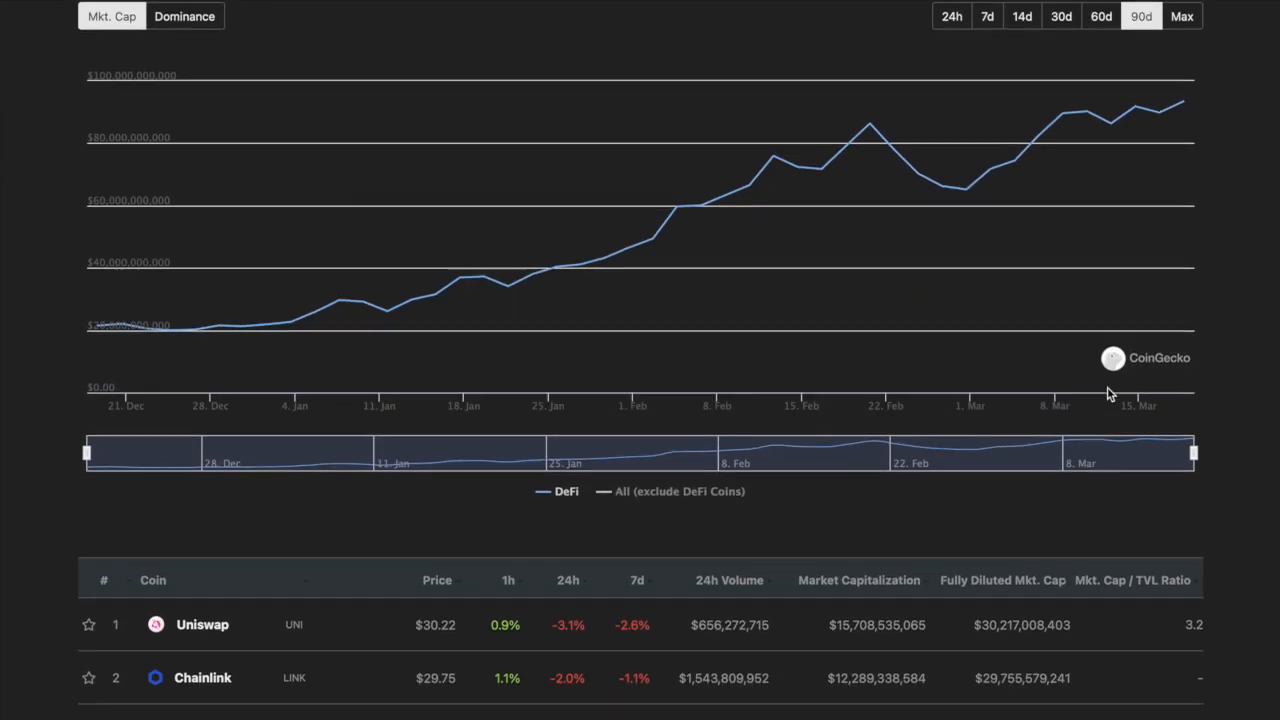
{"action": "scroll", "scroll_direction": "down", "scroll_amount": 3}
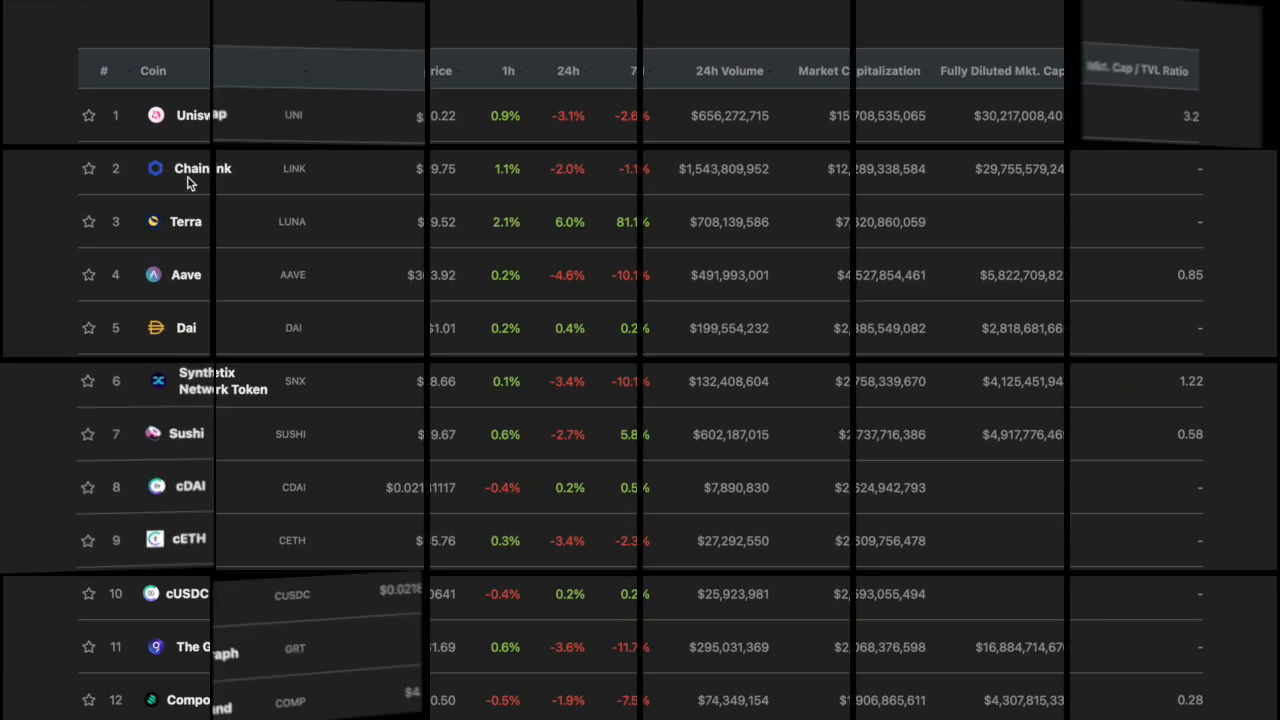
- Open Chainlink from the DeFi table, set its price chart to 90d, and scroll back up
{"action": "left_click", "coordinate": [201, 168]}
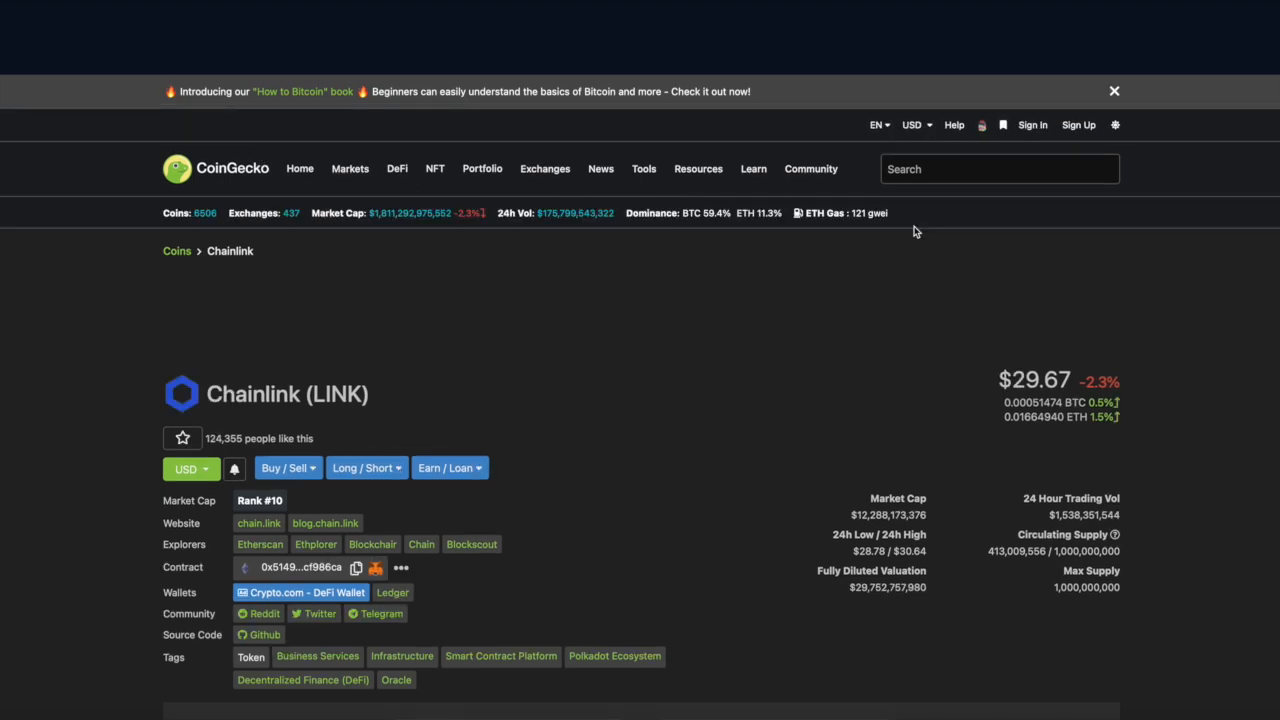
{"action": "scroll", "scroll_direction": "down", "scroll_amount": 3}
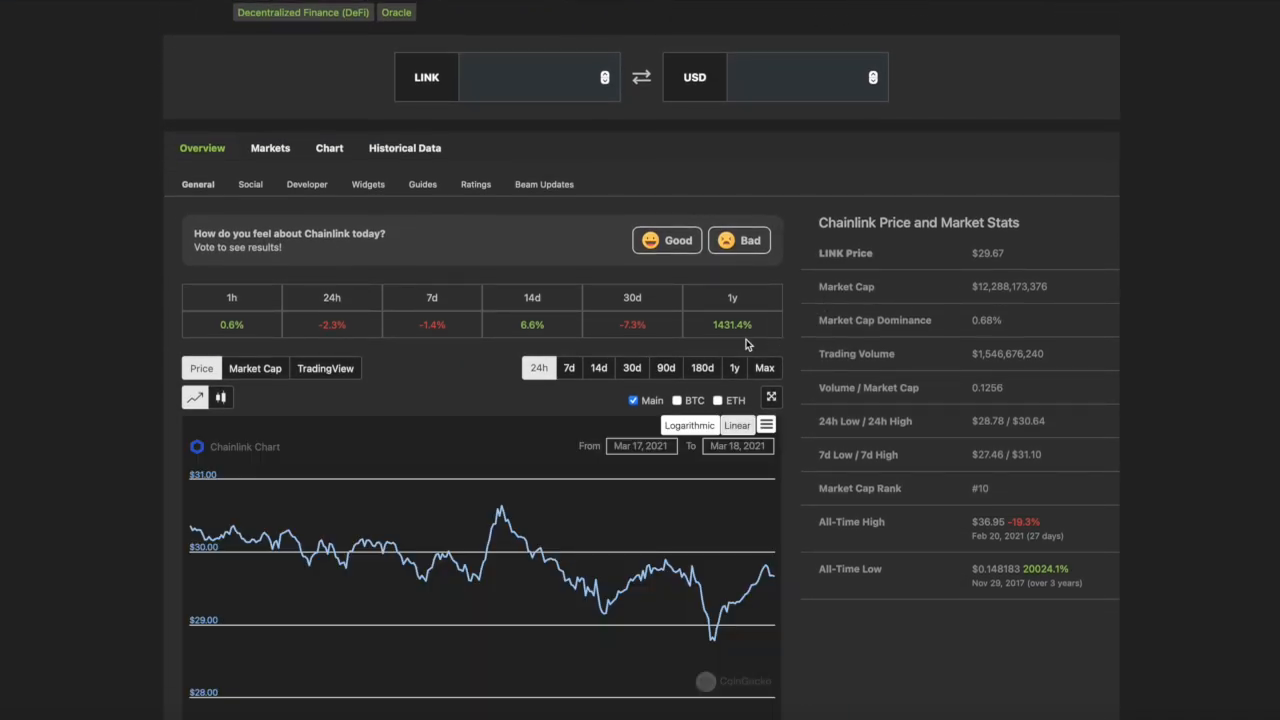
{"action": "left_click", "coordinate": [666, 367]}
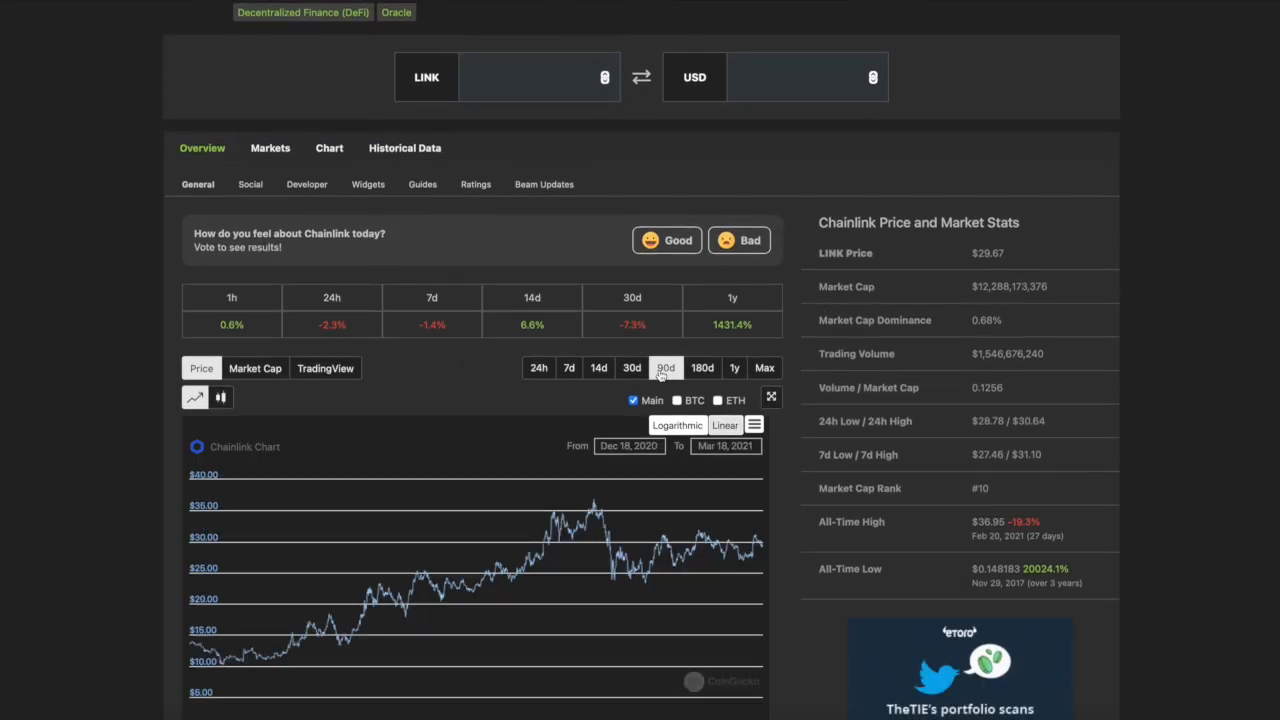
{"action": "scroll", "scroll_direction": "up", "scroll_amount": 3}
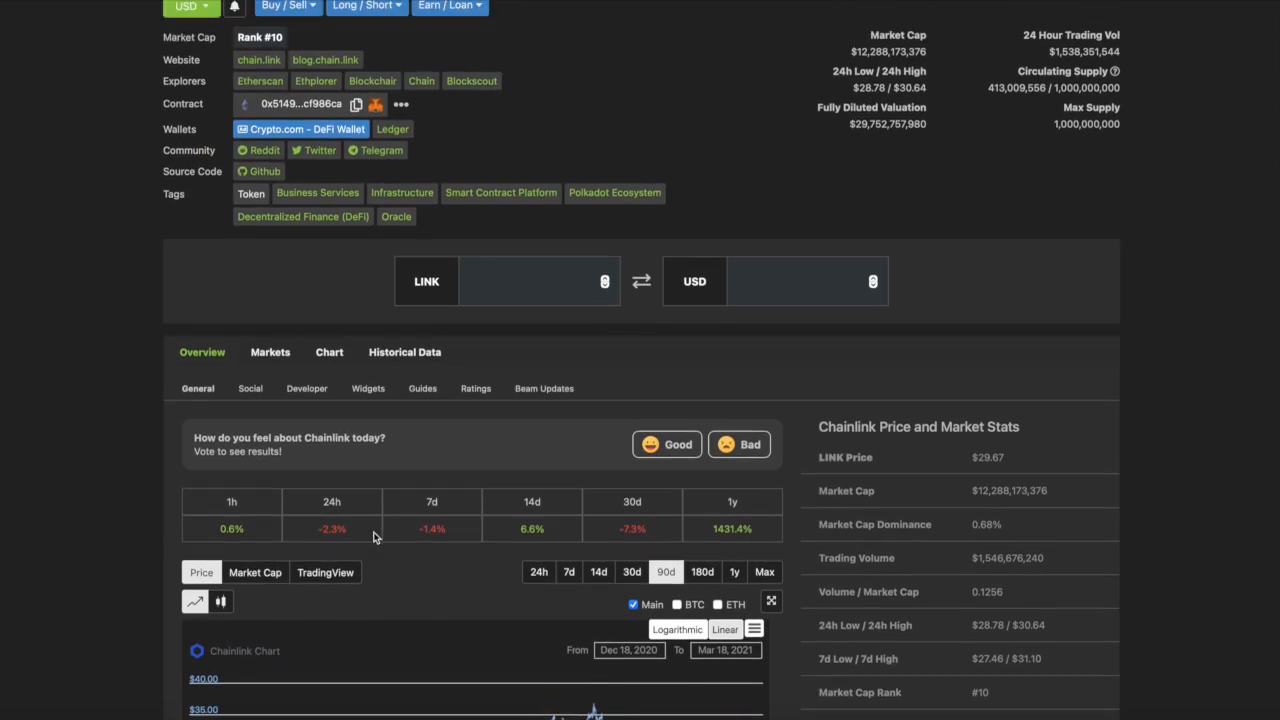
{"action": "scroll", "scroll_direction": "up", "scroll_amount": 3}
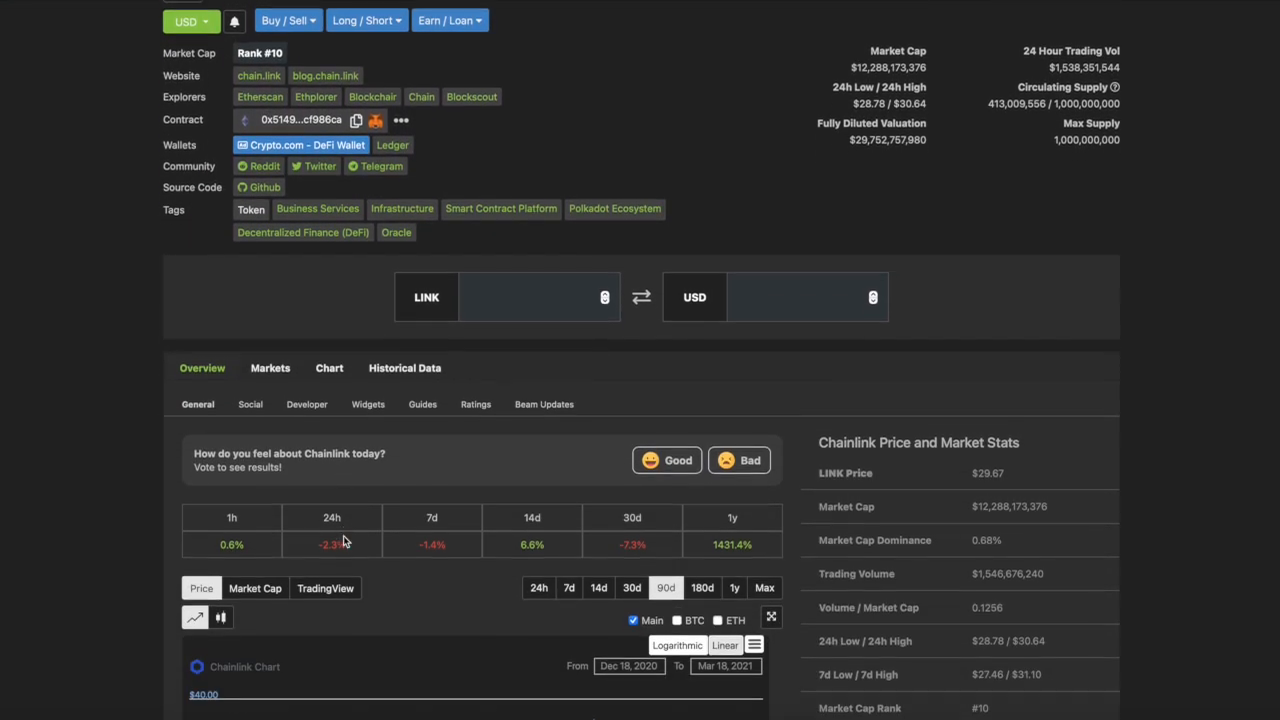
{"action": "scroll", "scroll_direction": "up", "scroll_amount": 3}
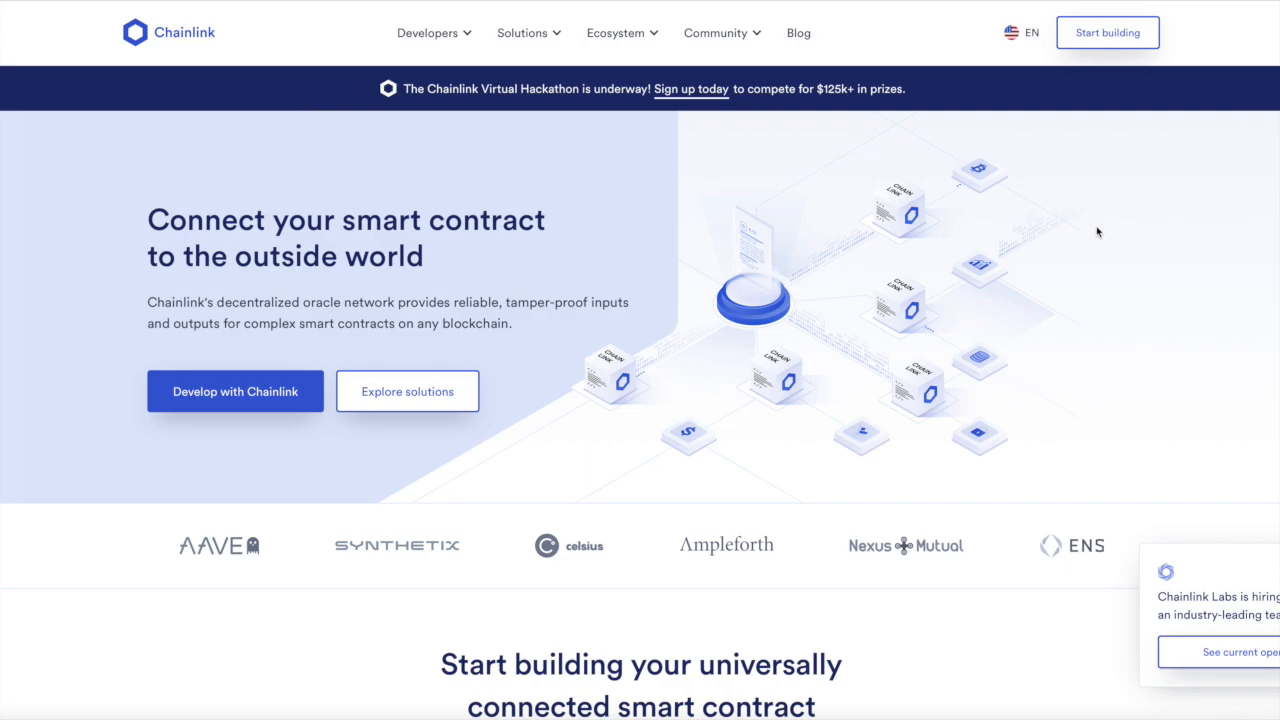
- Scroll the chain.link homepage past the partner logos to the Start building section
{"action": "scroll", "scroll_direction": "down", "scroll_amount": 3}
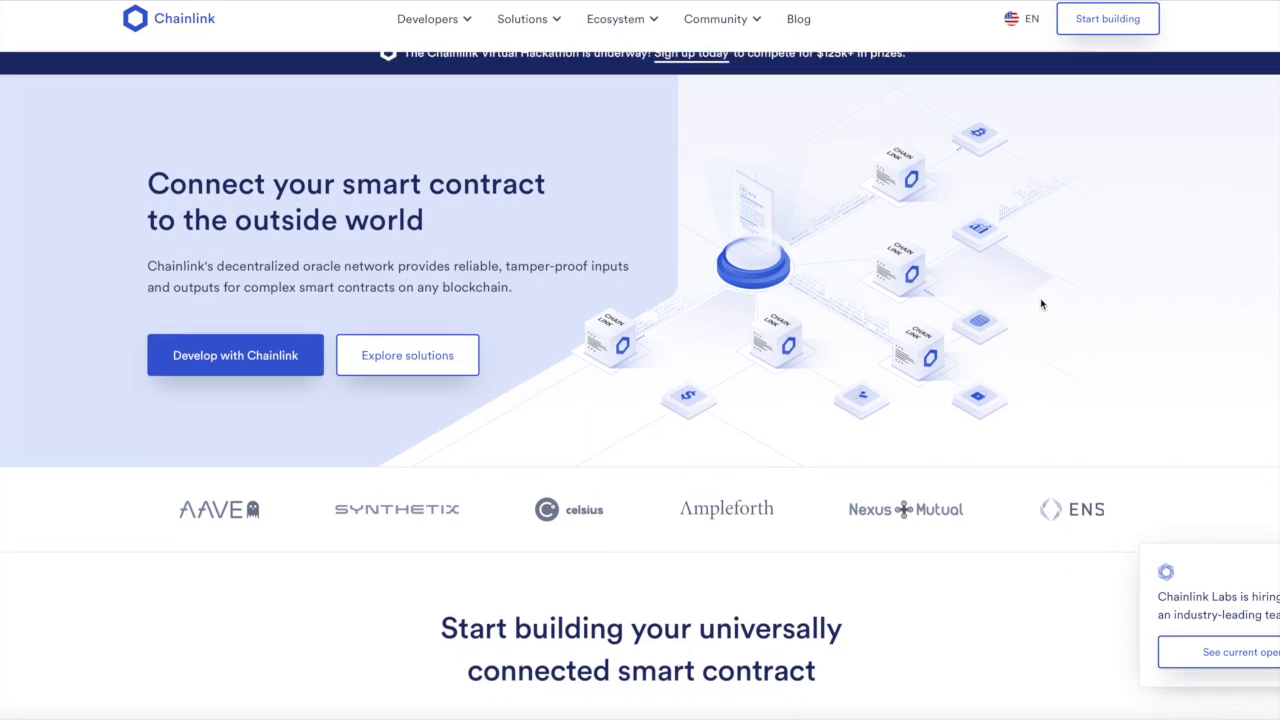
{"action": "scroll", "scroll_direction": "down", "scroll_amount": 3}
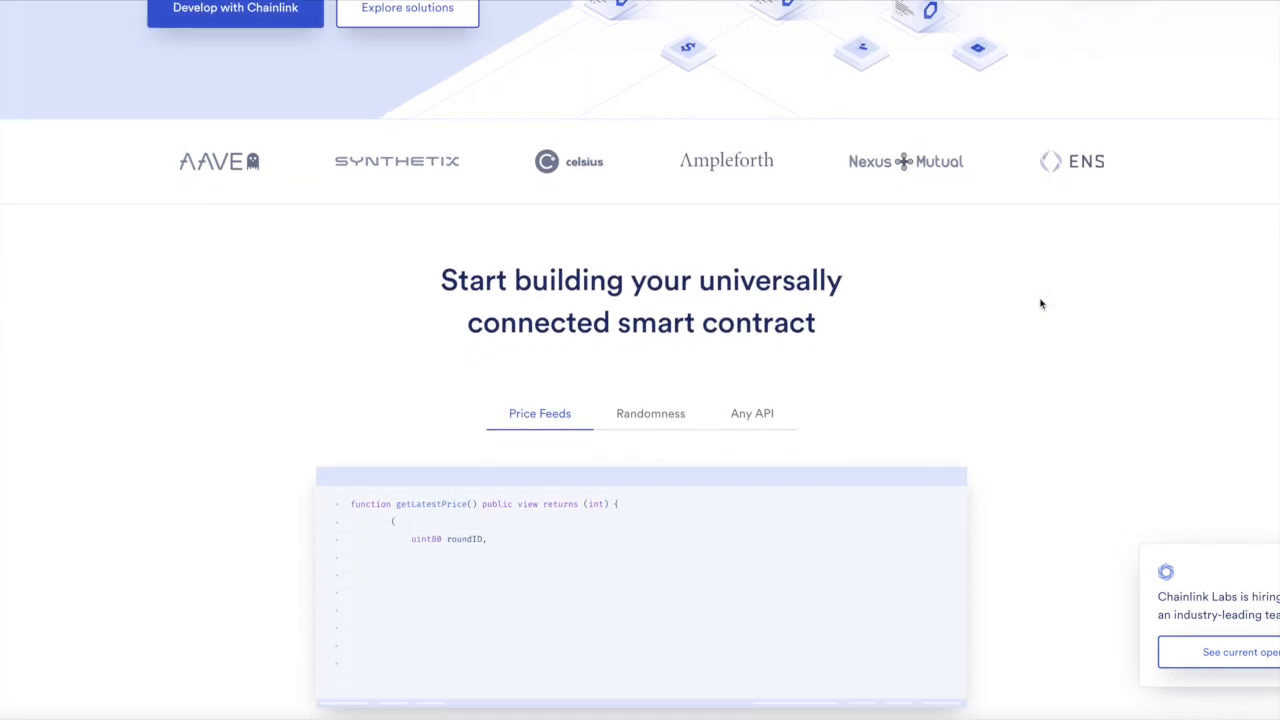
{"action": "scroll", "scroll_direction": "up", "scroll_amount": 3}
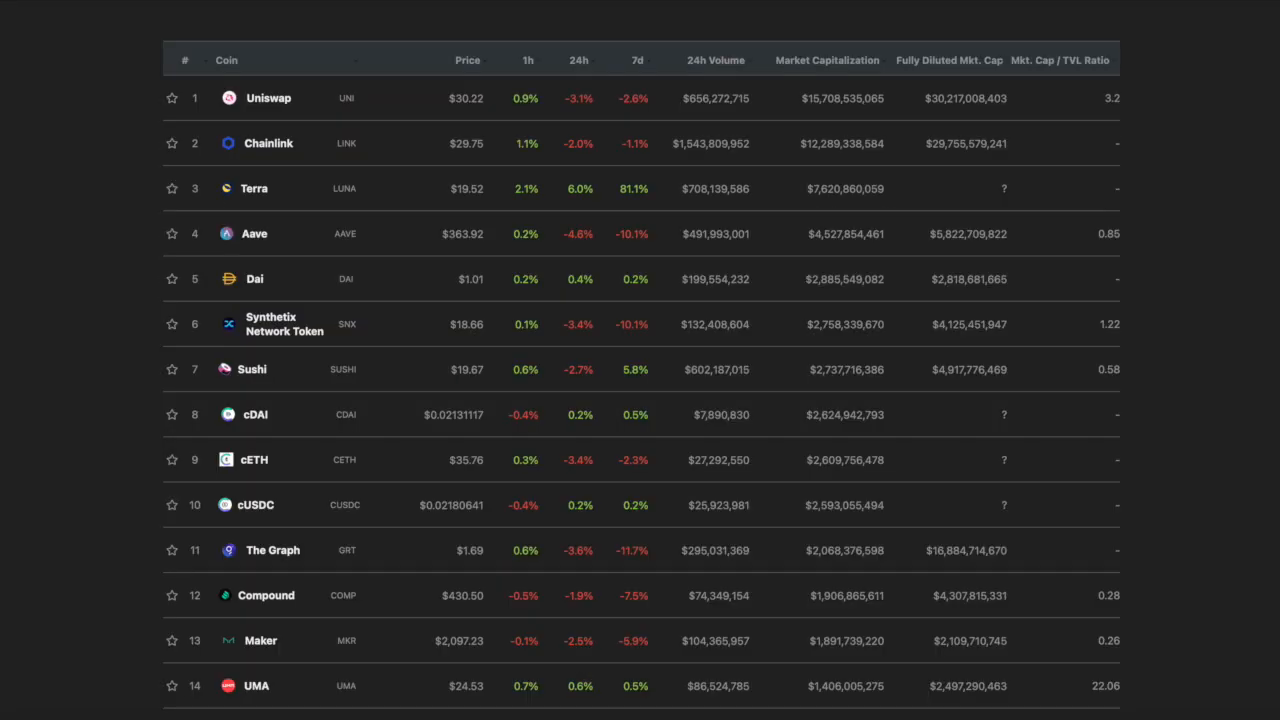
- Scroll the DeFi coin rankings down to ranks 19–33, through Venus
{"action": "scroll", "scroll_direction": "down", "scroll_amount": 3}
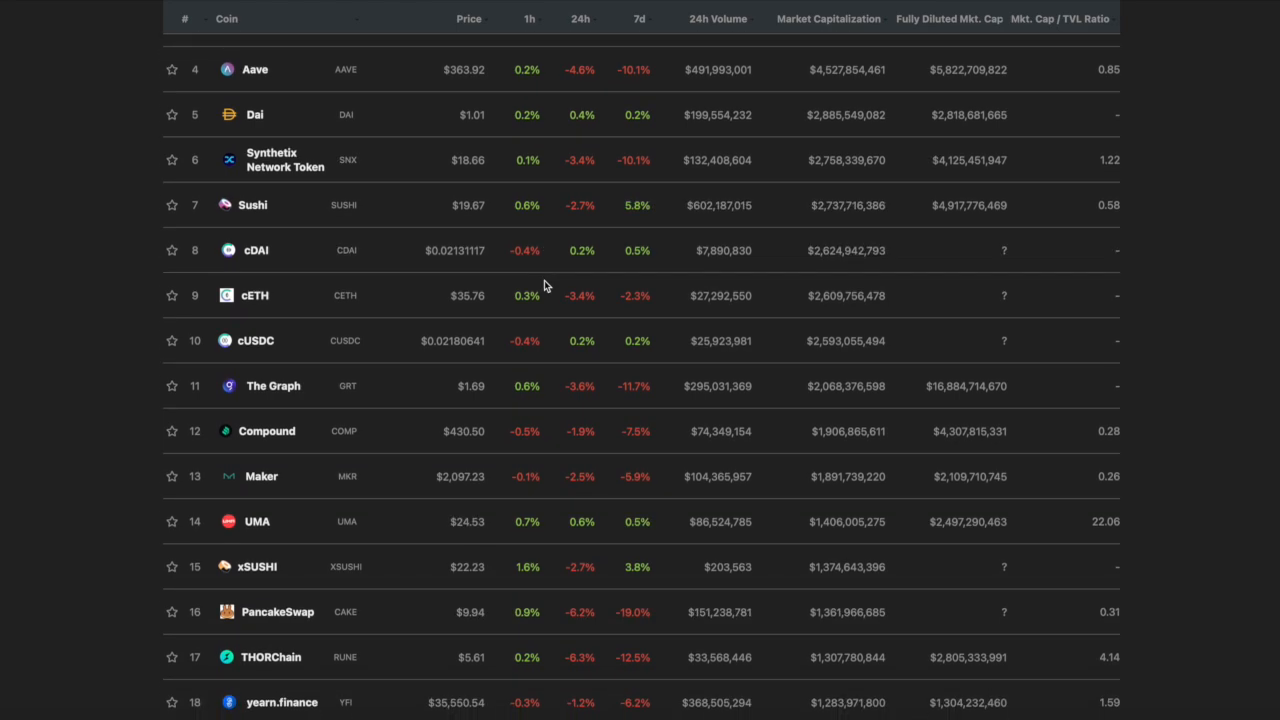
{"action": "scroll", "scroll_direction": "down", "scroll_amount": 3}
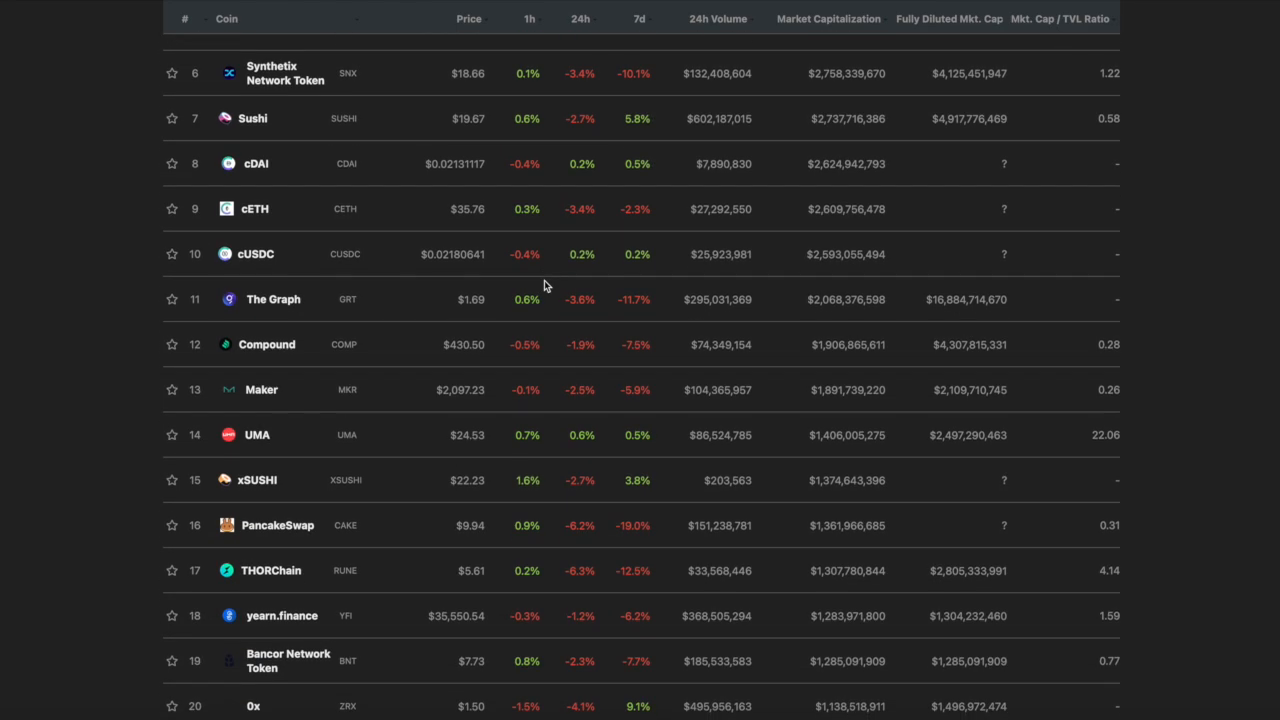
{"action": "scroll", "scroll_direction": "down", "scroll_amount": 3}
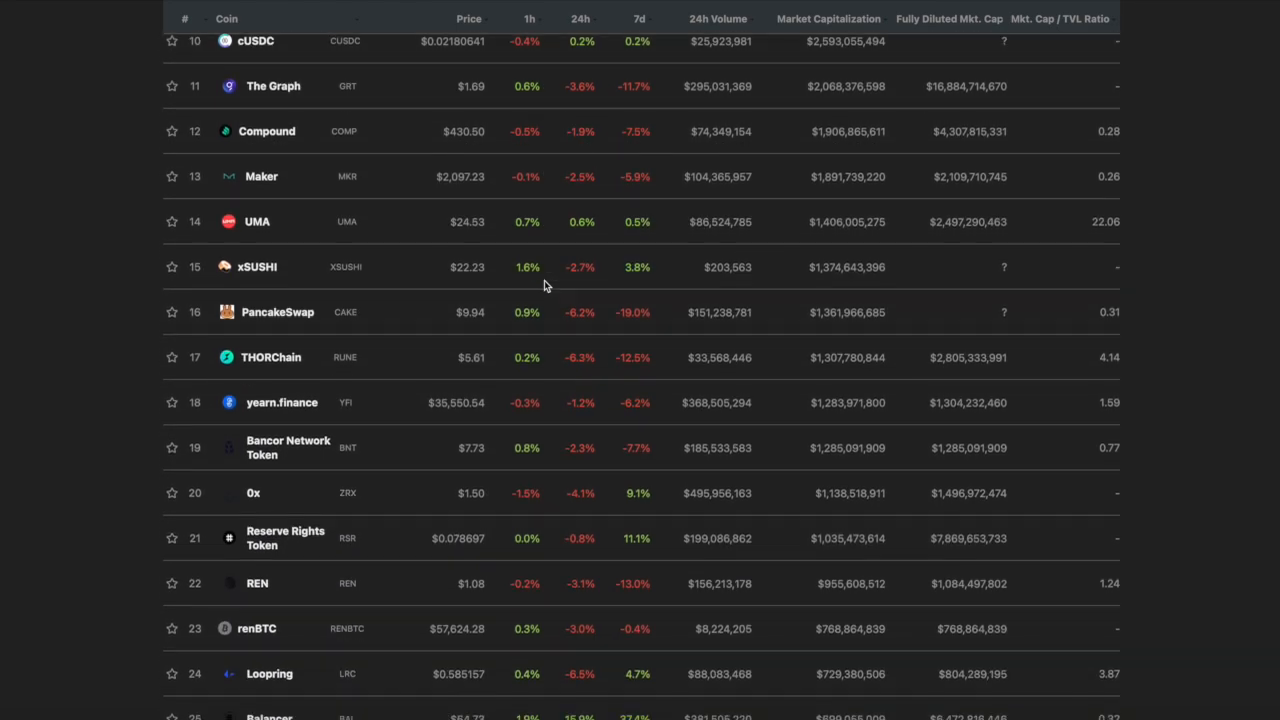
{"action": "scroll", "scroll_direction": "down", "scroll_amount": 3}
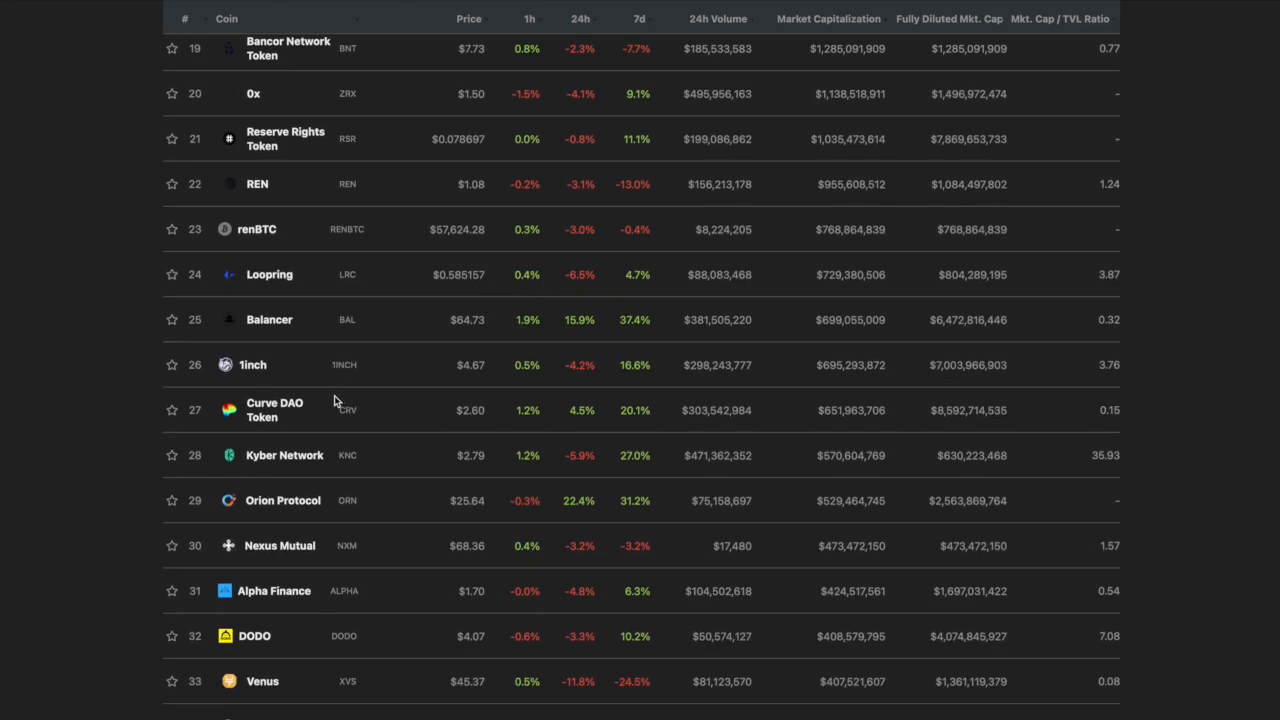
- Open the 1inch coin page and view its rank #99, market stats and converter
{"action": "left_click", "coordinate": [253, 364]}
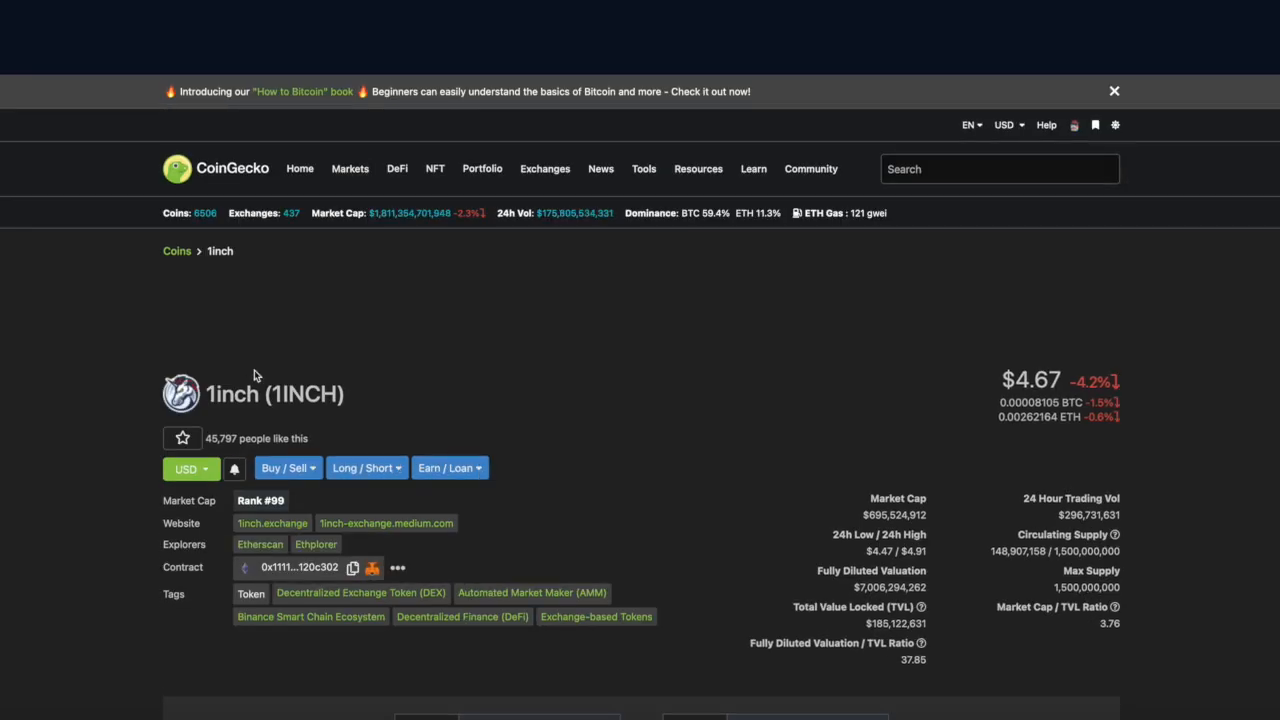
{"action": "scroll", "scroll_direction": "down", "scroll_amount": 3}
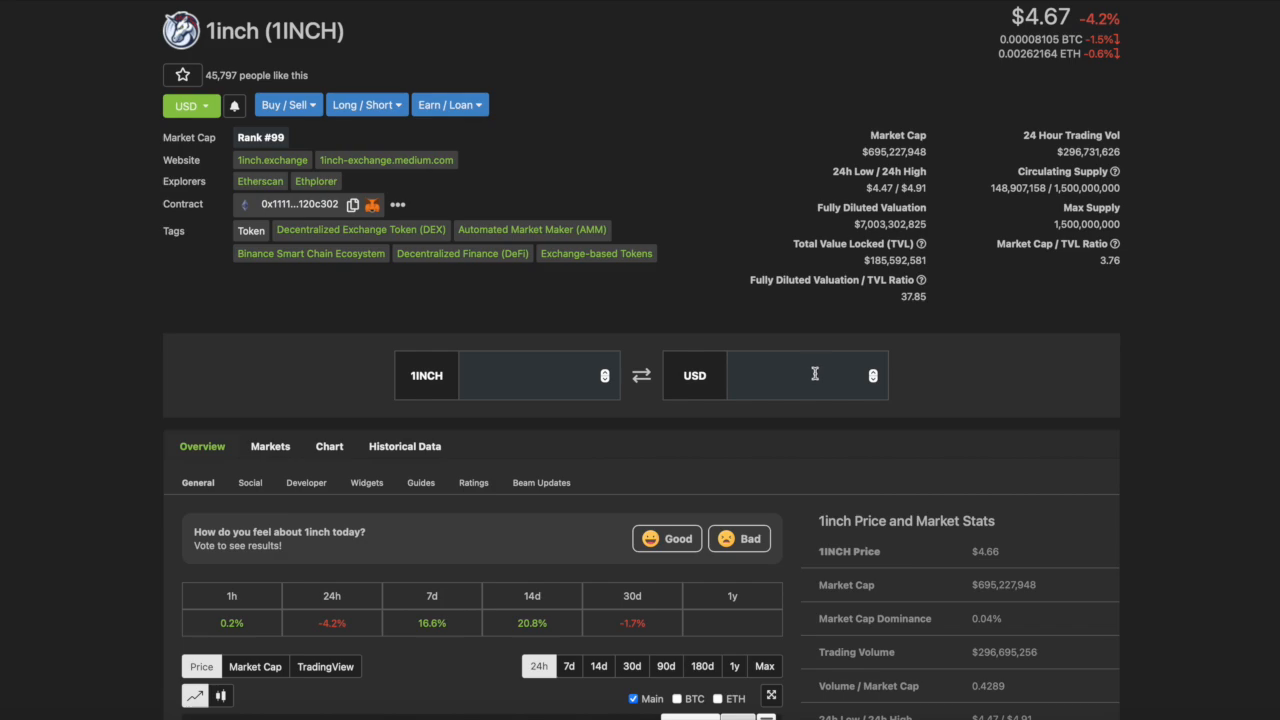
{"action": "mouse_move", "coordinate": [687, 231]}
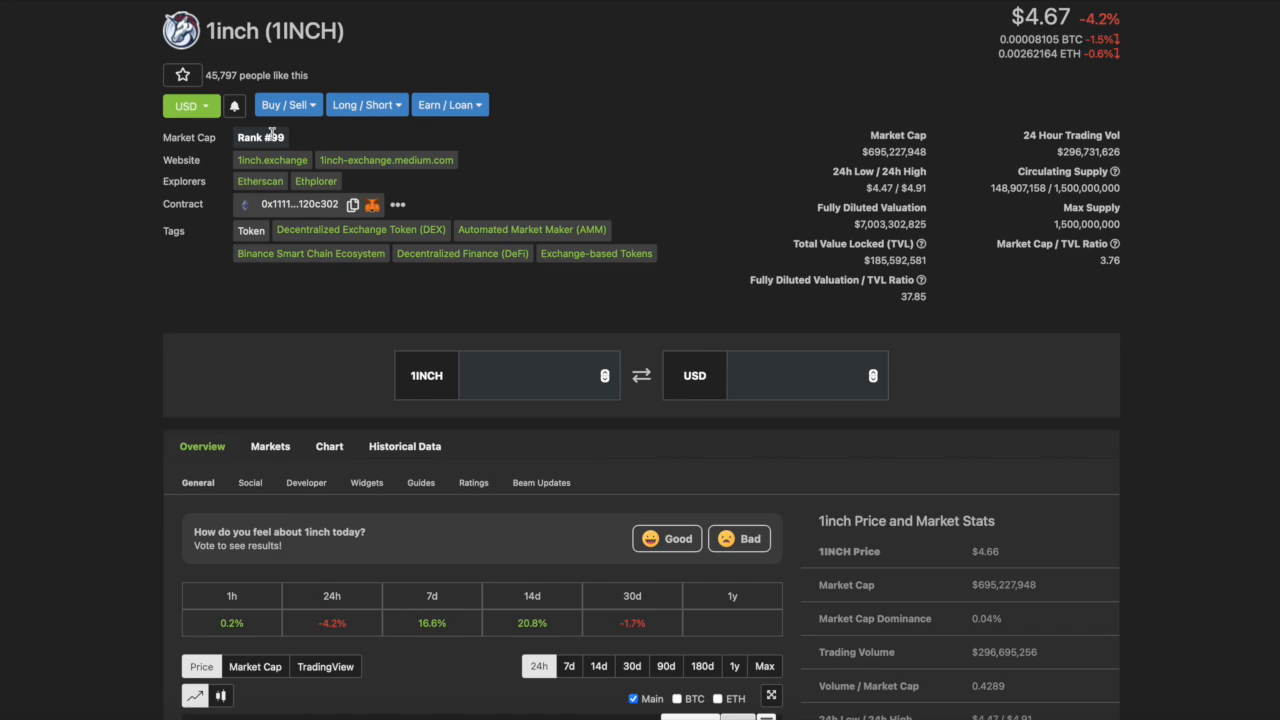
{"action": "mouse_move", "coordinate": [325, 104]}
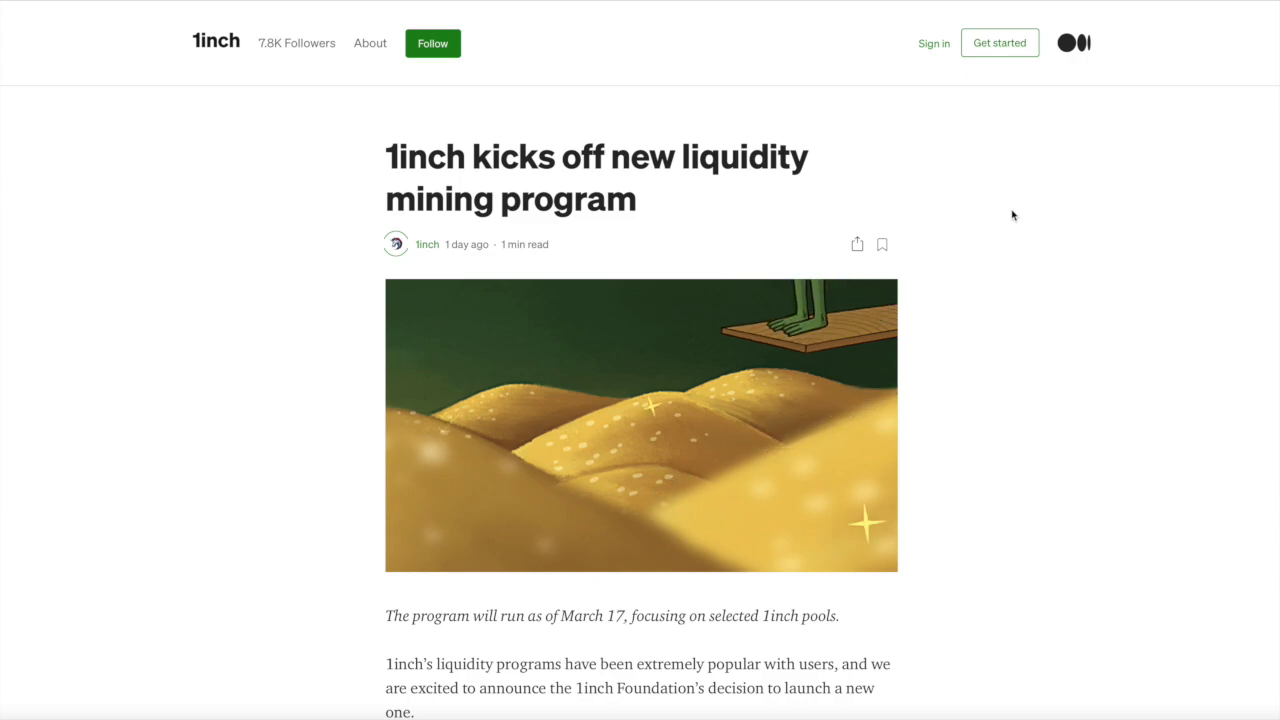
- Scroll through 1inch's Medium post on its new liquidity mining program
{"action": "scroll", "scroll_direction": "down", "scroll_amount": 3}
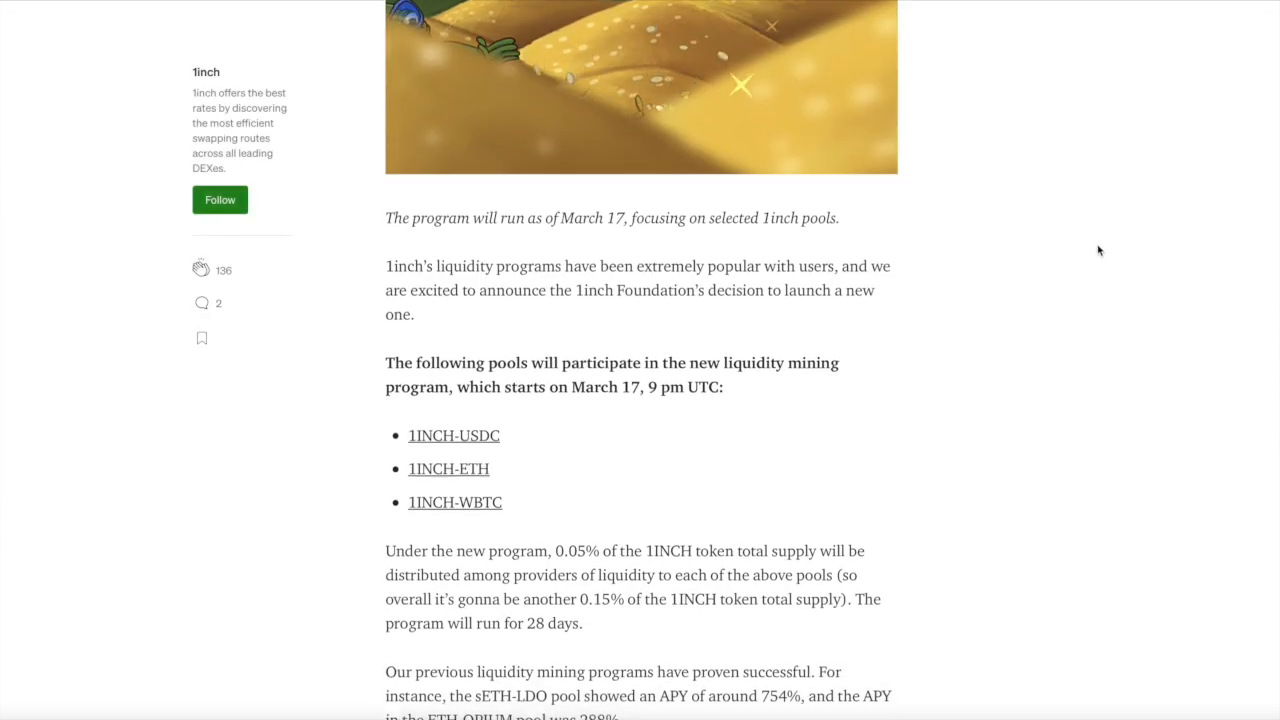
{"action": "scroll", "scroll_direction": "down", "scroll_amount": 3}
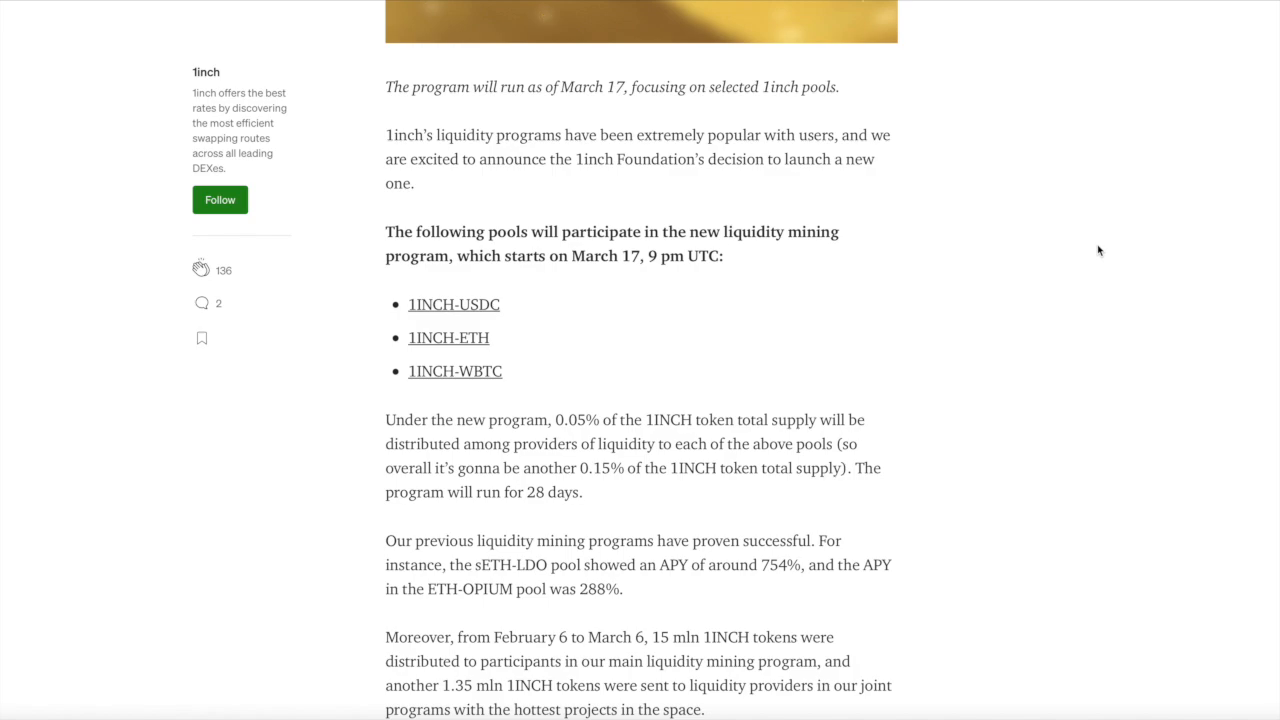
{"action": "scroll", "scroll_direction": "down", "scroll_amount": 3}
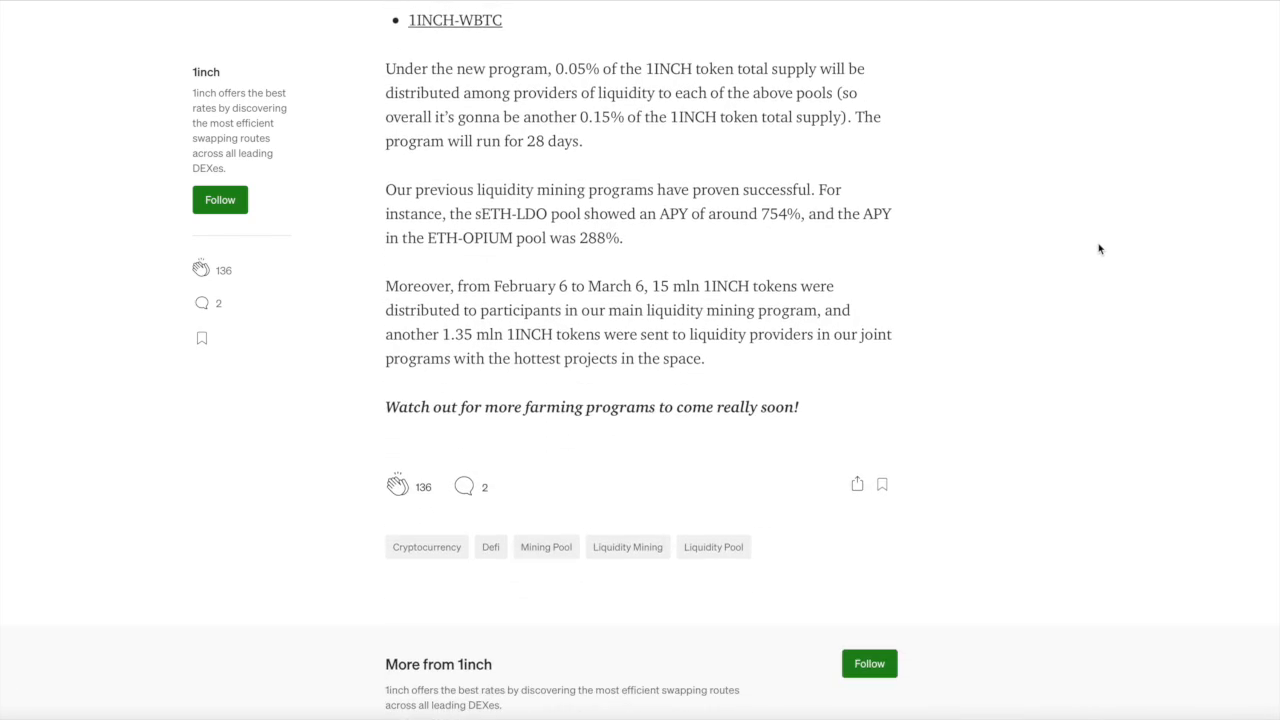
{"action": "scroll", "scroll_direction": "up", "scroll_amount": 3}
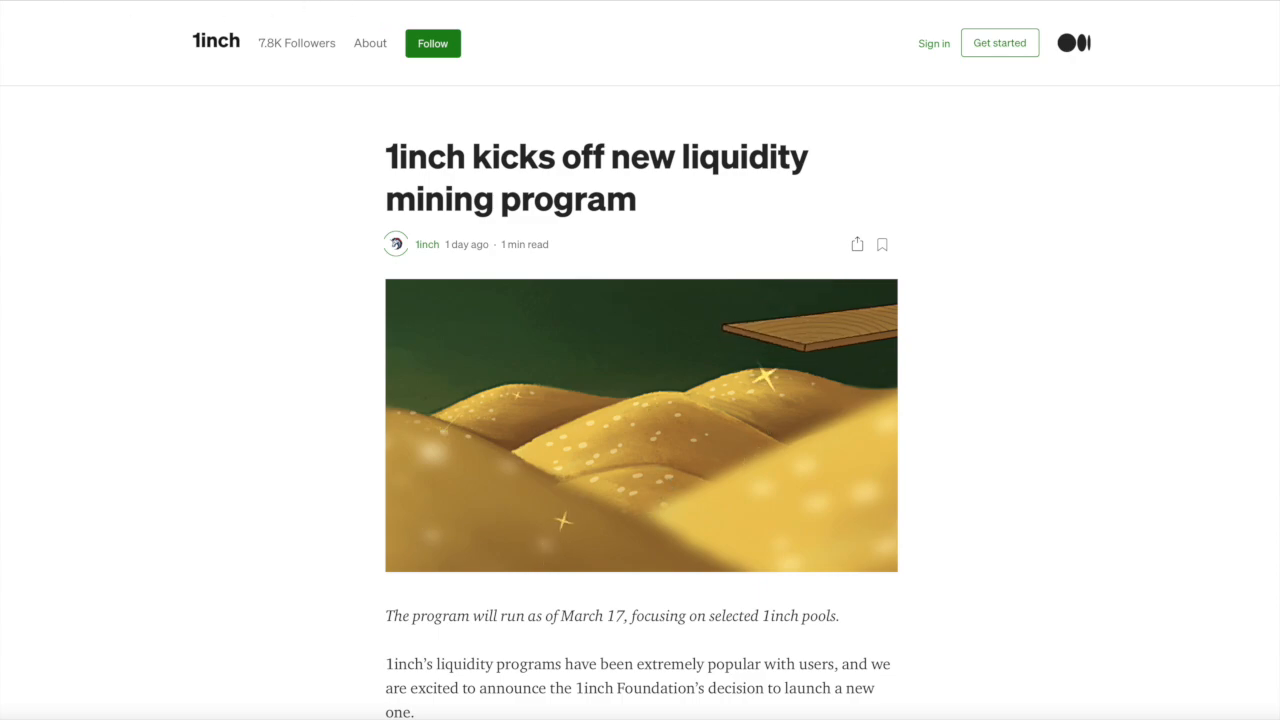
{"action": "scroll", "scroll_direction": "down", "scroll_amount": 3}
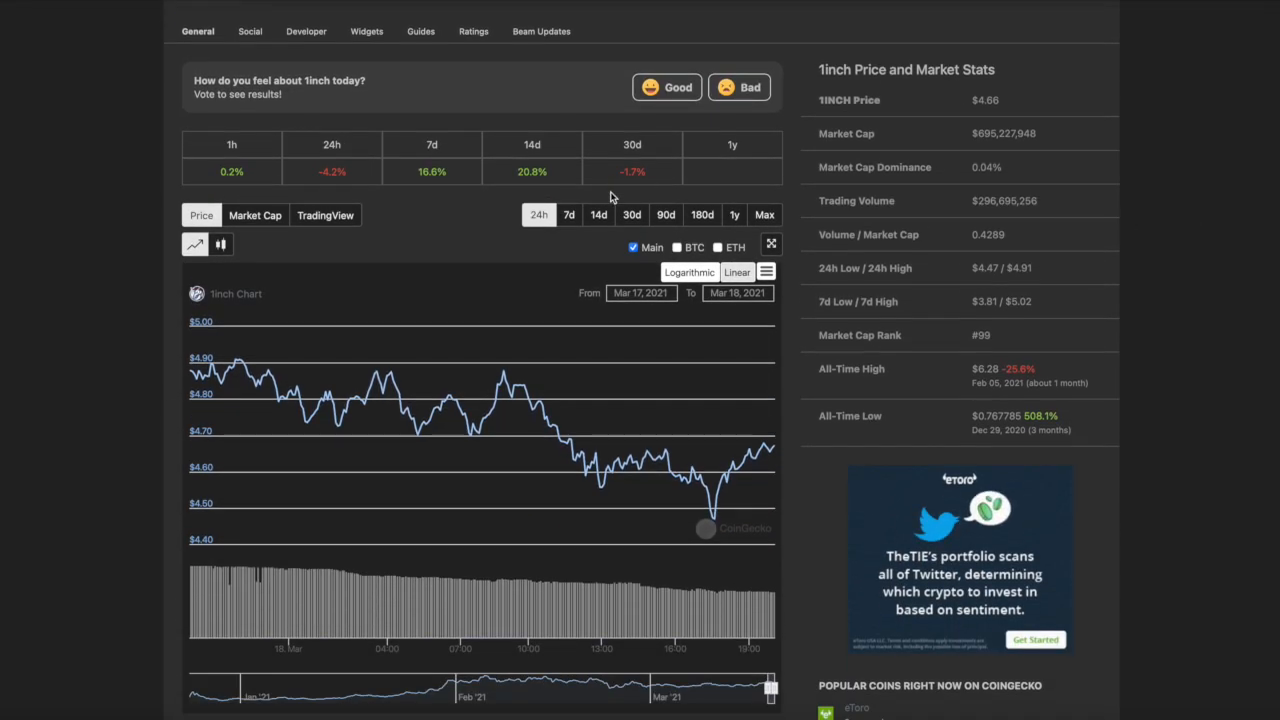
- Switch 1inch's price chart to 14 days and inspect it
{"action": "left_click", "coordinate": [598, 214]}
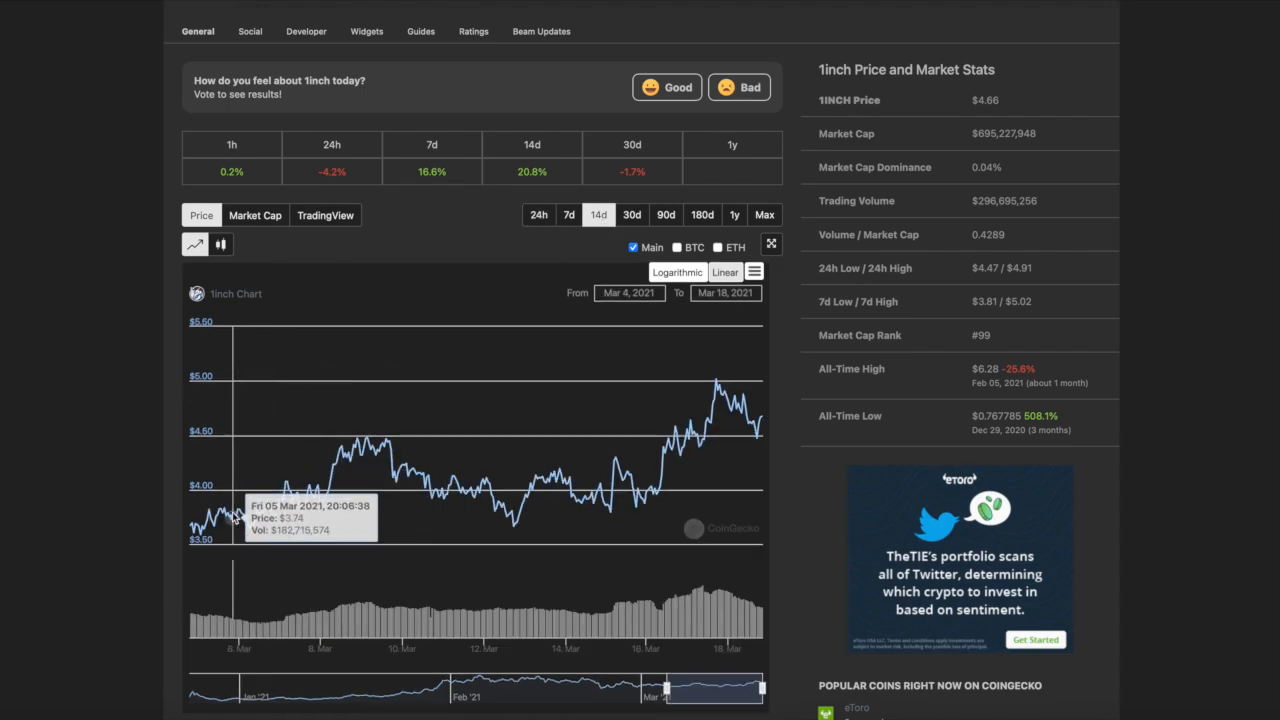
{"action": "mouse_move", "coordinate": [222, 512]}
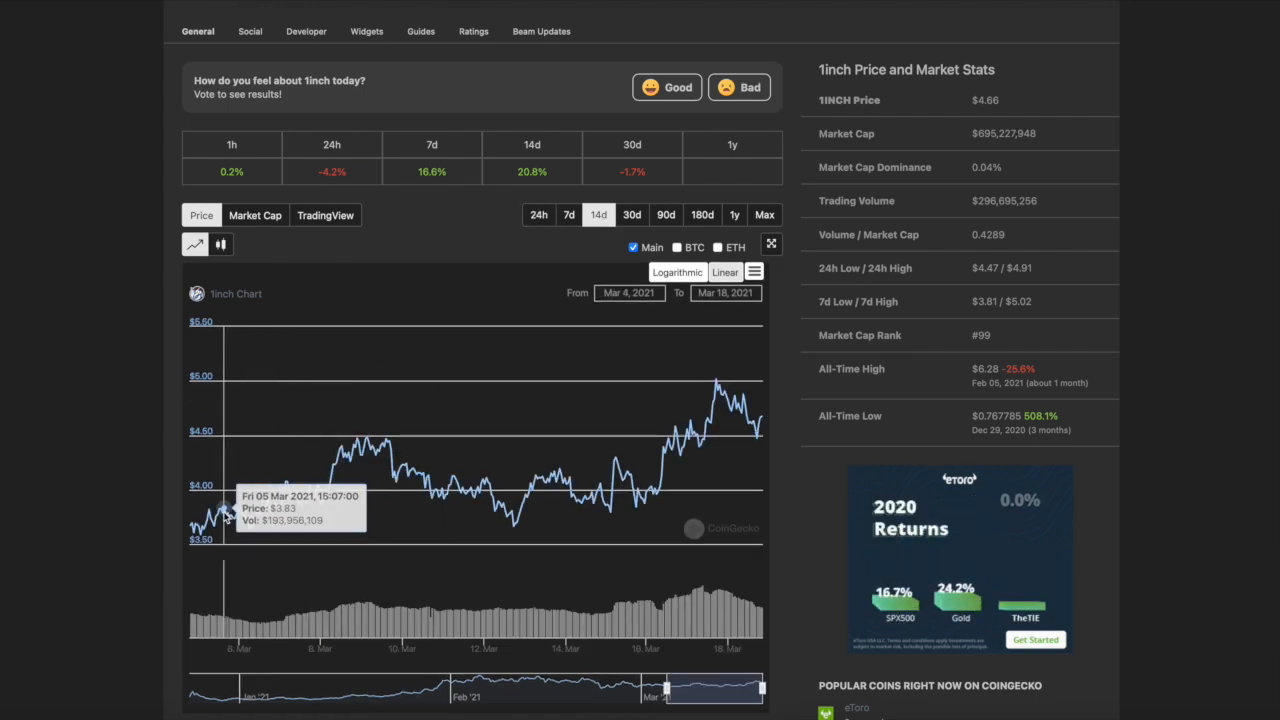
{"action": "mouse_move", "coordinate": [218, 515]}
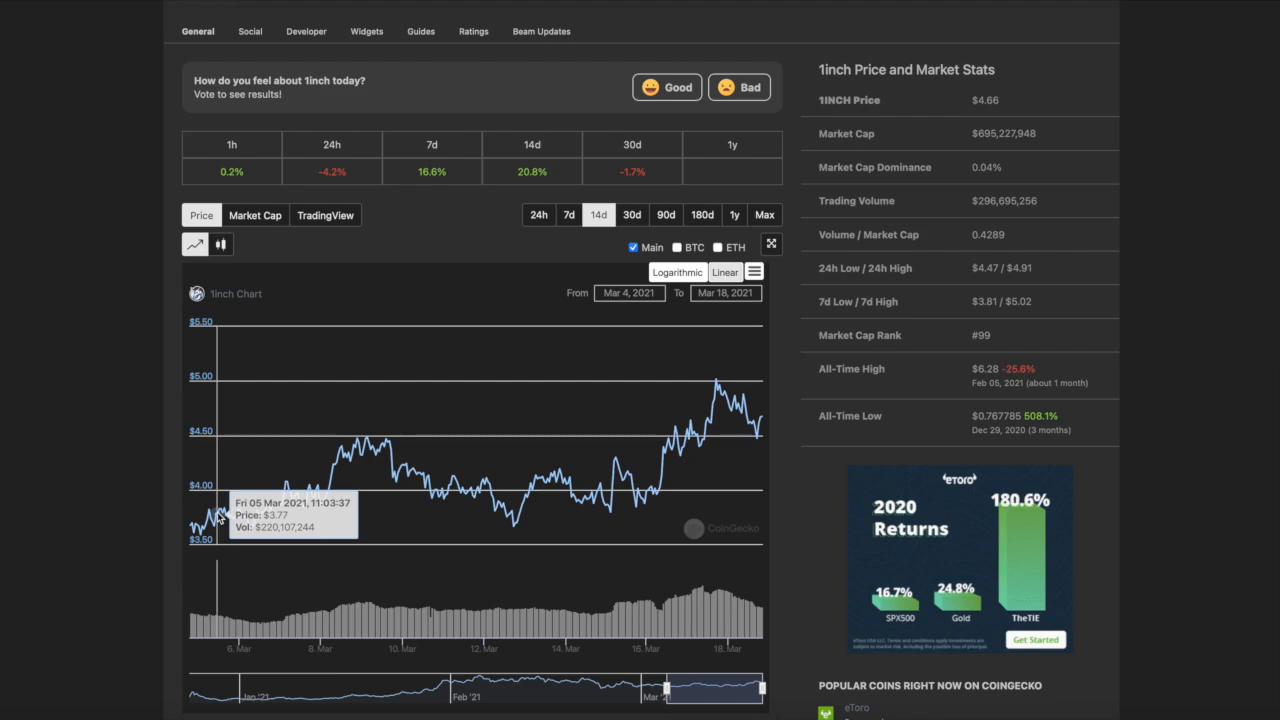
{"action": "scroll", "scroll_direction": "up", "scroll_amount": 3}
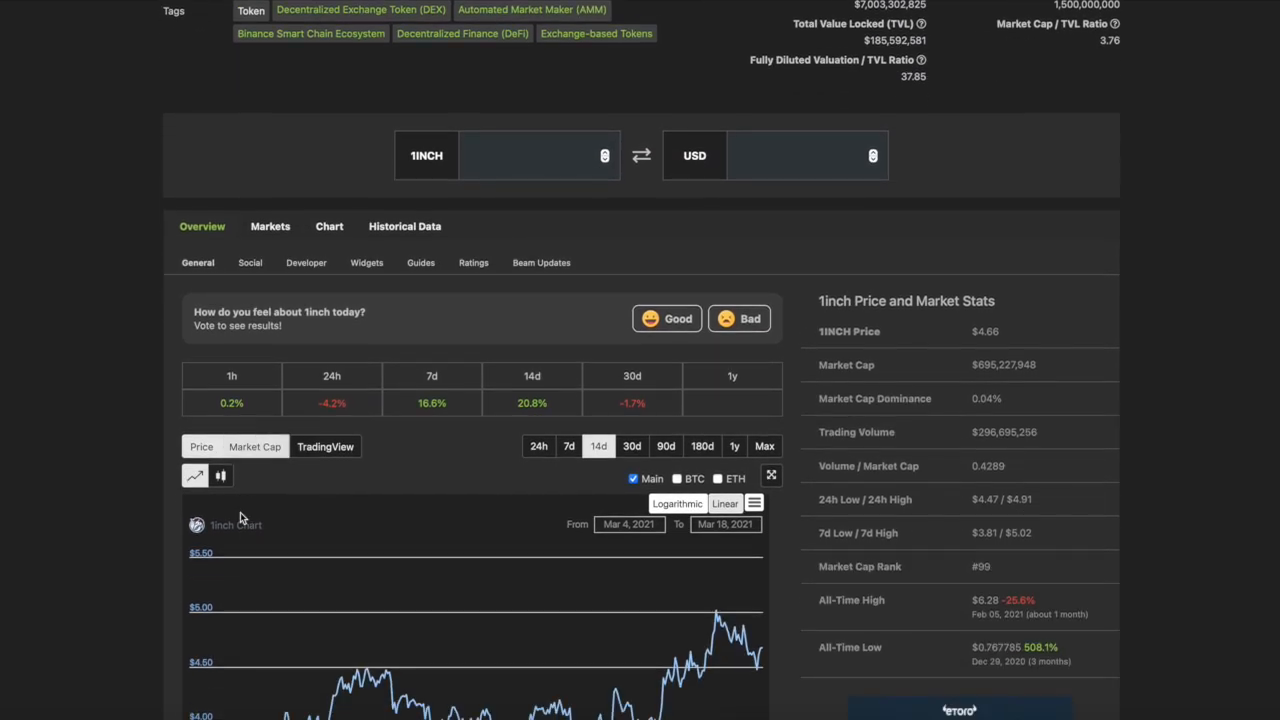
{"action": "scroll", "scroll_direction": "up", "scroll_amount": 3}
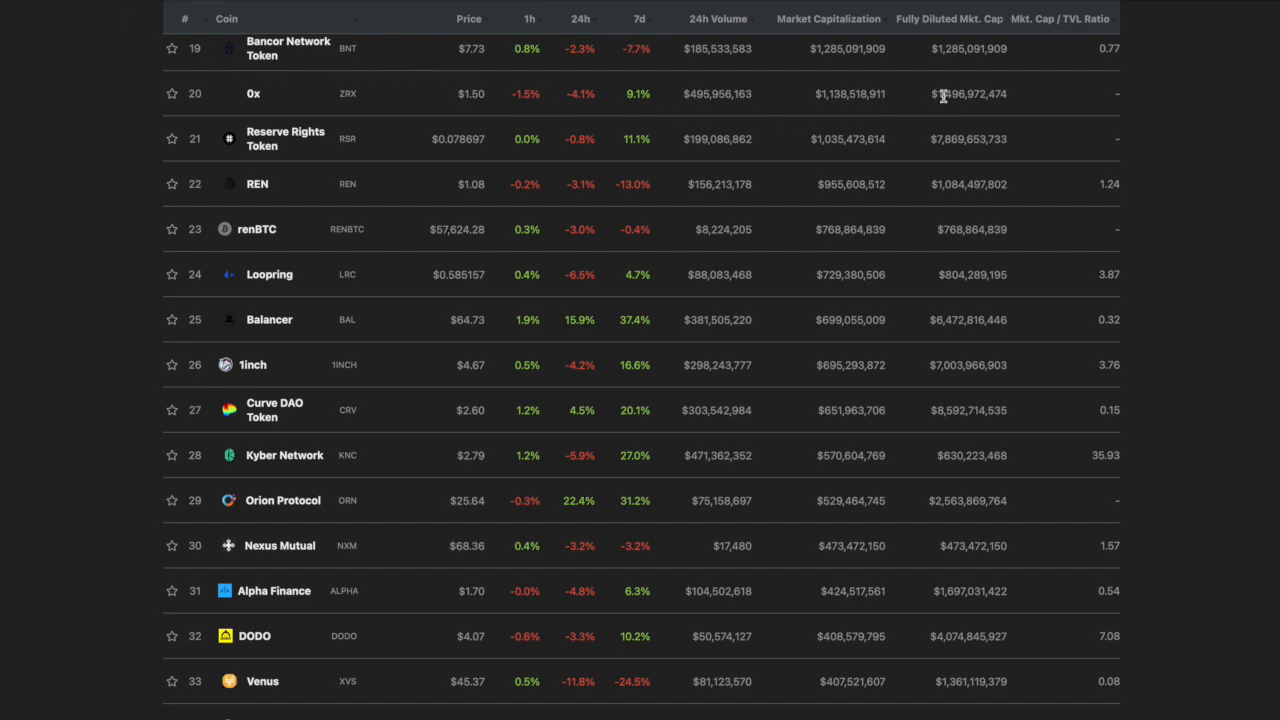
{"action": "scroll", "scroll_direction": "down", "scroll_amount": 3}
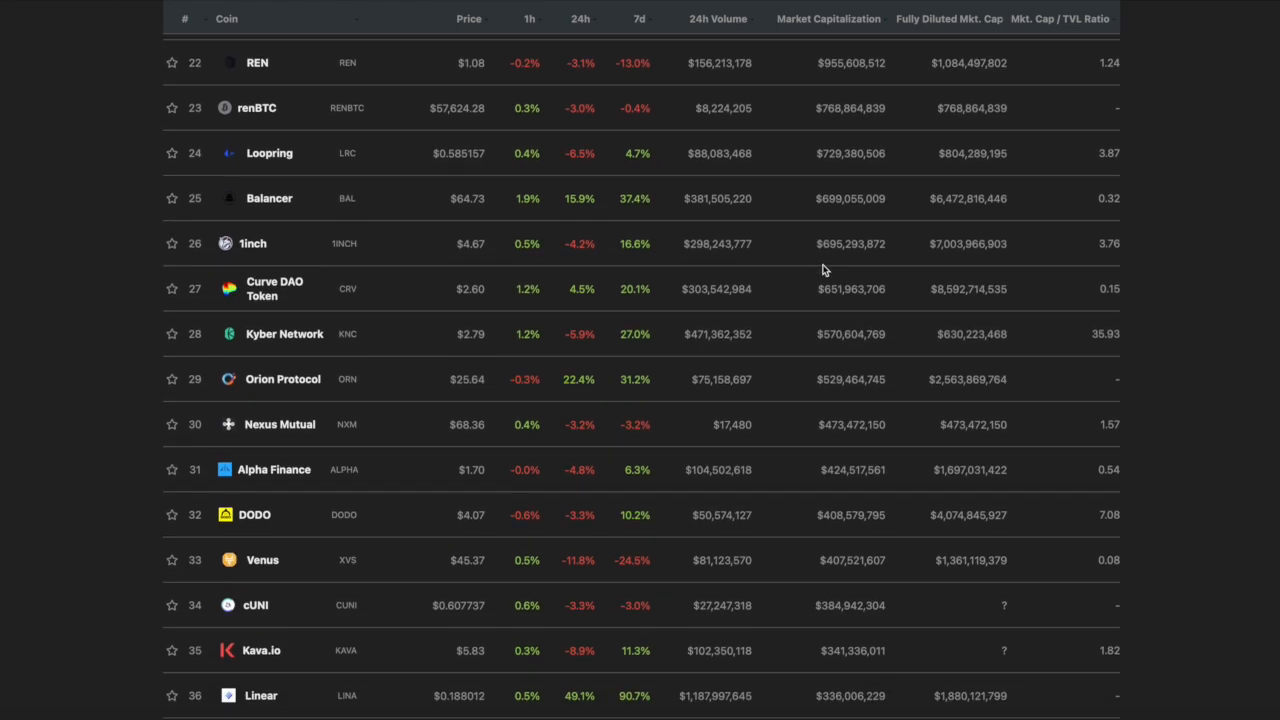
{"action": "mouse_move", "coordinate": [275, 288]}
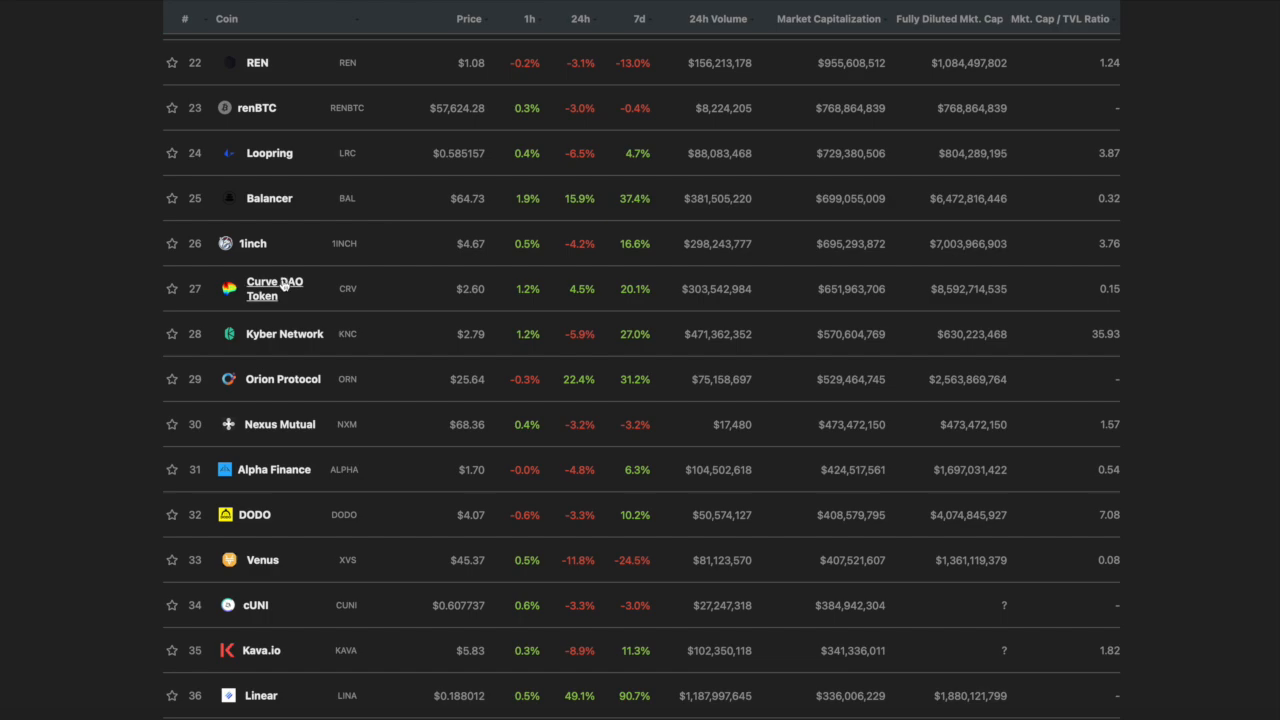
{"action": "mouse_move", "coordinate": [268, 296]}
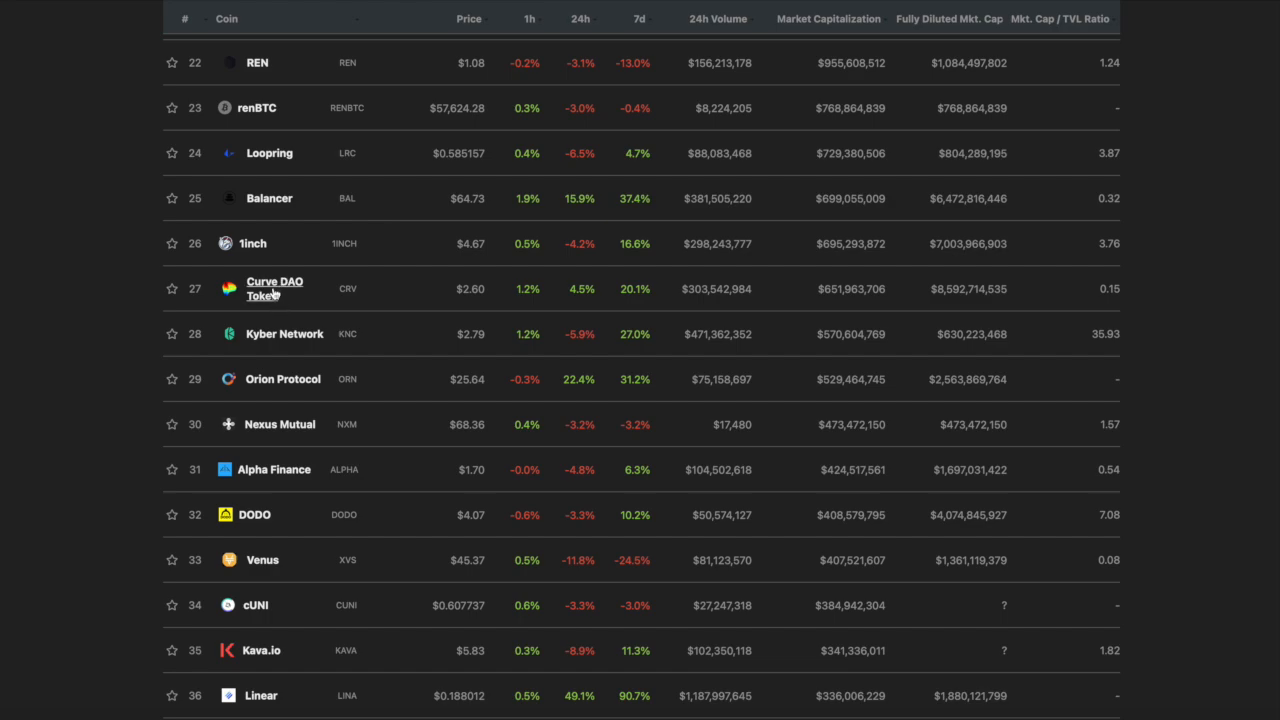
{"action": "scroll", "scroll_direction": "down", "scroll_amount": 3}
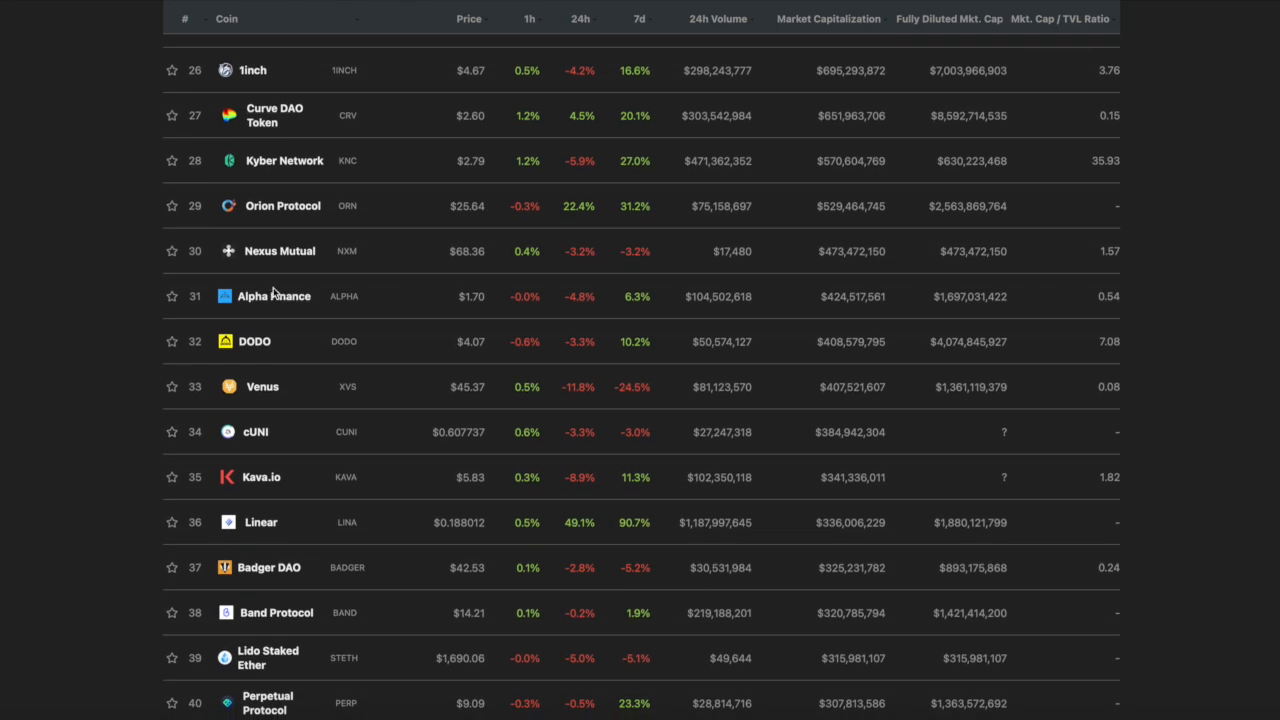
{"action": "scroll", "scroll_direction": "down", "scroll_amount": 3}
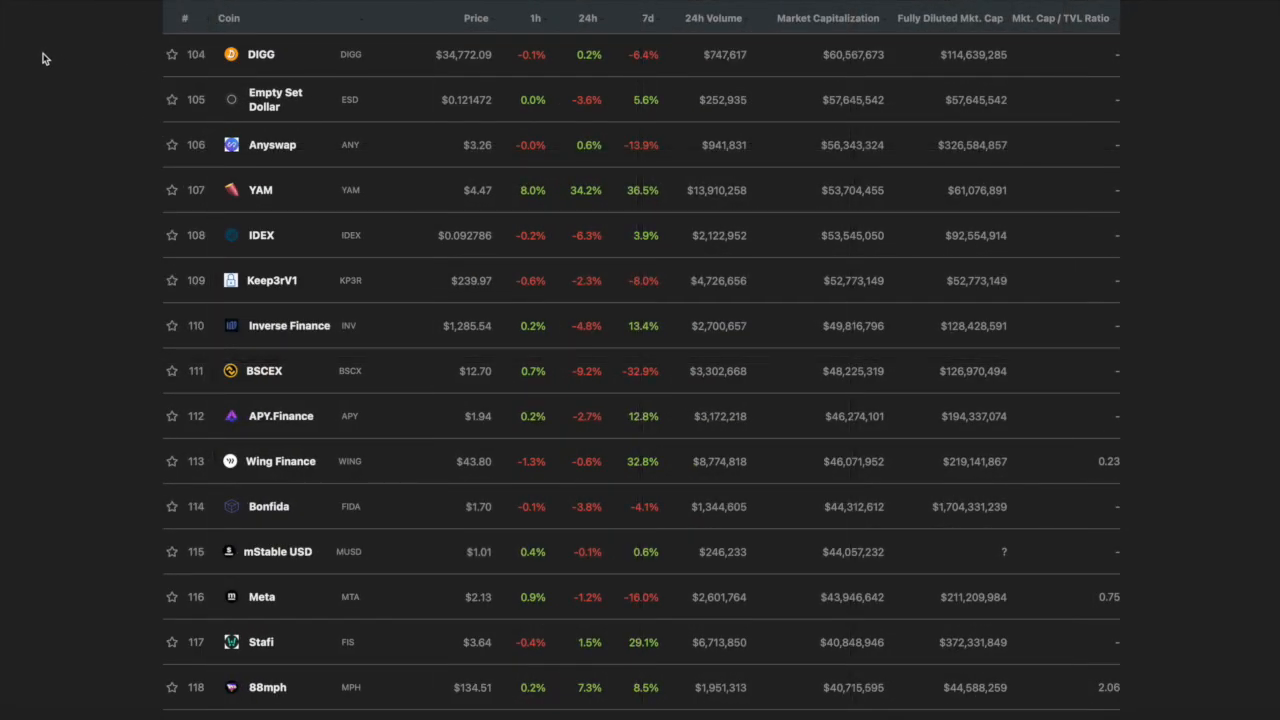
{"action": "mouse_move", "coordinate": [635, 240]}
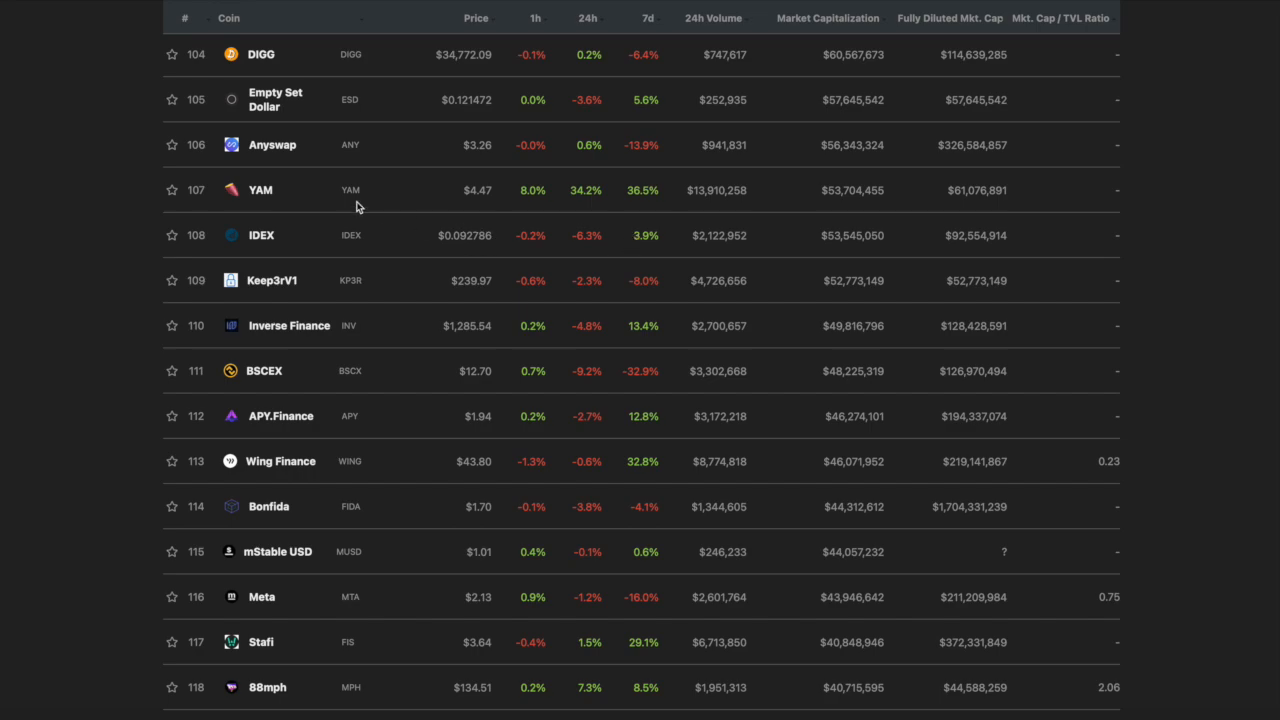
{"action": "mouse_move", "coordinate": [275, 195]}
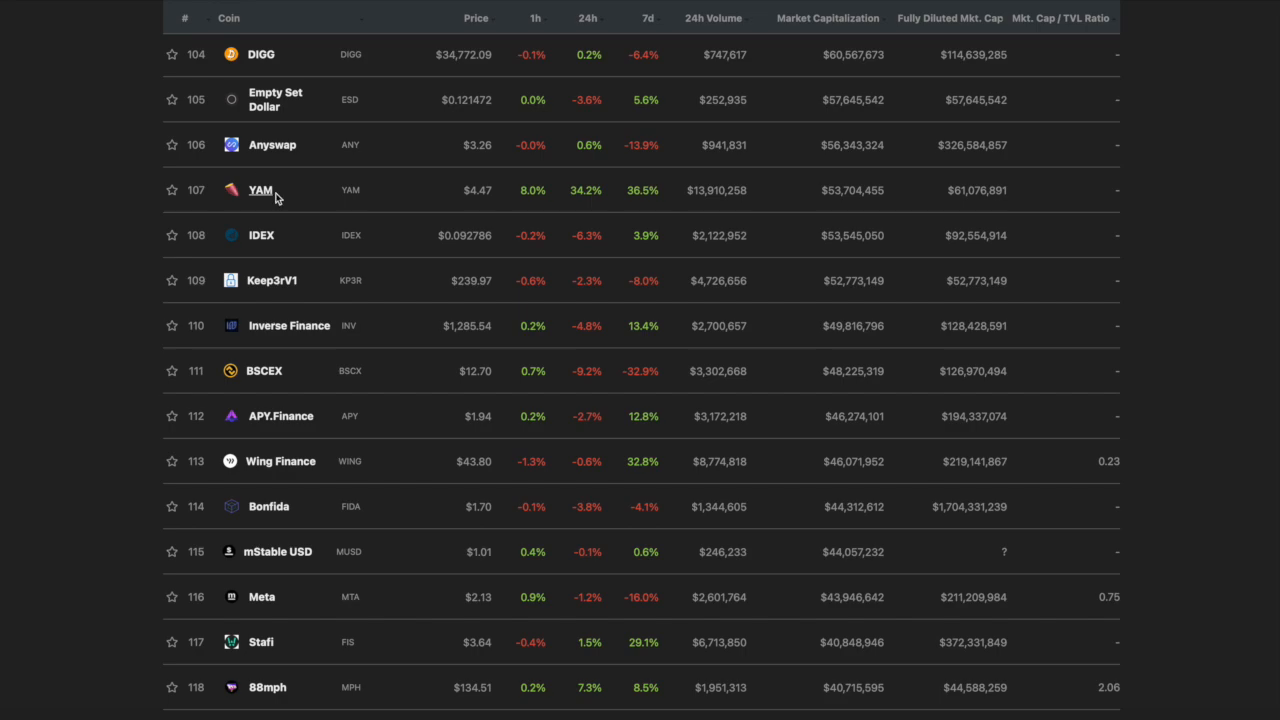
- Open YAM's coin page from the DeFi coins table
{"action": "left_click", "coordinate": [260, 190]}
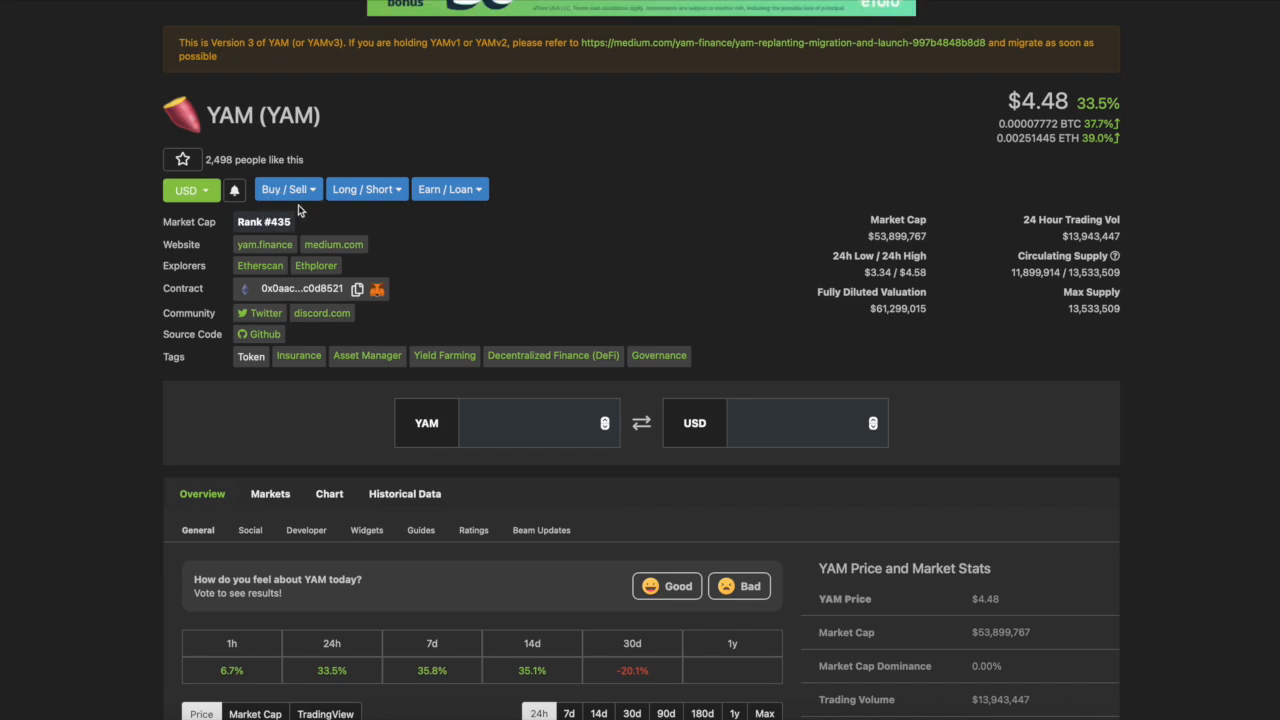
{"action": "mouse_move", "coordinate": [918, 230]}
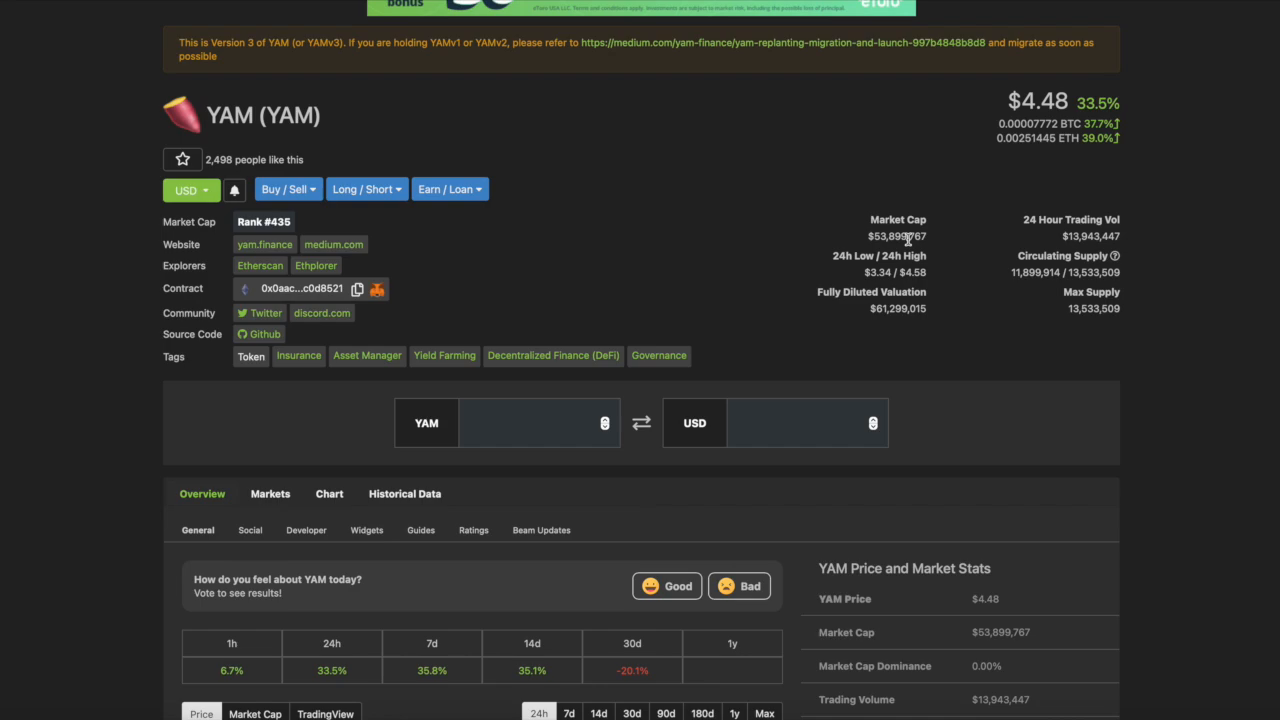
- Set YAM's price chart to 180 days, then open Yam Finance's Twitter profile
{"action": "scroll", "scroll_direction": "down", "scroll_amount": 3}
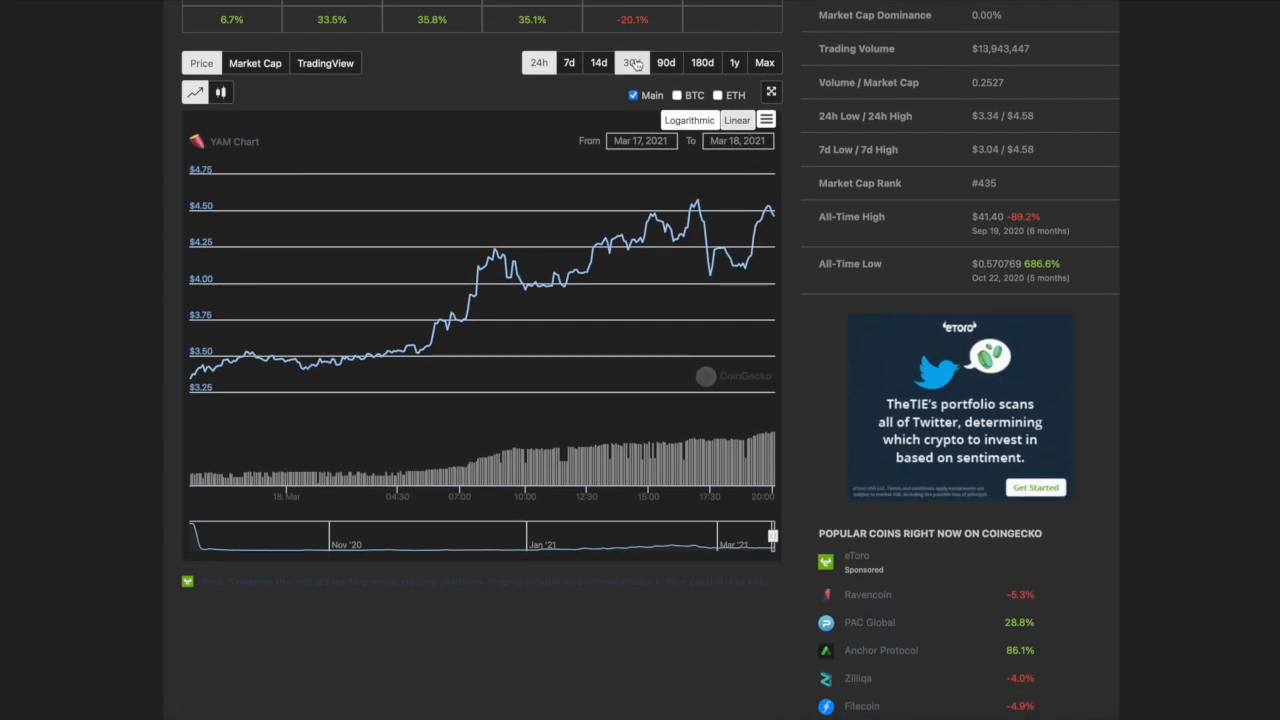
{"action": "left_click", "coordinate": [702, 62]}
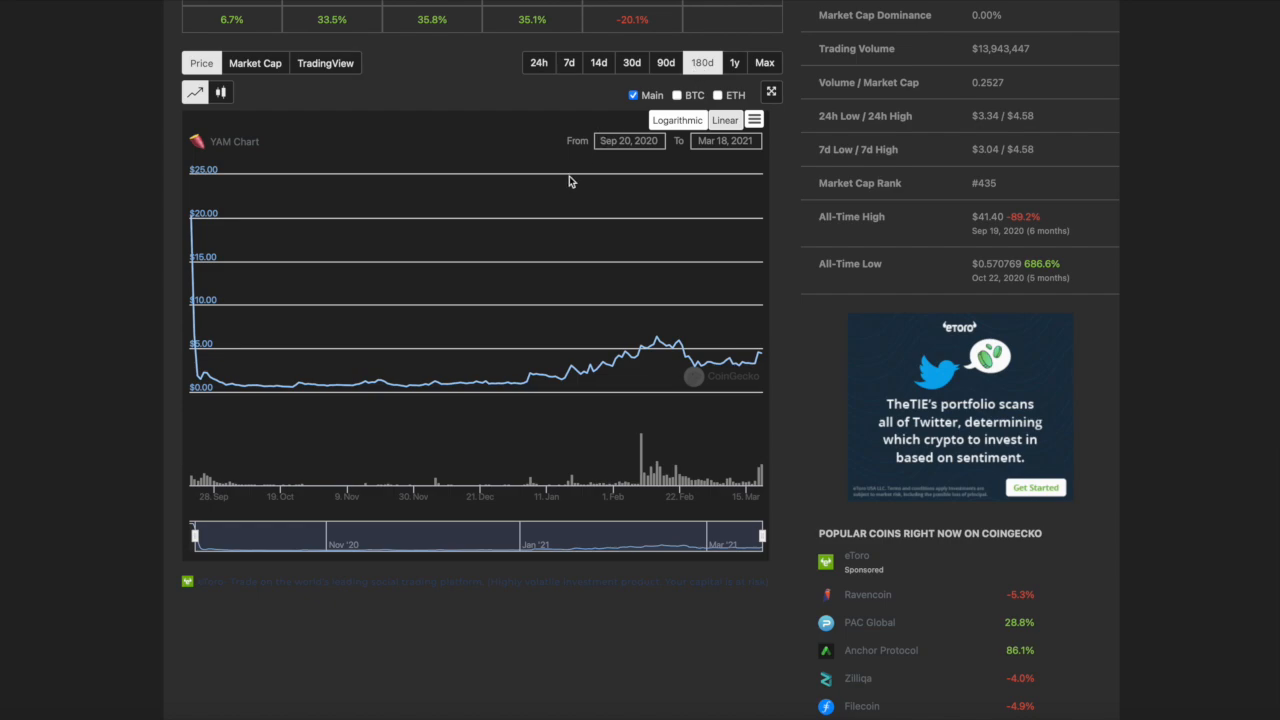
{"action": "mouse_move", "coordinate": [419, 390]}
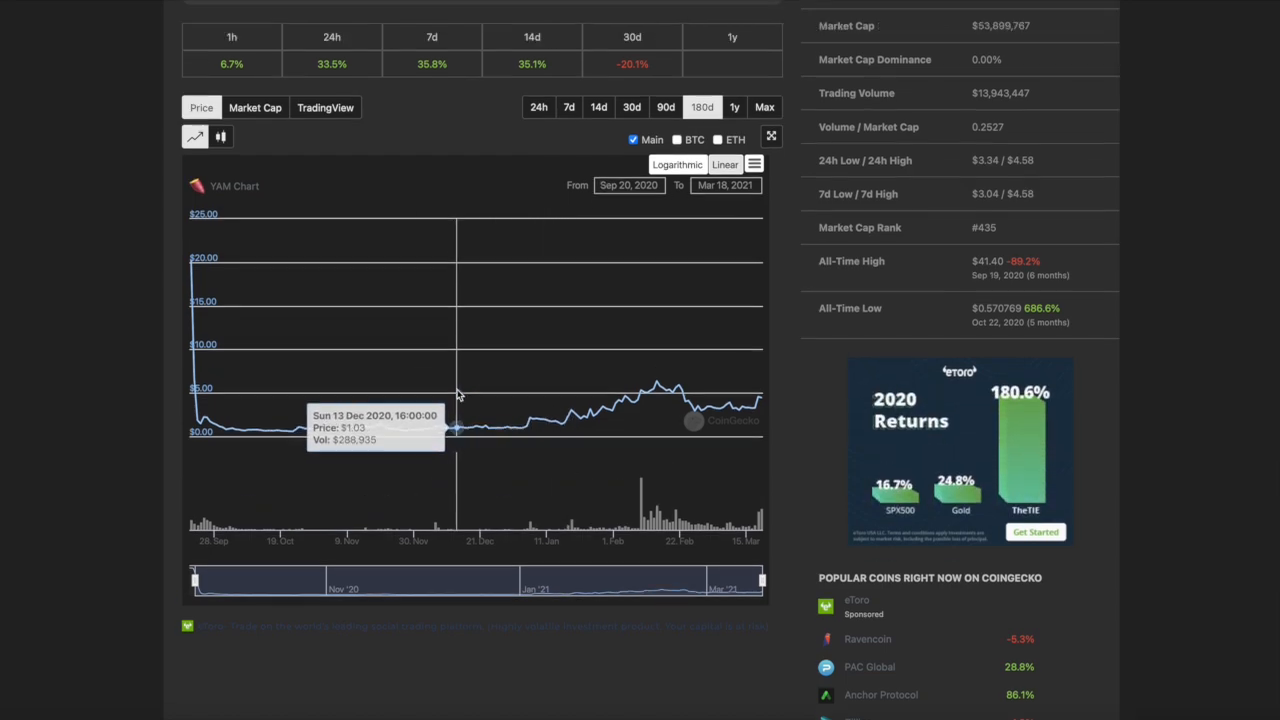
{"action": "scroll", "scroll_direction": "up", "scroll_amount": 3}
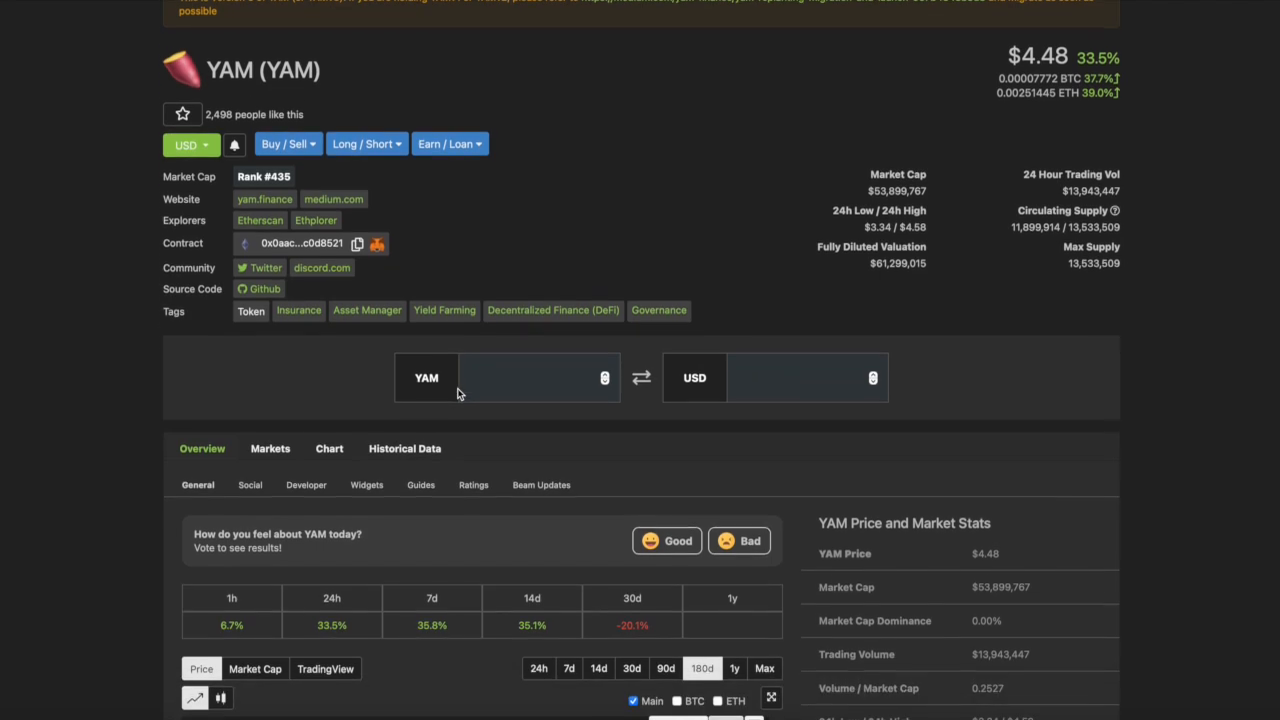
{"action": "scroll", "scroll_direction": "down", "scroll_amount": 3}
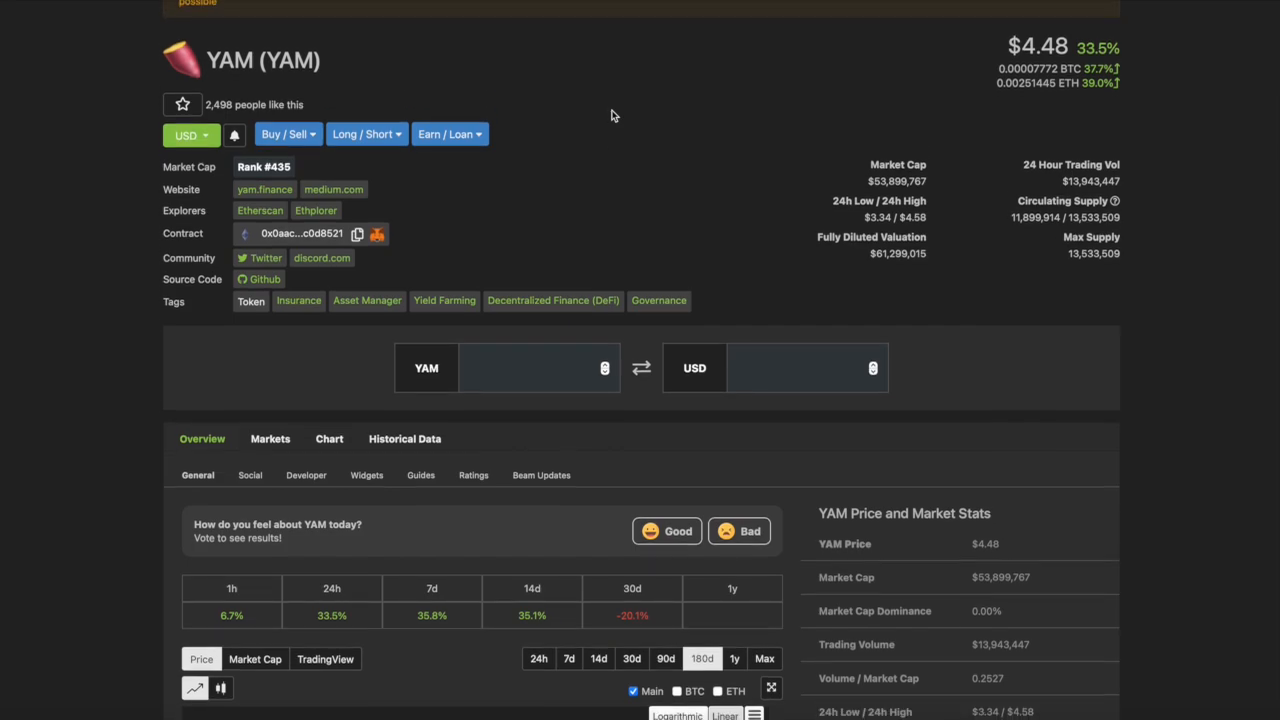
{"action": "left_click", "coordinate": [266, 257]}
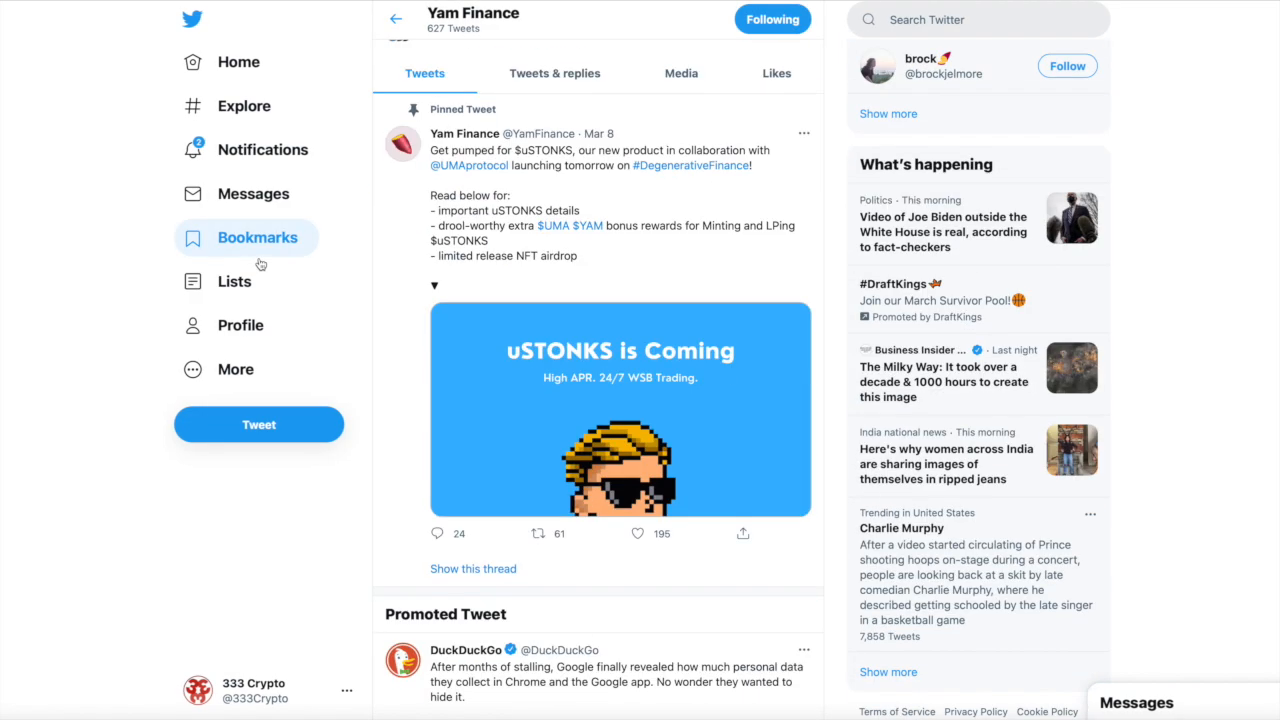
{"action": "mouse_move", "coordinate": [851, 275]}
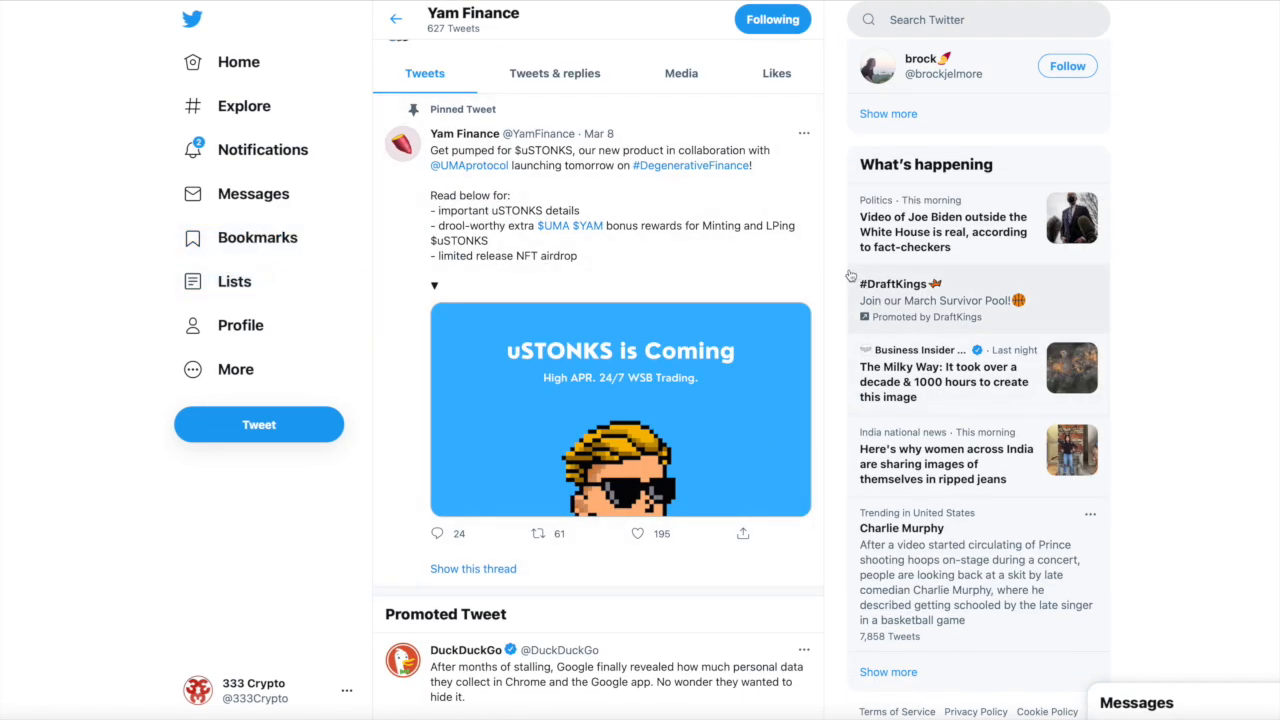
- Scroll through Yam Finance's Twitter timeline, then return to CoinGecko's DeFi list
{"action": "scroll", "scroll_direction": "down", "scroll_amount": 3}
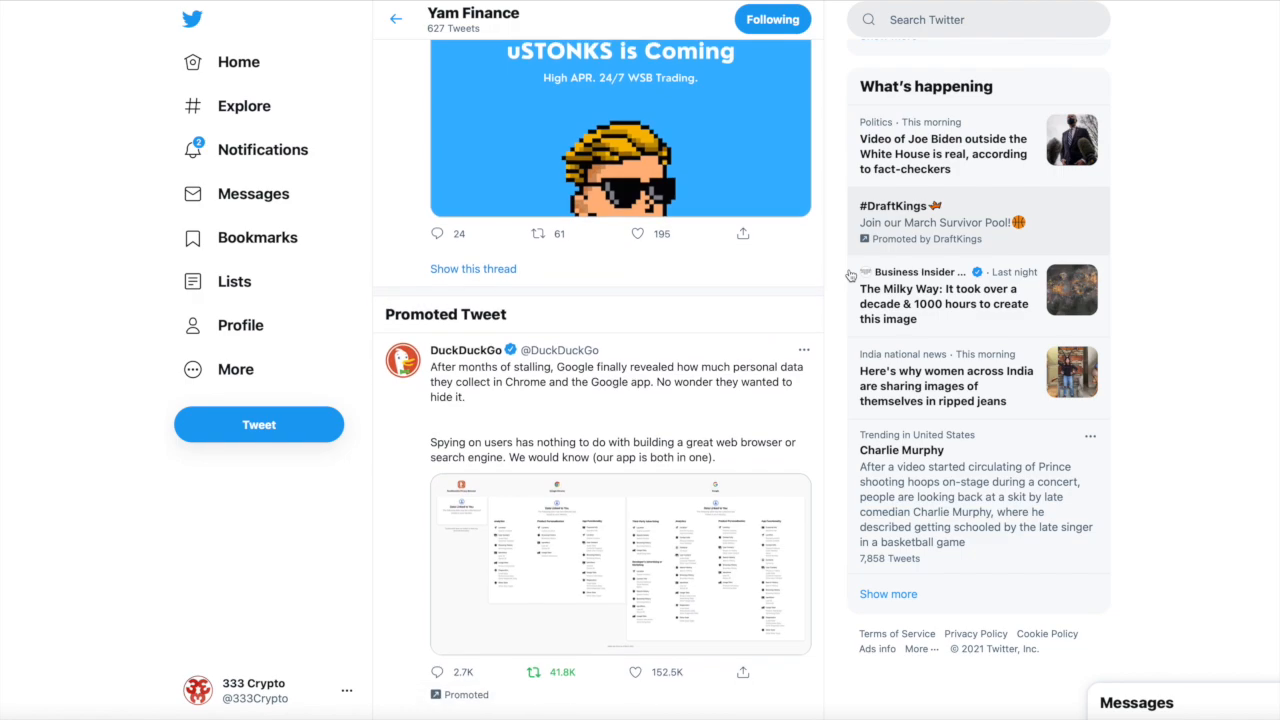
{"action": "scroll", "scroll_direction": "down", "scroll_amount": 3}
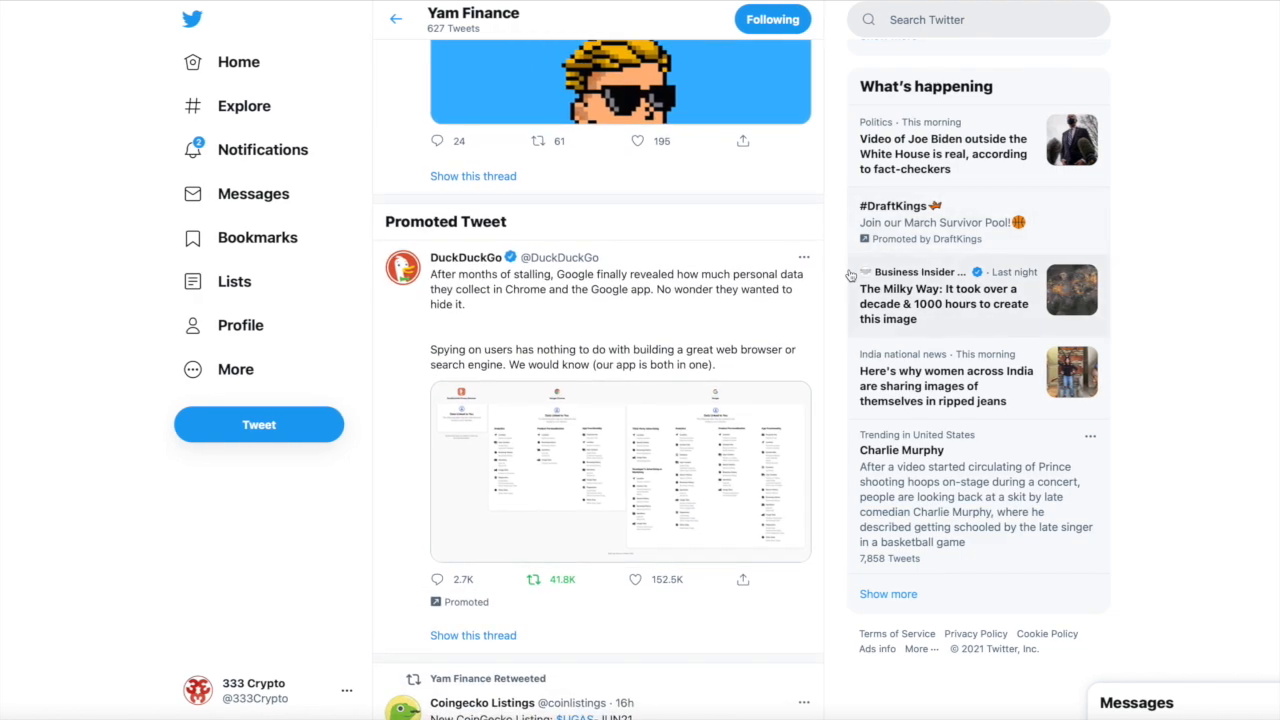
{"action": "scroll", "scroll_direction": "down", "scroll_amount": 3}
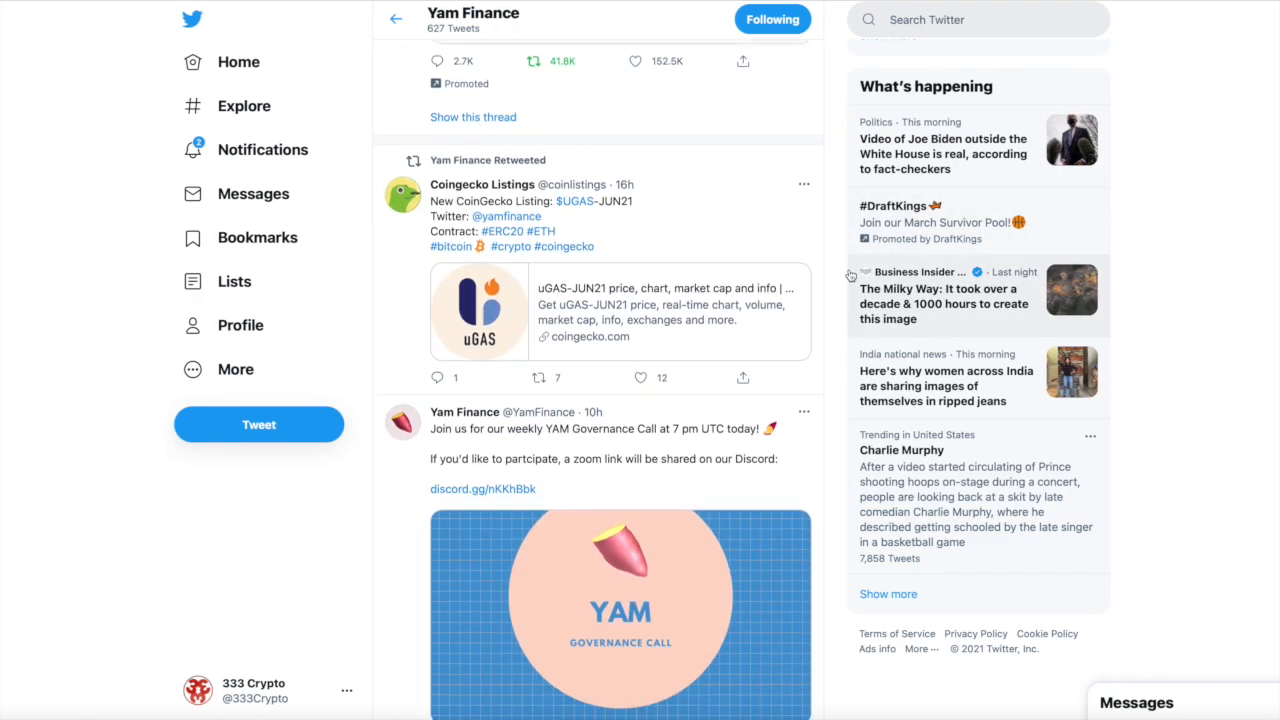
{"action": "scroll", "scroll_direction": "down", "scroll_amount": 3}
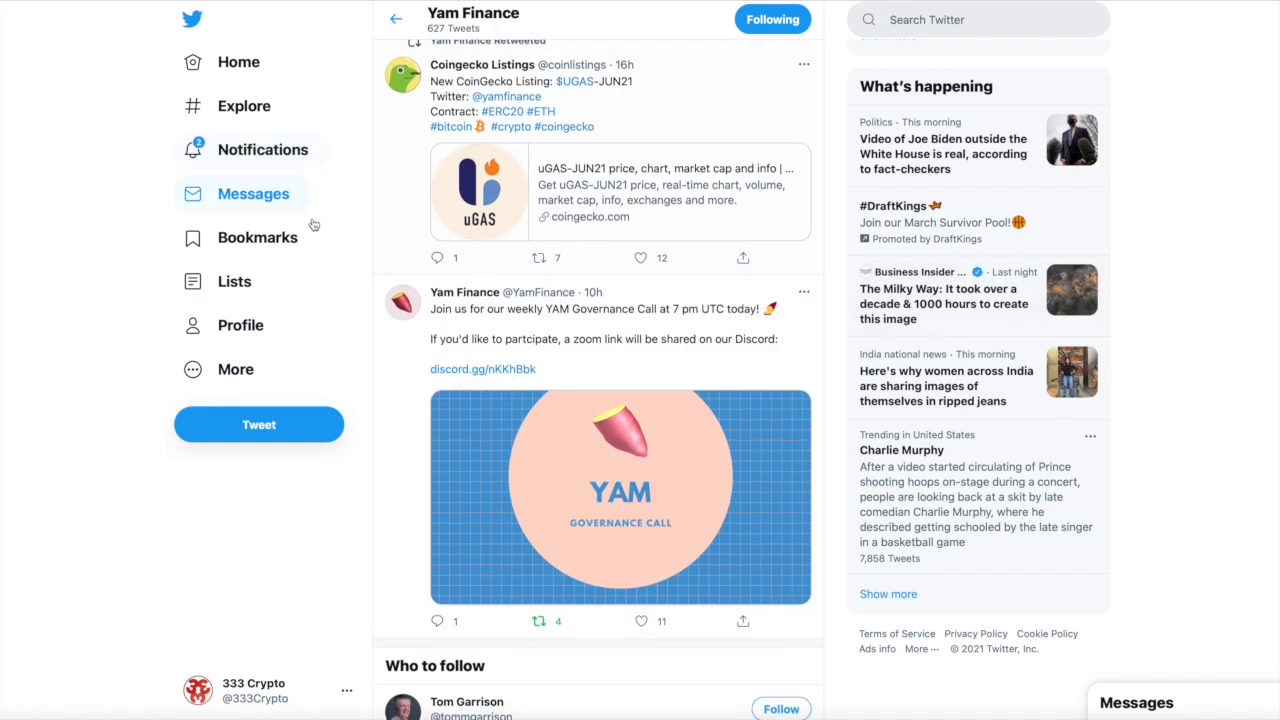
{"action": "mouse_move", "coordinate": [383, 162]}
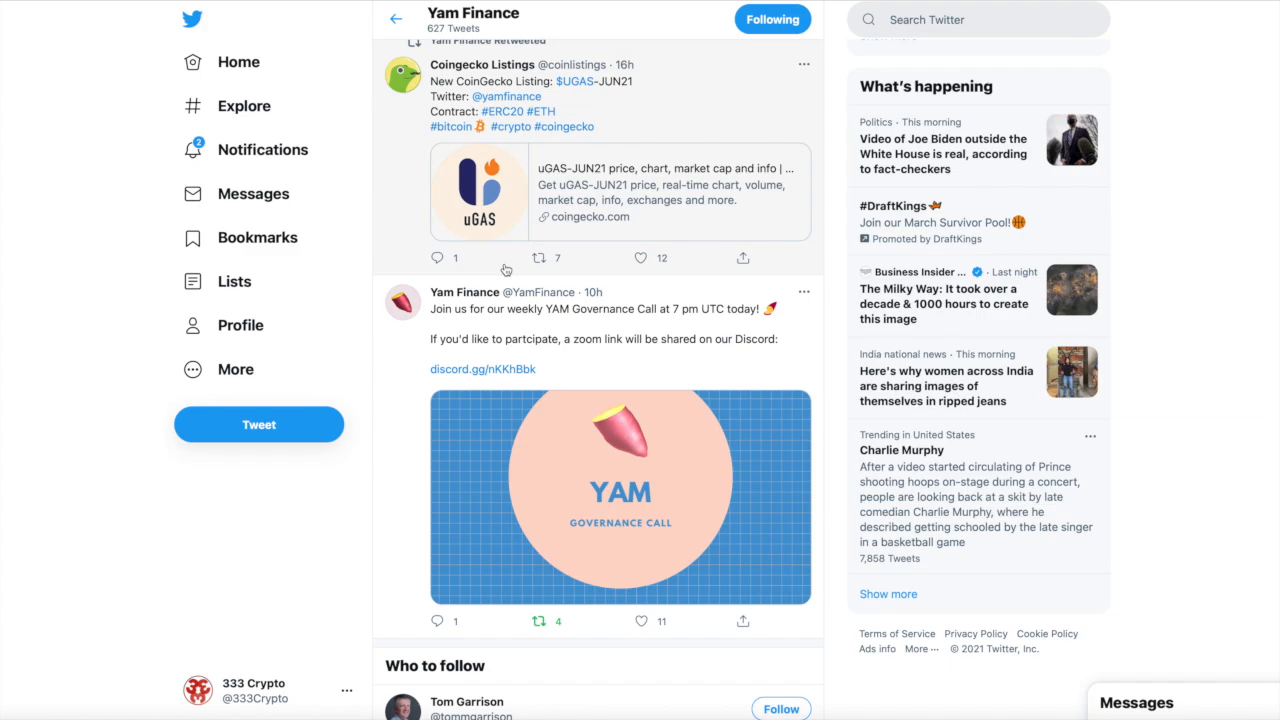
{"action": "scroll", "scroll_direction": "down", "scroll_amount": 3}
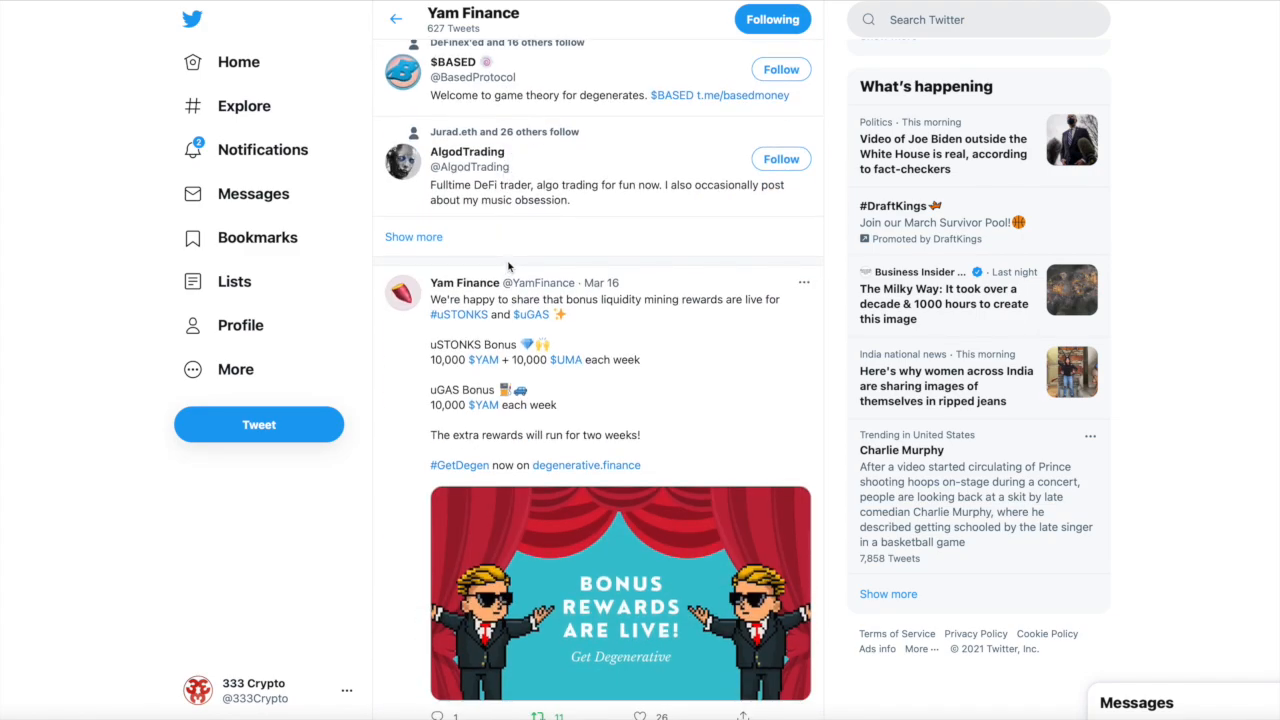
{"action": "scroll", "scroll_direction": "down", "scroll_amount": 3}
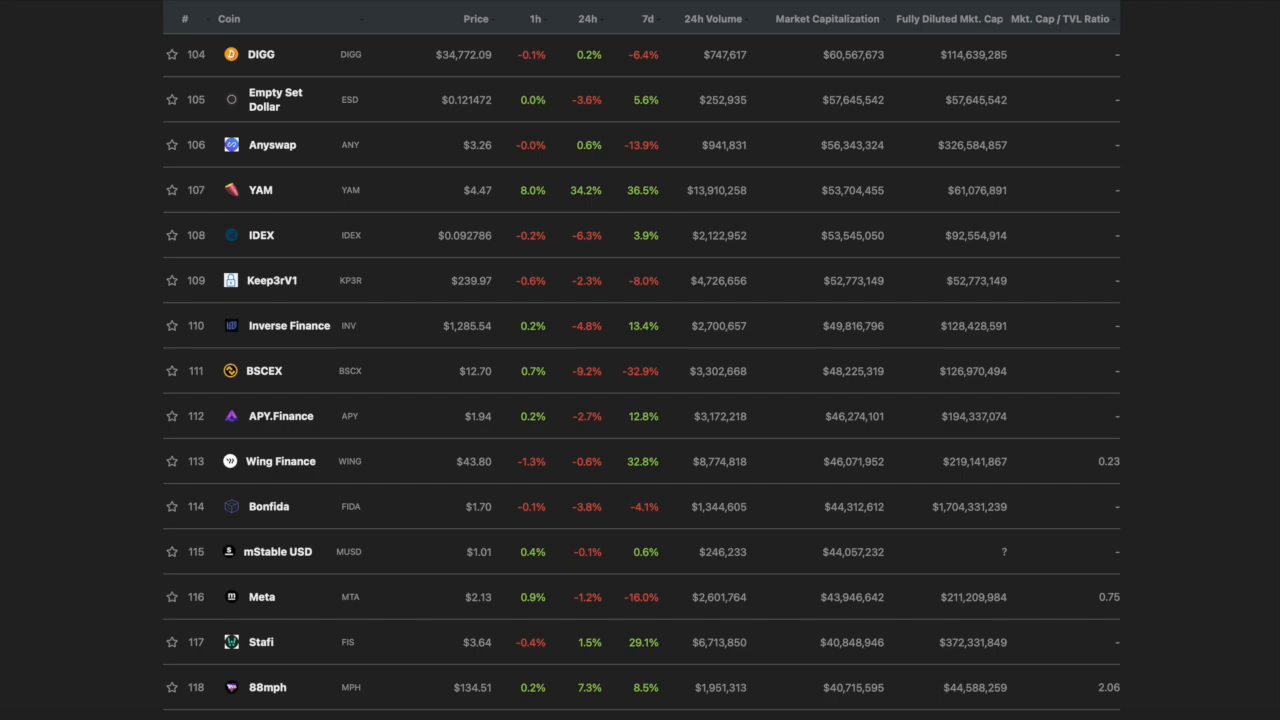
{"action": "mouse_move", "coordinate": [271, 280]}
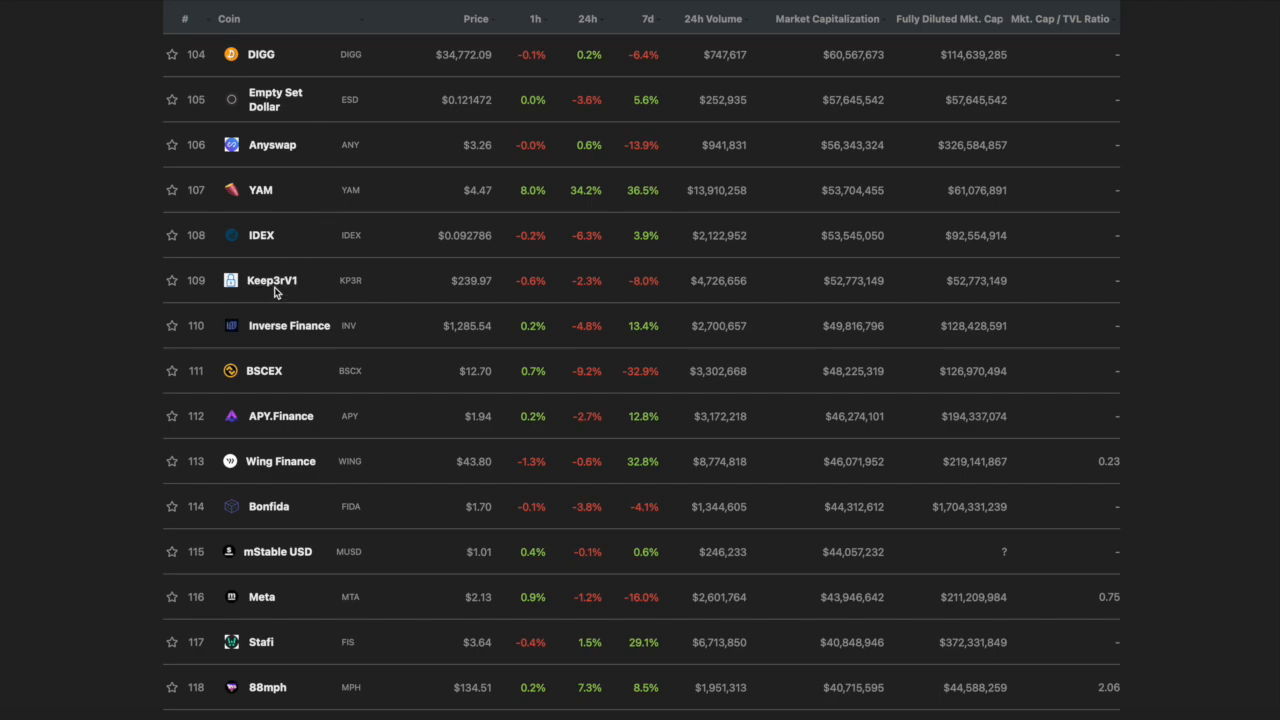
- Open Keep3rV1's coin page, then its linked Twitter profile, Andre Cronje
{"action": "left_click", "coordinate": [272, 280]}
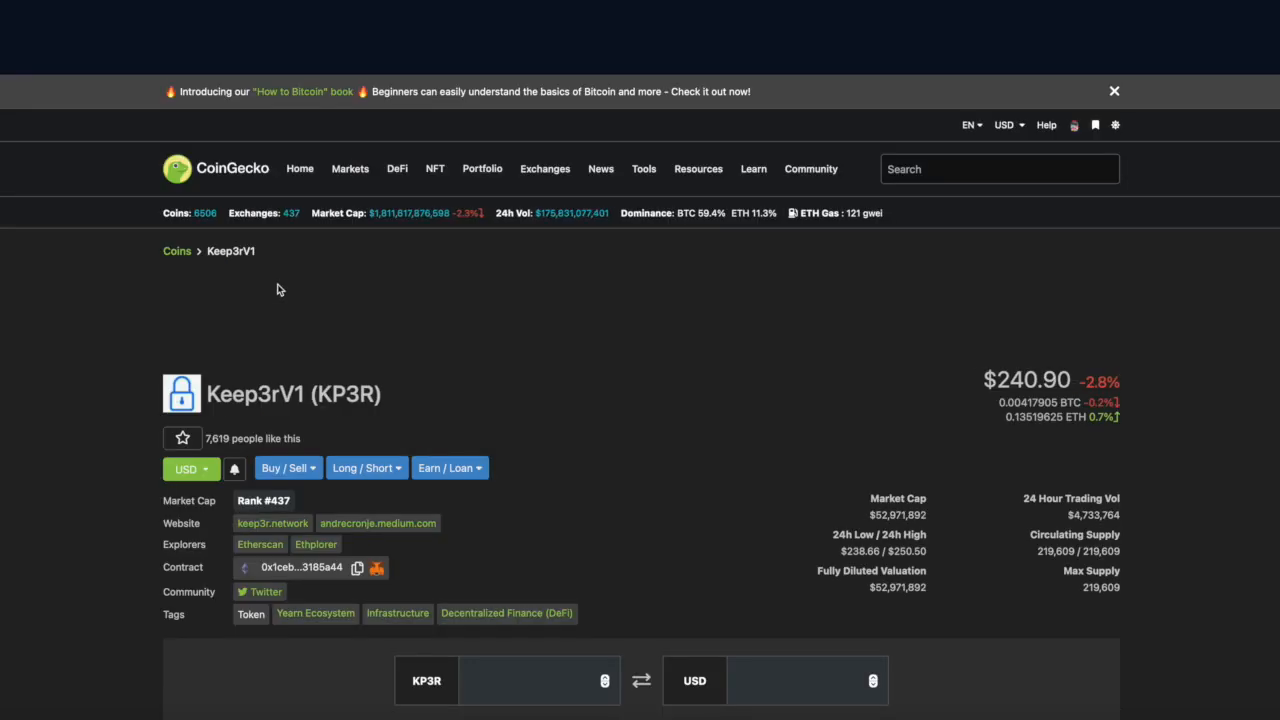
{"action": "scroll", "scroll_direction": "down", "scroll_amount": 3}
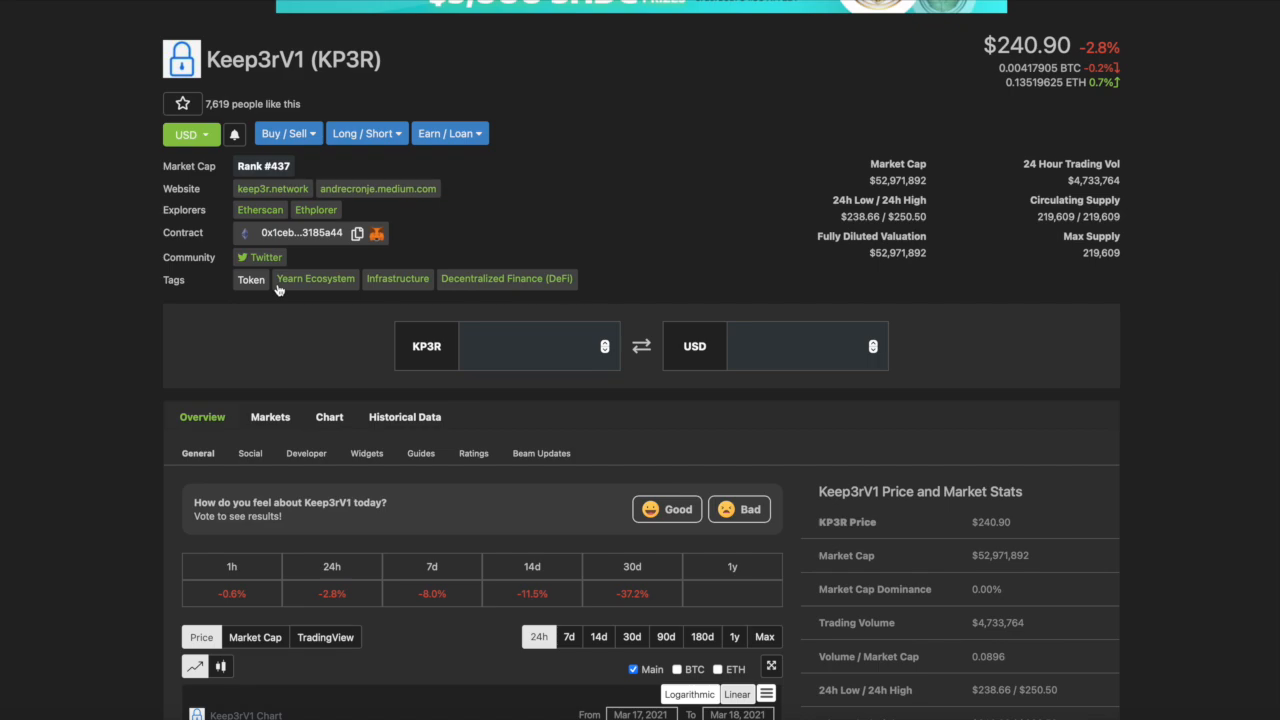
{"action": "mouse_move", "coordinate": [272, 260]}
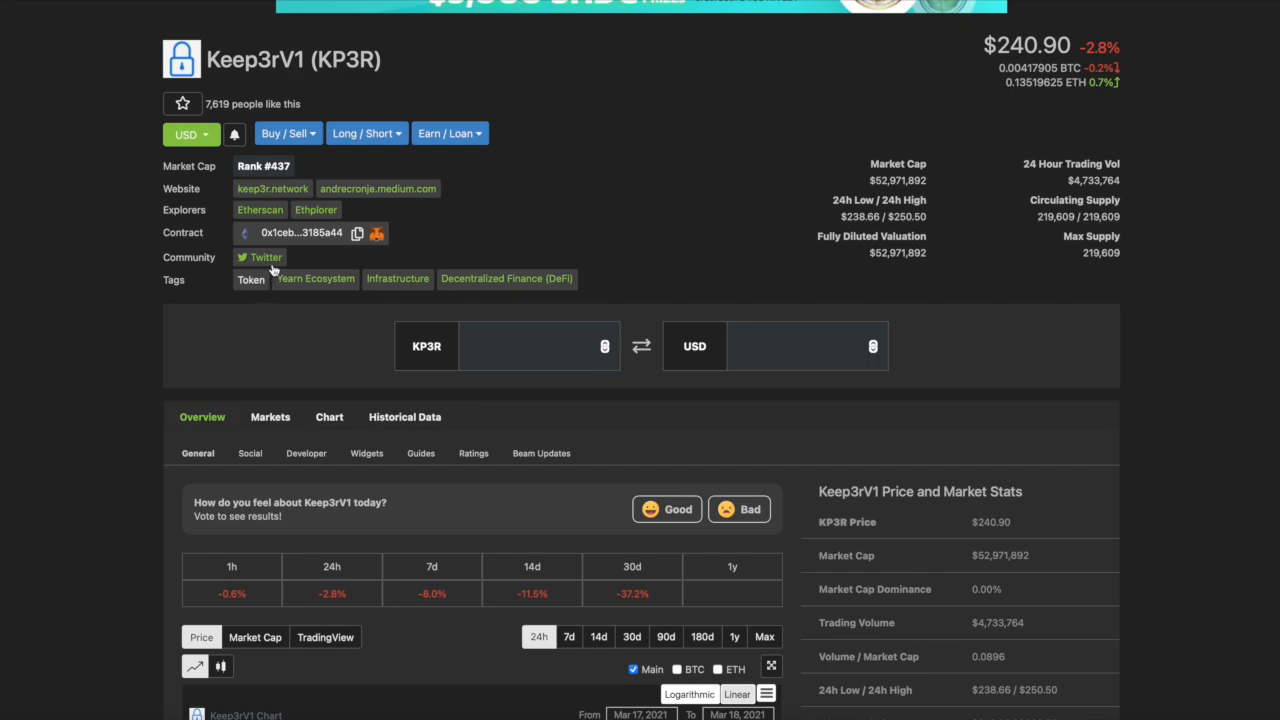
{"action": "left_click", "coordinate": [266, 257]}
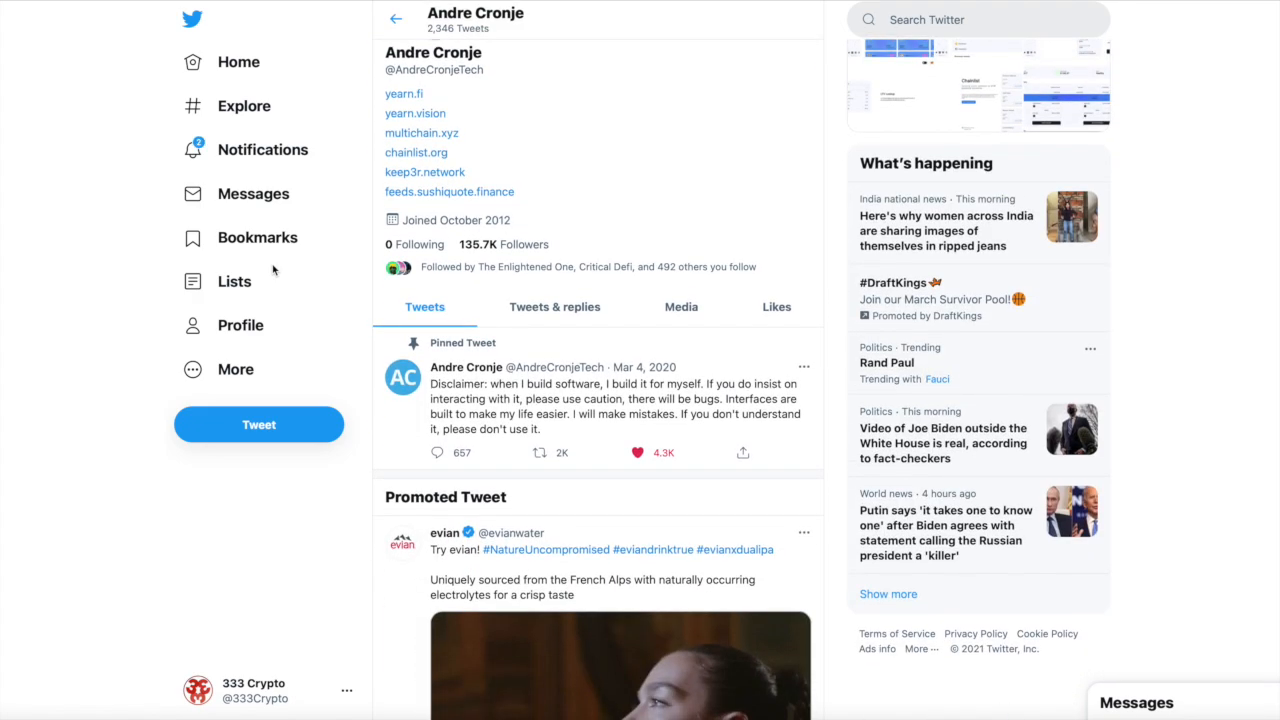
- Scroll Andre Cronje's Twitter timeline to the keep3r network maintenance retweet
{"action": "scroll", "scroll_direction": "down", "scroll_amount": 3}
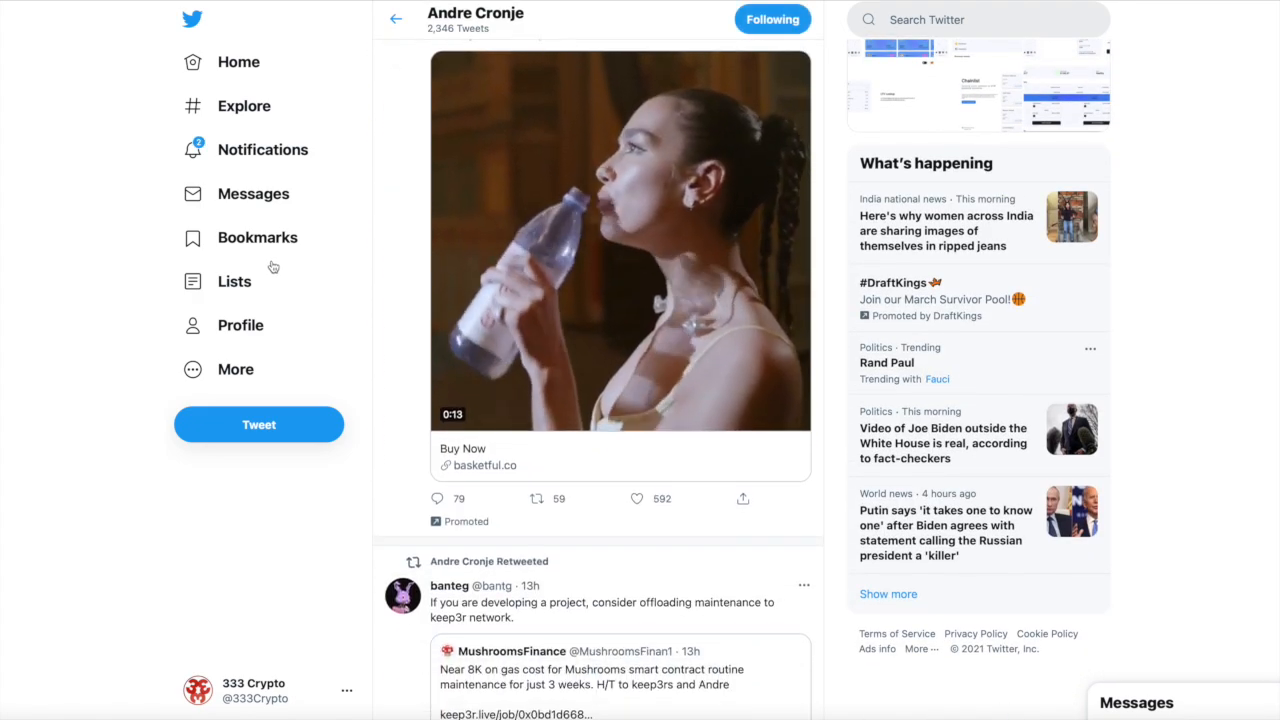
{"action": "scroll", "scroll_direction": "down", "scroll_amount": 3}
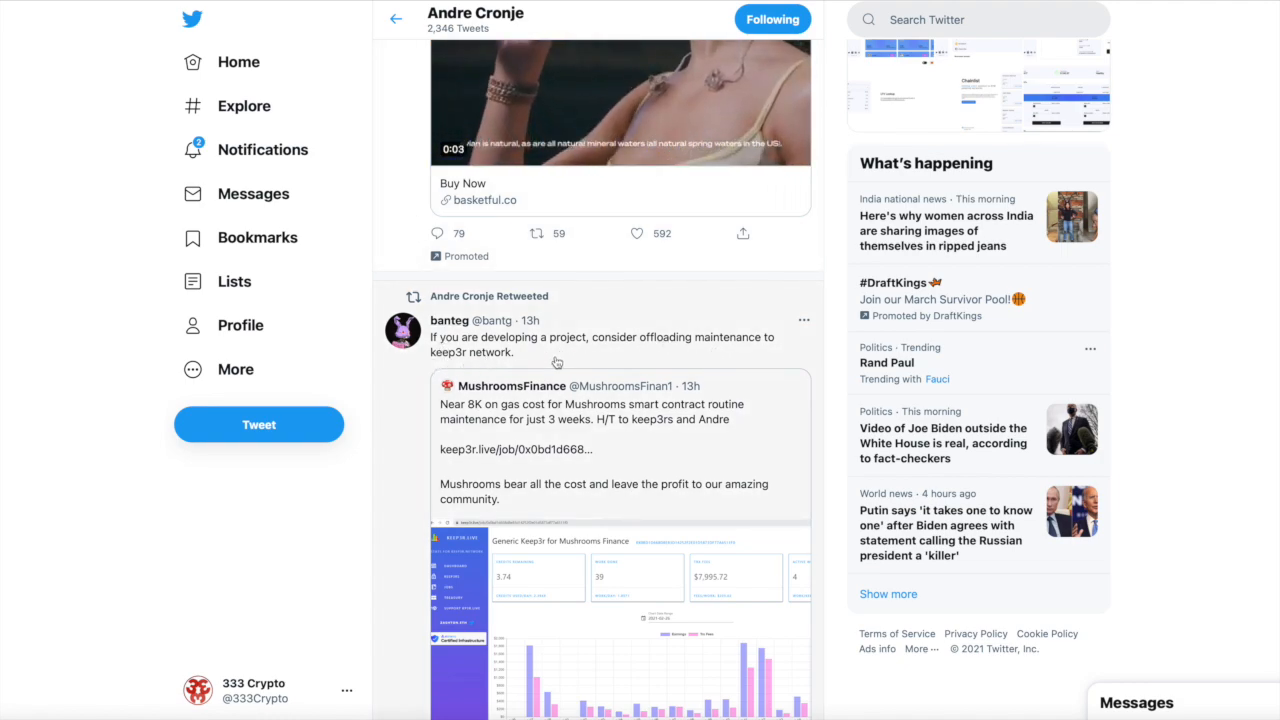
{"action": "scroll", "scroll_direction": "down", "scroll_amount": 3}
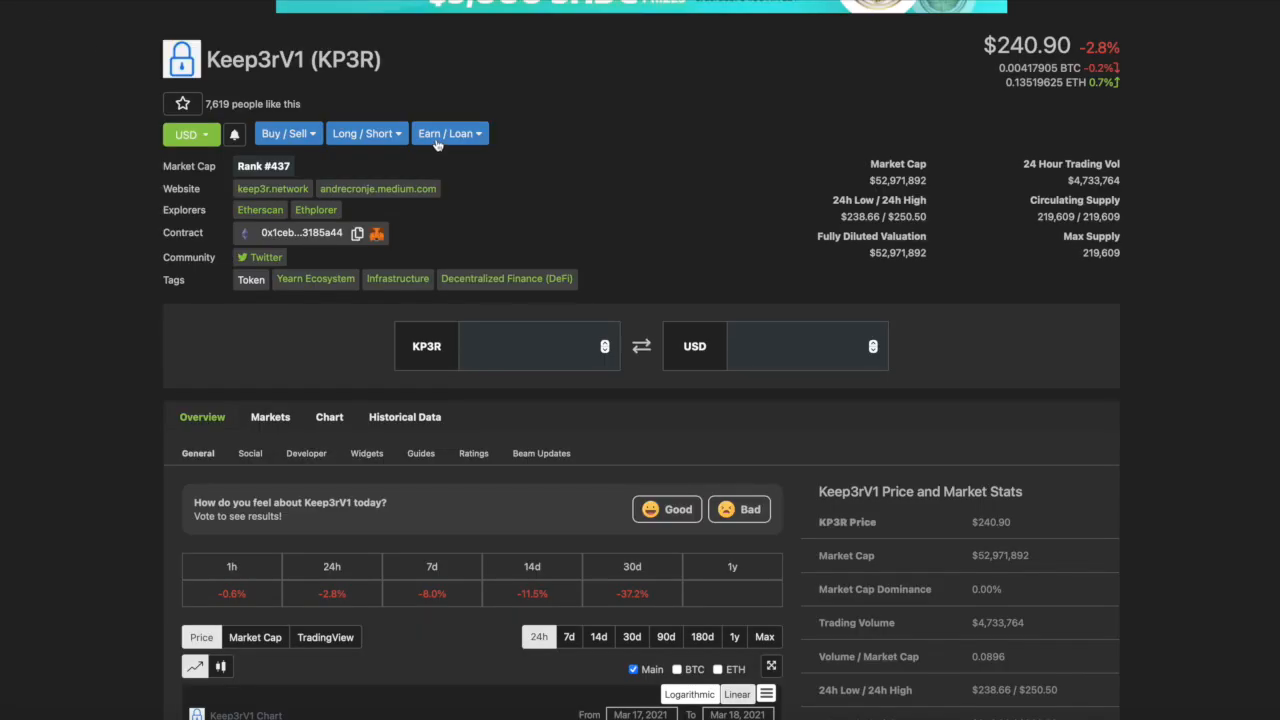
{"action": "mouse_move", "coordinate": [531, 87]}
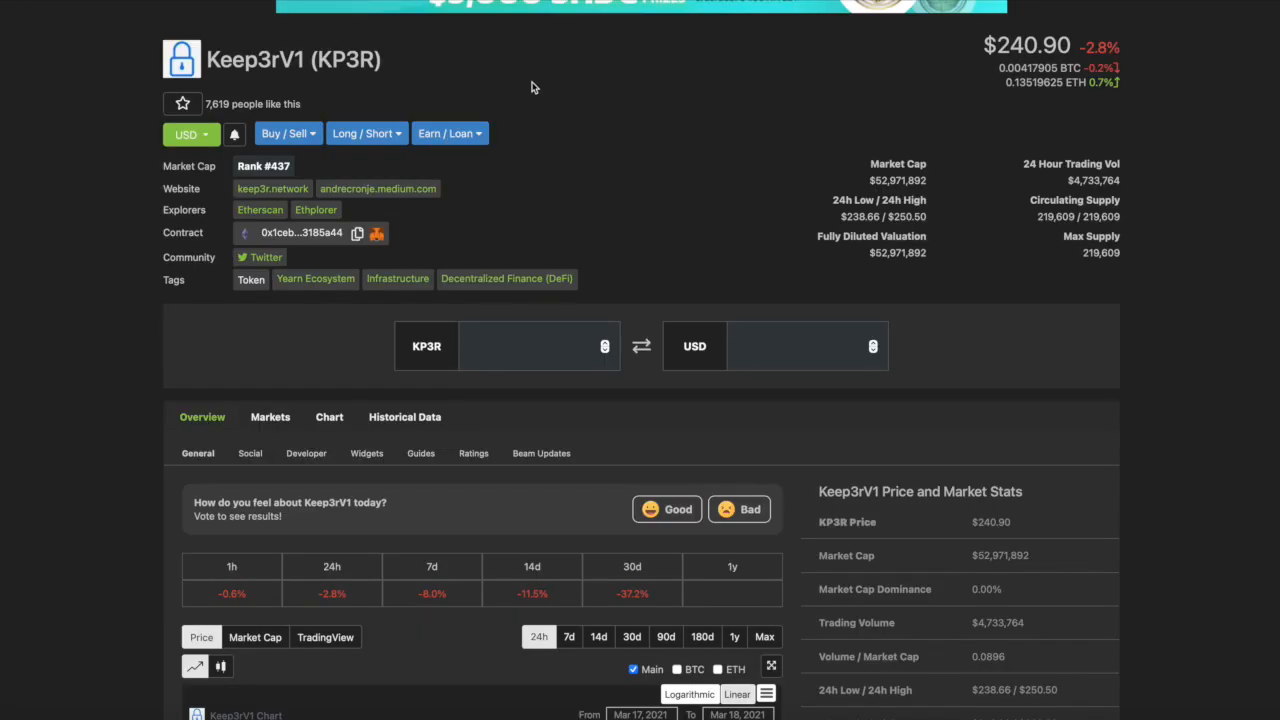
{"action": "mouse_move", "coordinate": [275, 172]}
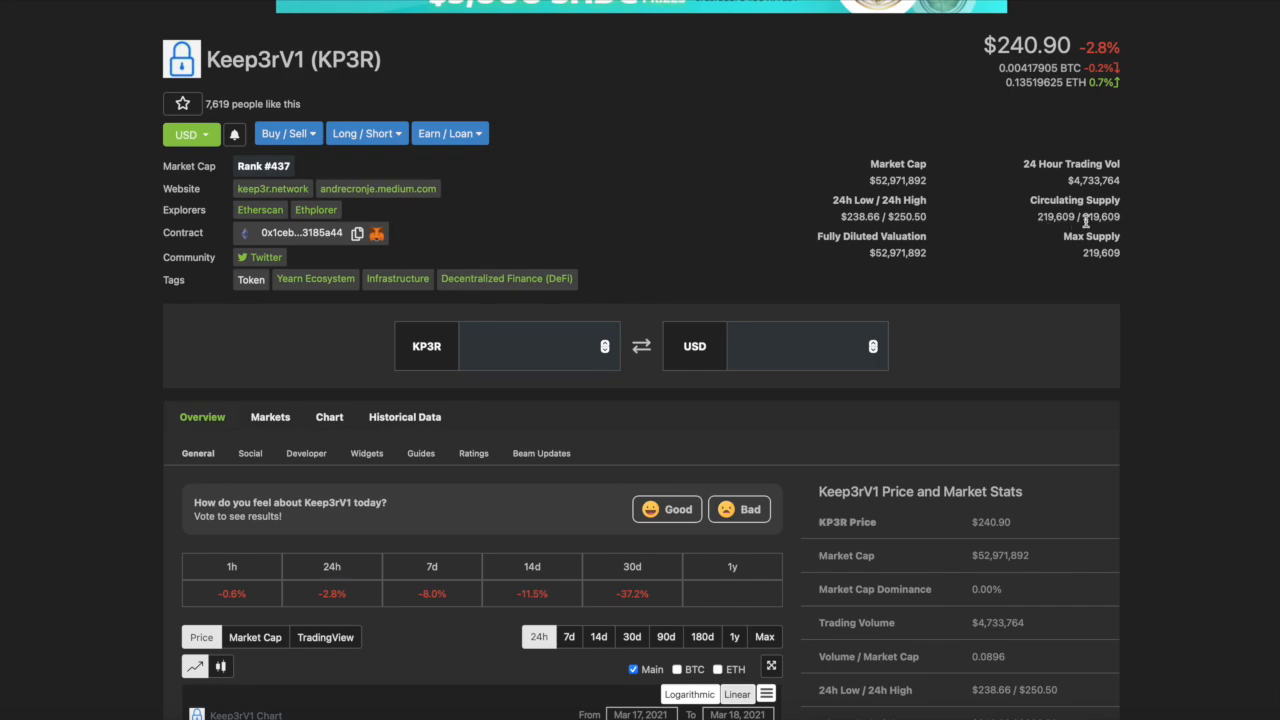
{"action": "mouse_move", "coordinate": [1263, 229]}
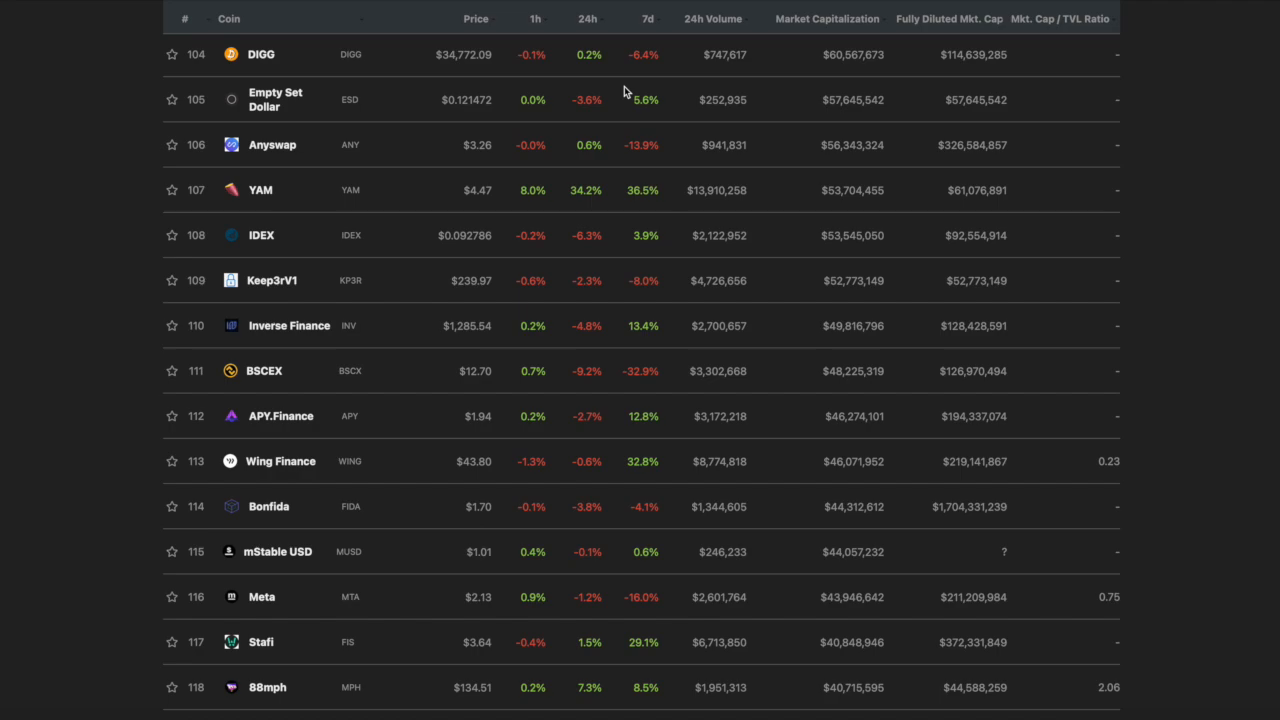
- Open cVault.finance's coin page, showing rank #453, market cap and supply figures
{"action": "scroll", "scroll_direction": "down", "scroll_amount": 3}
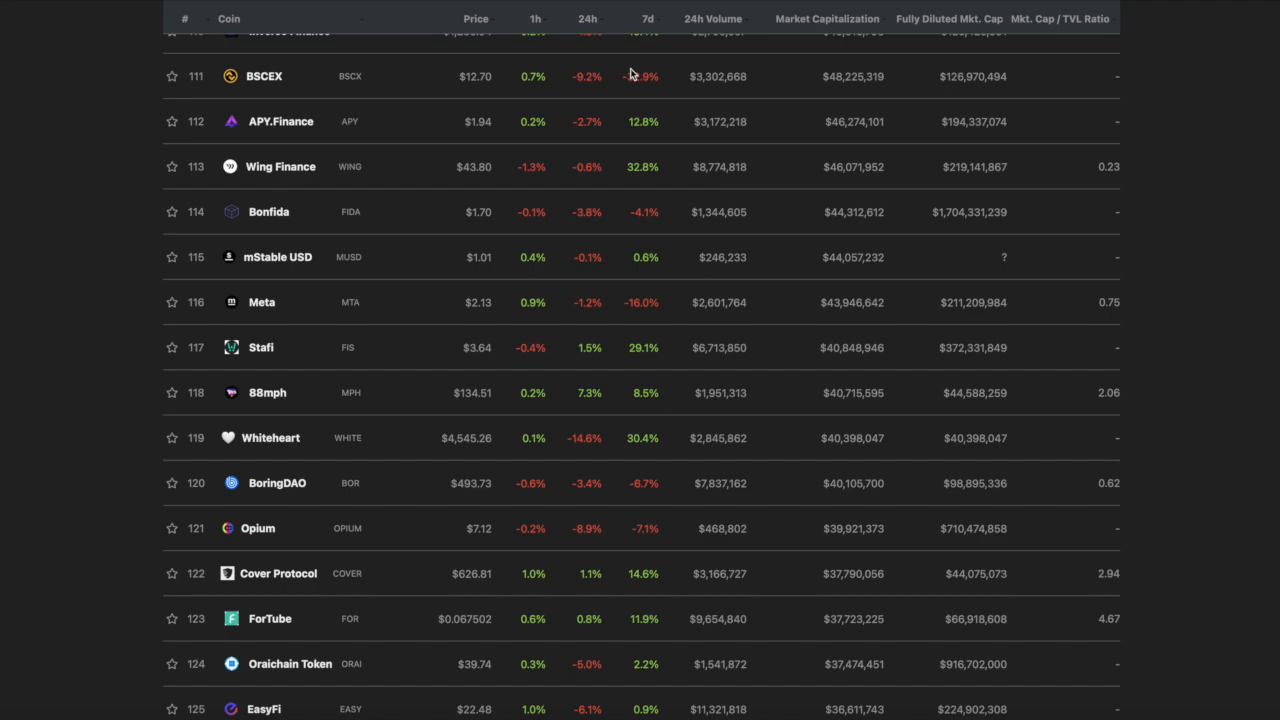
{"action": "mouse_move", "coordinate": [296, 567]}
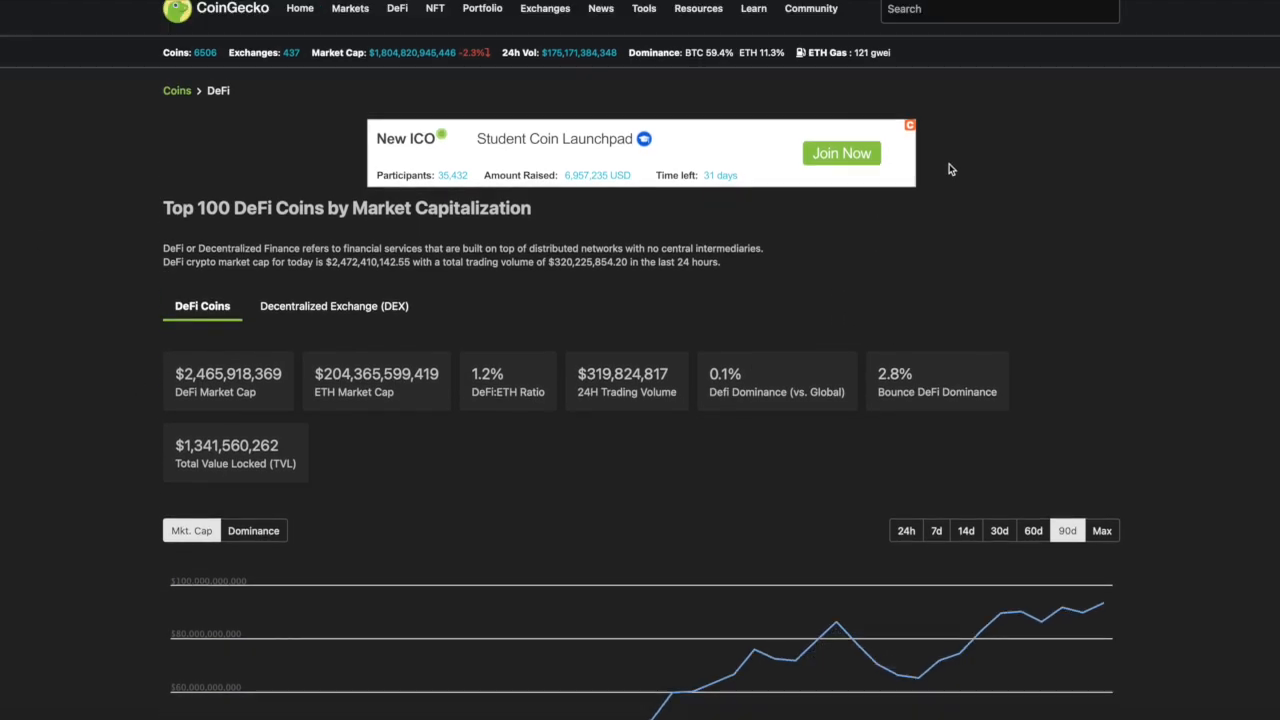
{"action": "left_click", "coordinate": [998, 168]}
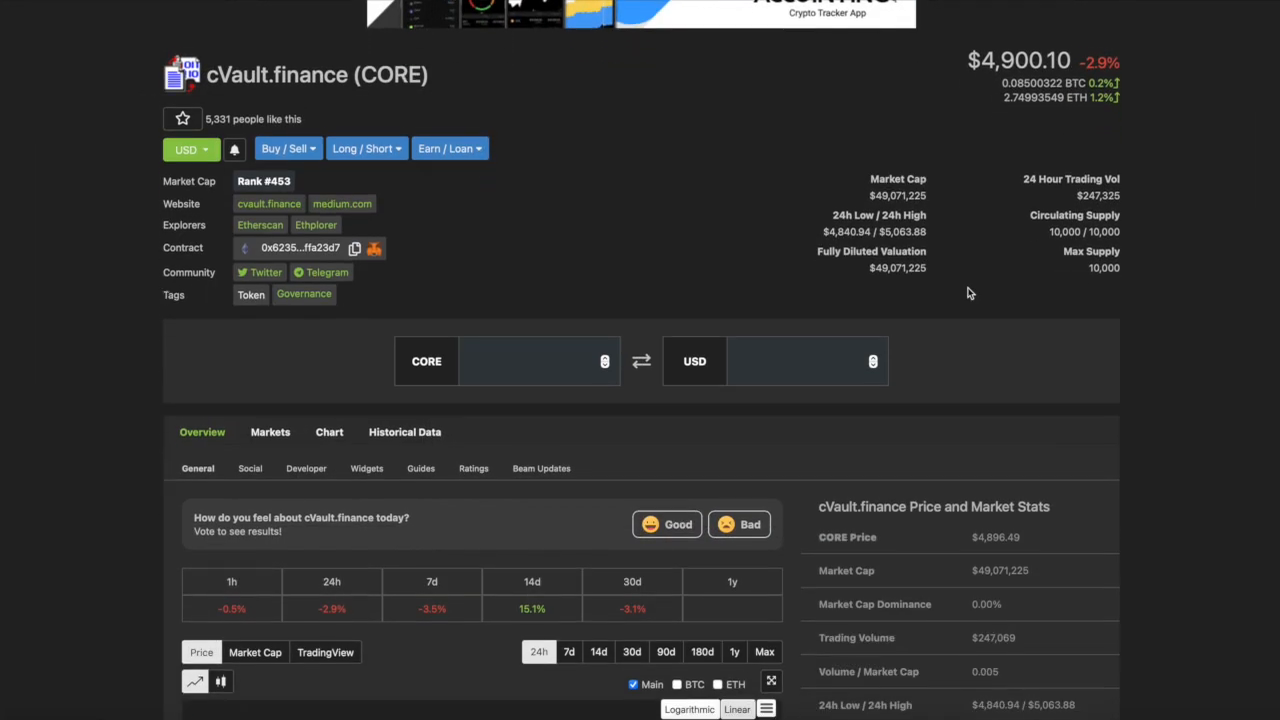
{"action": "scroll", "scroll_direction": "down", "scroll_amount": 3}
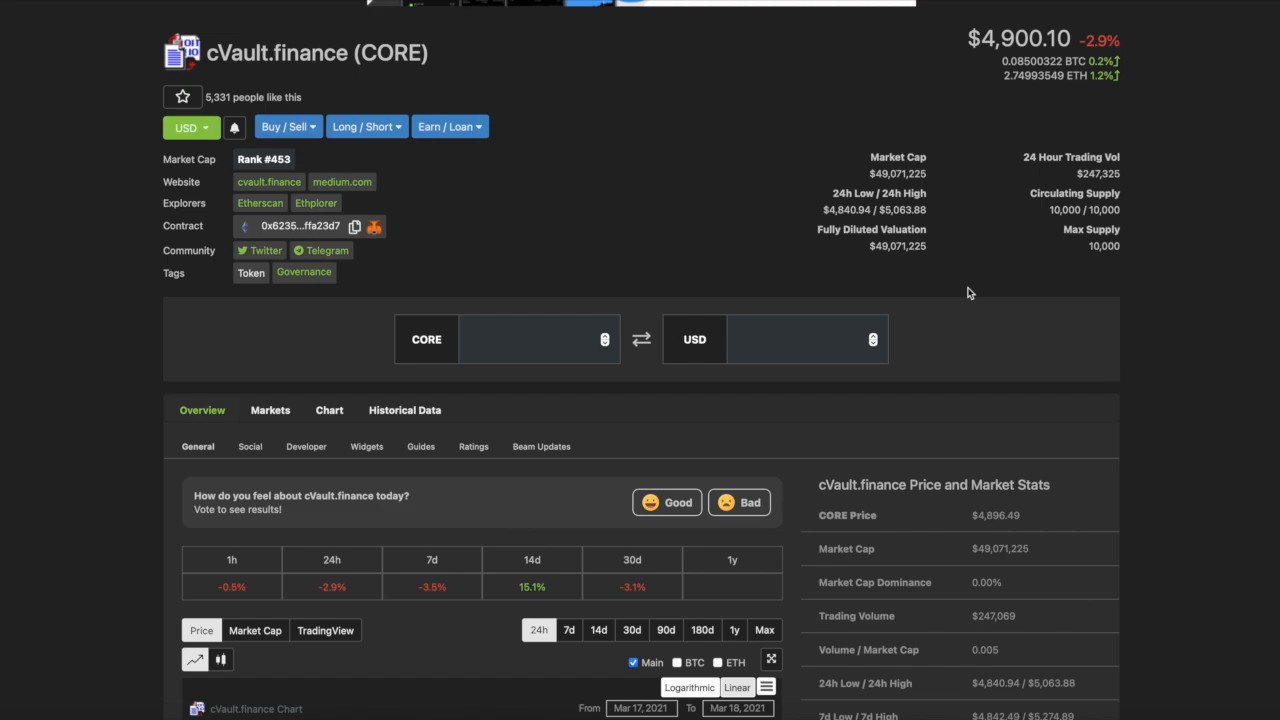
{"action": "mouse_move", "coordinate": [111, 252]}
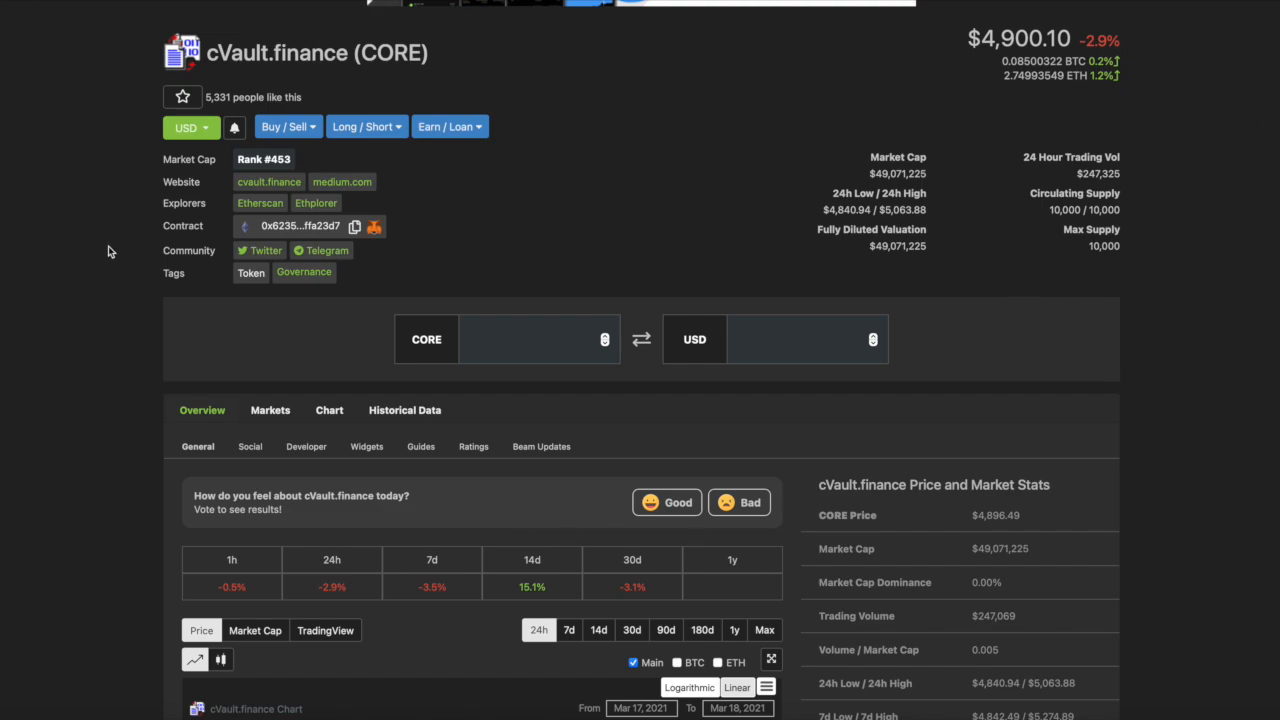
{"action": "mouse_move", "coordinate": [1275, 185]}
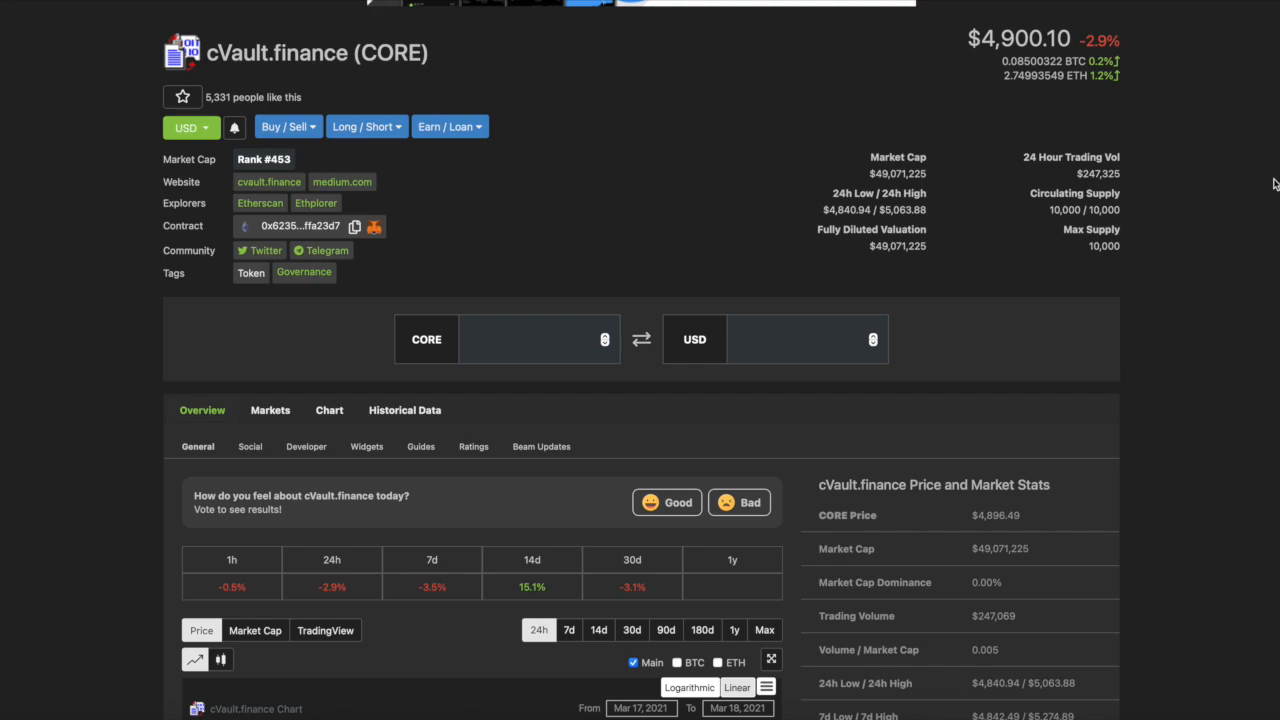
{"action": "mouse_move", "coordinate": [1218, 240]}
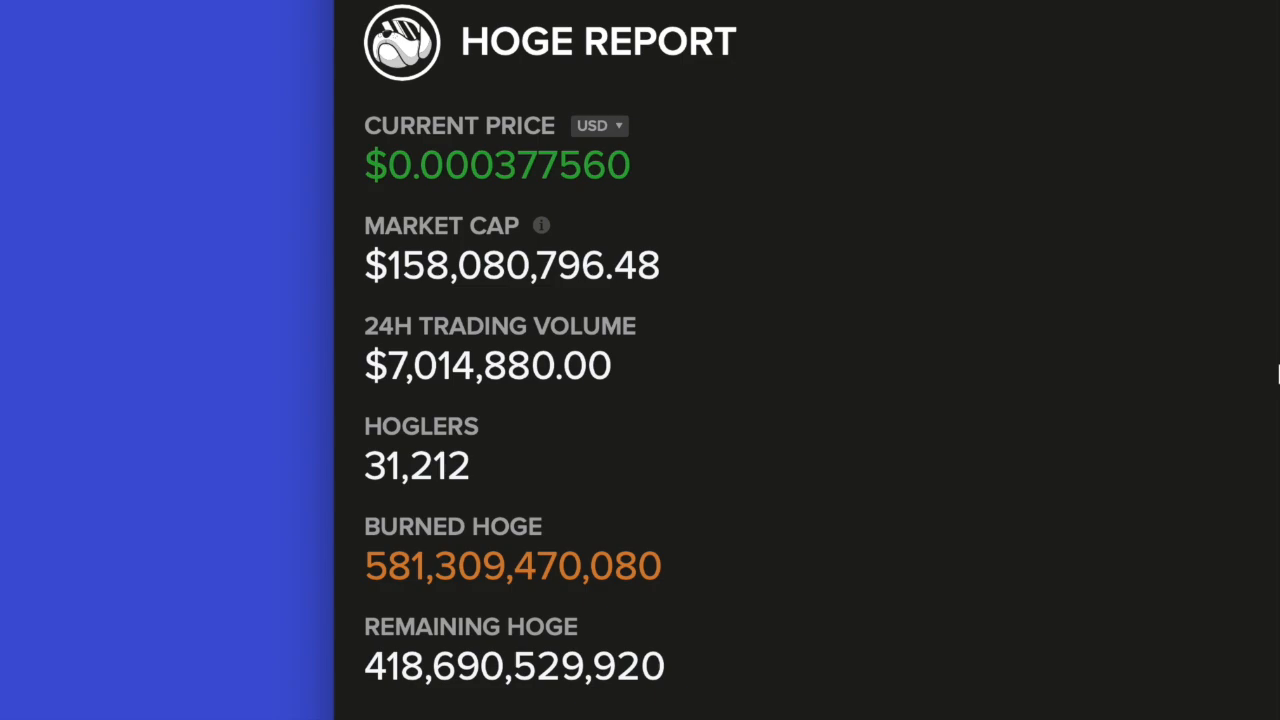
{"action": "mouse_move", "coordinate": [1191, 316]}
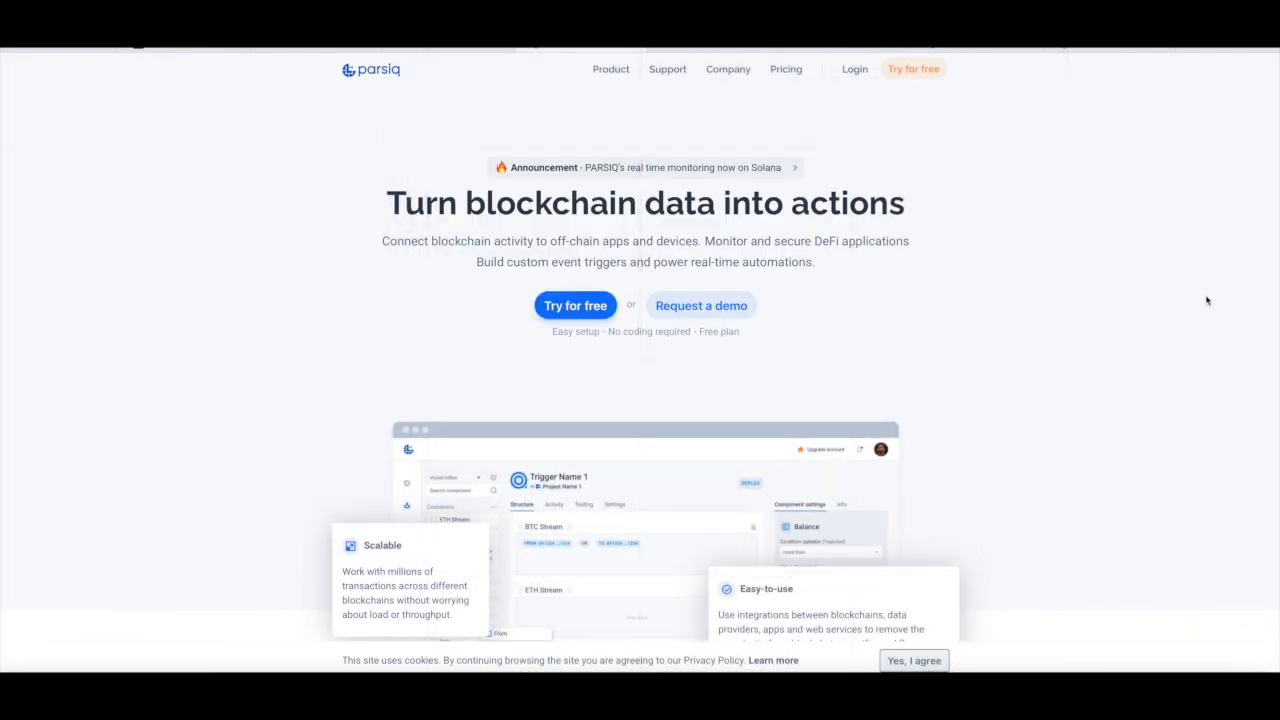
{"action": "mouse_move", "coordinate": [408, 90]}
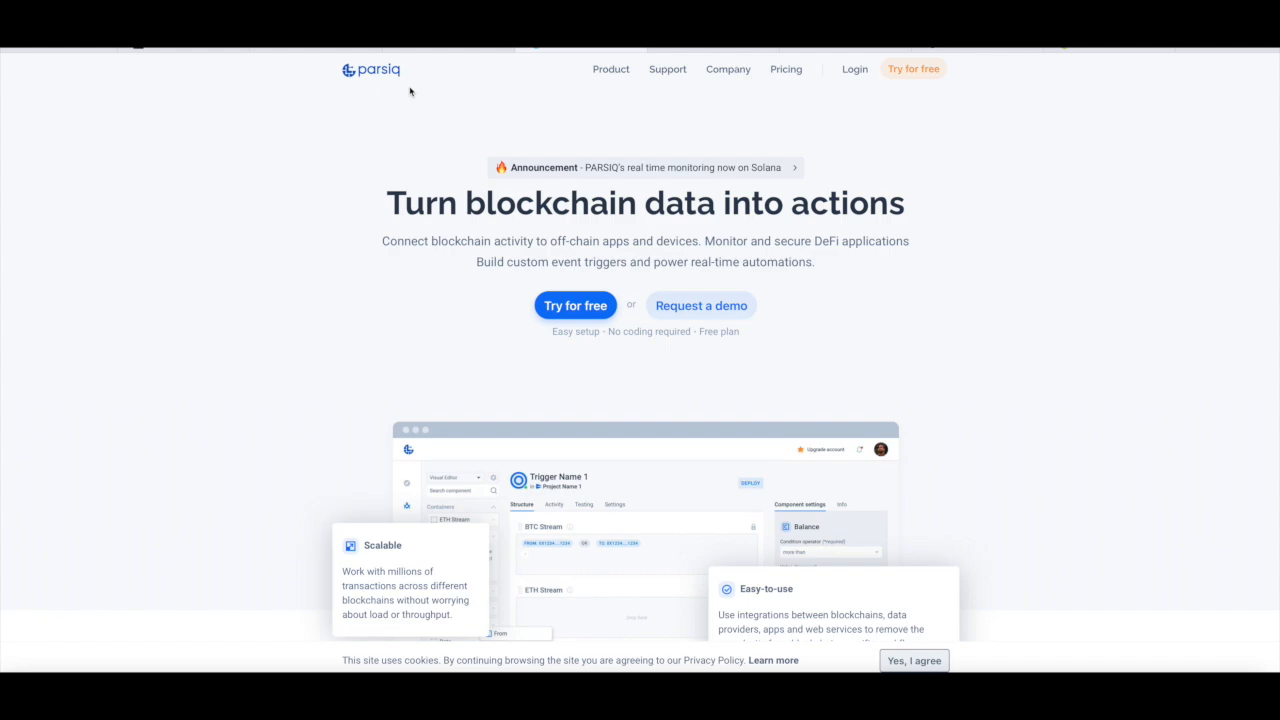
- Open parsiq.net and glance down its 'blockchain data into actions' hero section
{"action": "left_click", "coordinate": [611, 69]}
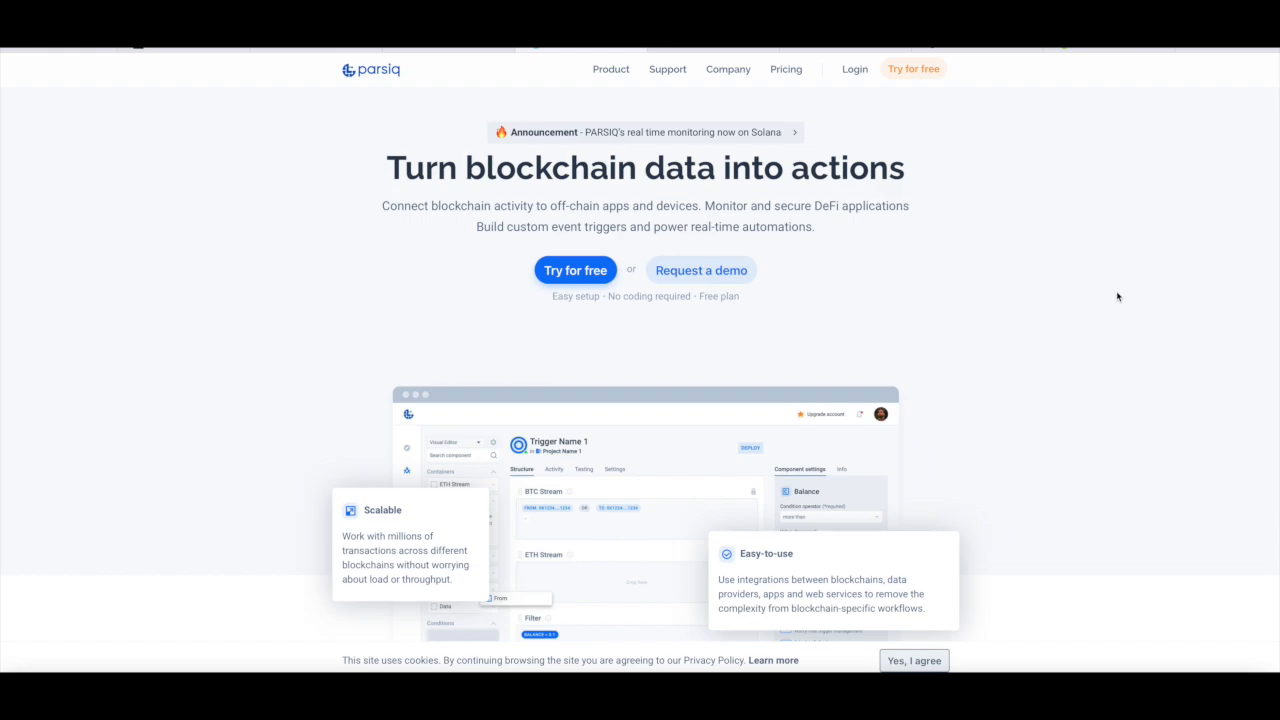
{"action": "scroll", "scroll_direction": "down", "scroll_amount": 3}
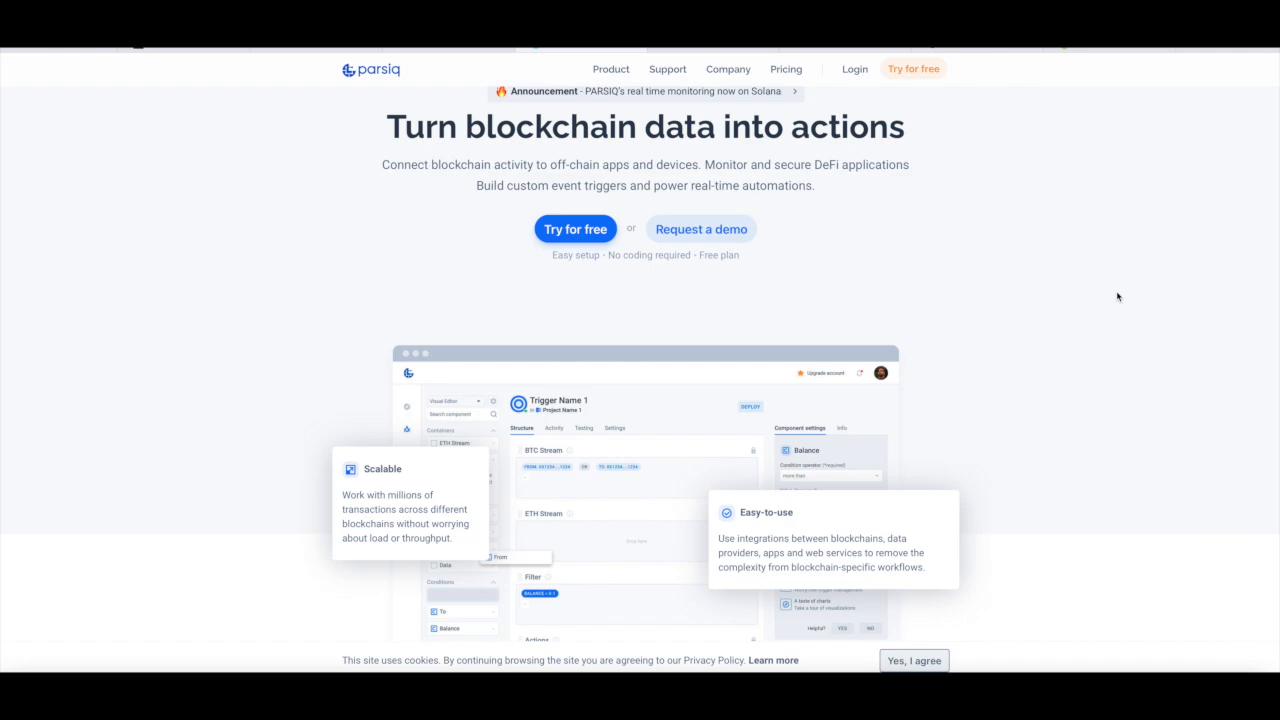
{"action": "scroll", "scroll_direction": "up", "scroll_amount": 3}
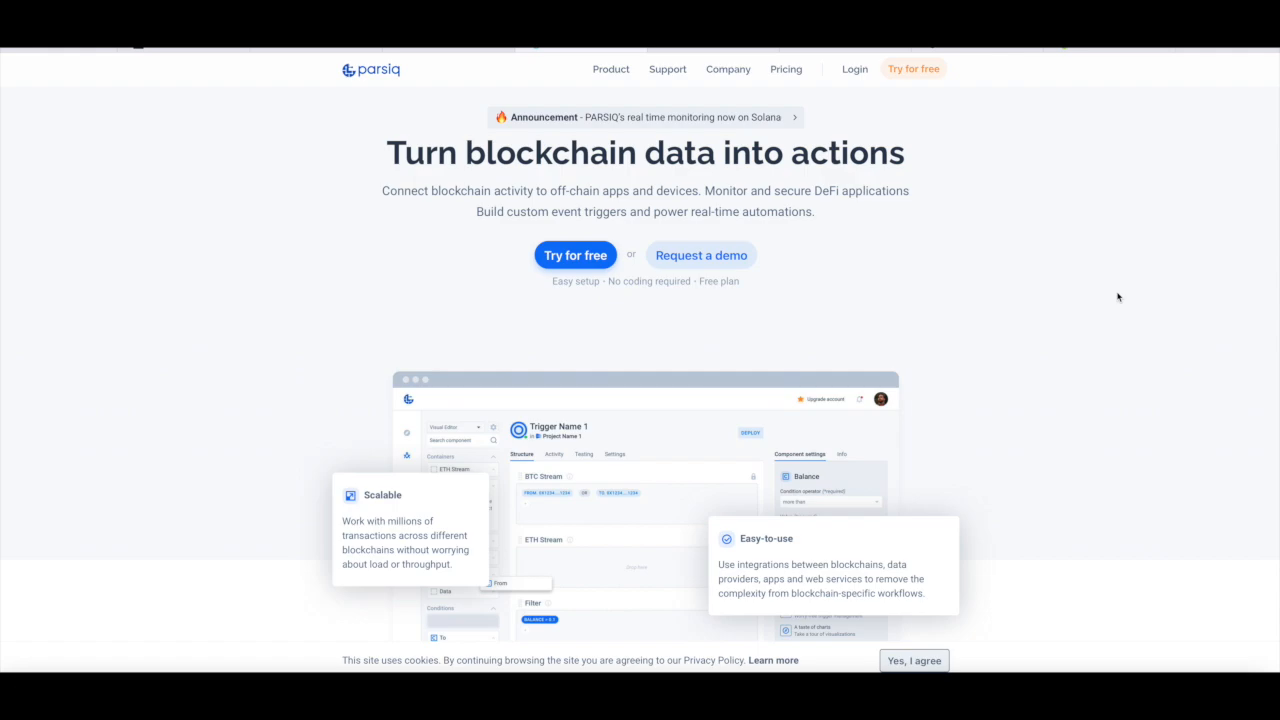
{"action": "mouse_move", "coordinate": [1112, 294]}
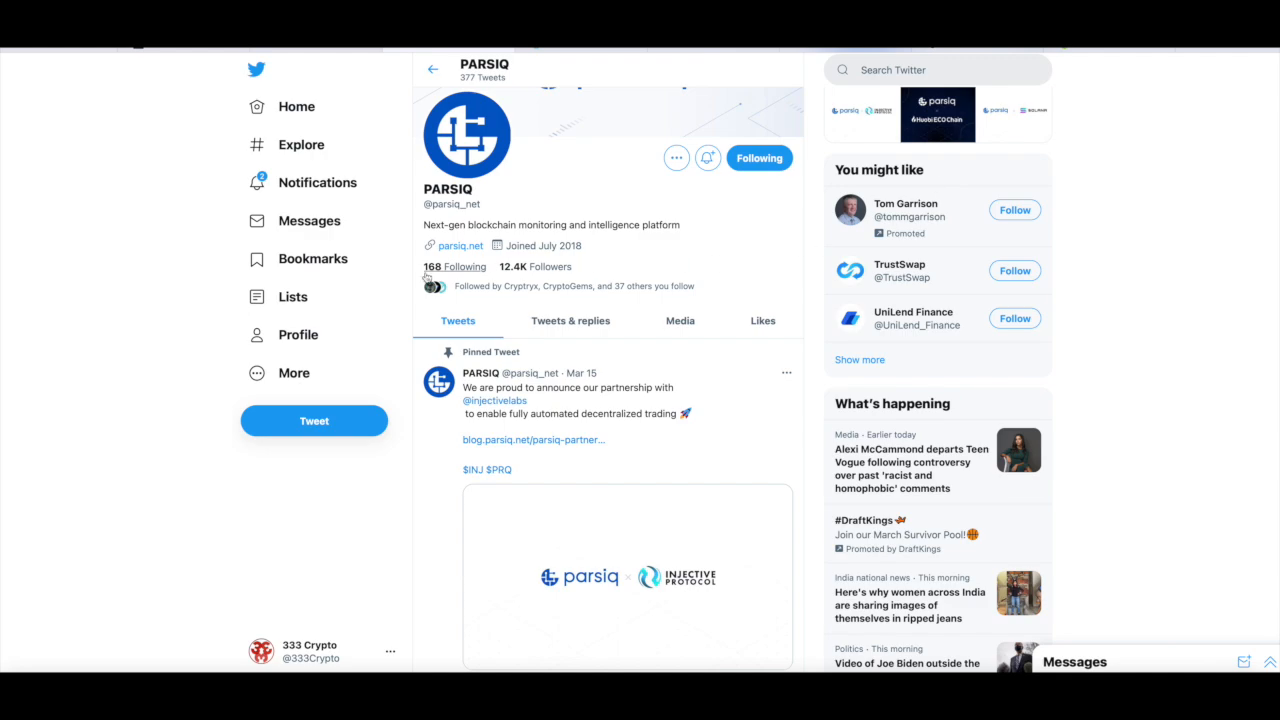
- Scroll PARSIQ's Twitter timeline past the Injective and Balancer integration tweets
{"action": "scroll", "scroll_direction": "down", "scroll_amount": 3}
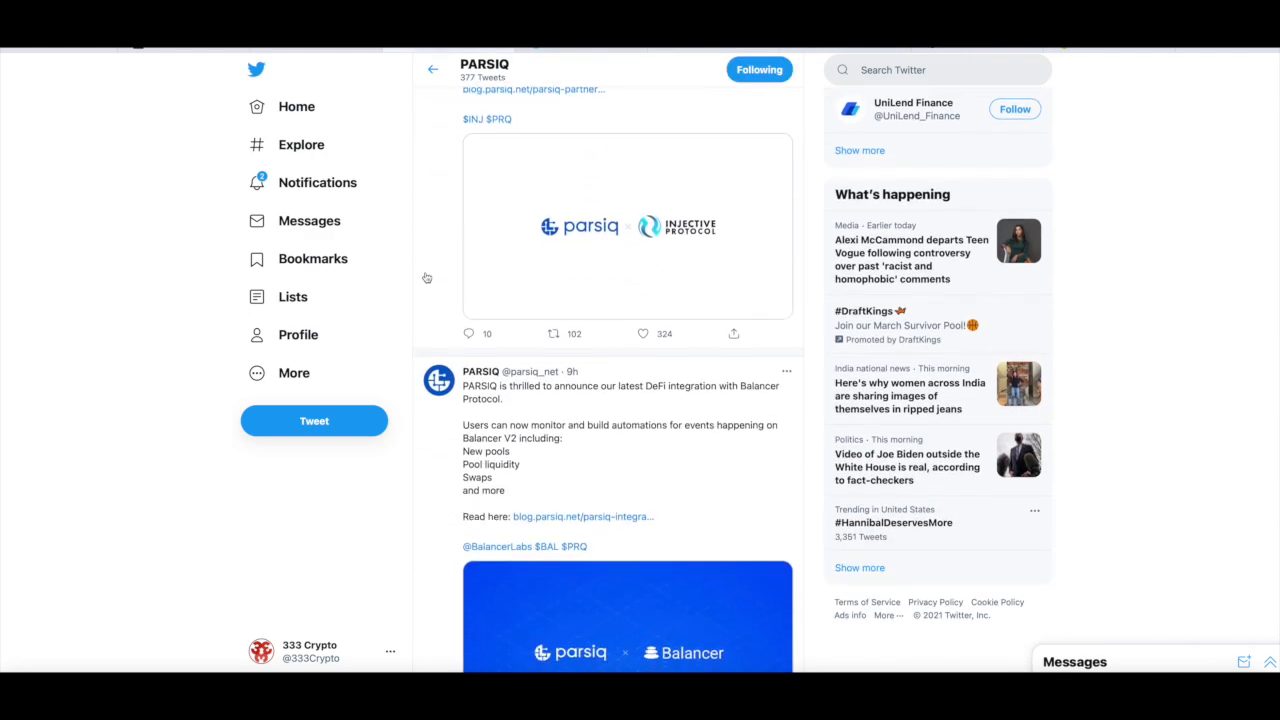
{"action": "scroll", "scroll_direction": "down", "scroll_amount": 3}
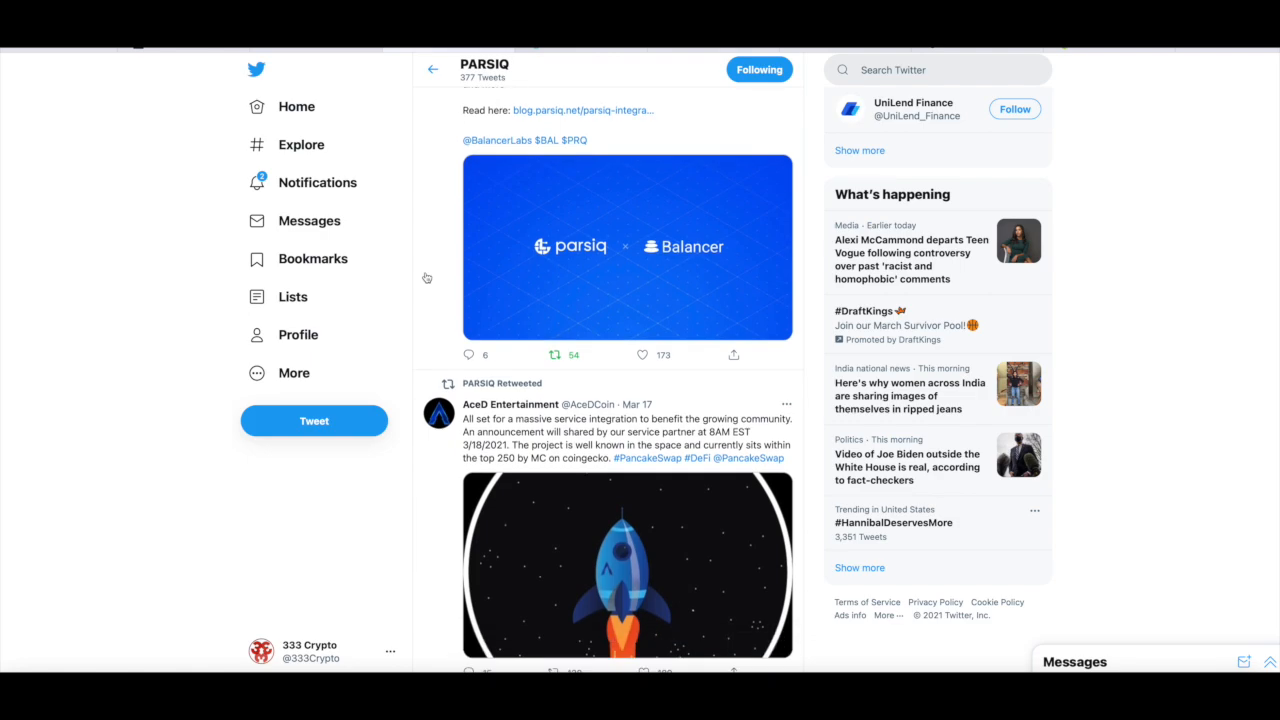
{"action": "scroll", "scroll_direction": "down", "scroll_amount": 3}
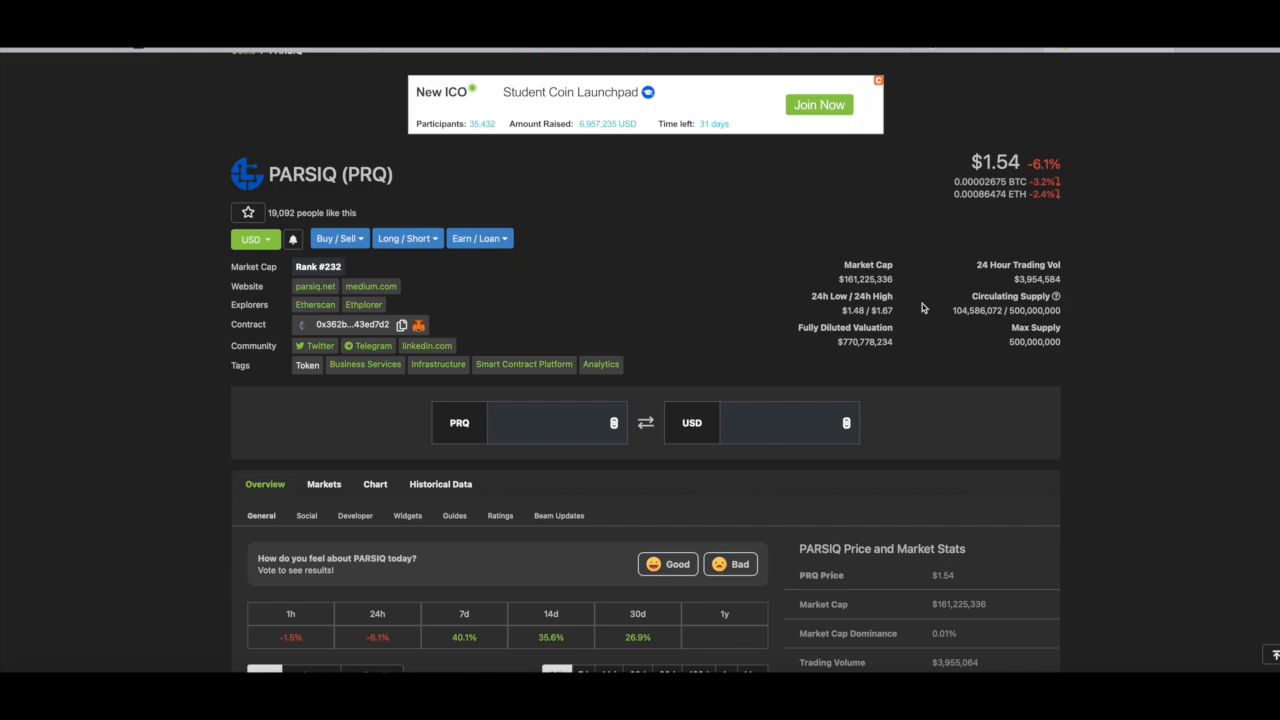
- Switch the PARSIQ (PRQ) price chart to Max range, August 2020 to March 2021
{"action": "scroll", "scroll_direction": "down", "scroll_amount": 3}
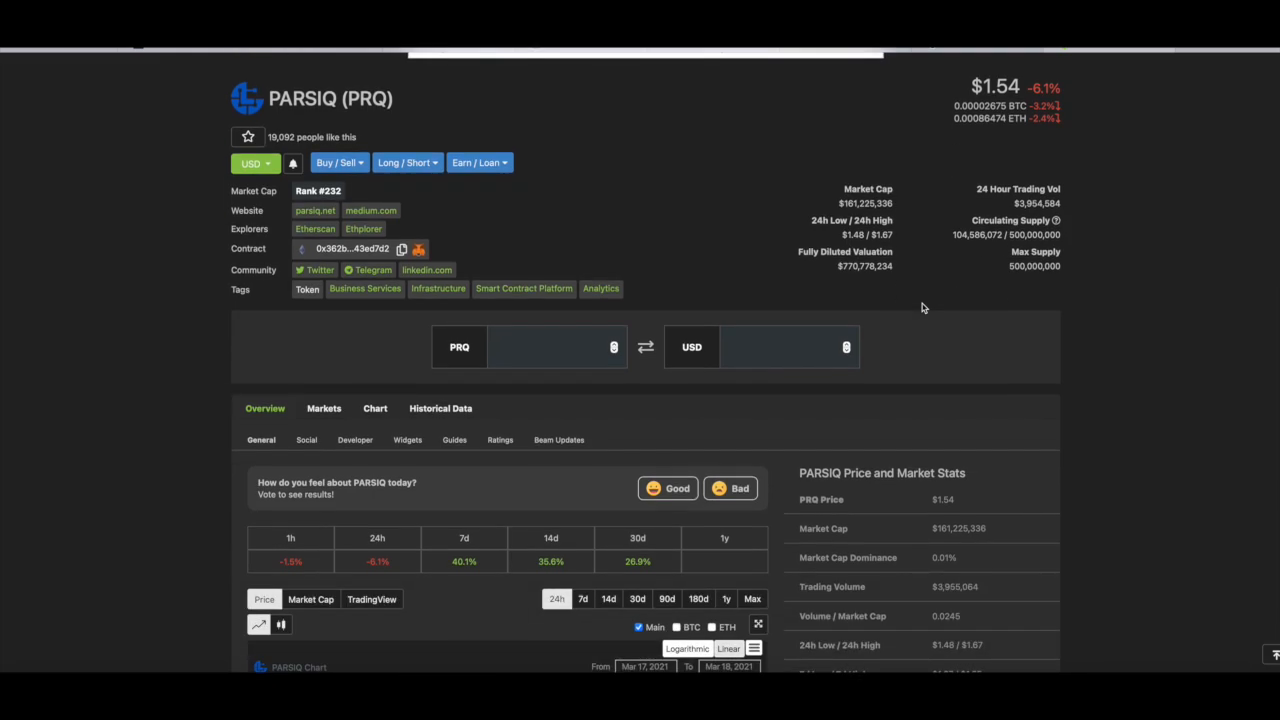
{"action": "mouse_move", "coordinate": [1071, 279]}
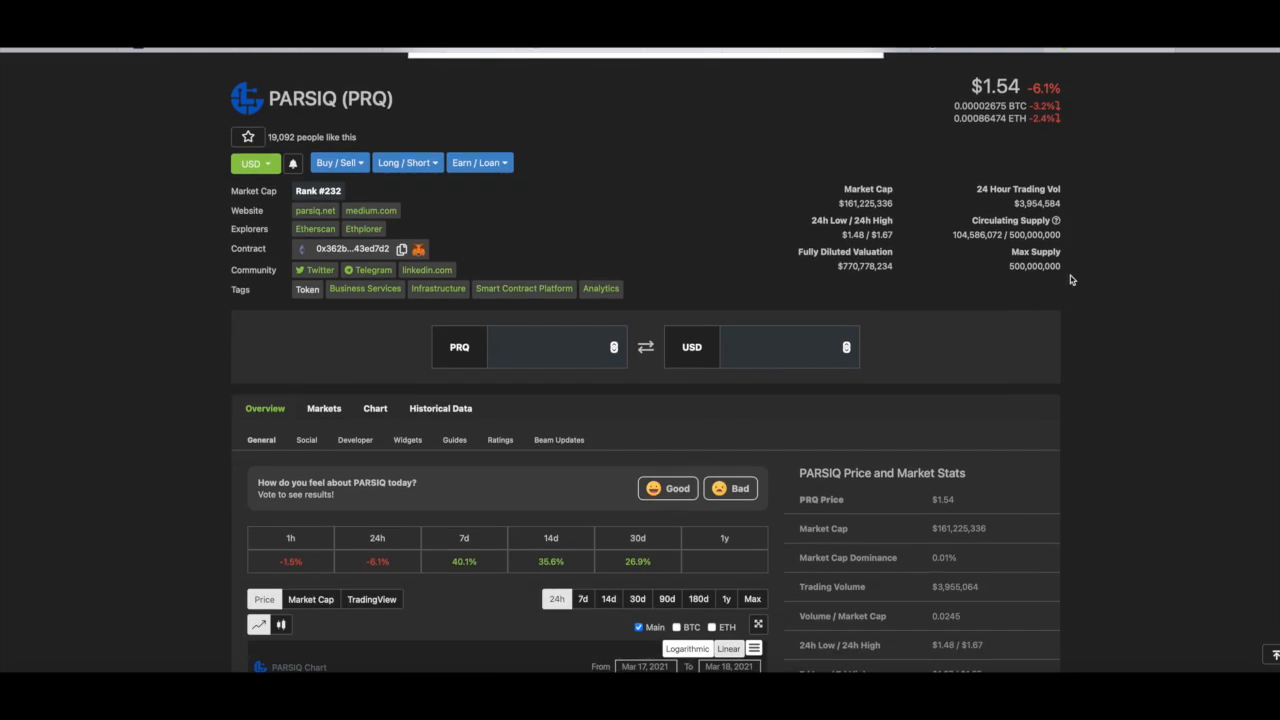
{"action": "scroll", "scroll_direction": "down", "scroll_amount": 3}
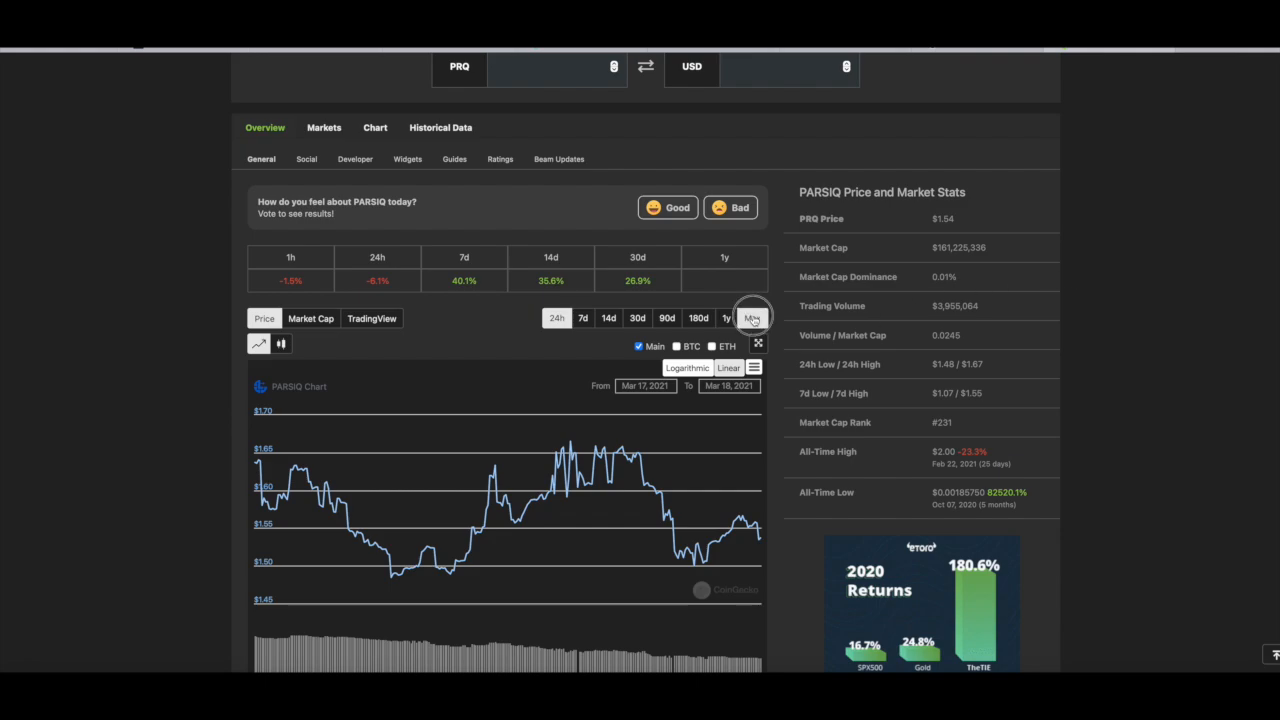
{"action": "left_click", "coordinate": [752, 317]}
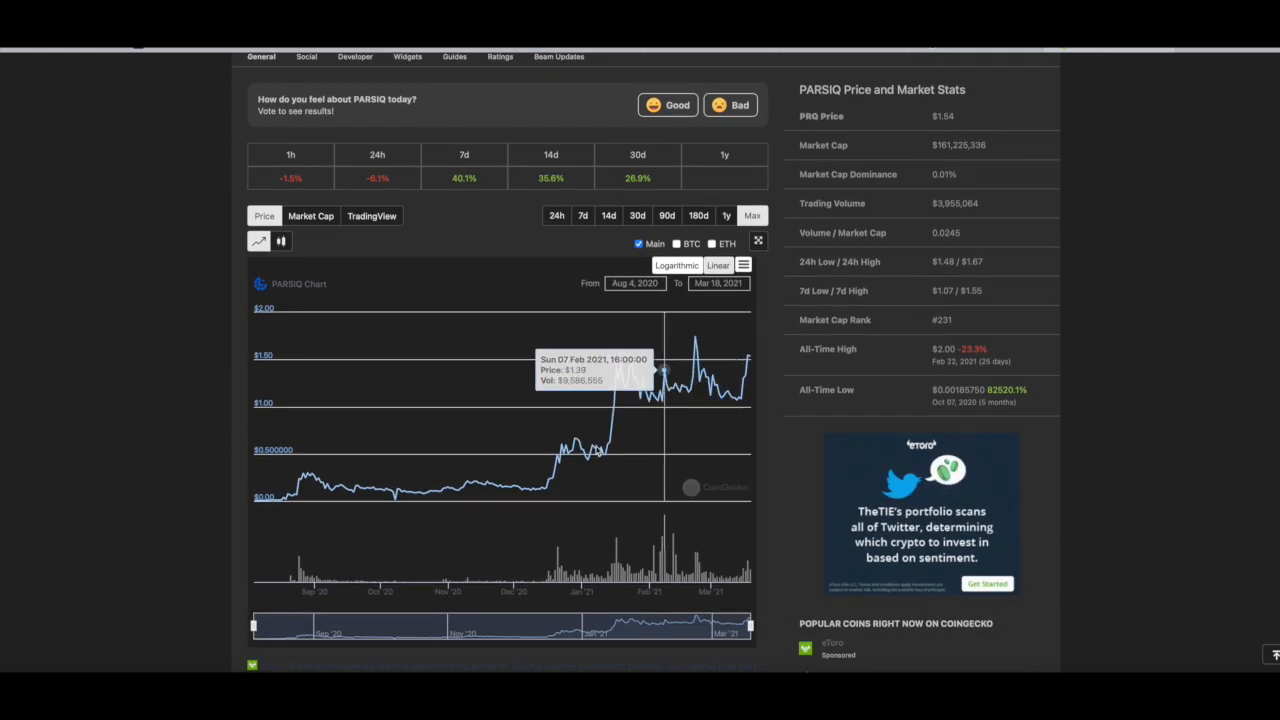
{"action": "mouse_move", "coordinate": [290, 500]}
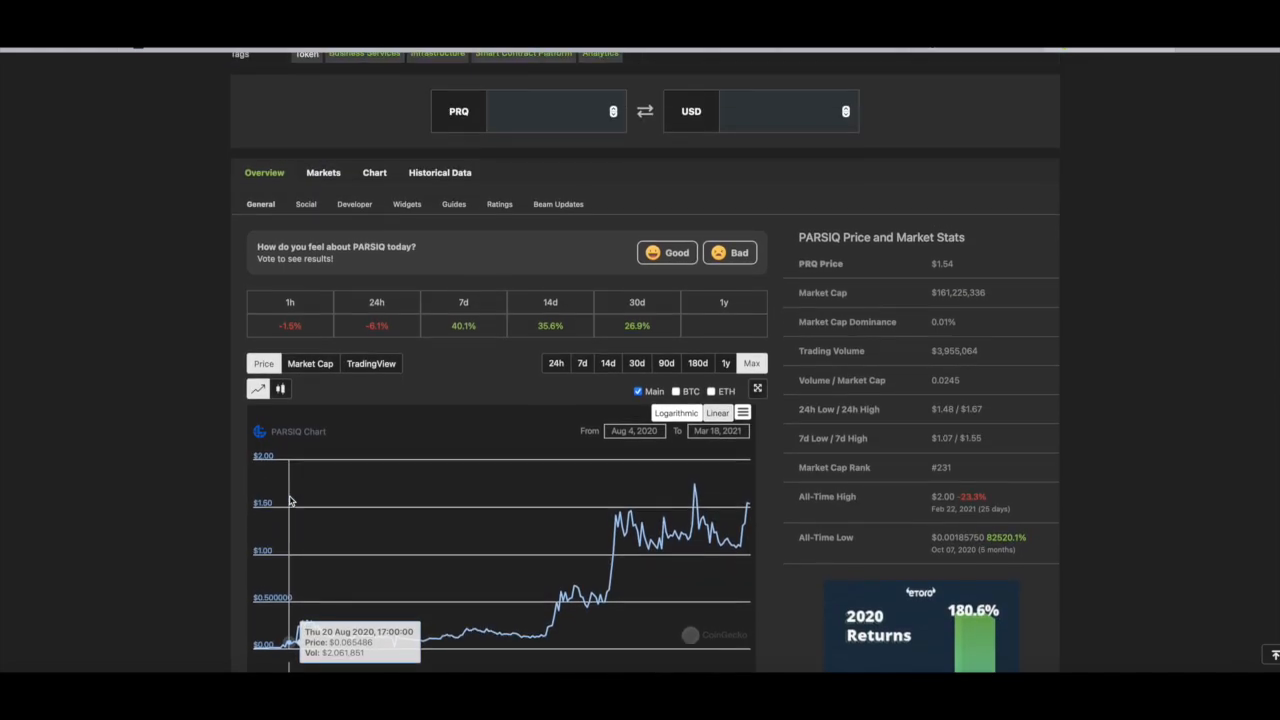
{"action": "scroll", "scroll_direction": "up", "scroll_amount": 3}
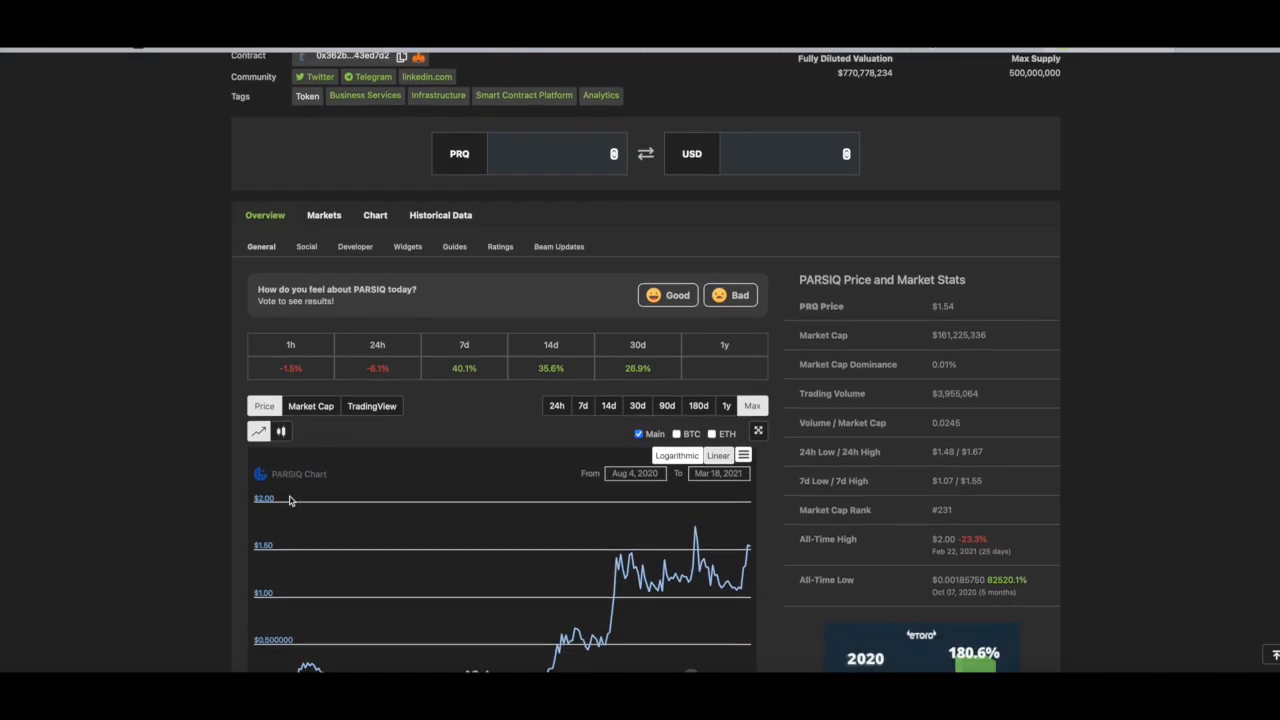
{"action": "scroll", "scroll_direction": "down", "scroll_amount": 3}
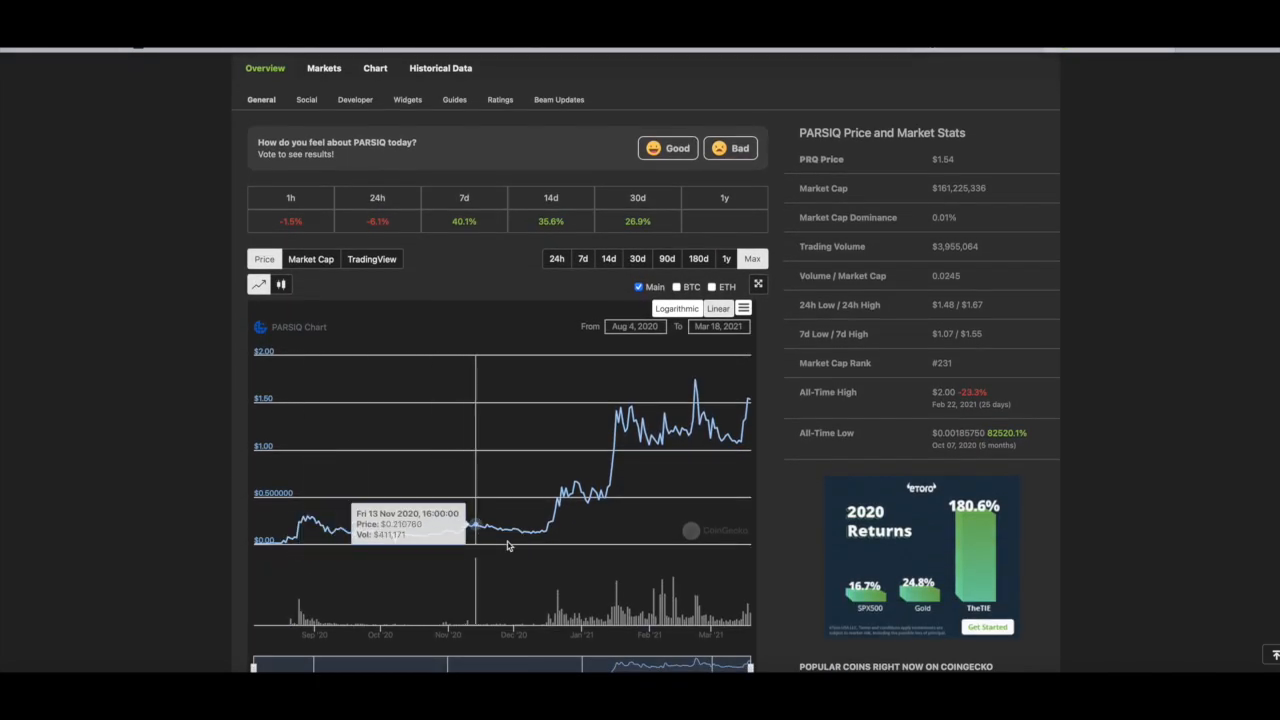
{"action": "mouse_move", "coordinate": [508, 548]}
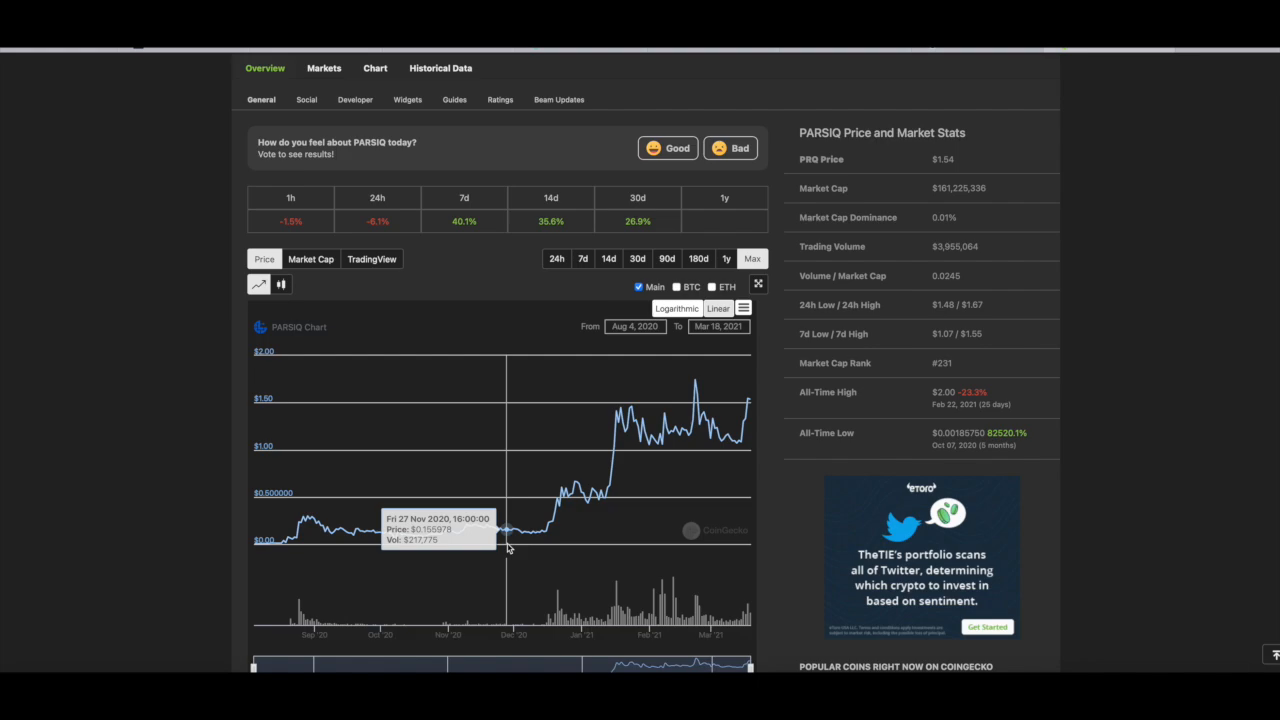
{"action": "scroll", "scroll_direction": "up", "scroll_amount": 3}
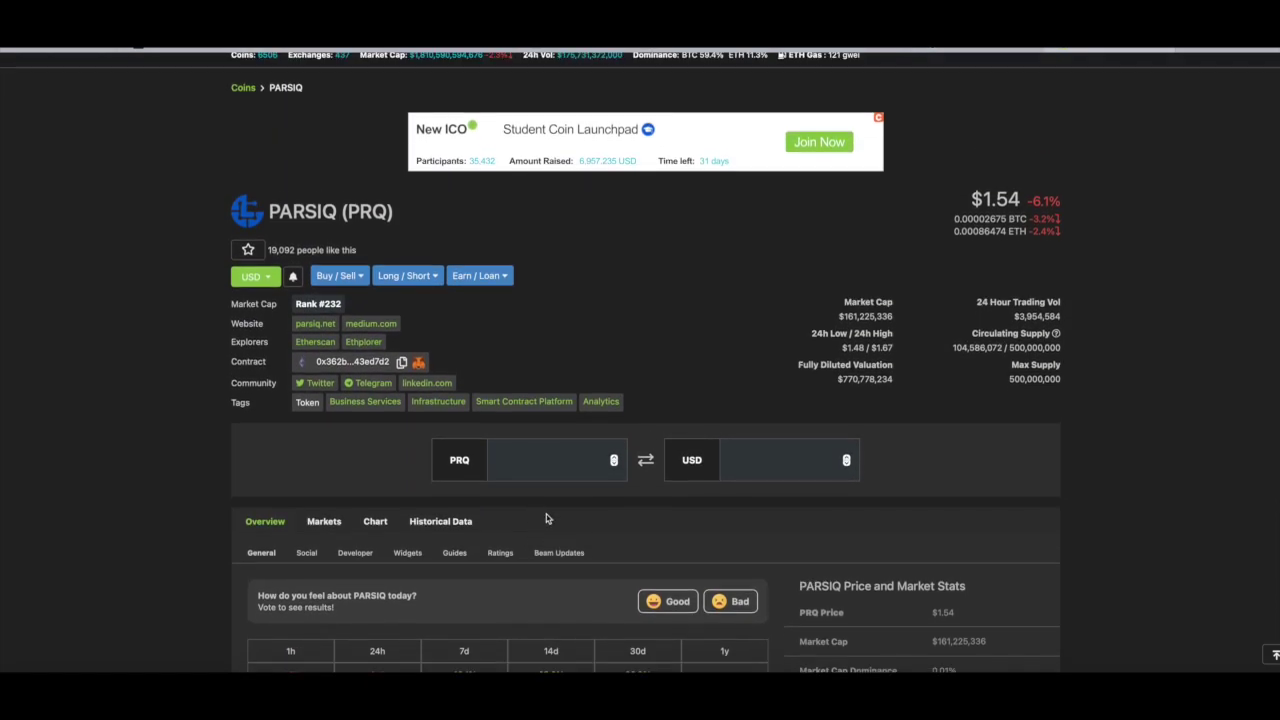
{"action": "scroll", "scroll_direction": "down", "scroll_amount": 3}
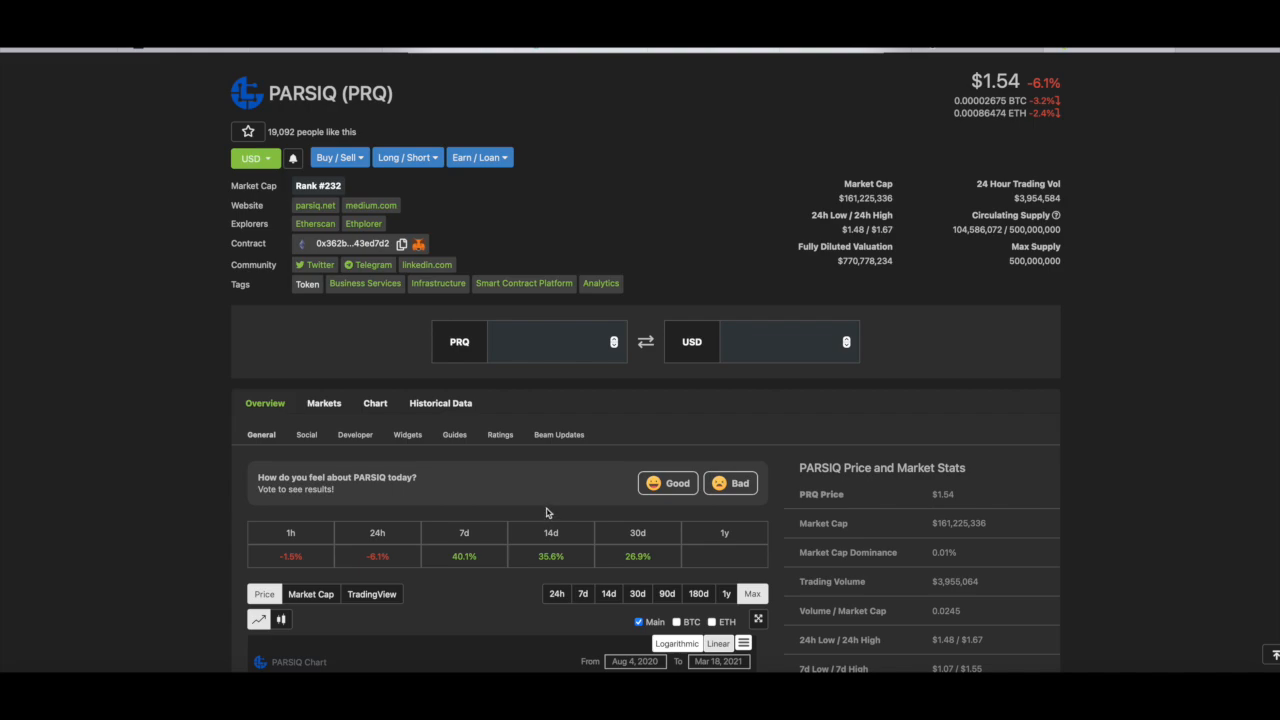
{"action": "mouse_move", "coordinate": [38, 223]}
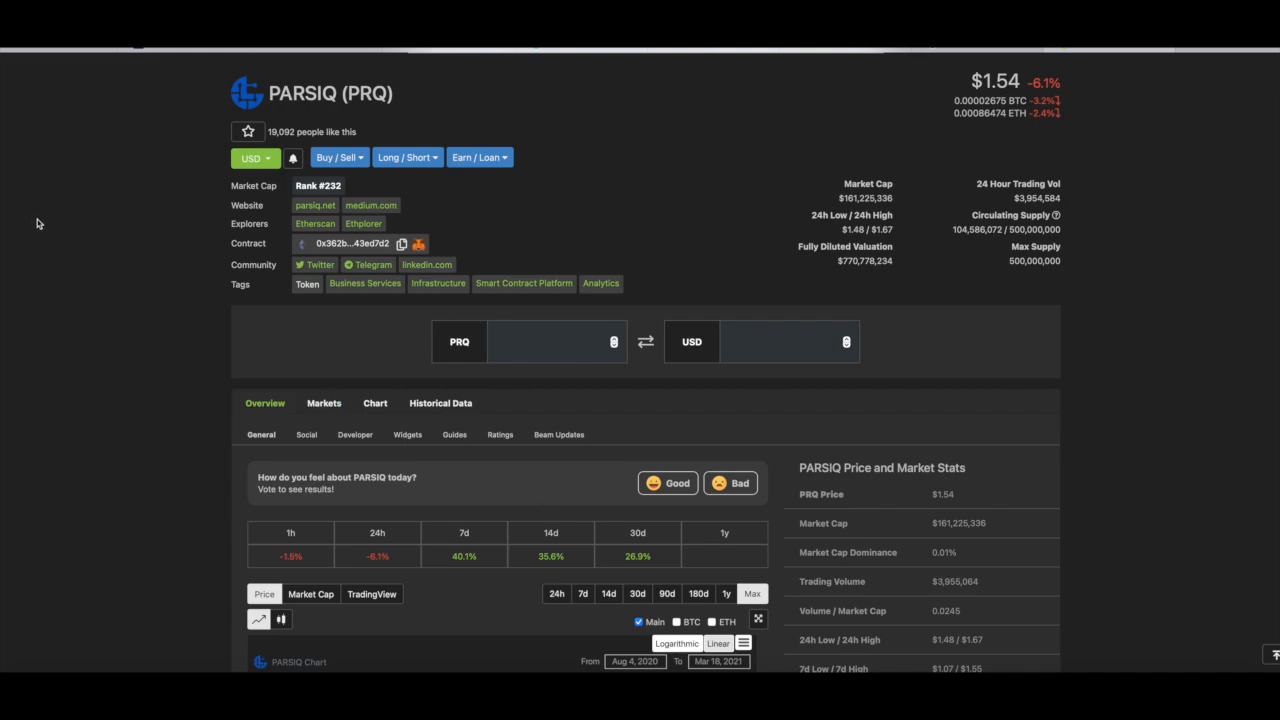